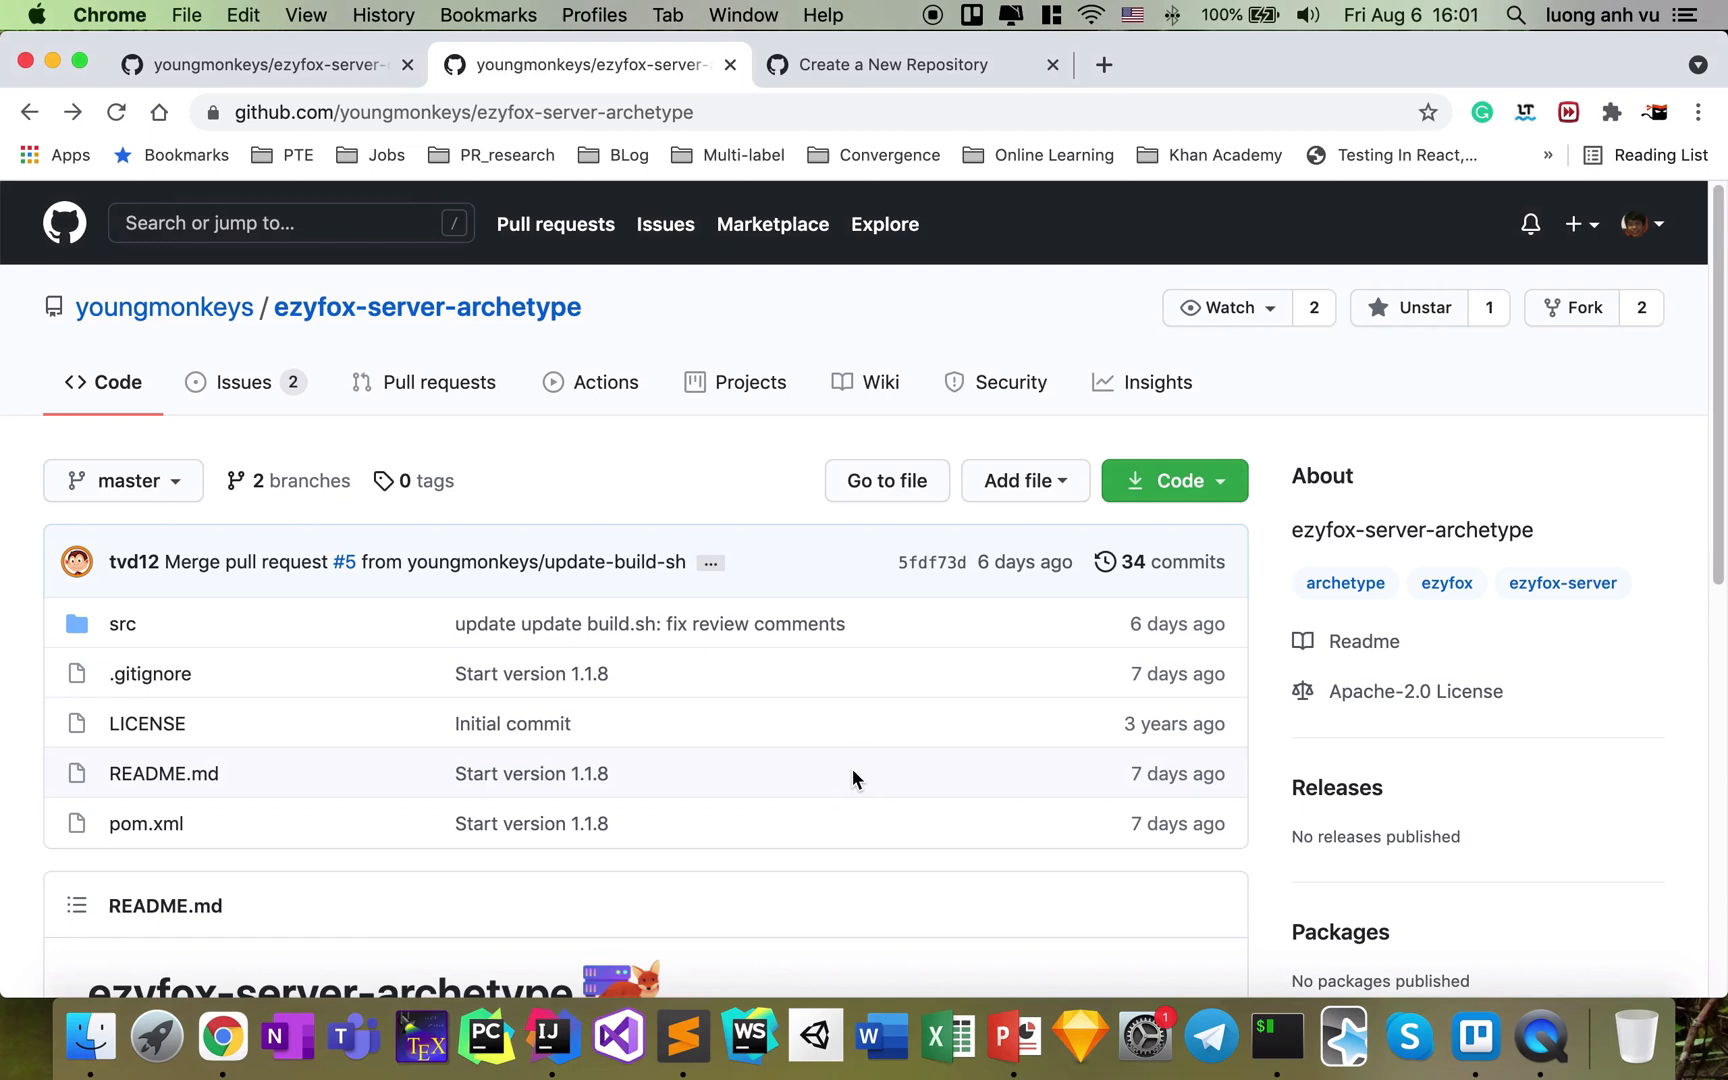
mouse_move(658, 650)
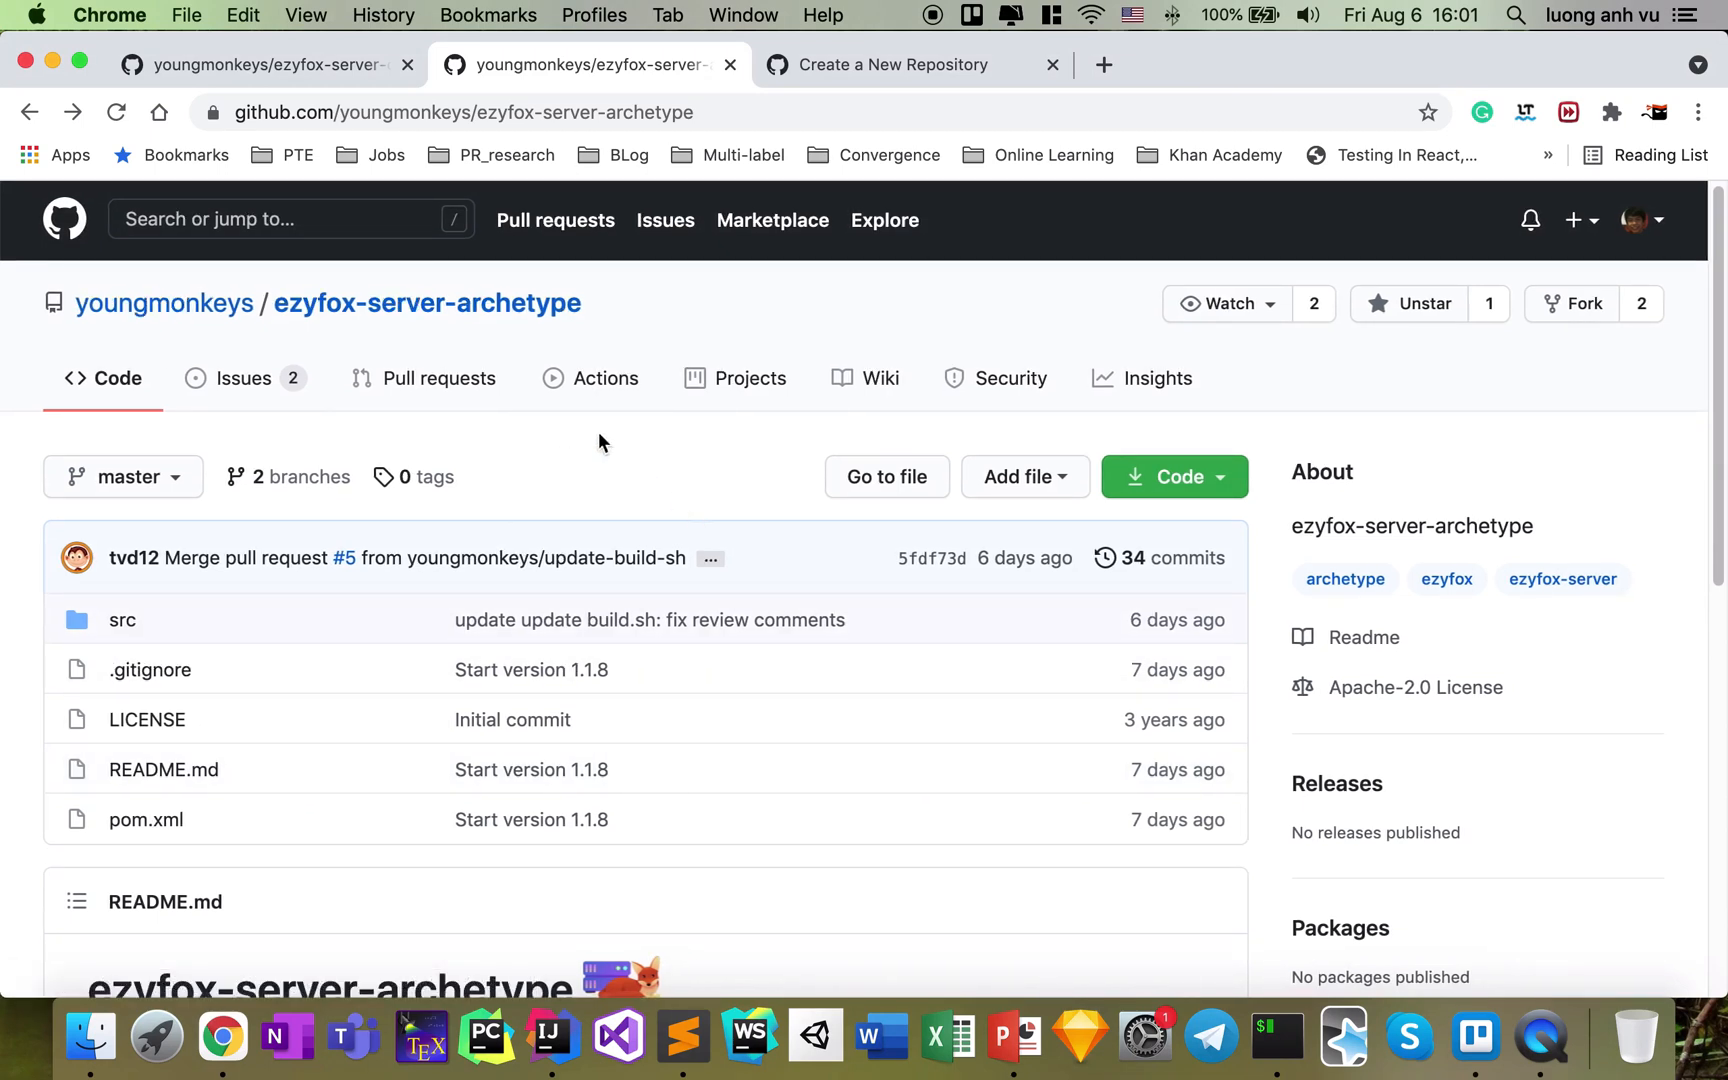
mouse_move(536, 460)
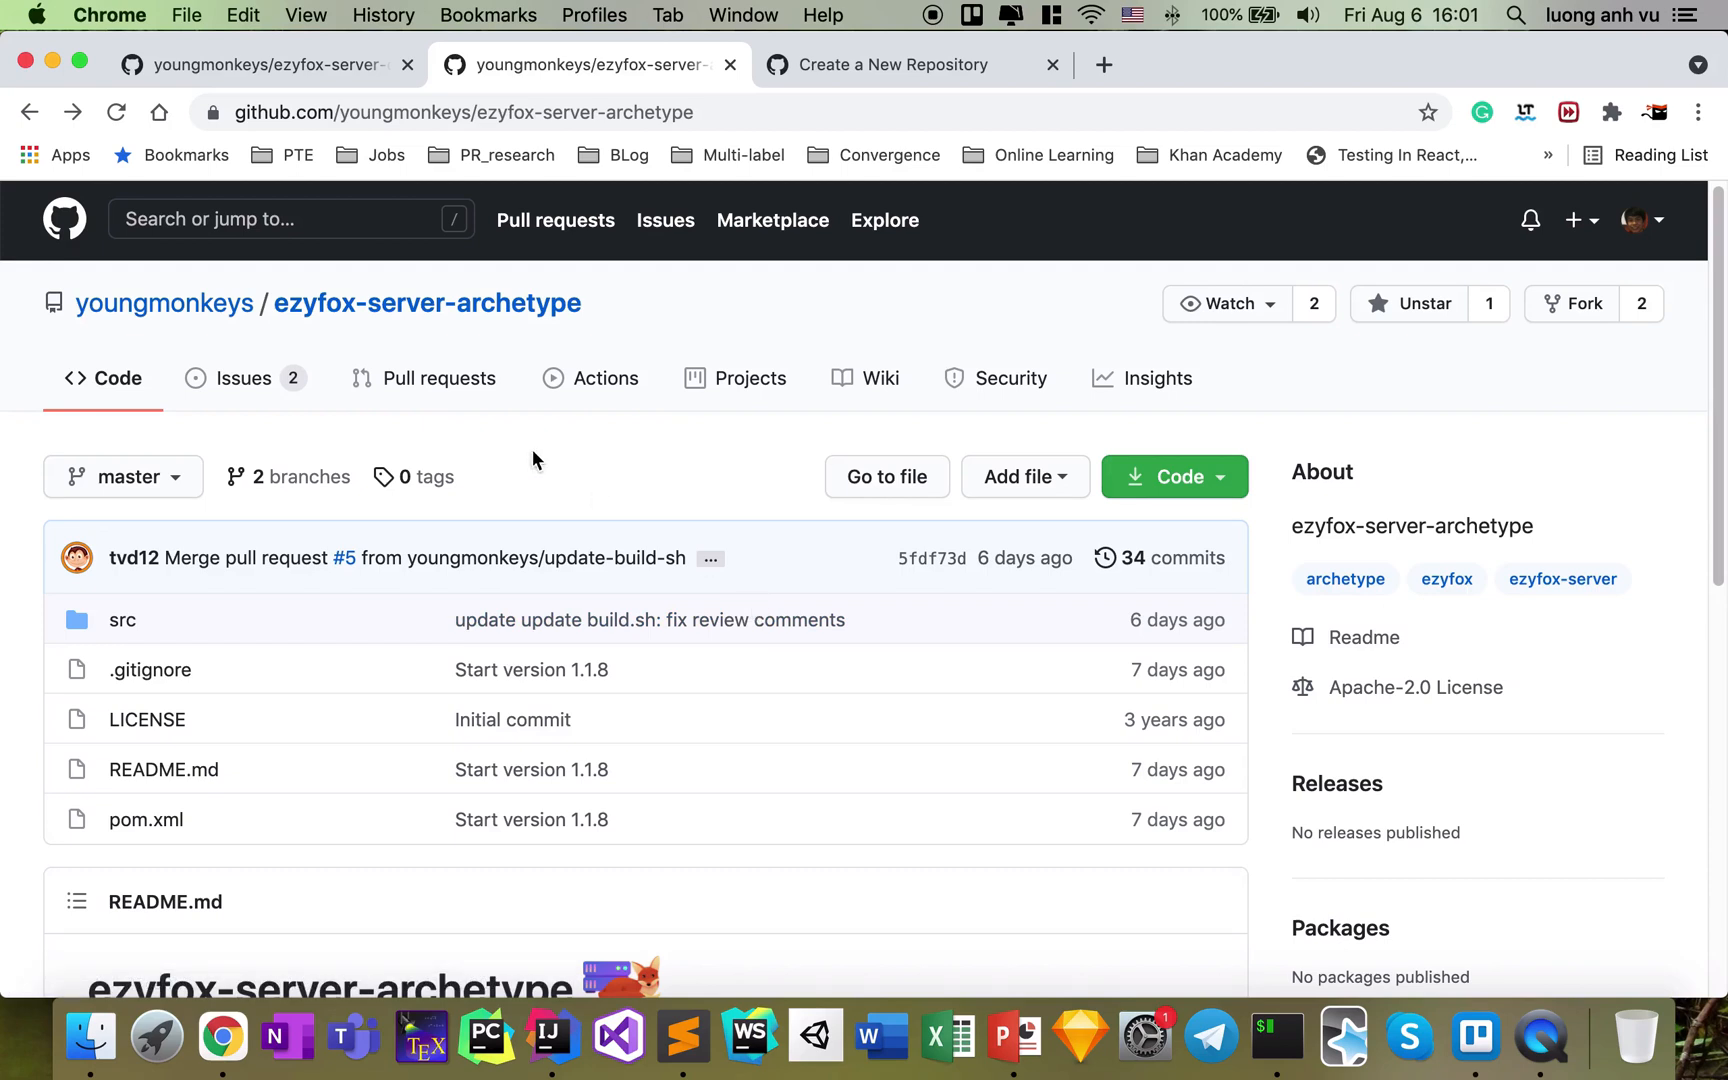
mouse_move(600, 372)
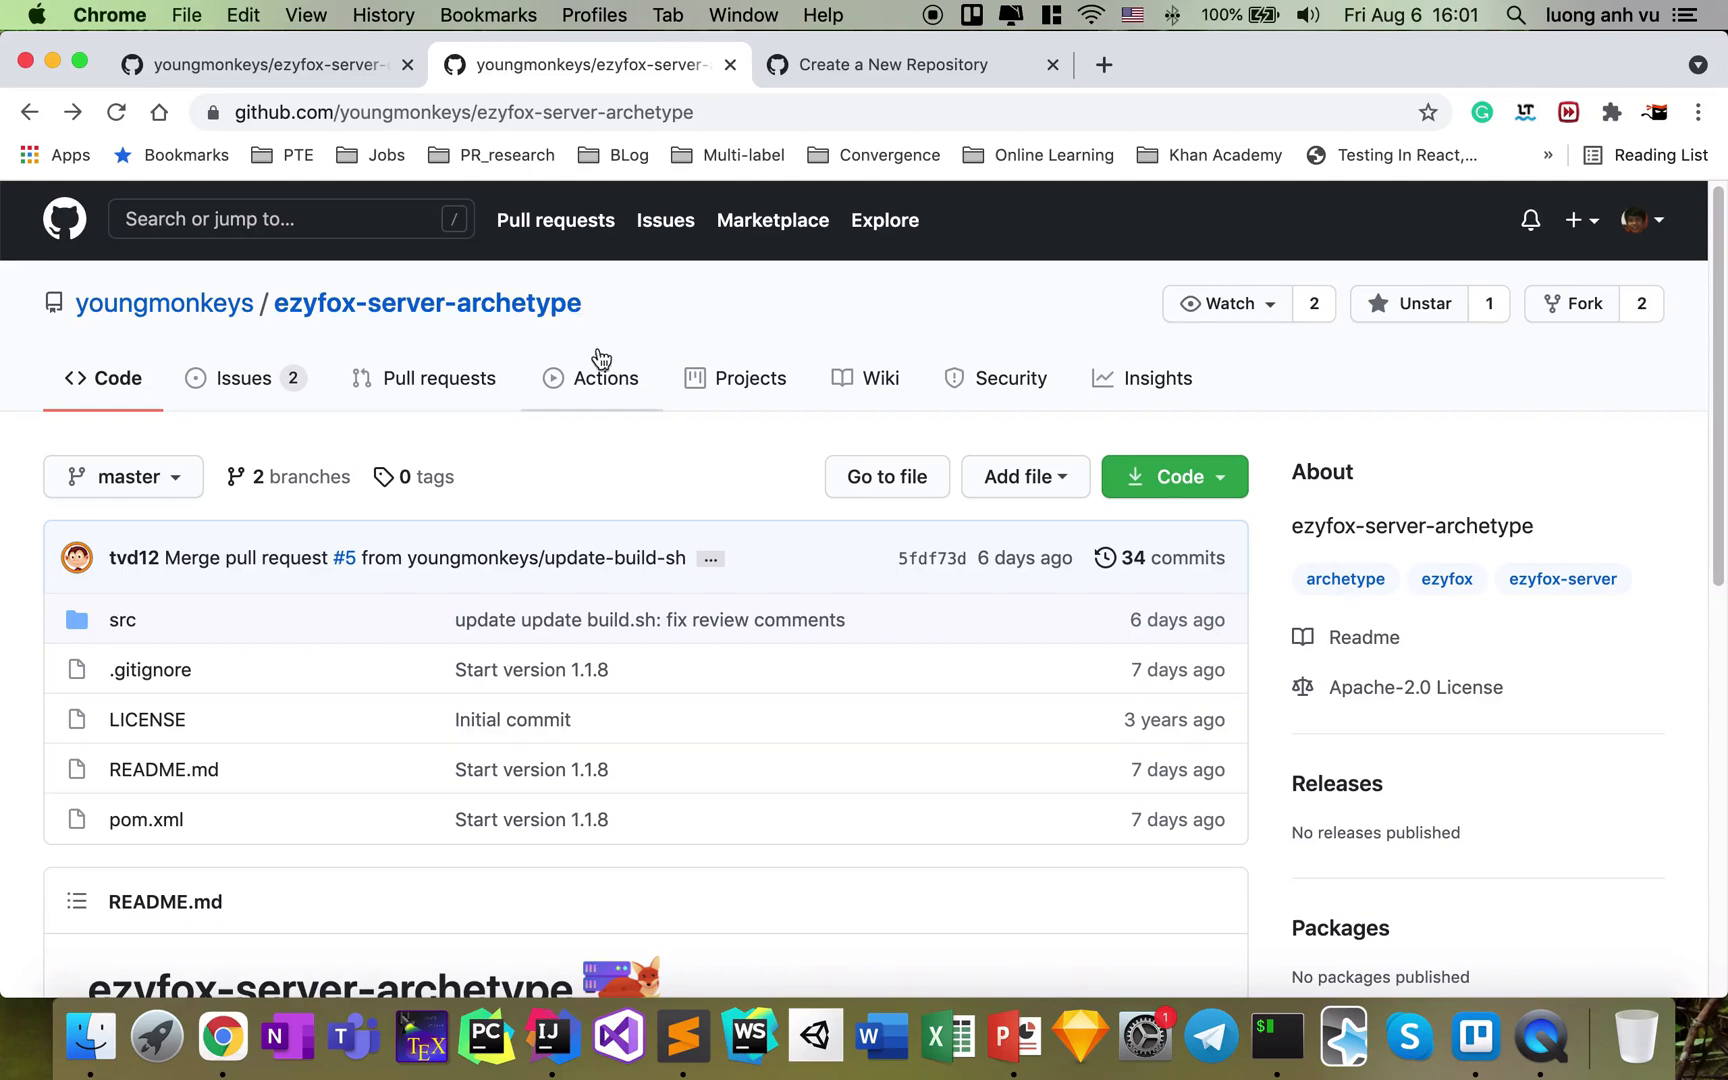
mouse_move(630, 424)
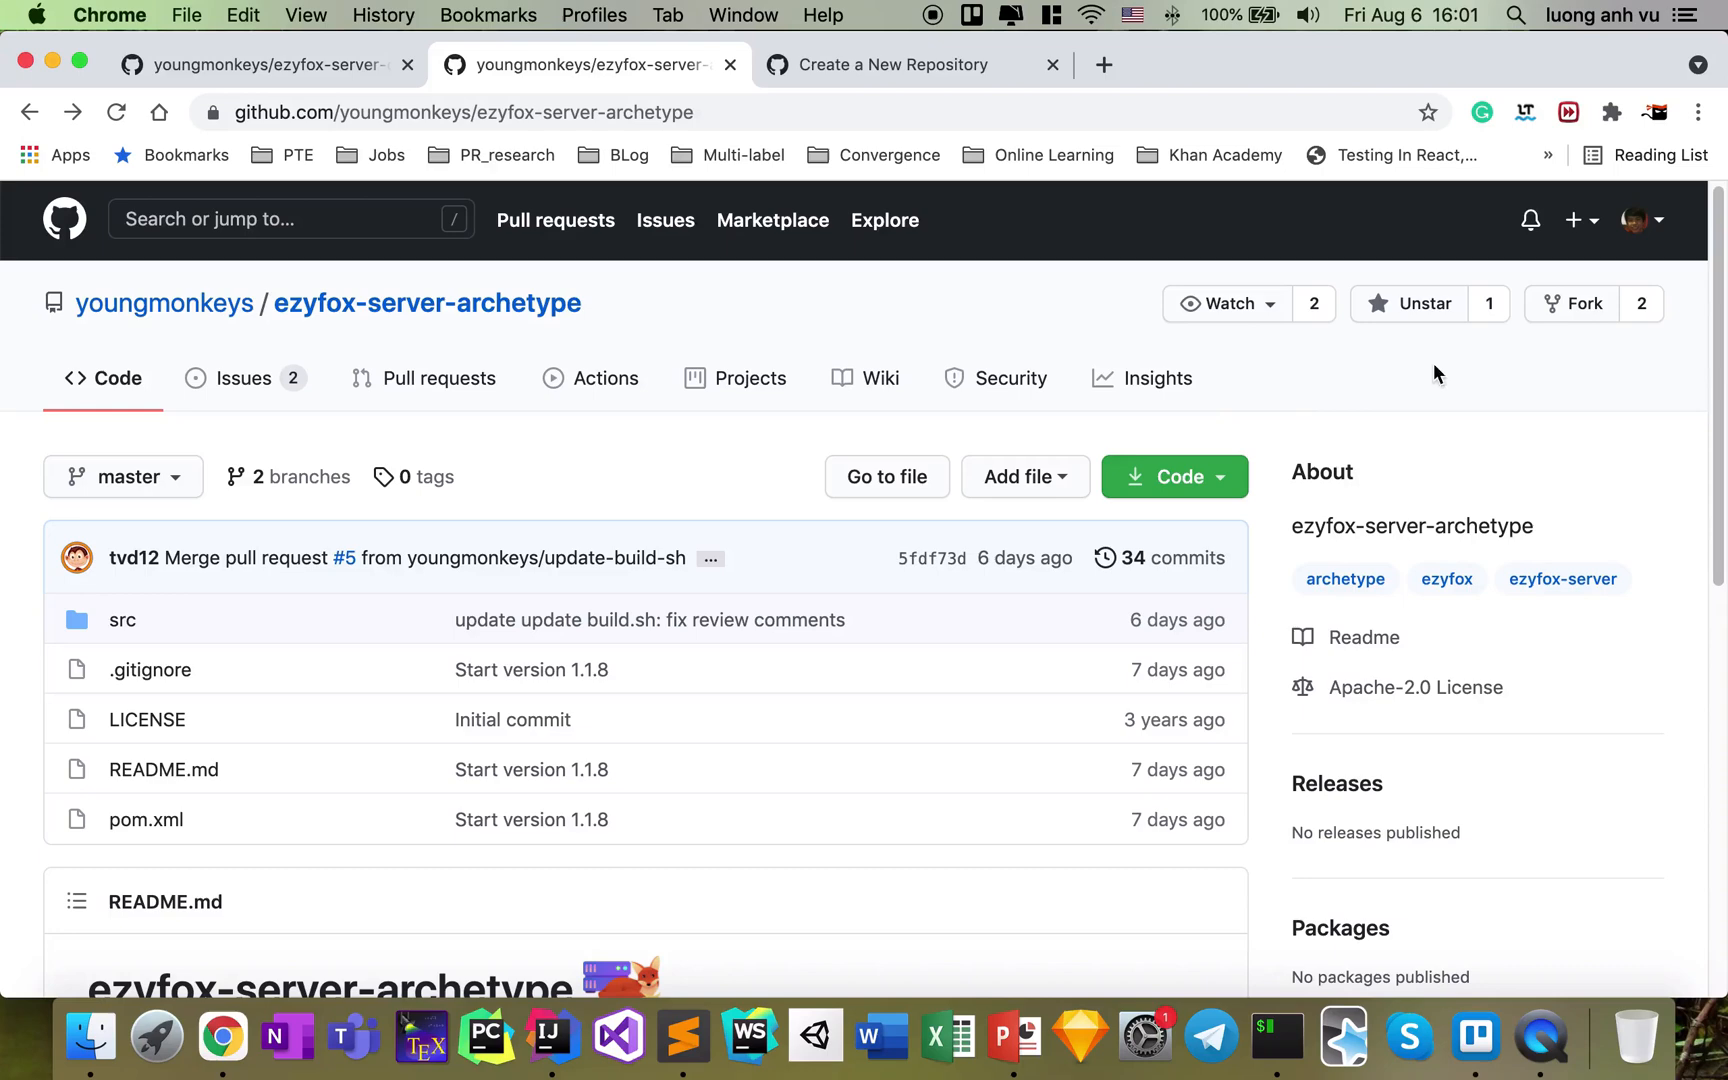
Scroll the ezyfox-server-archetype README down to the 'How to use?' Maven coordinates
scroll("down", 3)
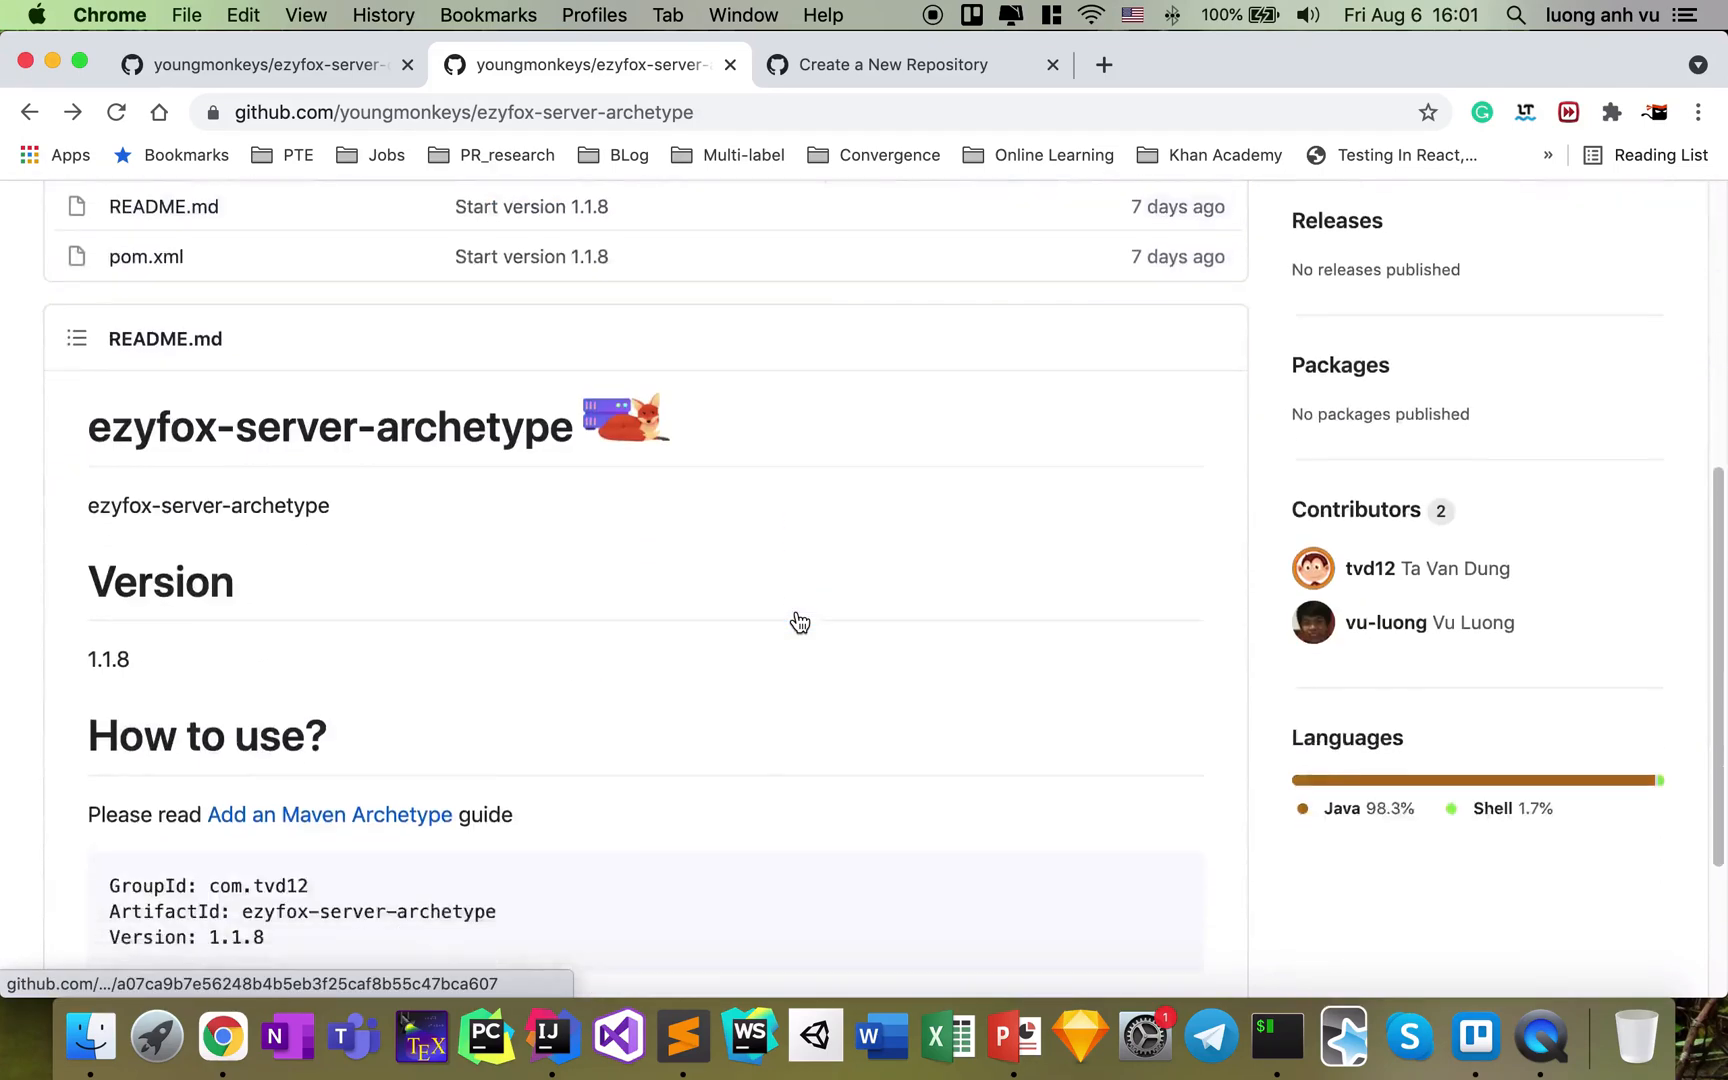
scroll("down", 3)
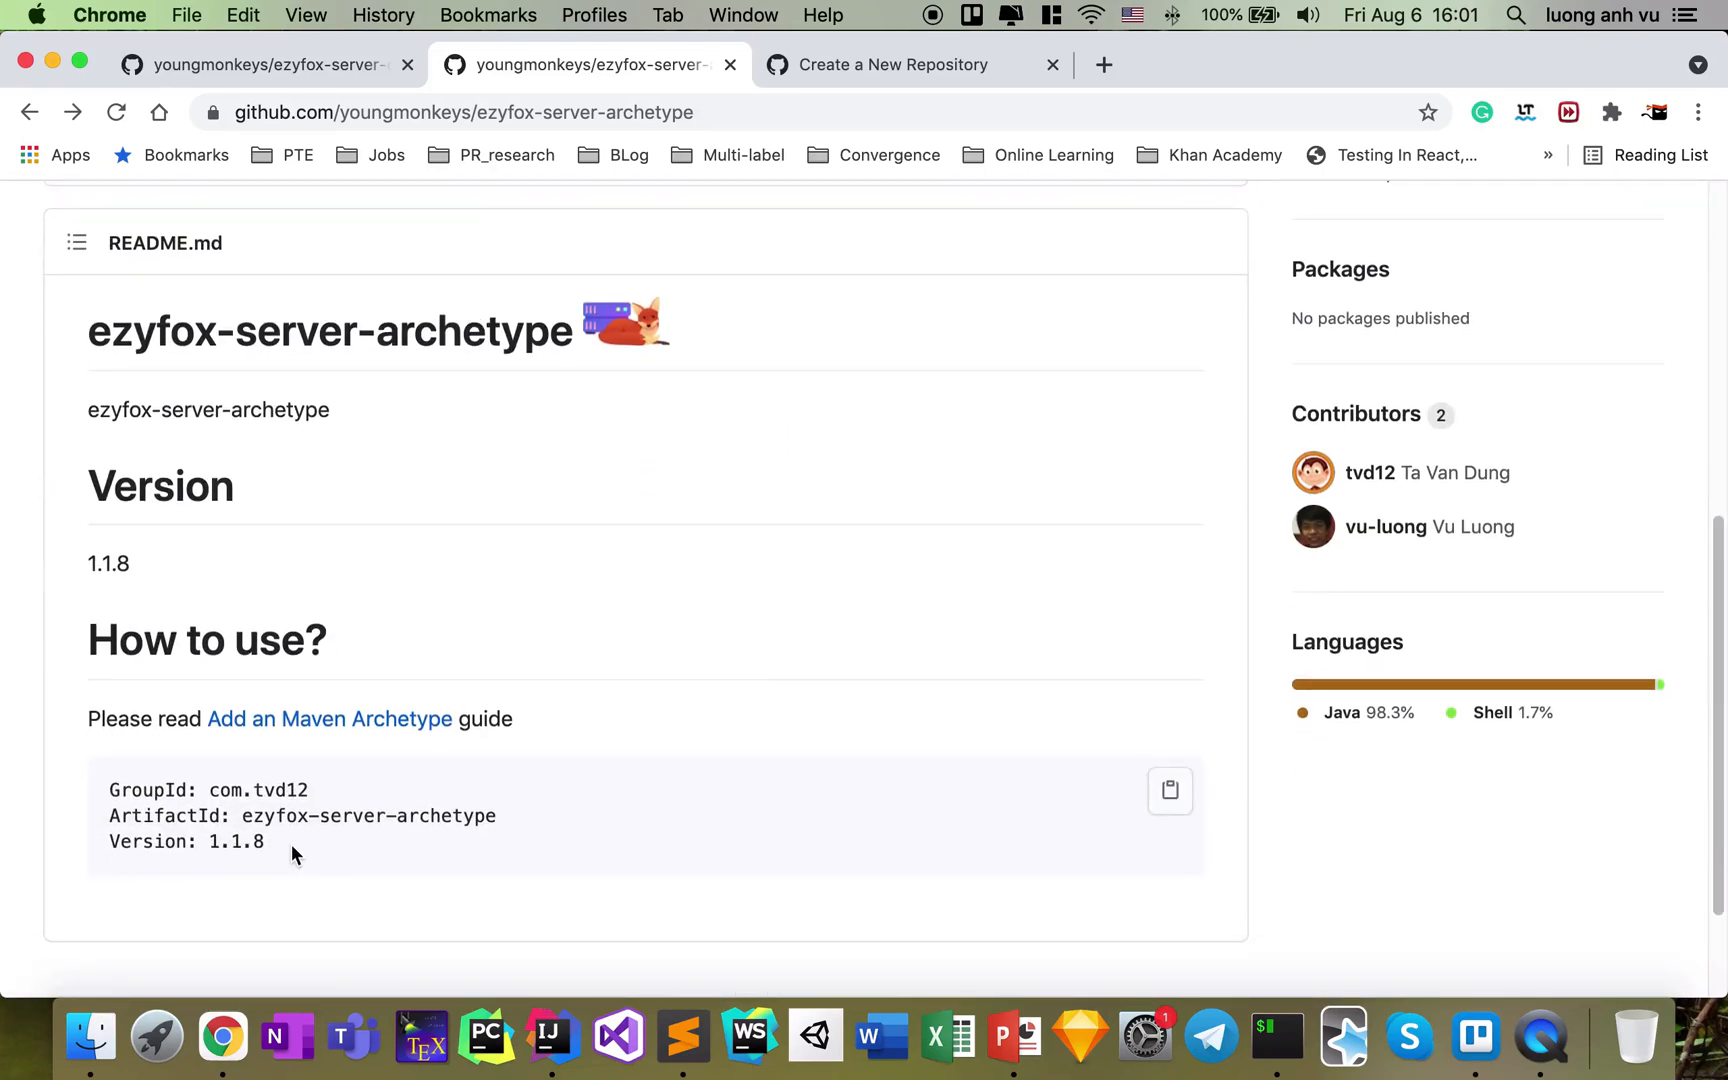
mouse_move(292, 862)
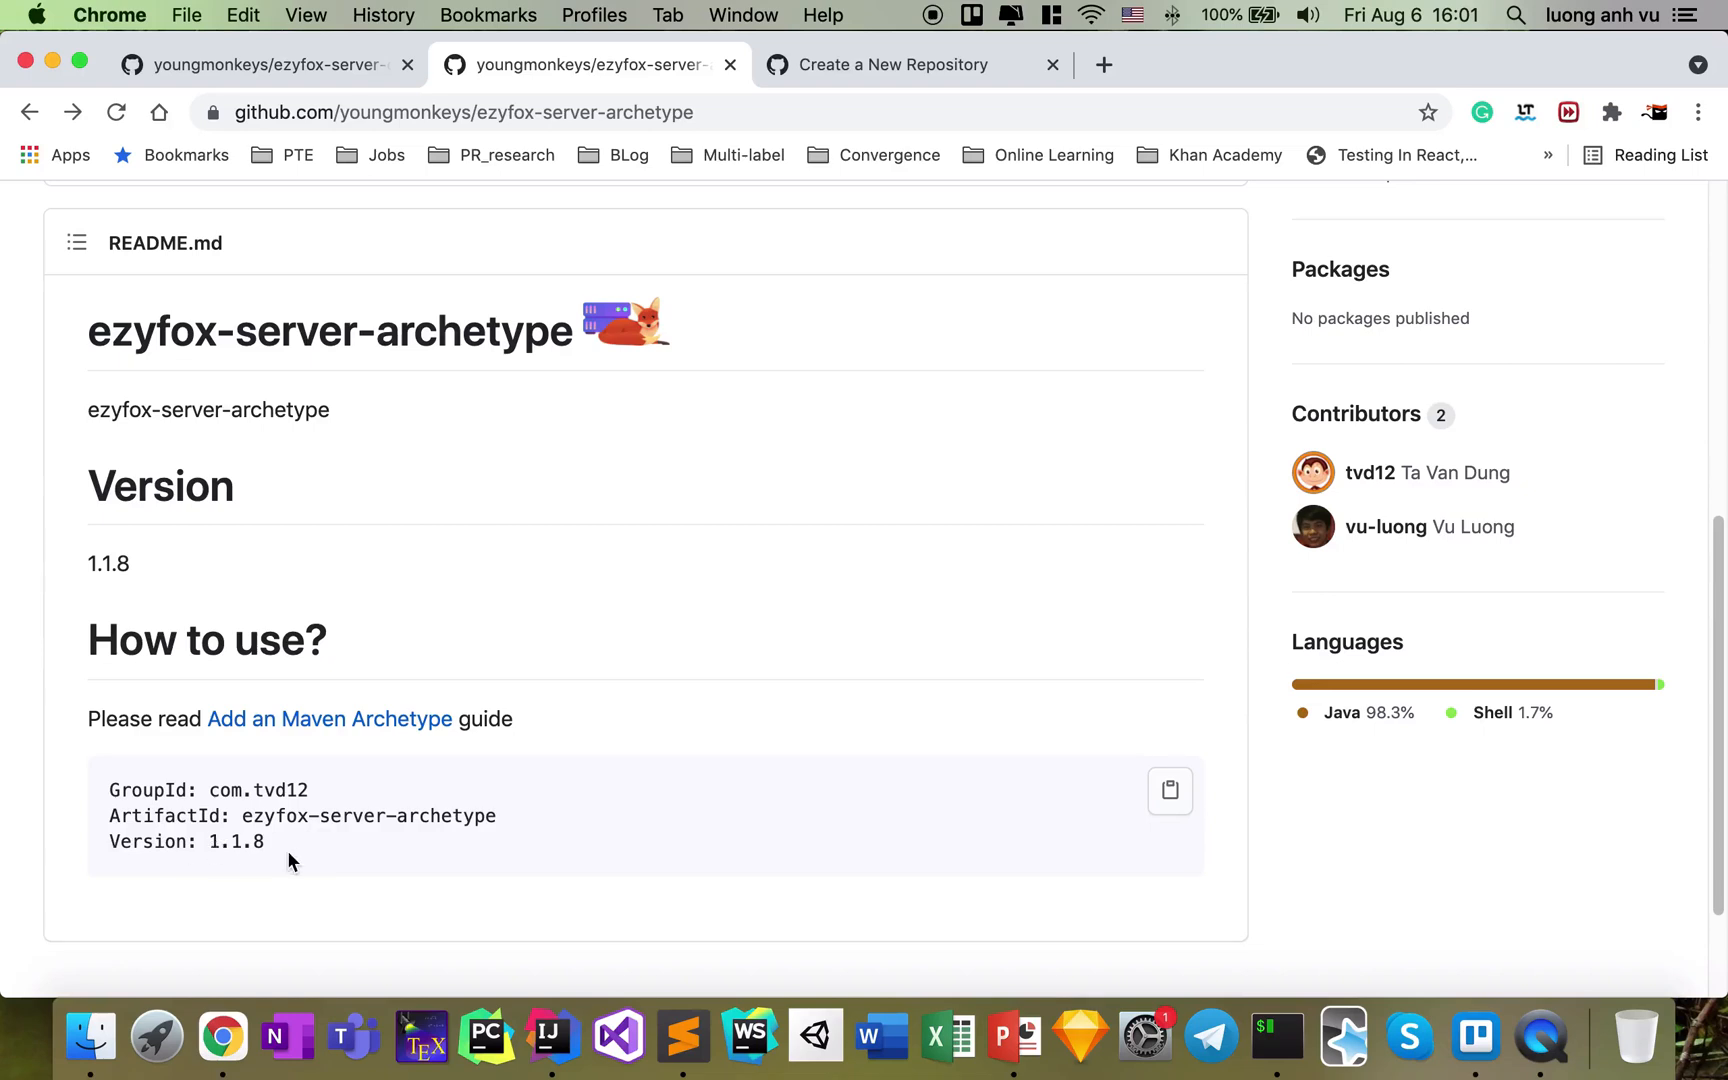
mouse_move(312, 886)
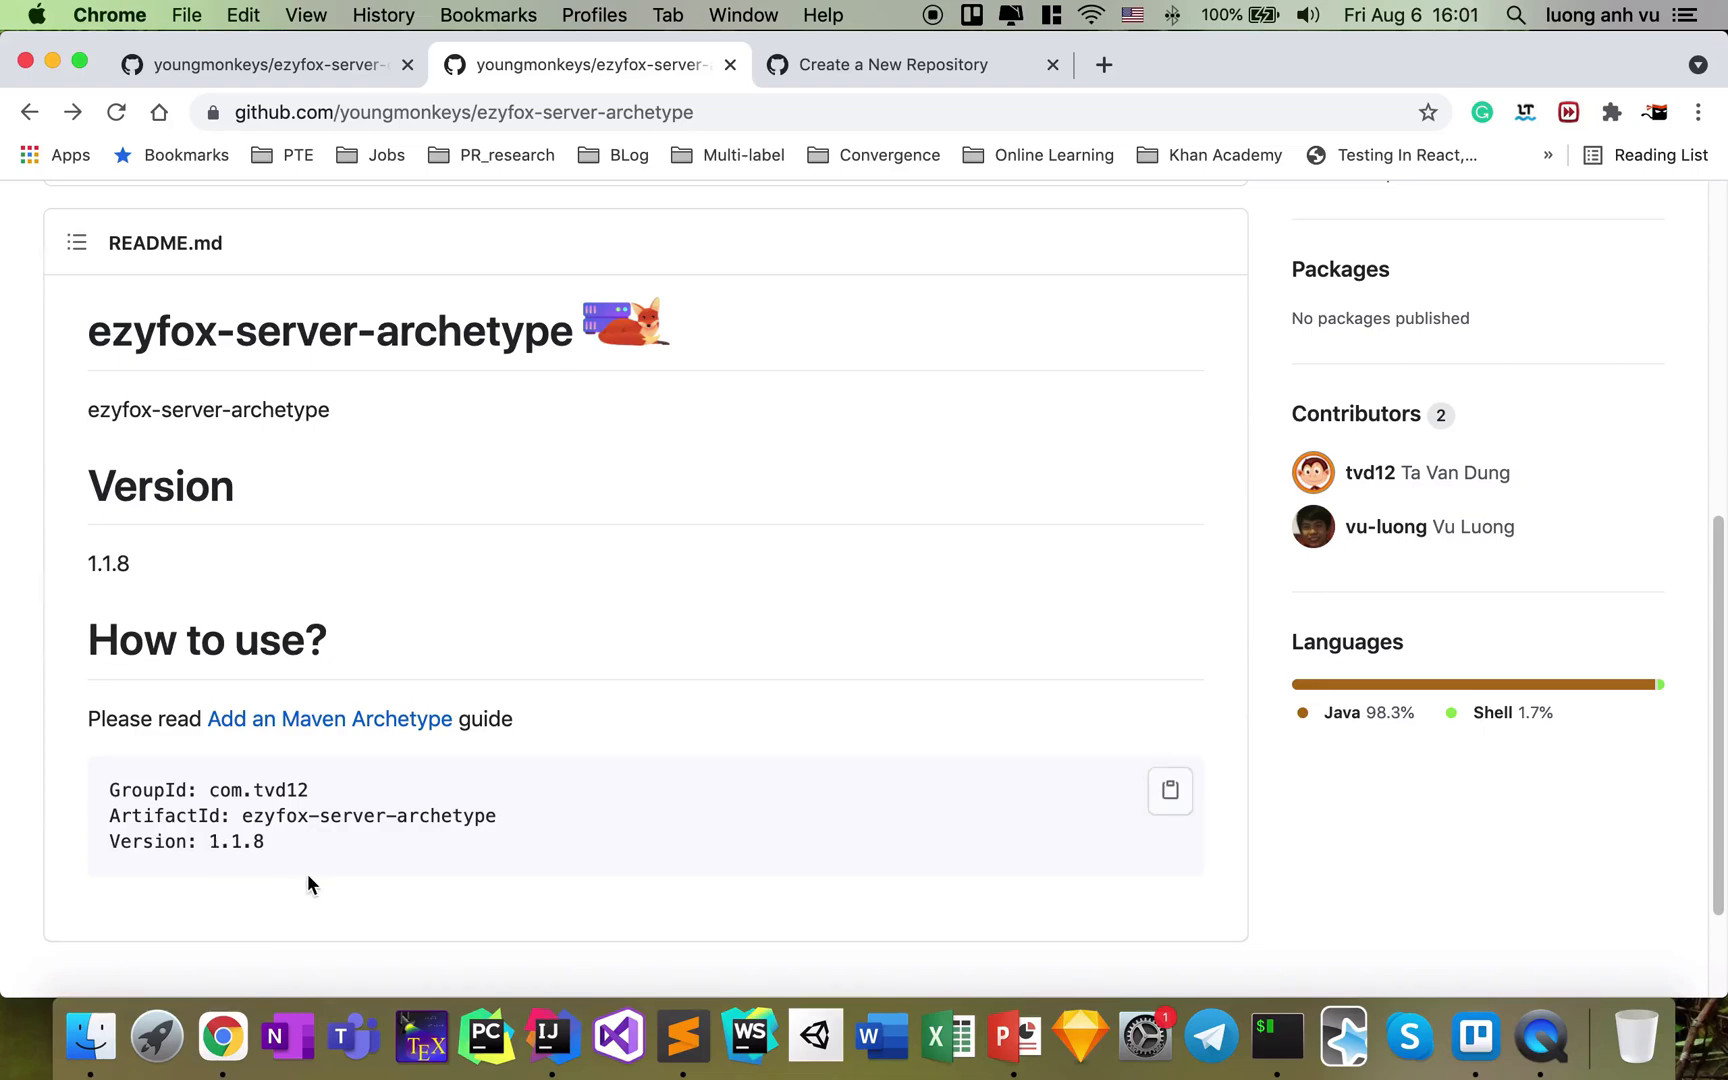
mouse_move(688, 772)
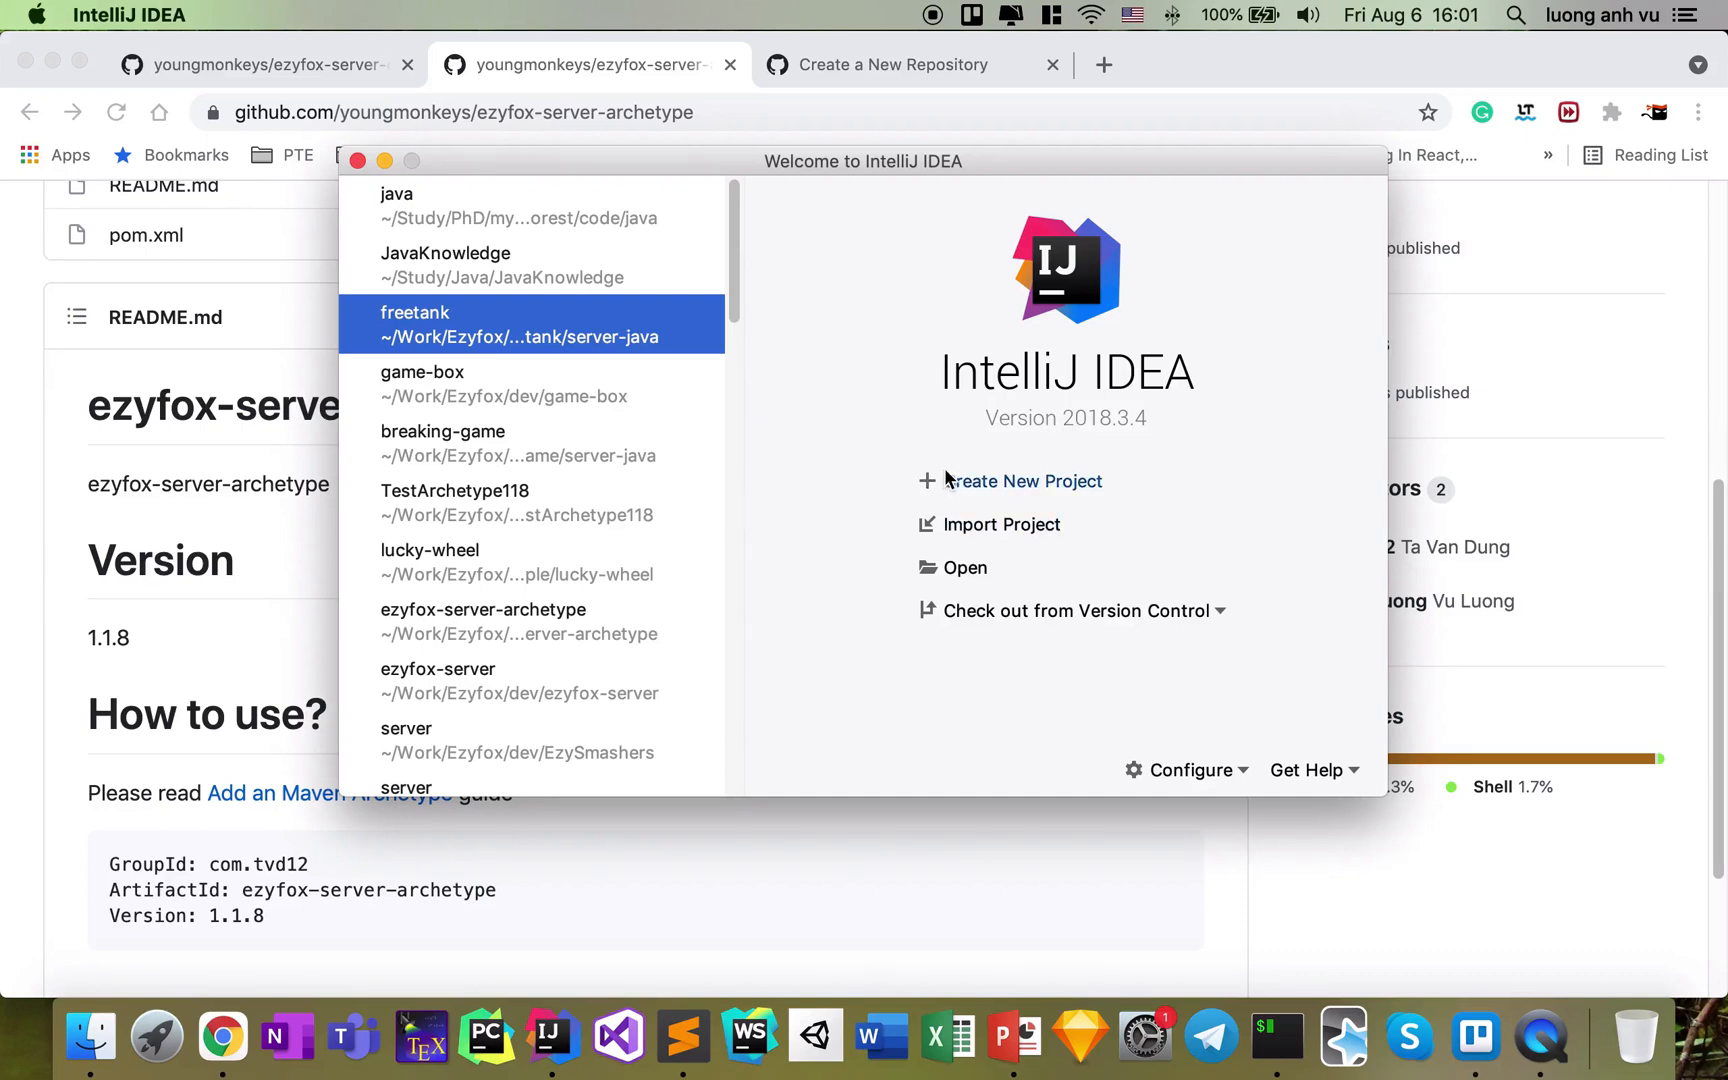
mouse_move(1004, 536)
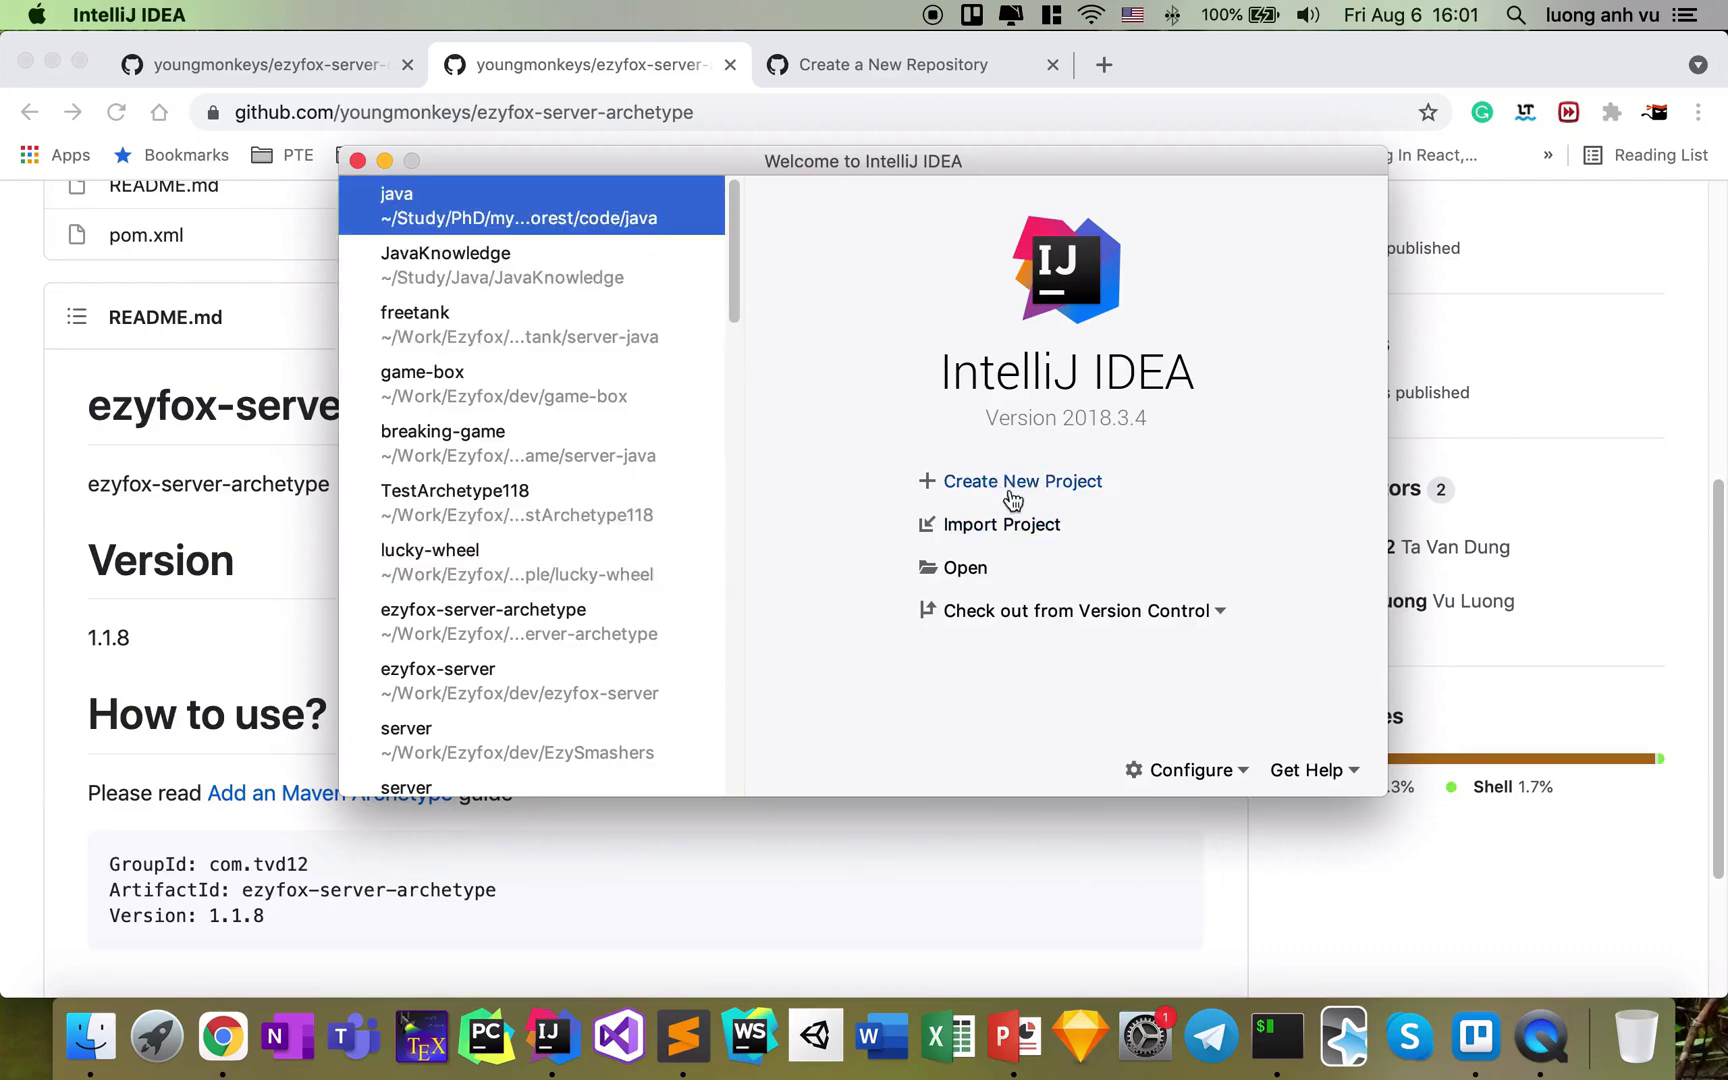
Start a new project from the IntelliJ welcome screen with Maven selected
left_click(1022, 482)
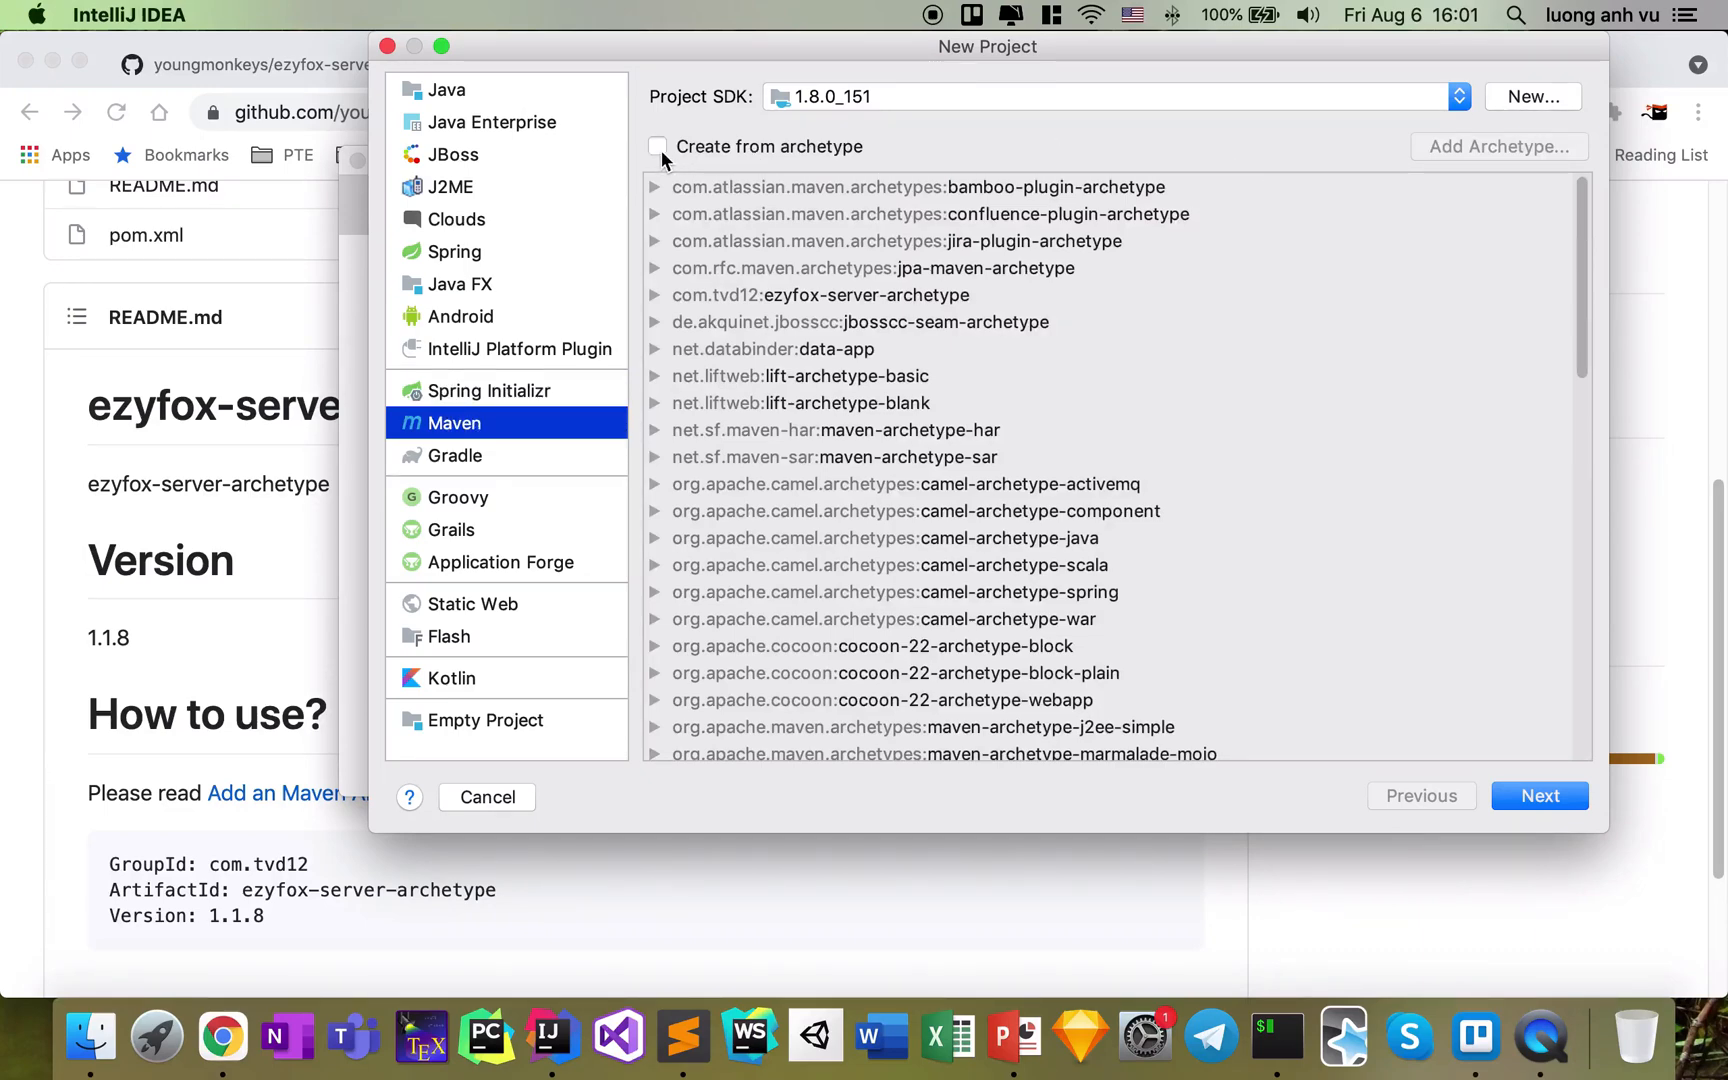
Add a custom archetype with GroupId com.tvd12, ArtifactId ezyfox-server-archetype, Version 1.1.8
left_click(658, 148)
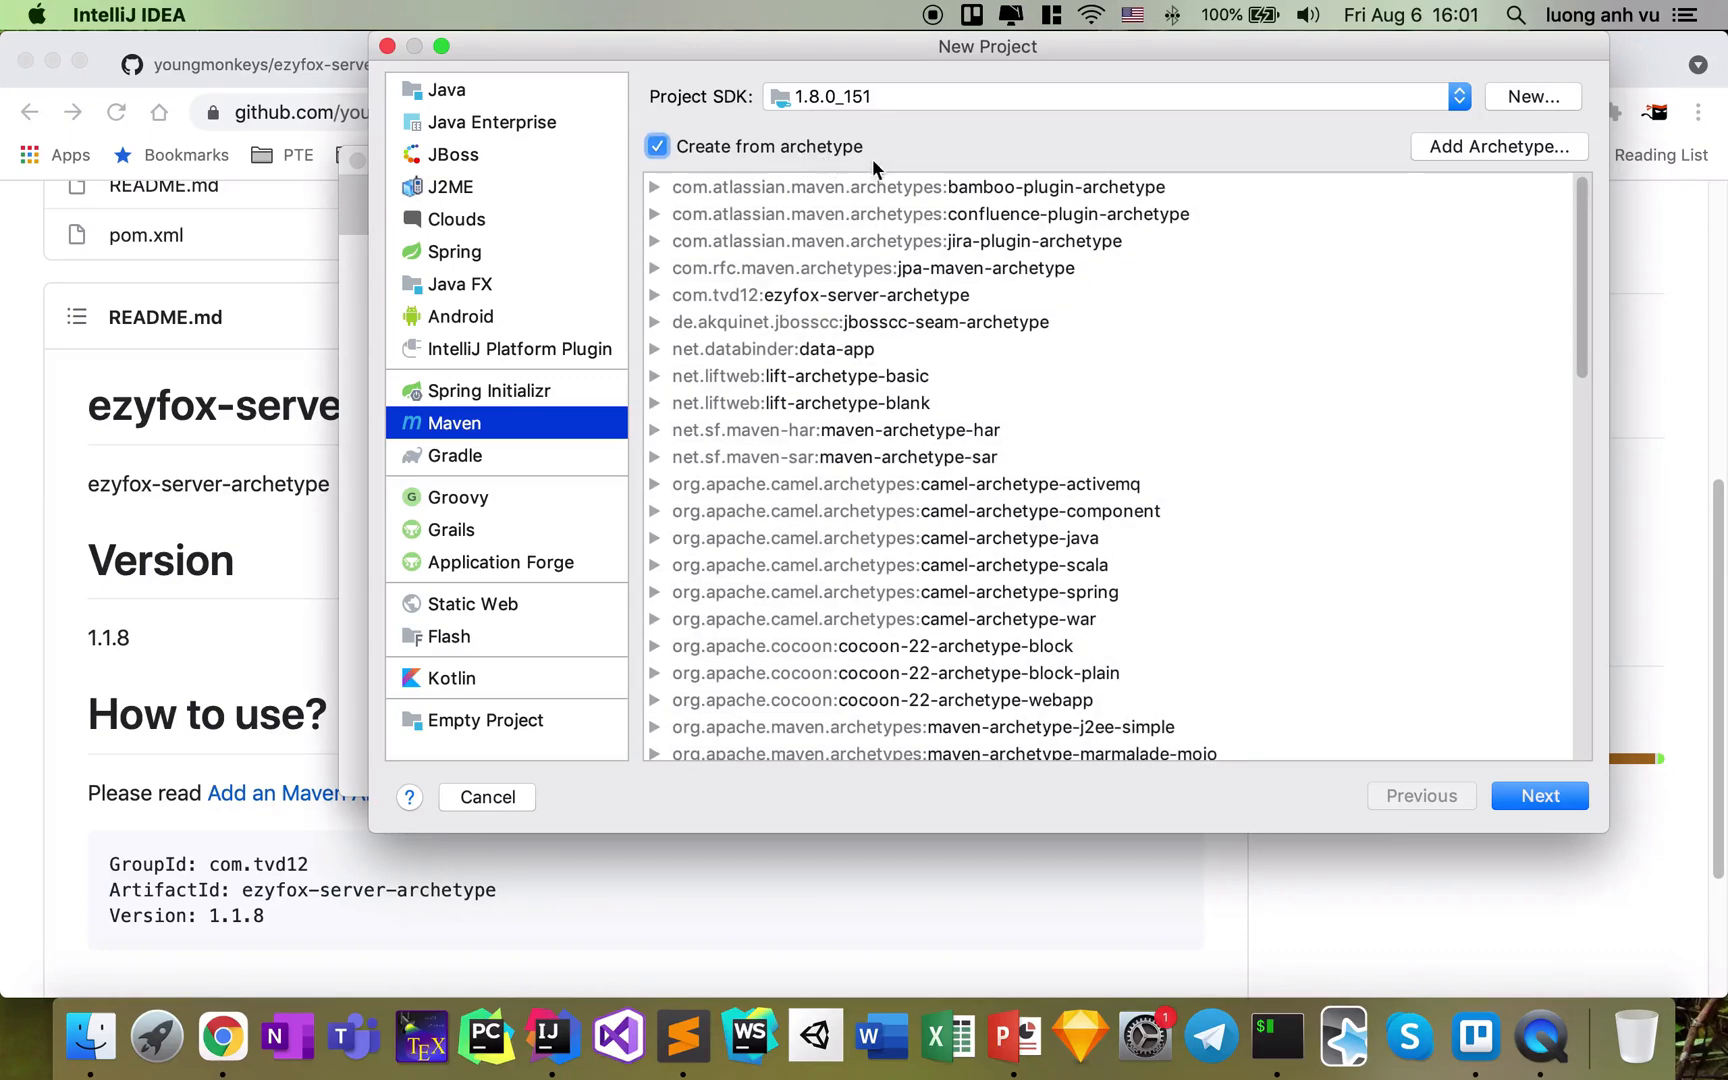
mouse_move(1486, 162)
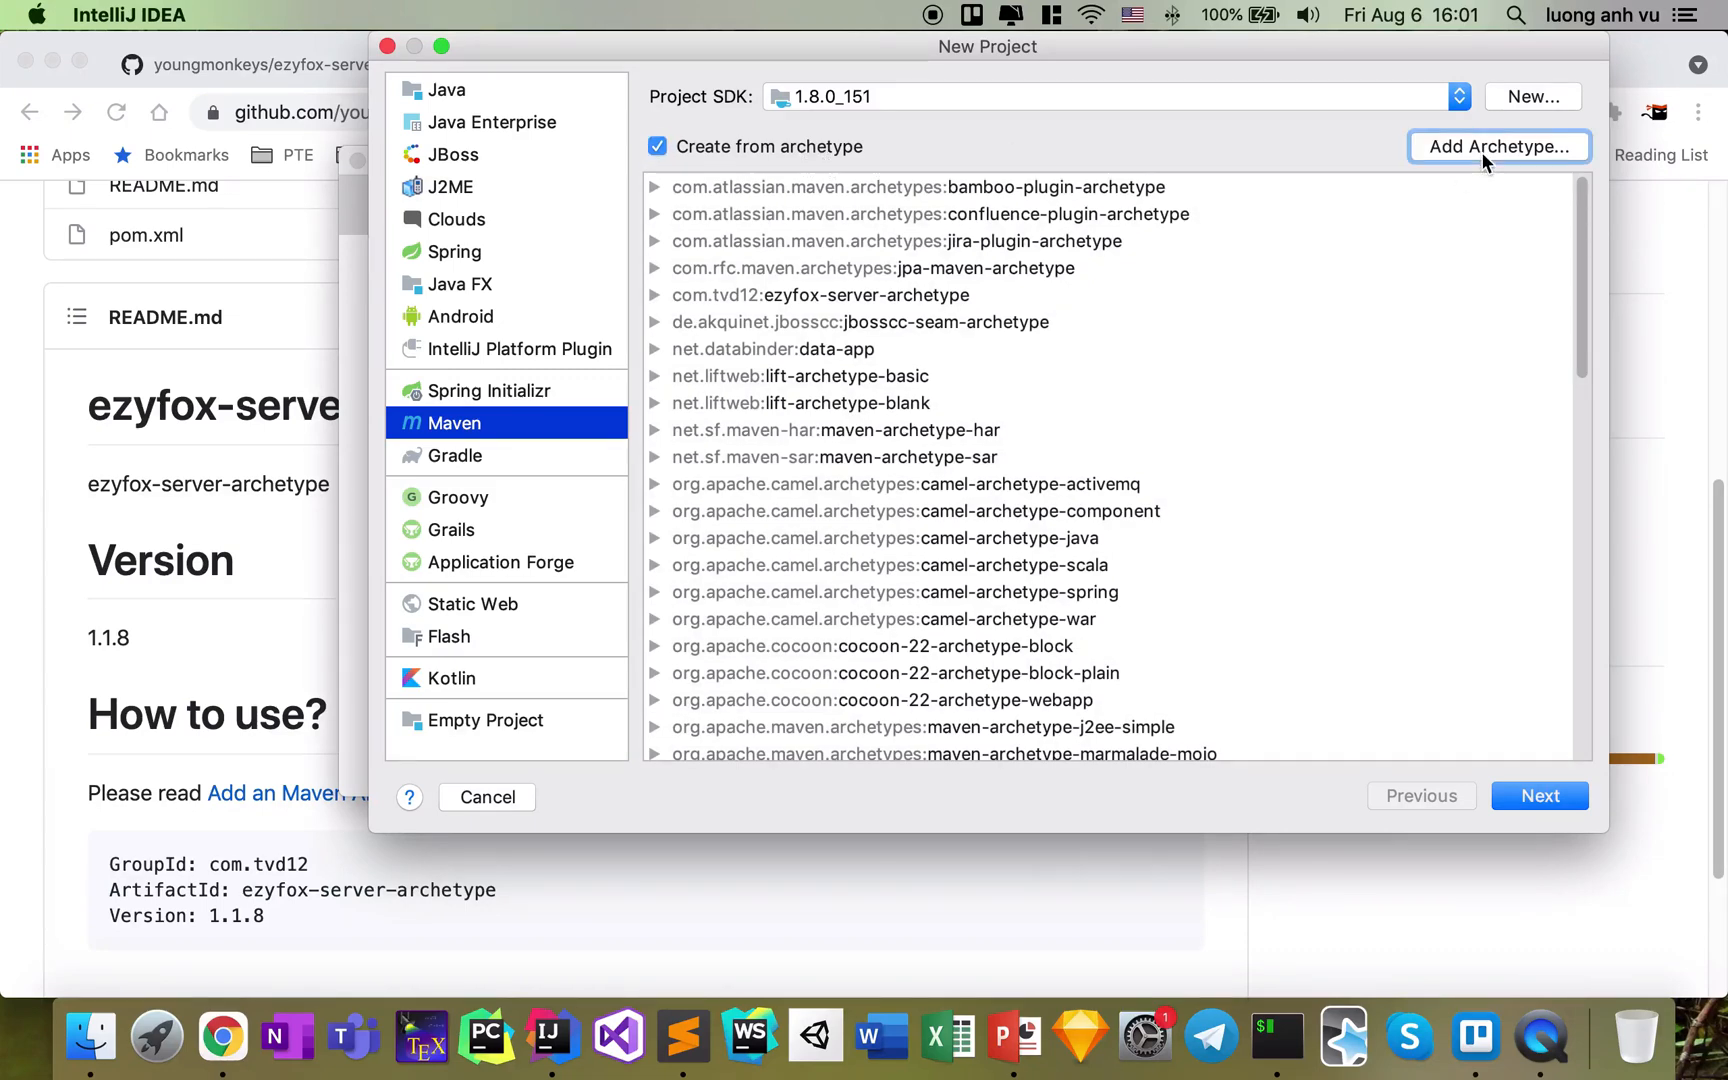
left_click(1498, 146)
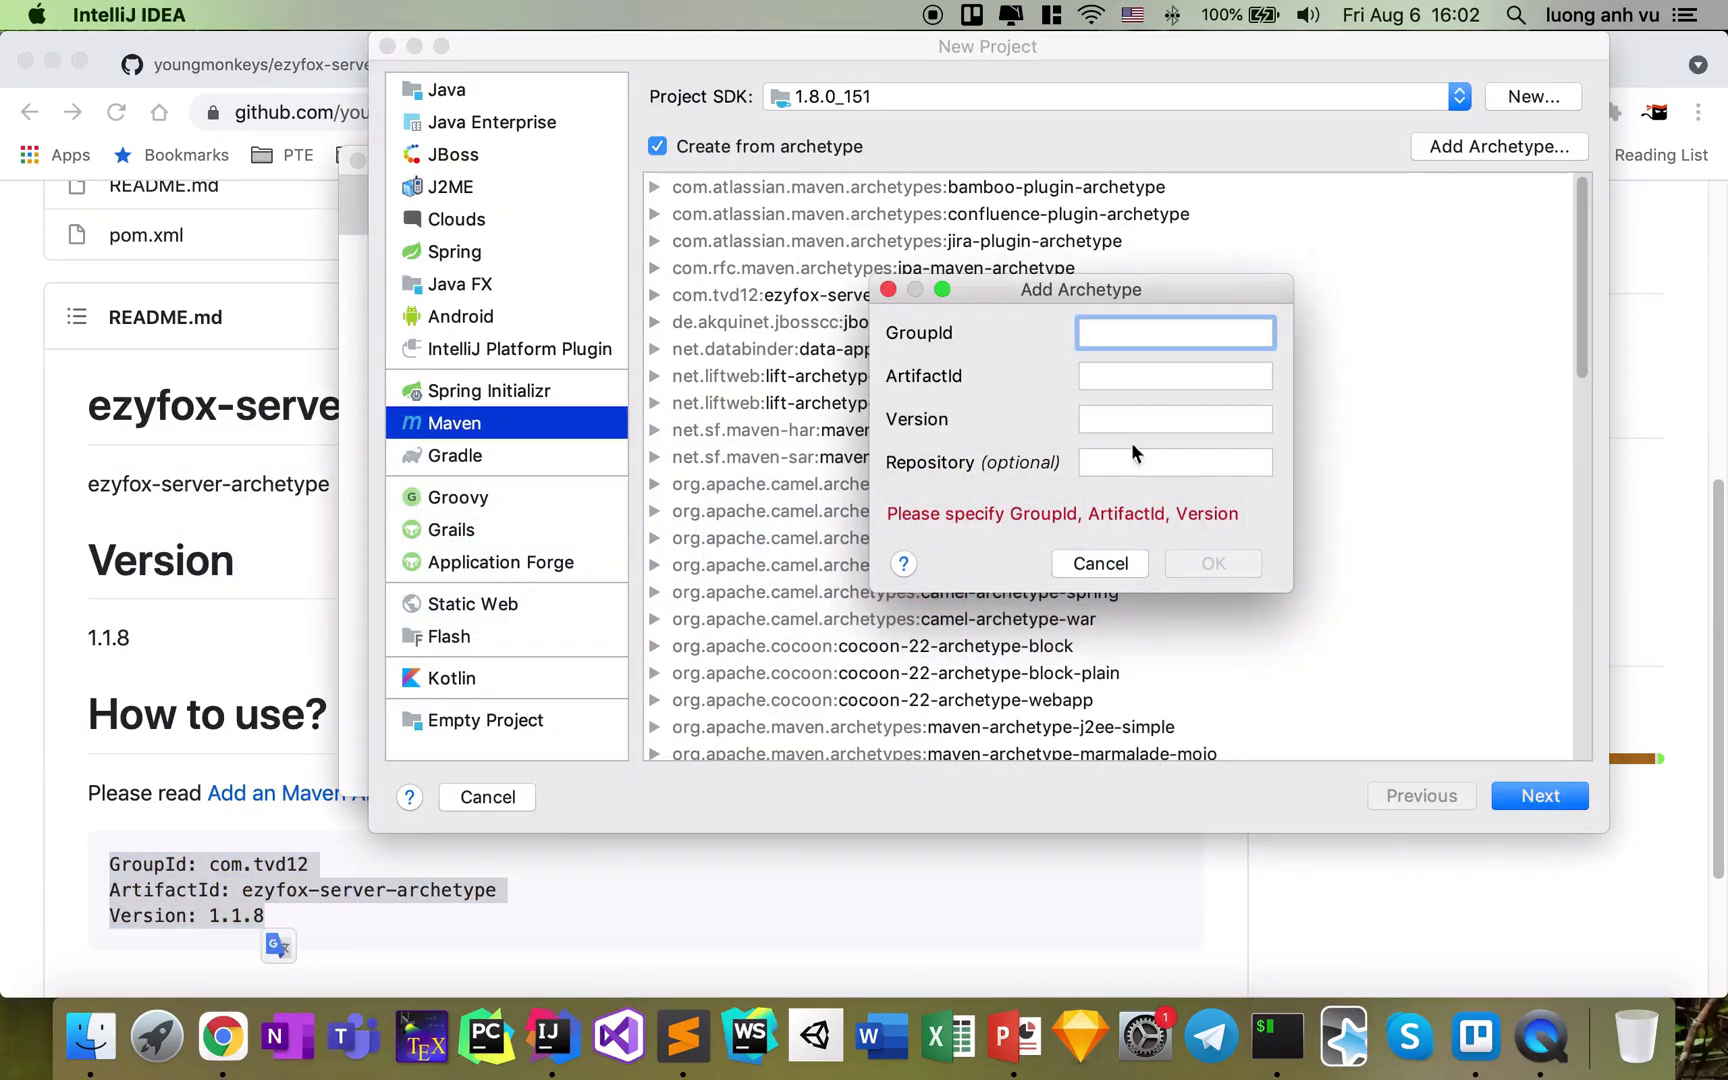
type("com")
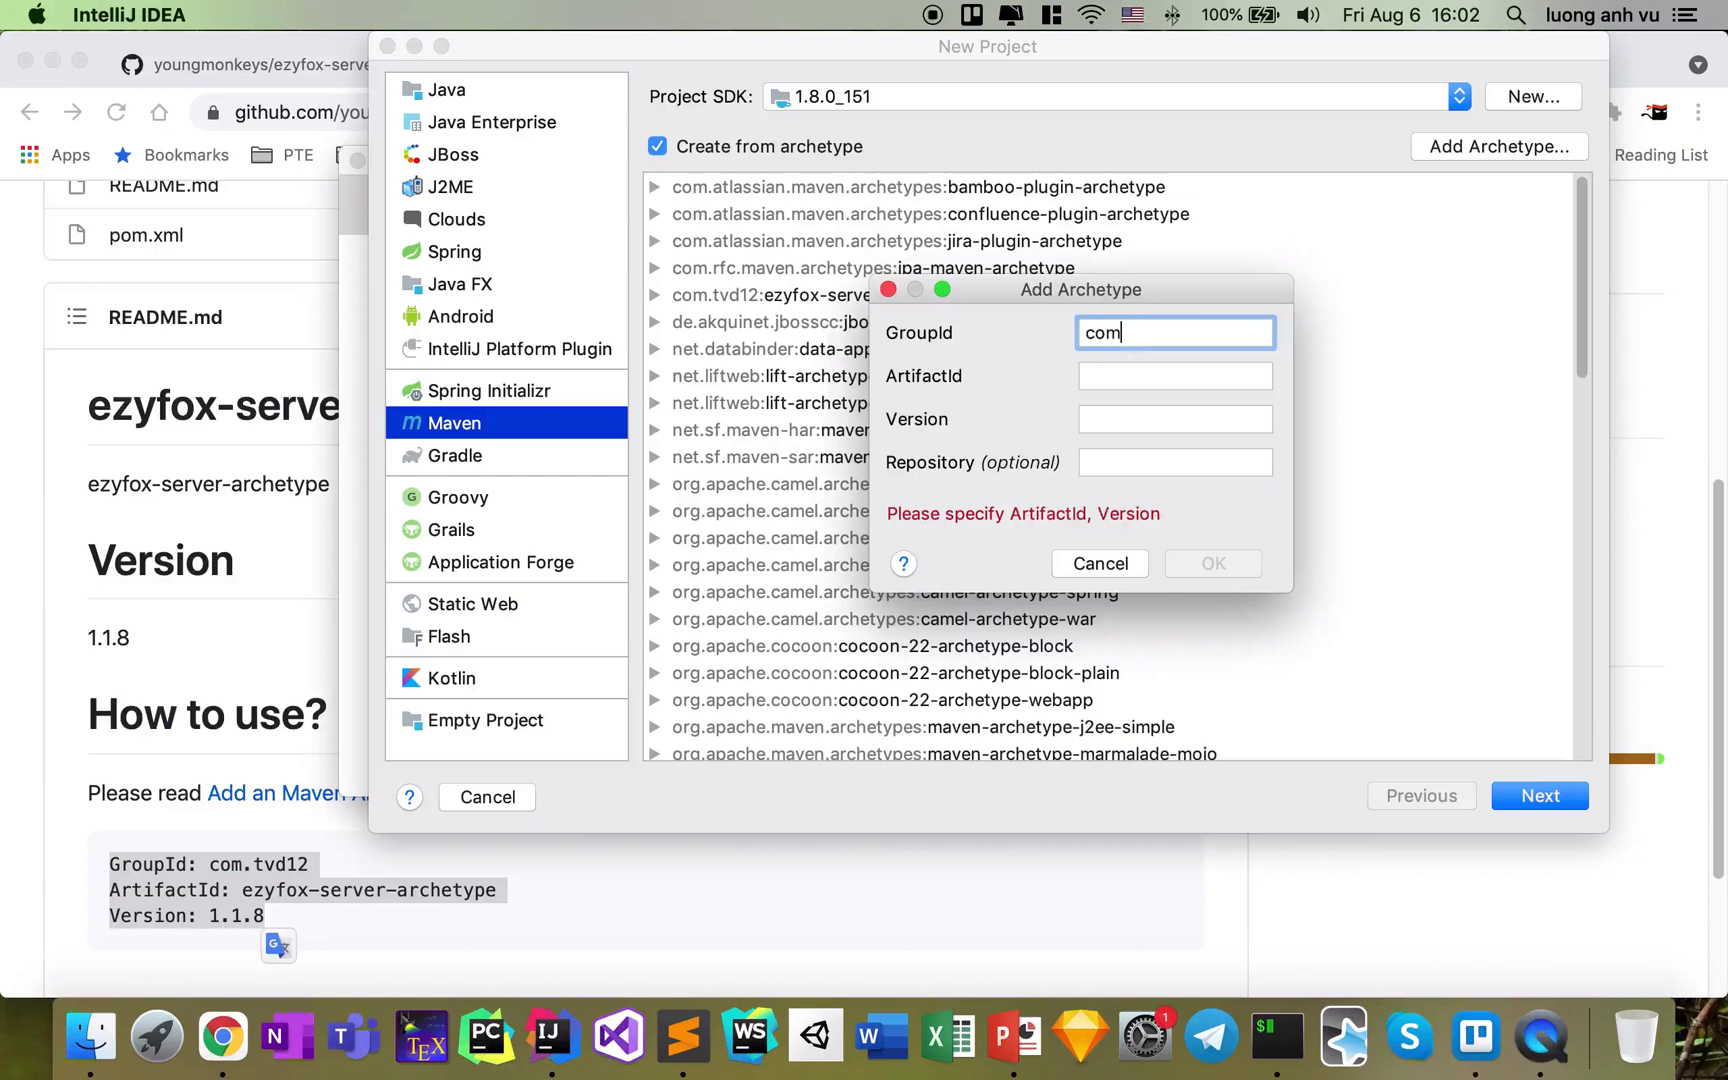
type("tvd12")
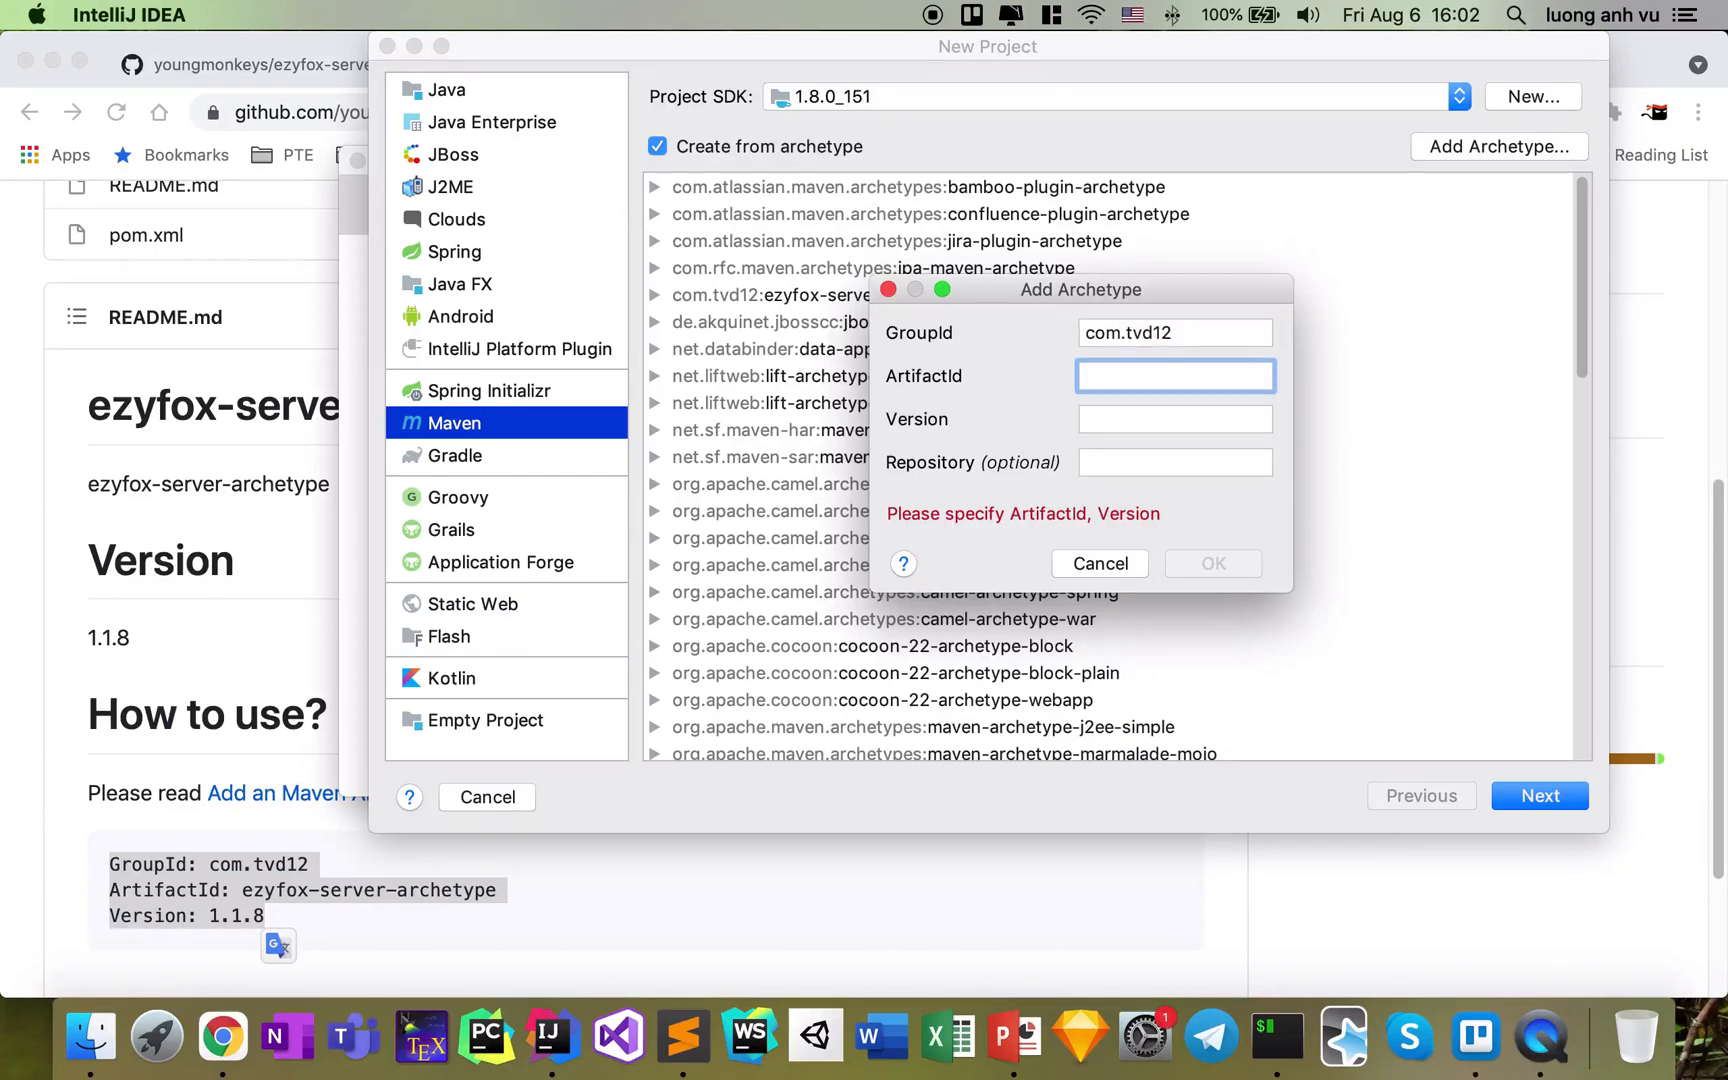
type("ezyfox-ser")
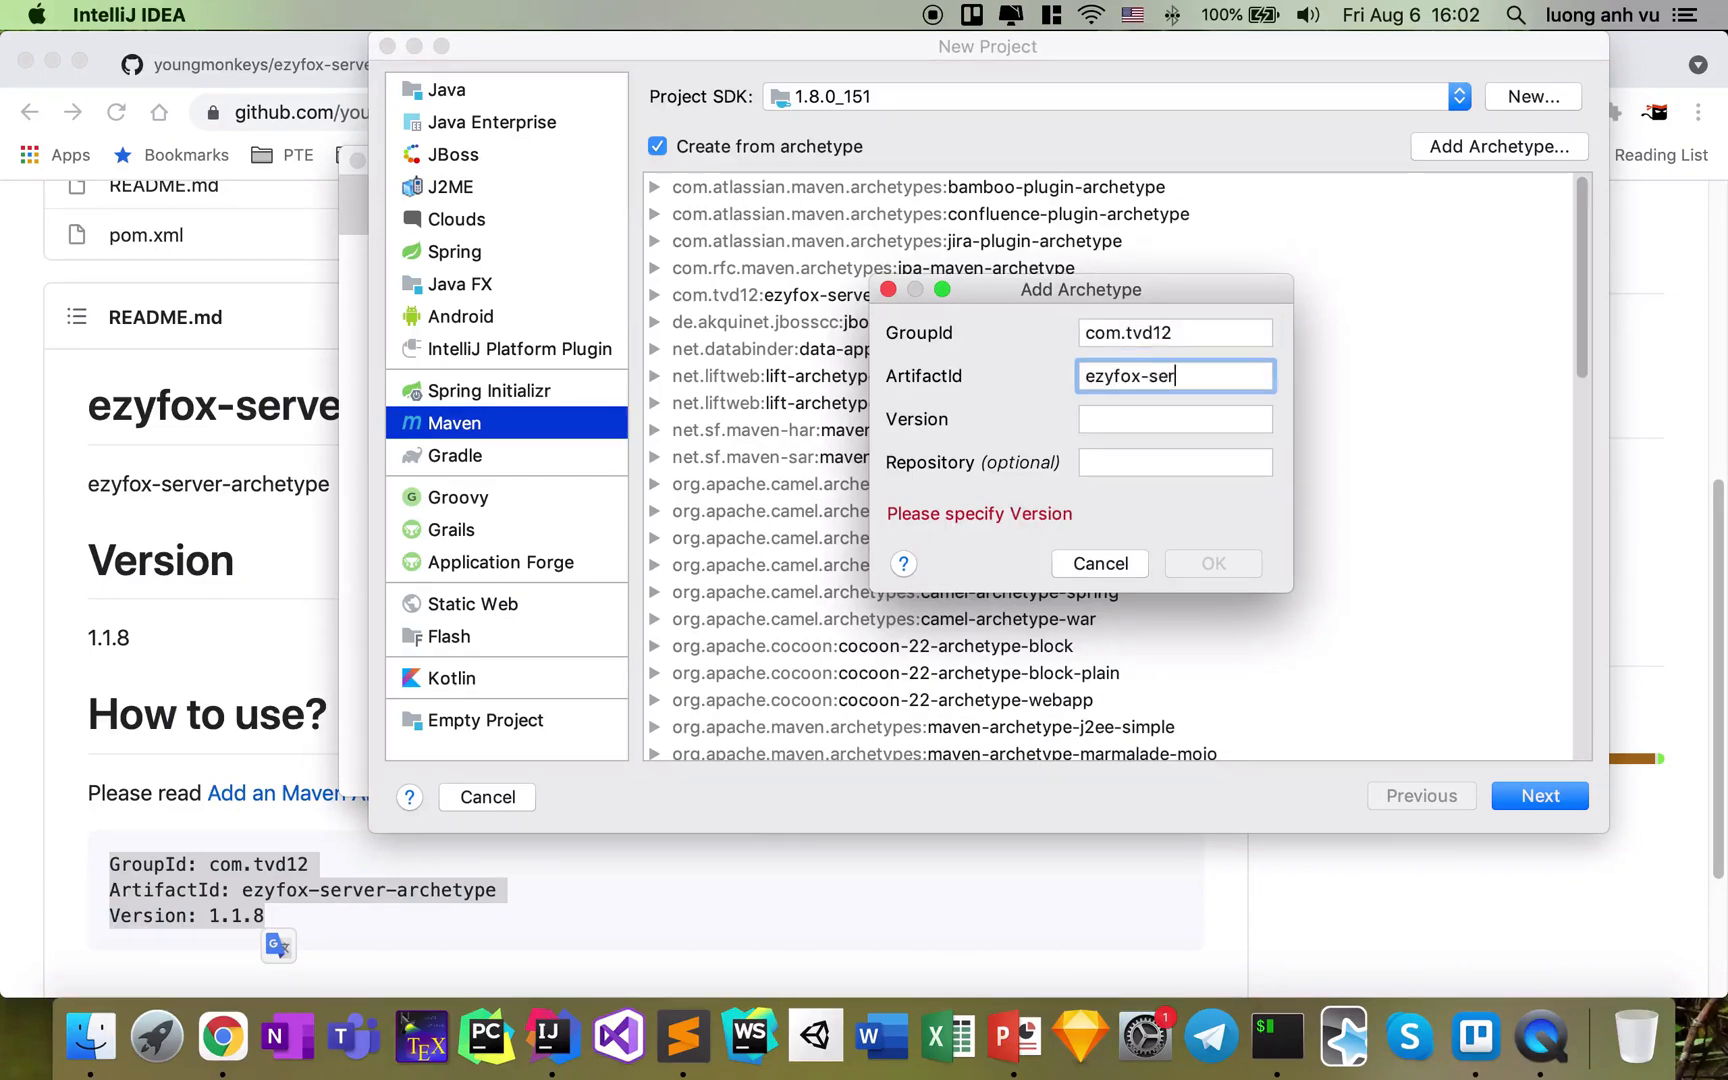
type("ver-arche")
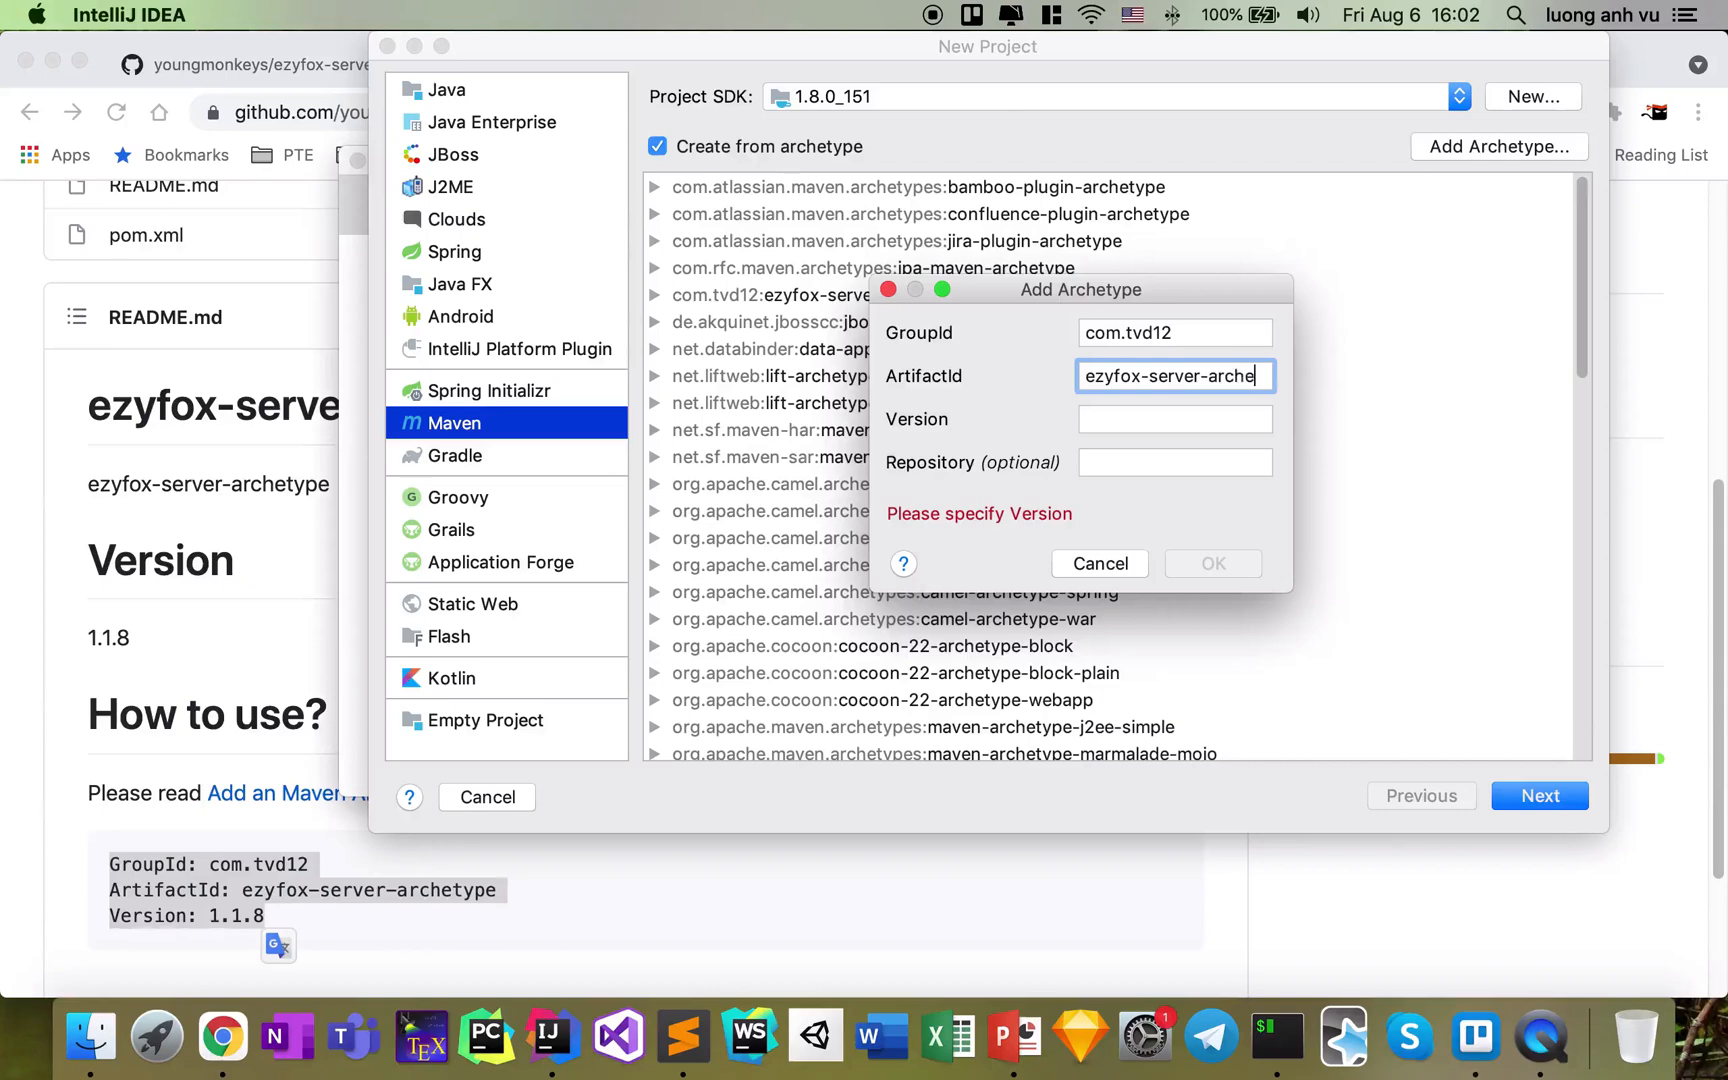
type("1")
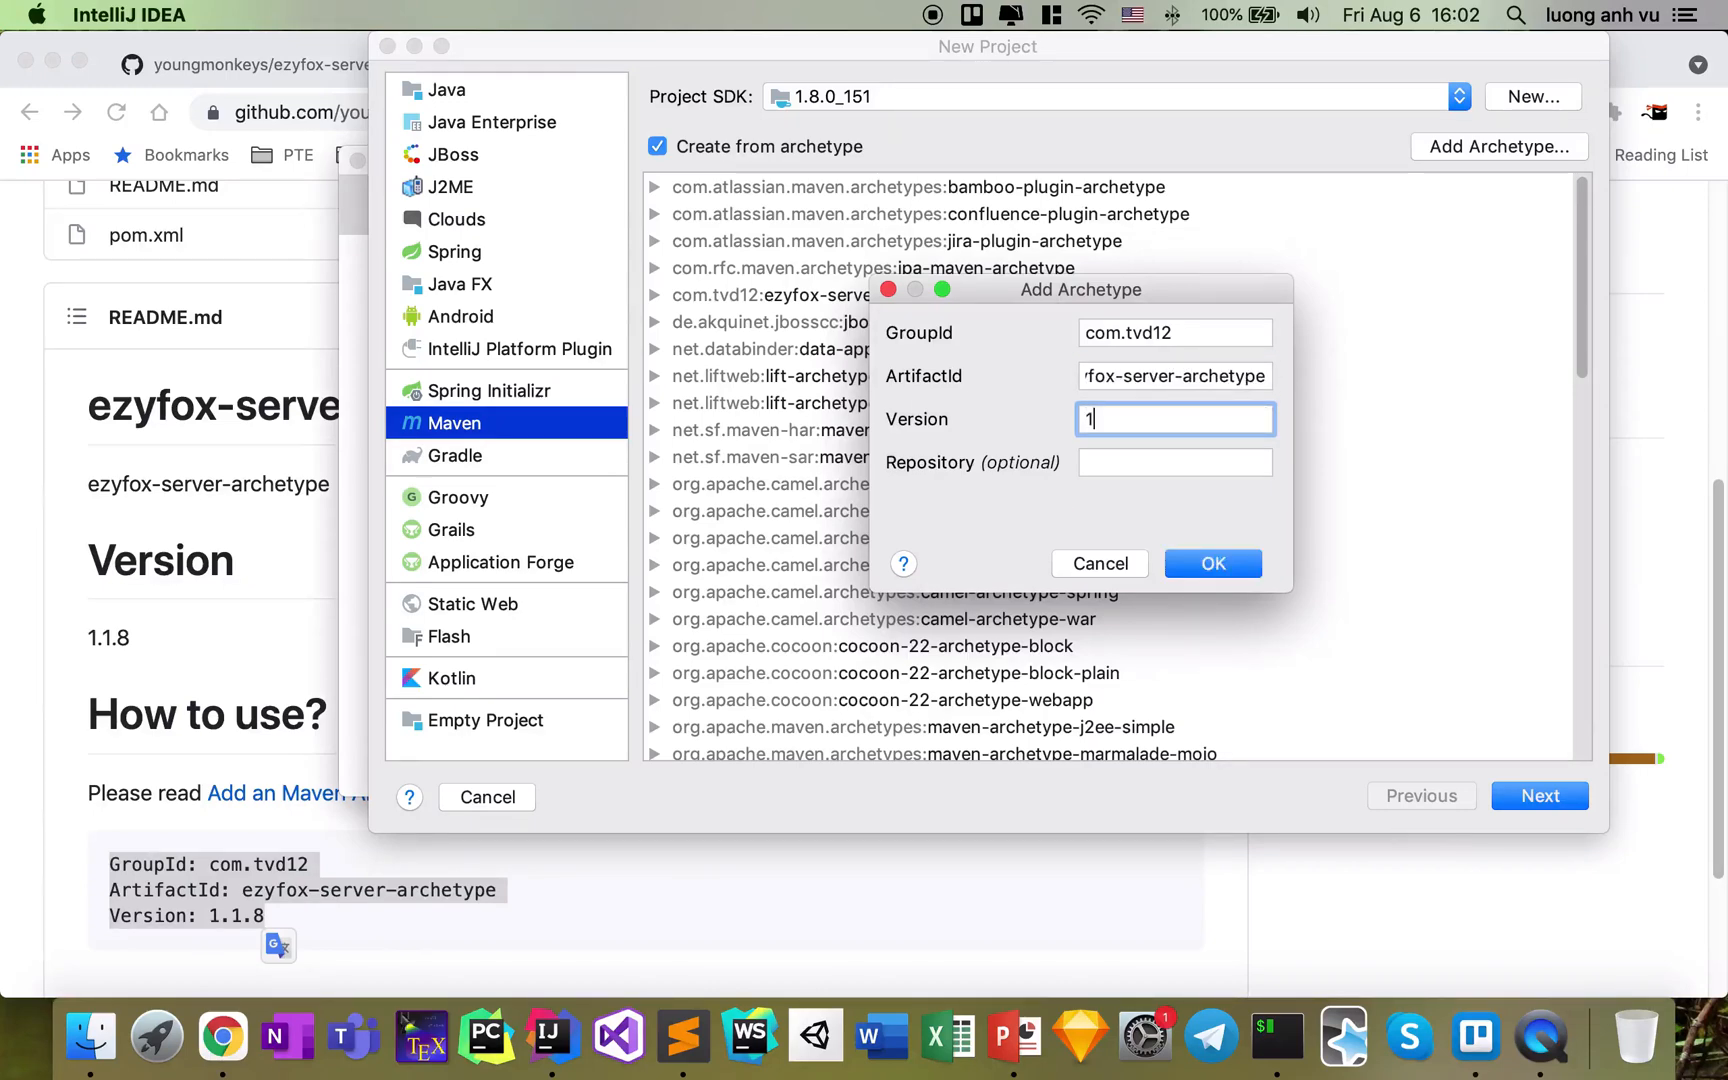
left_click(1212, 564)
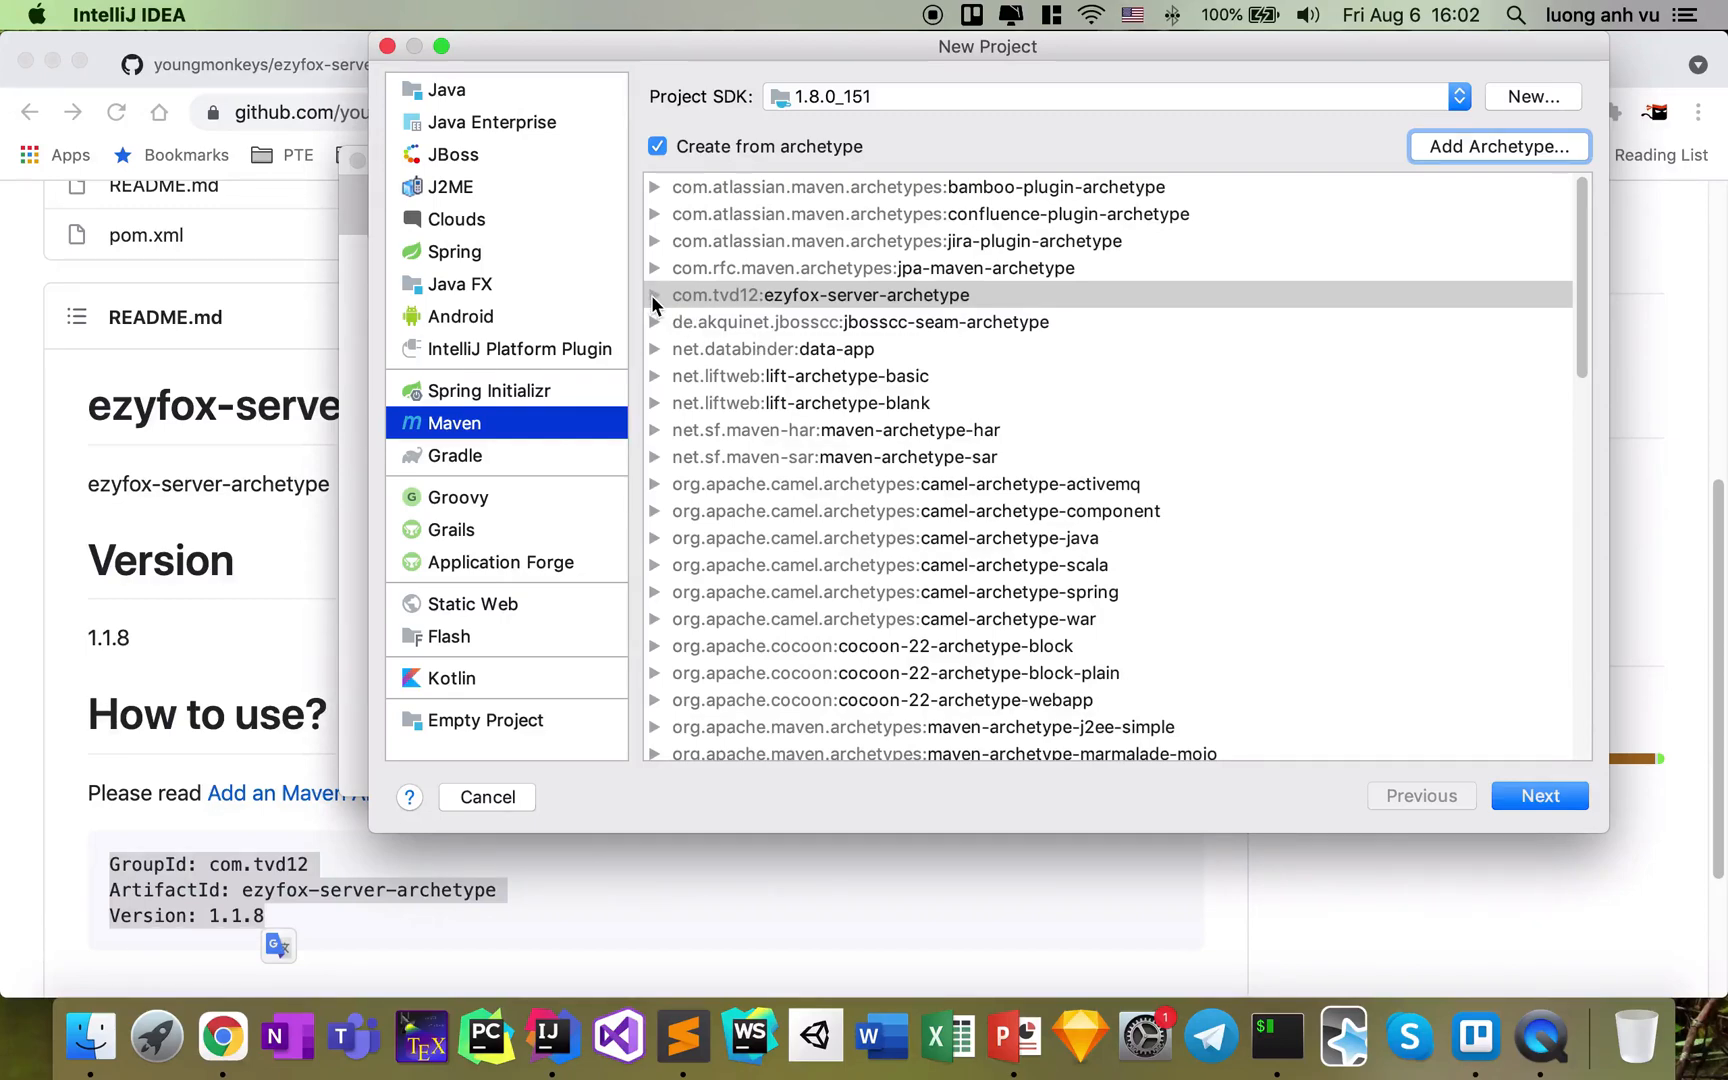
Choose ezyfox-server-archetype 1.1.8 and enter GroupId org.youngmonkeys, ArtifactId EzyRoulette
left_click(656, 296)
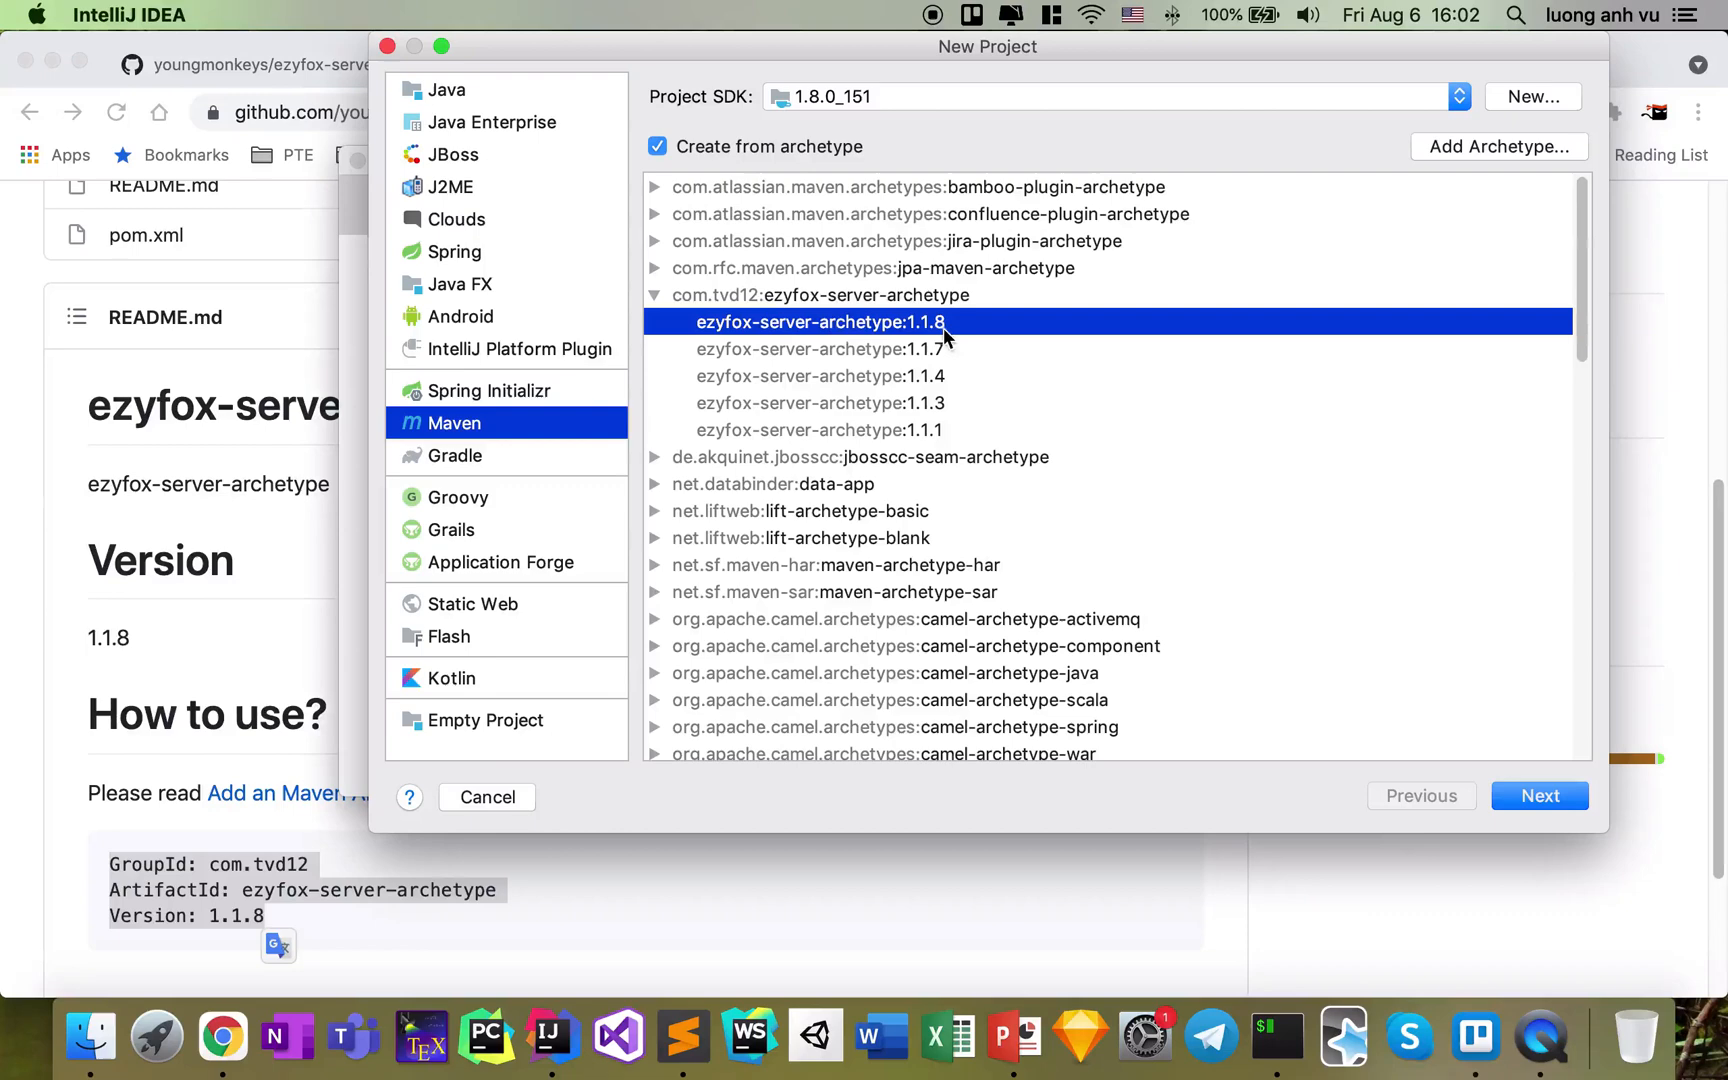
mouse_move(926, 322)
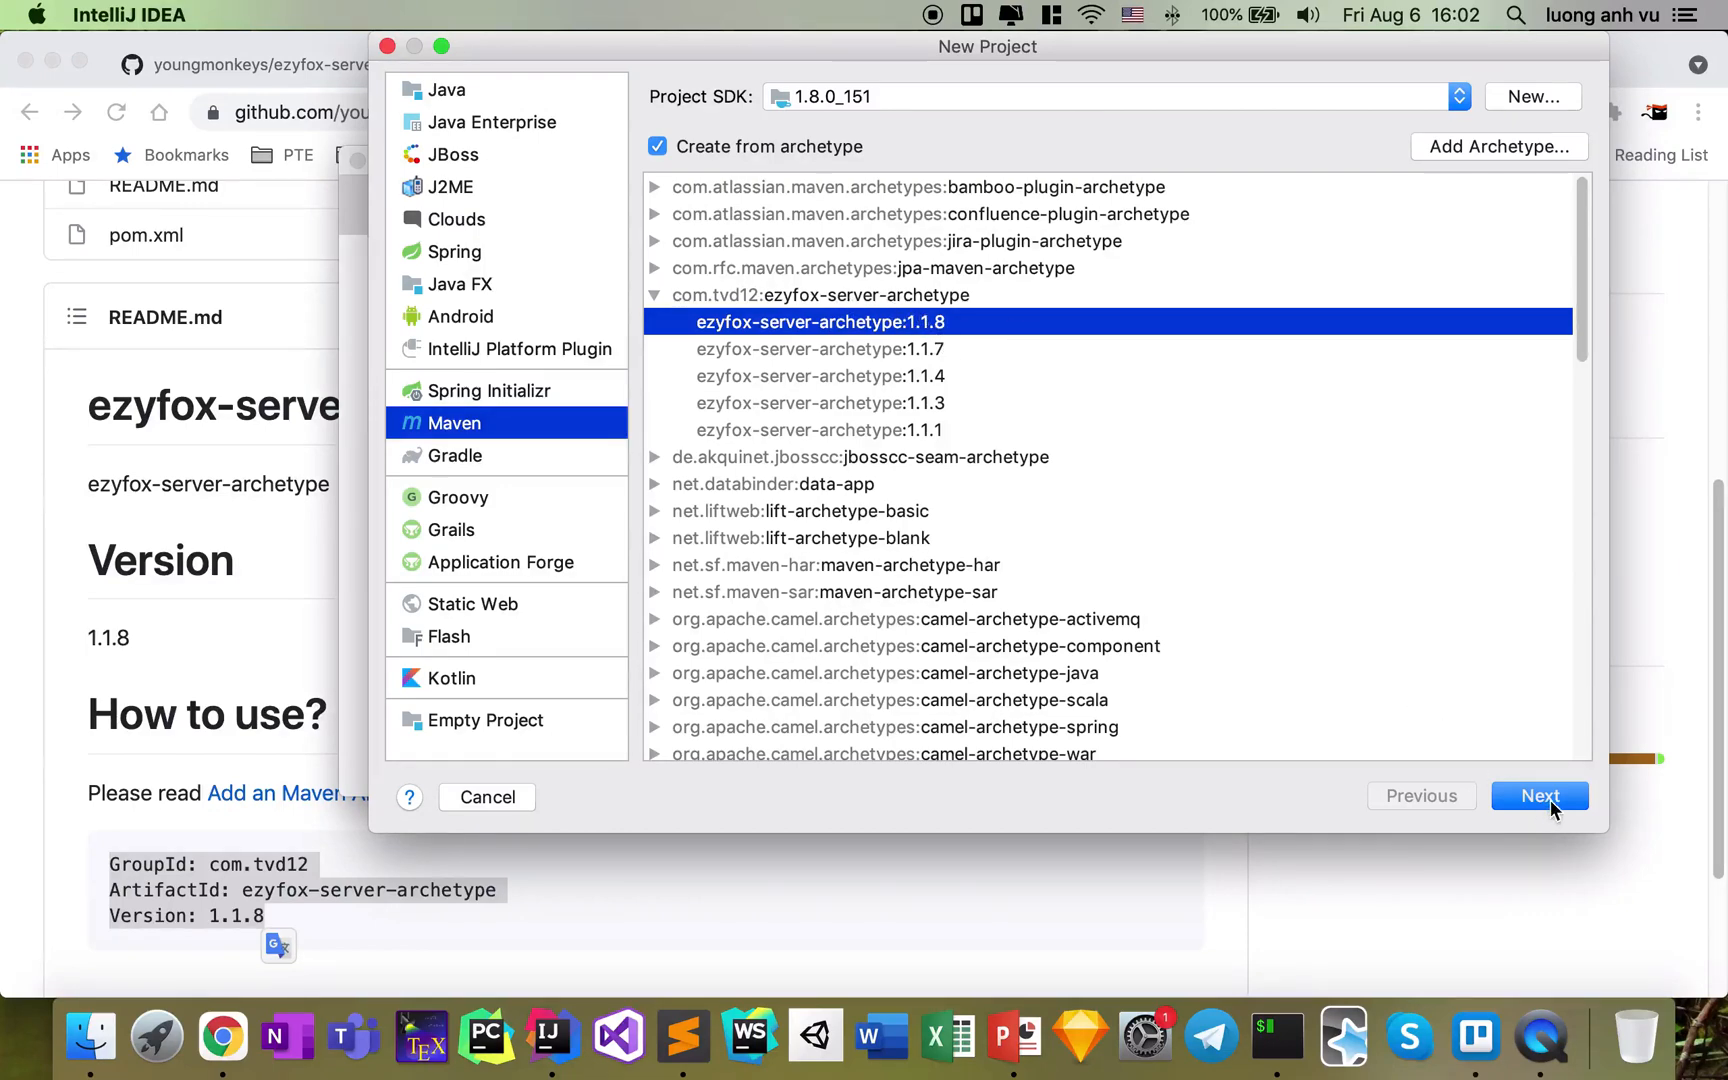
left_click(1540, 796)
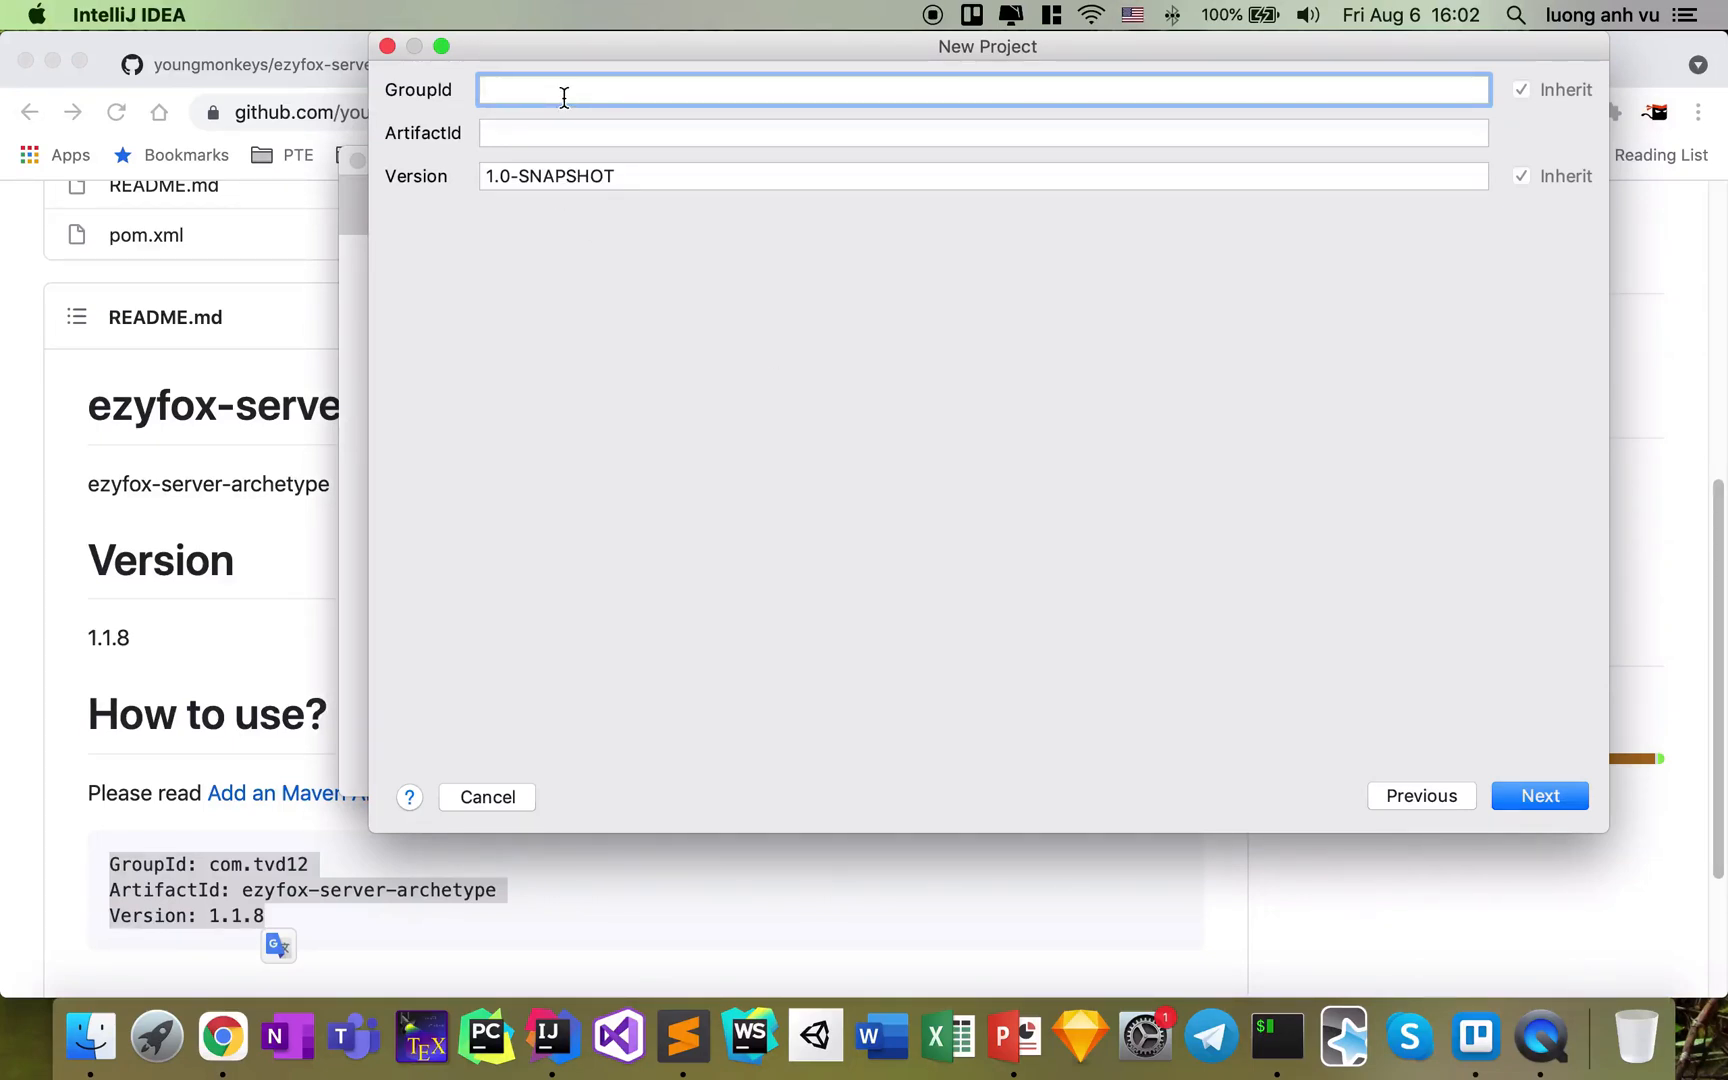
type("org.youngmonkeys")
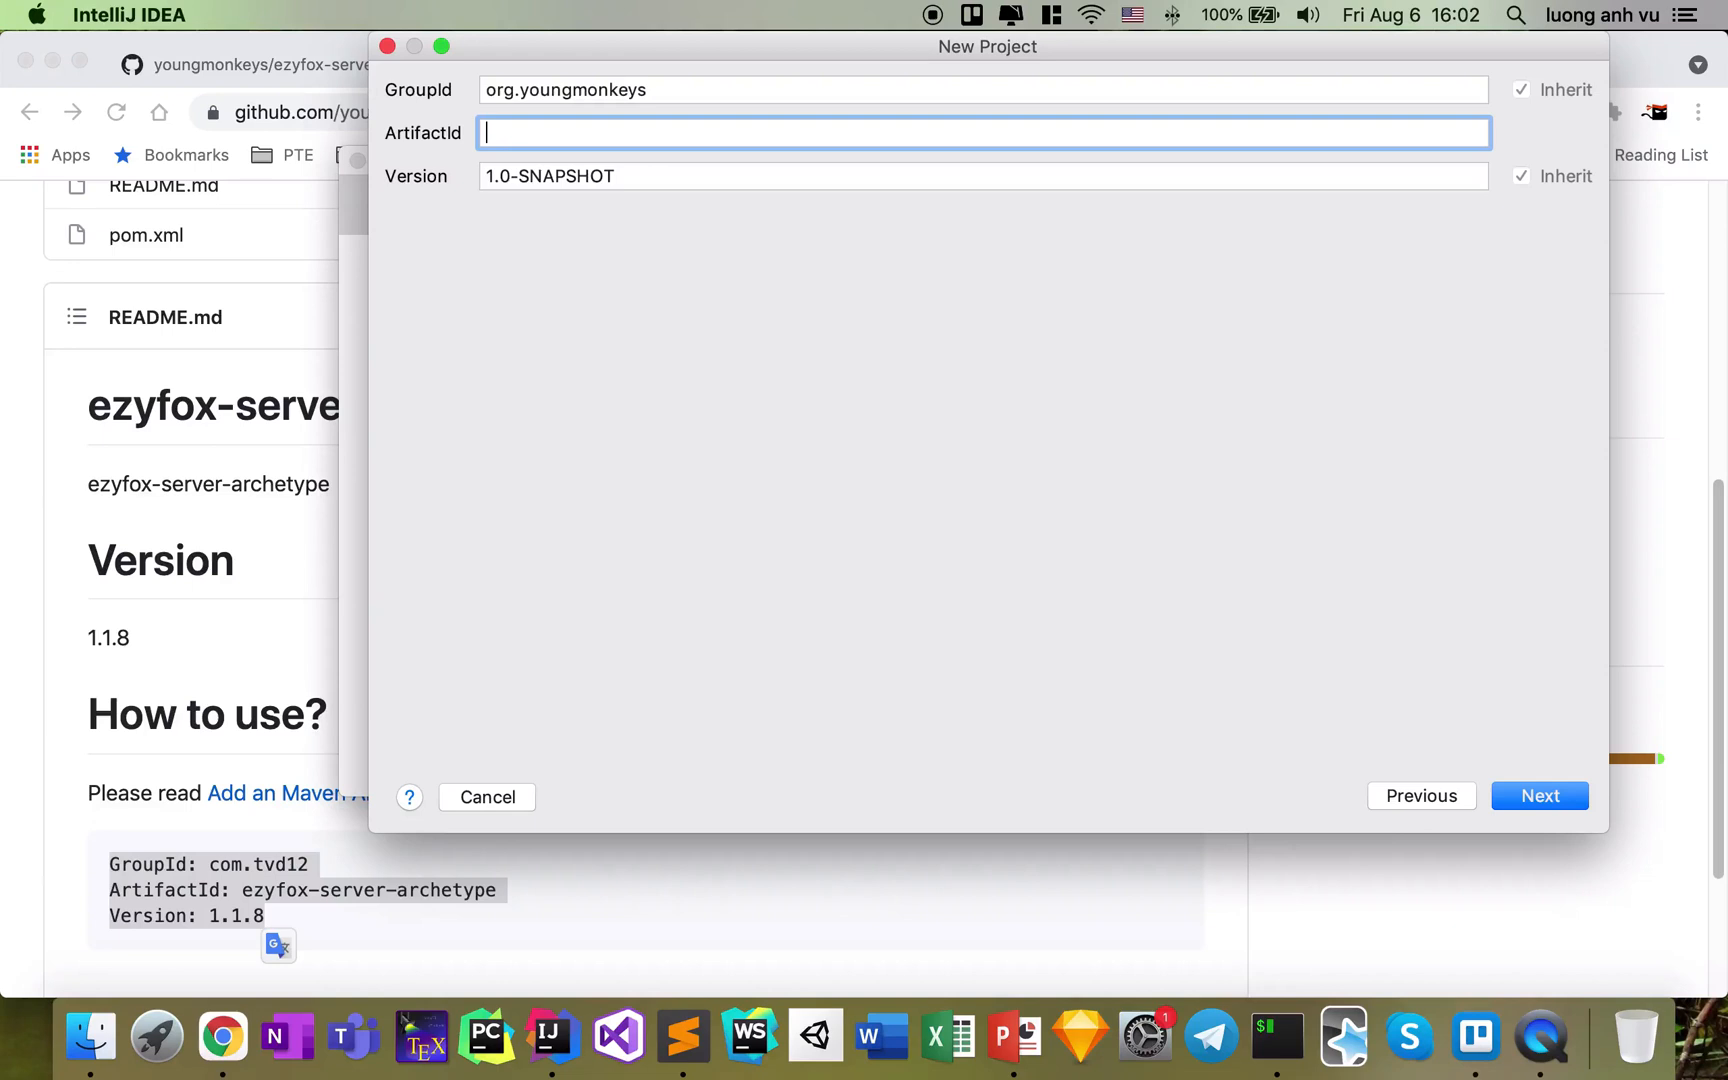
type("EzyR")
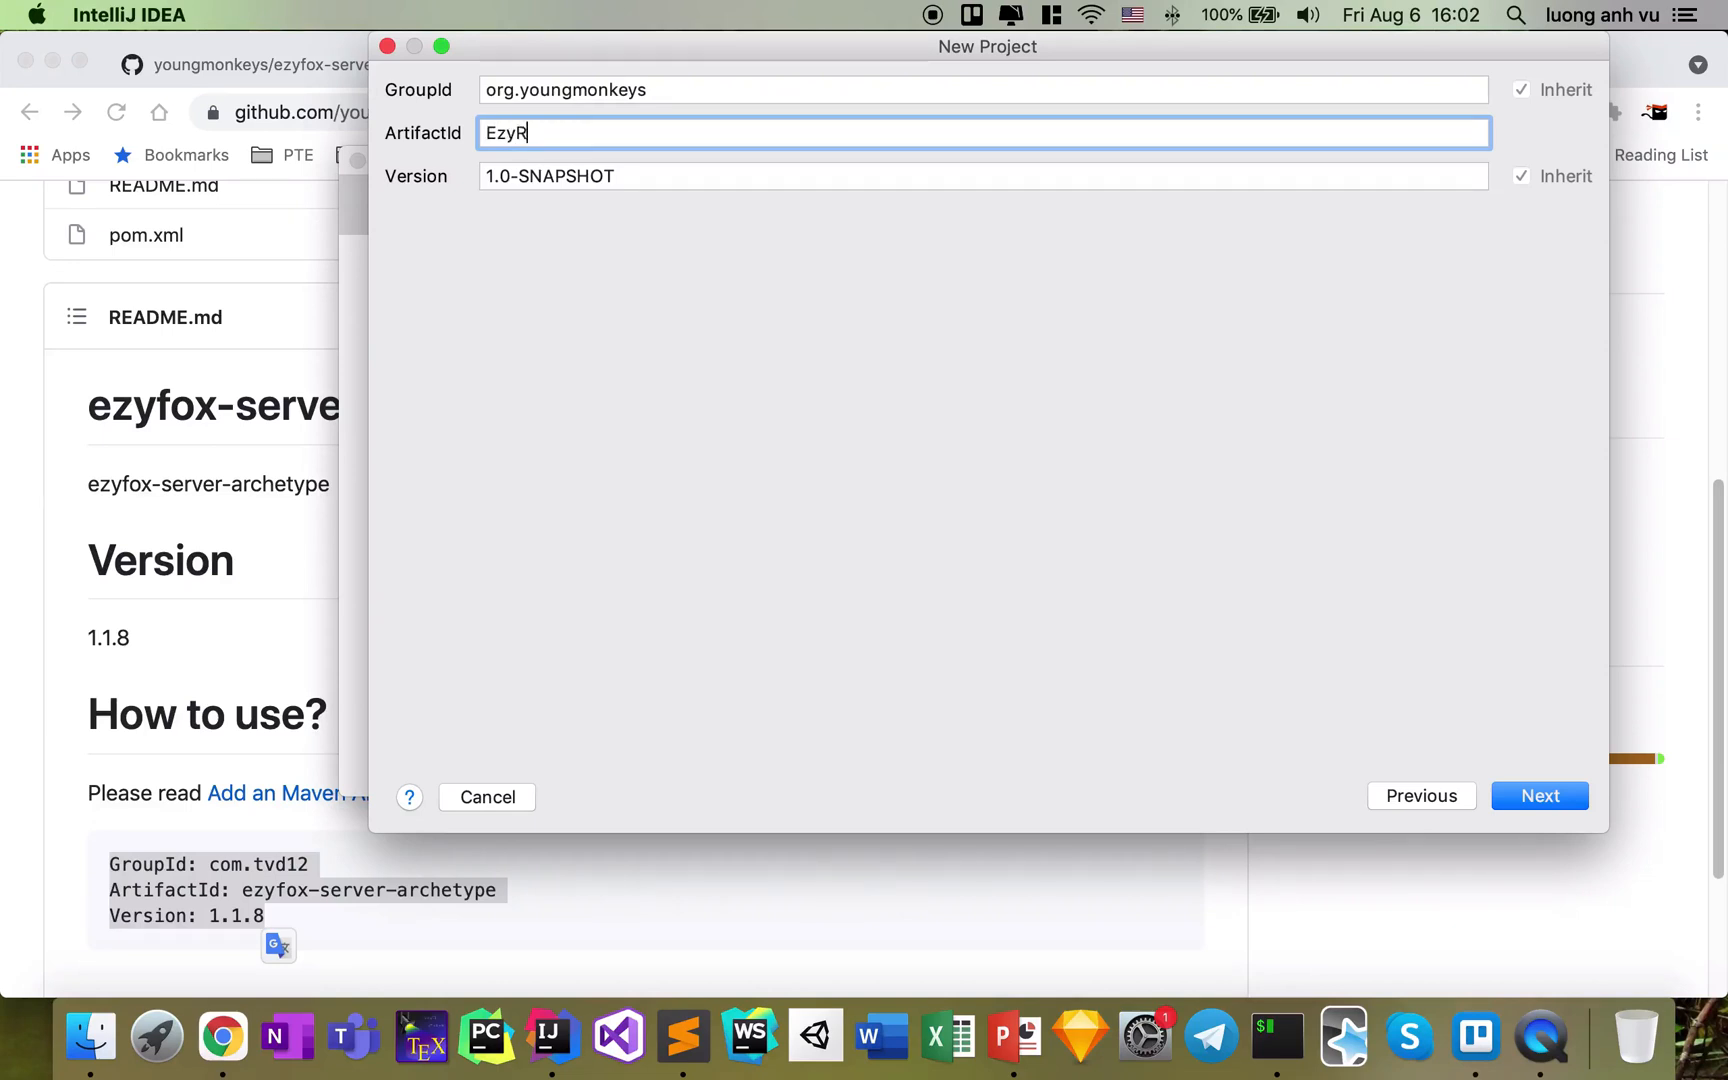
type("oulette")
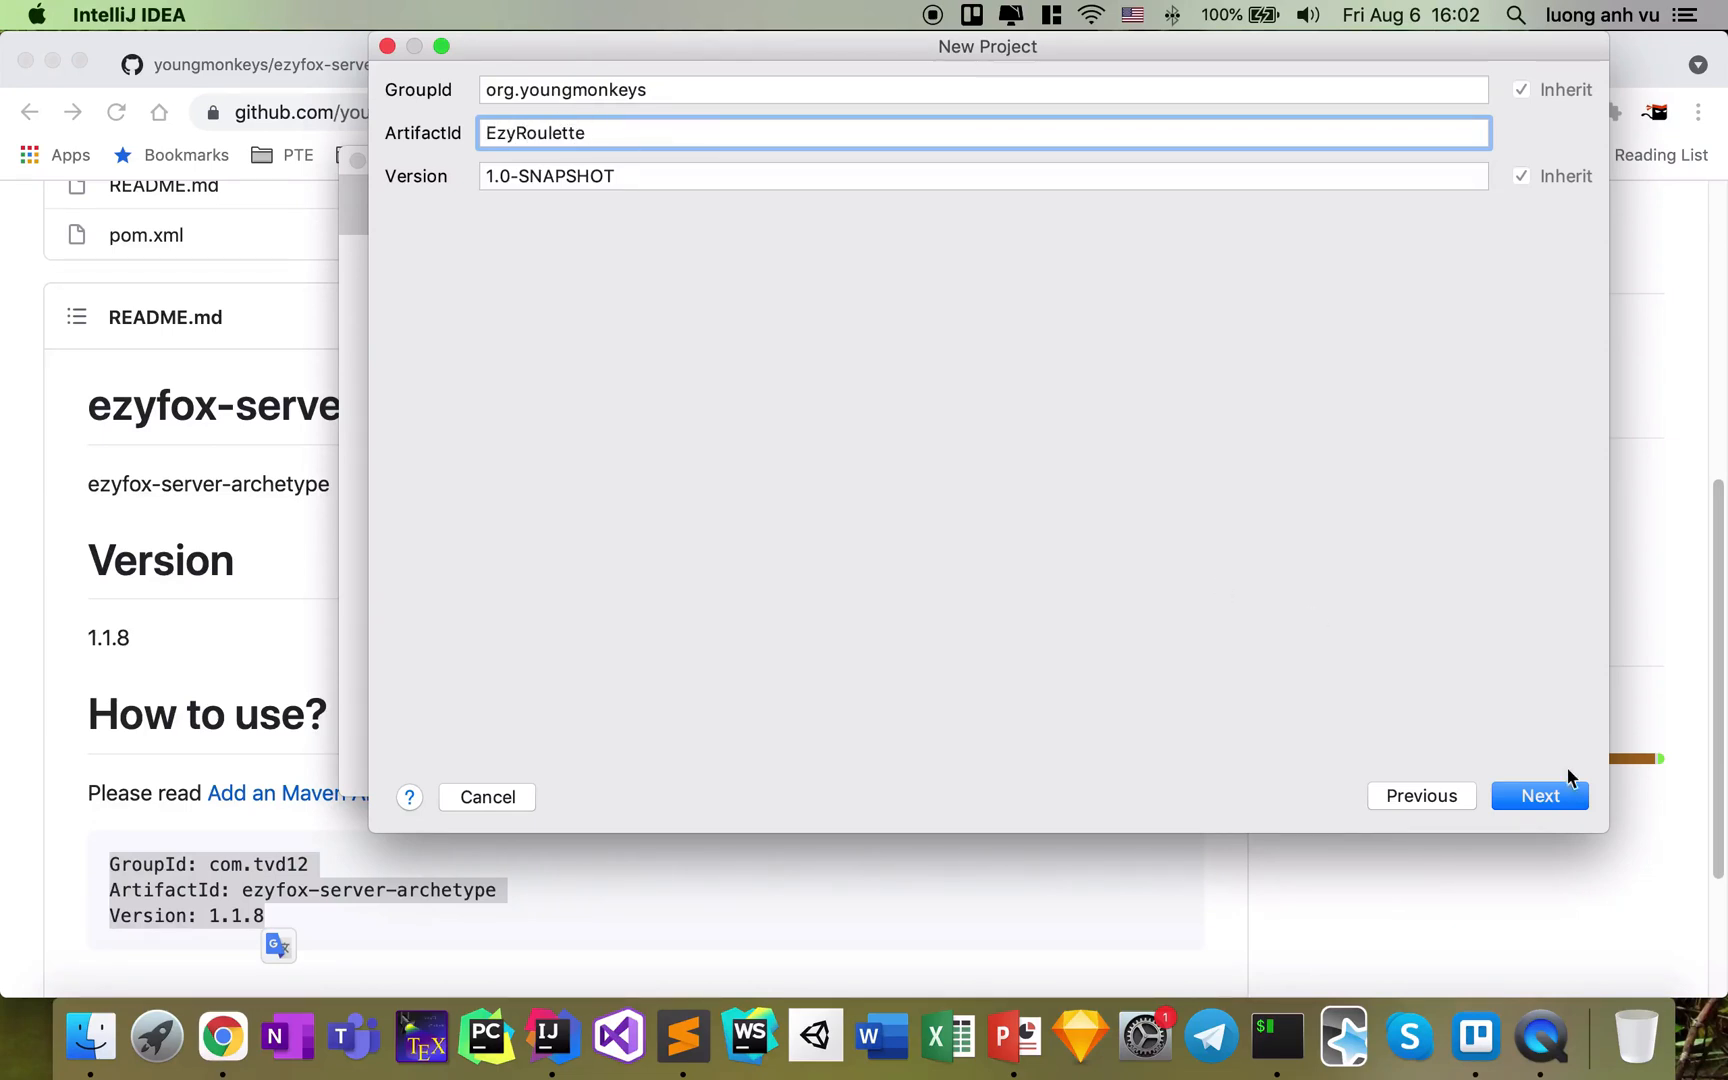
Accept the archetype properties and continue to the project name and location step
left_click(1540, 796)
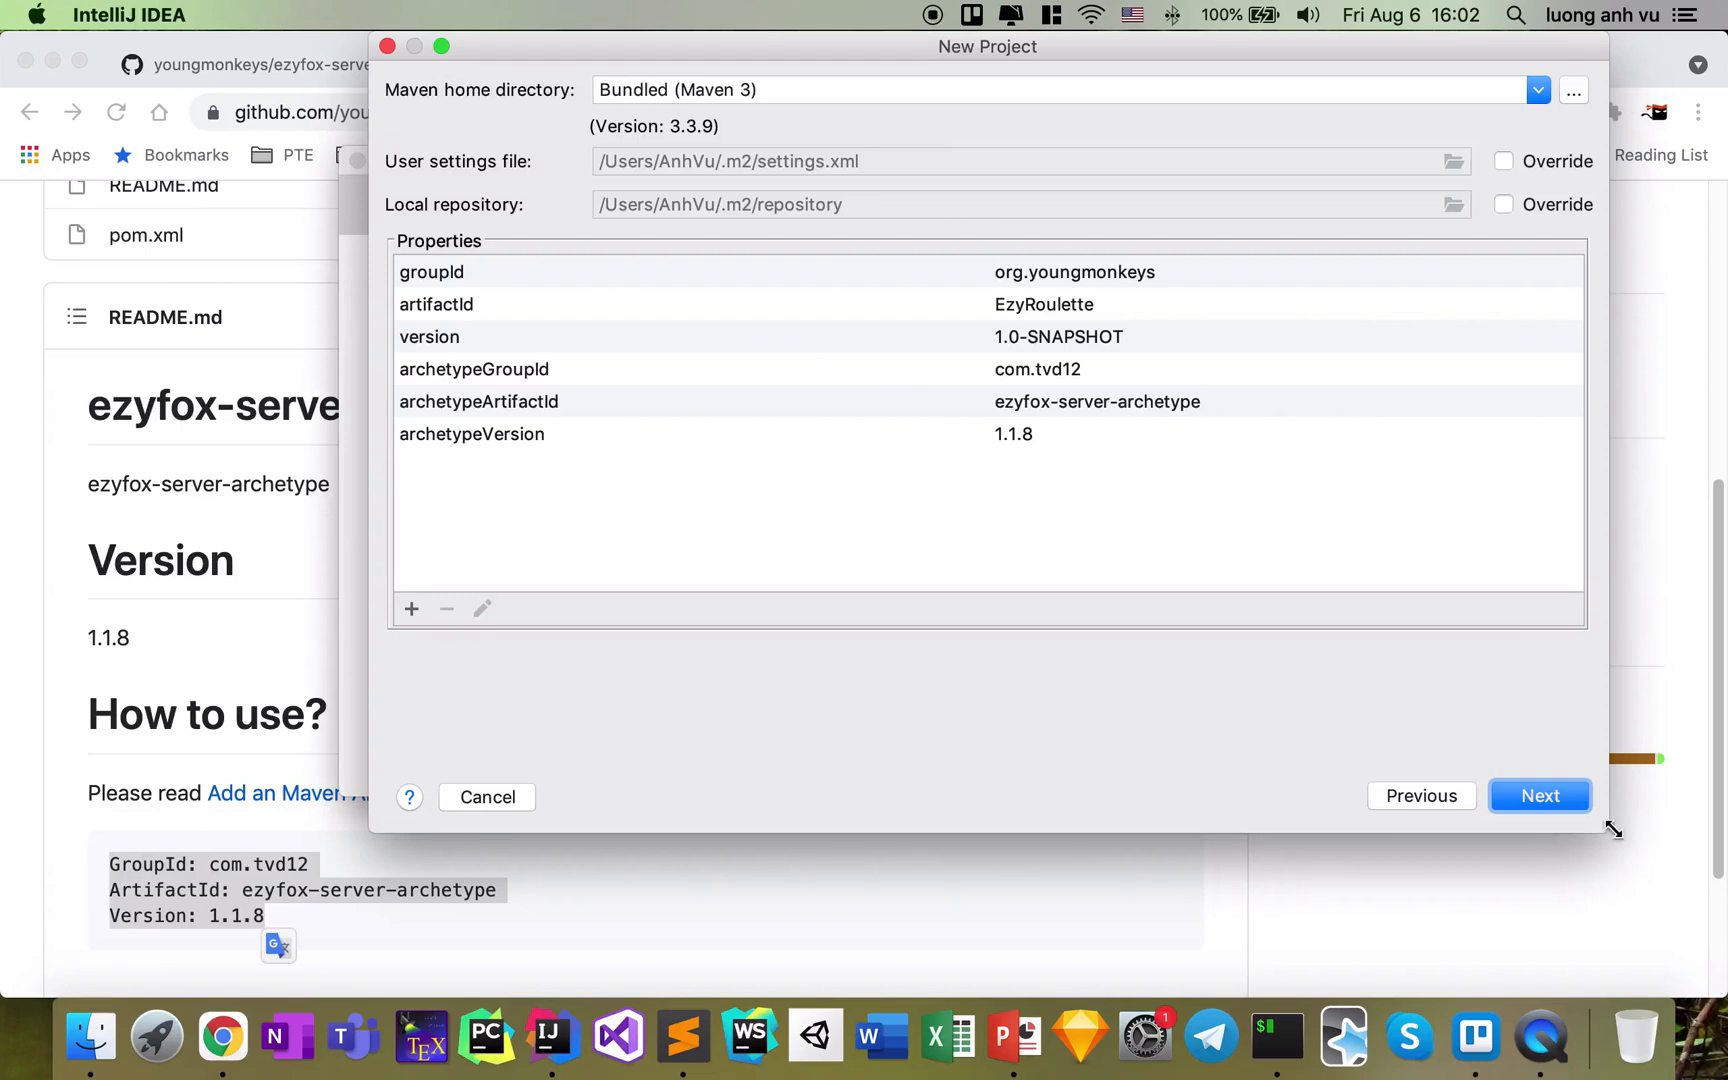
mouse_move(792, 222)
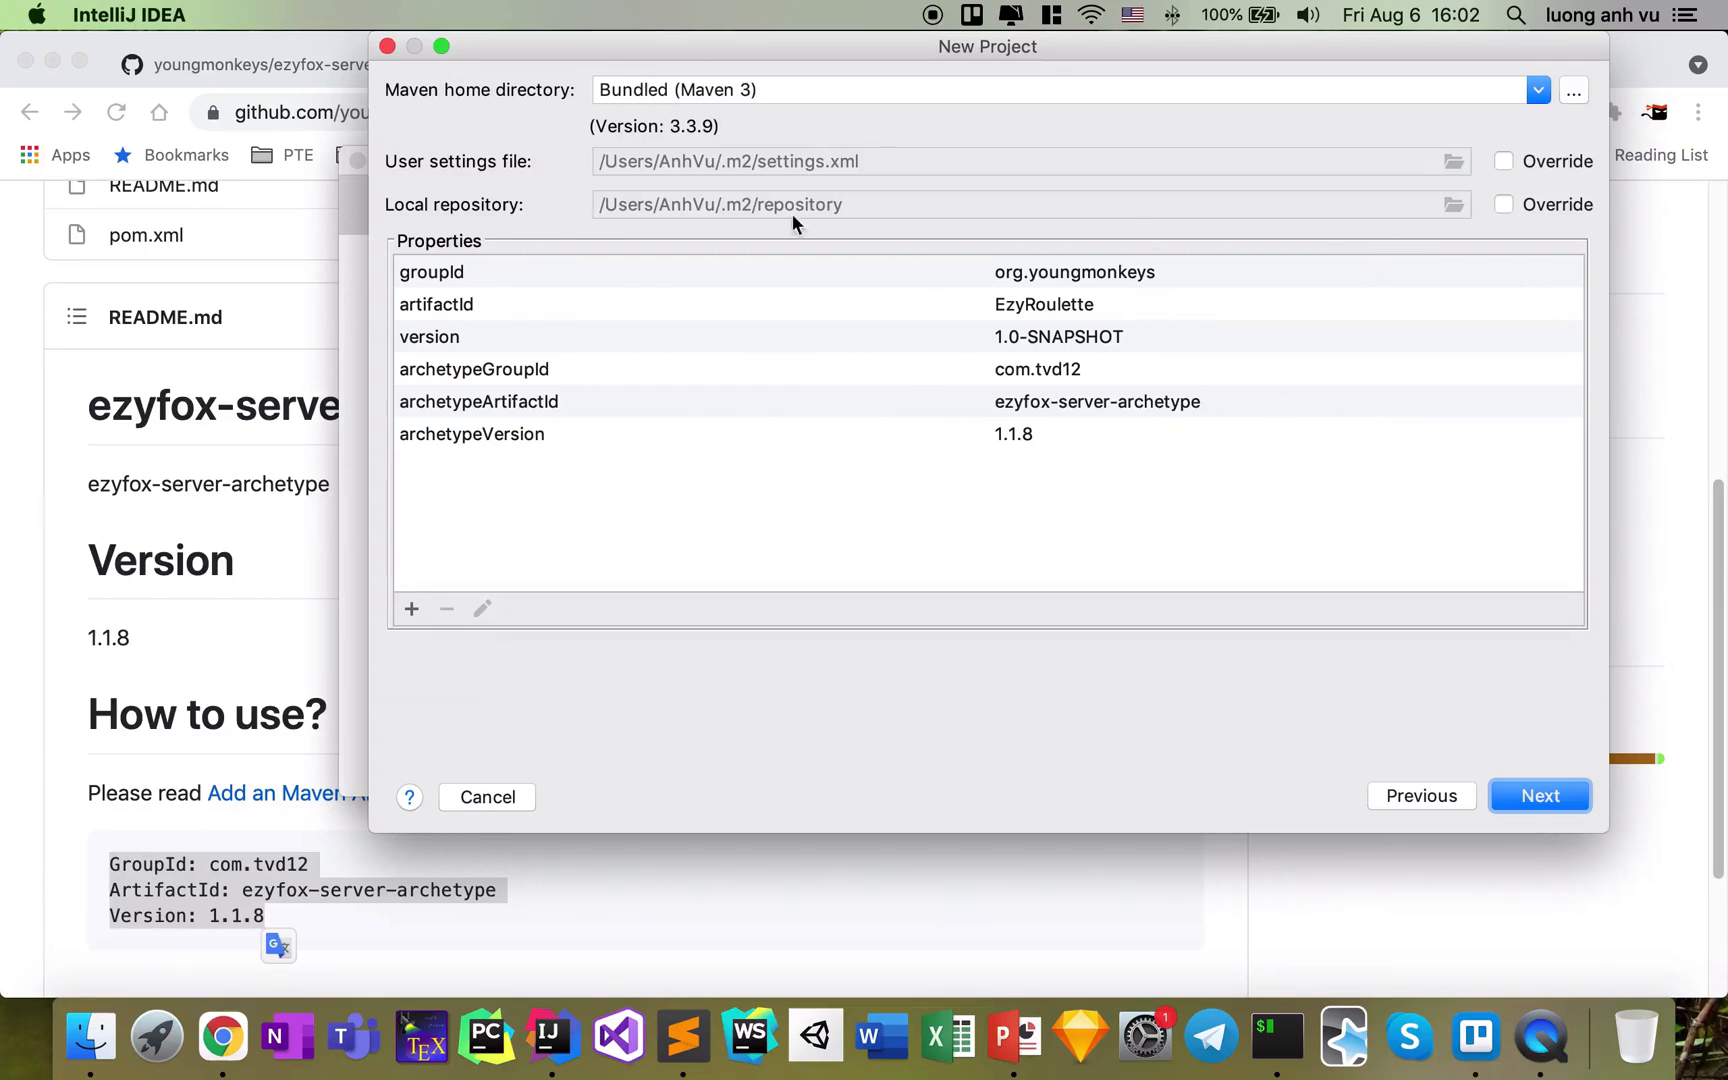
mouse_move(1522, 770)
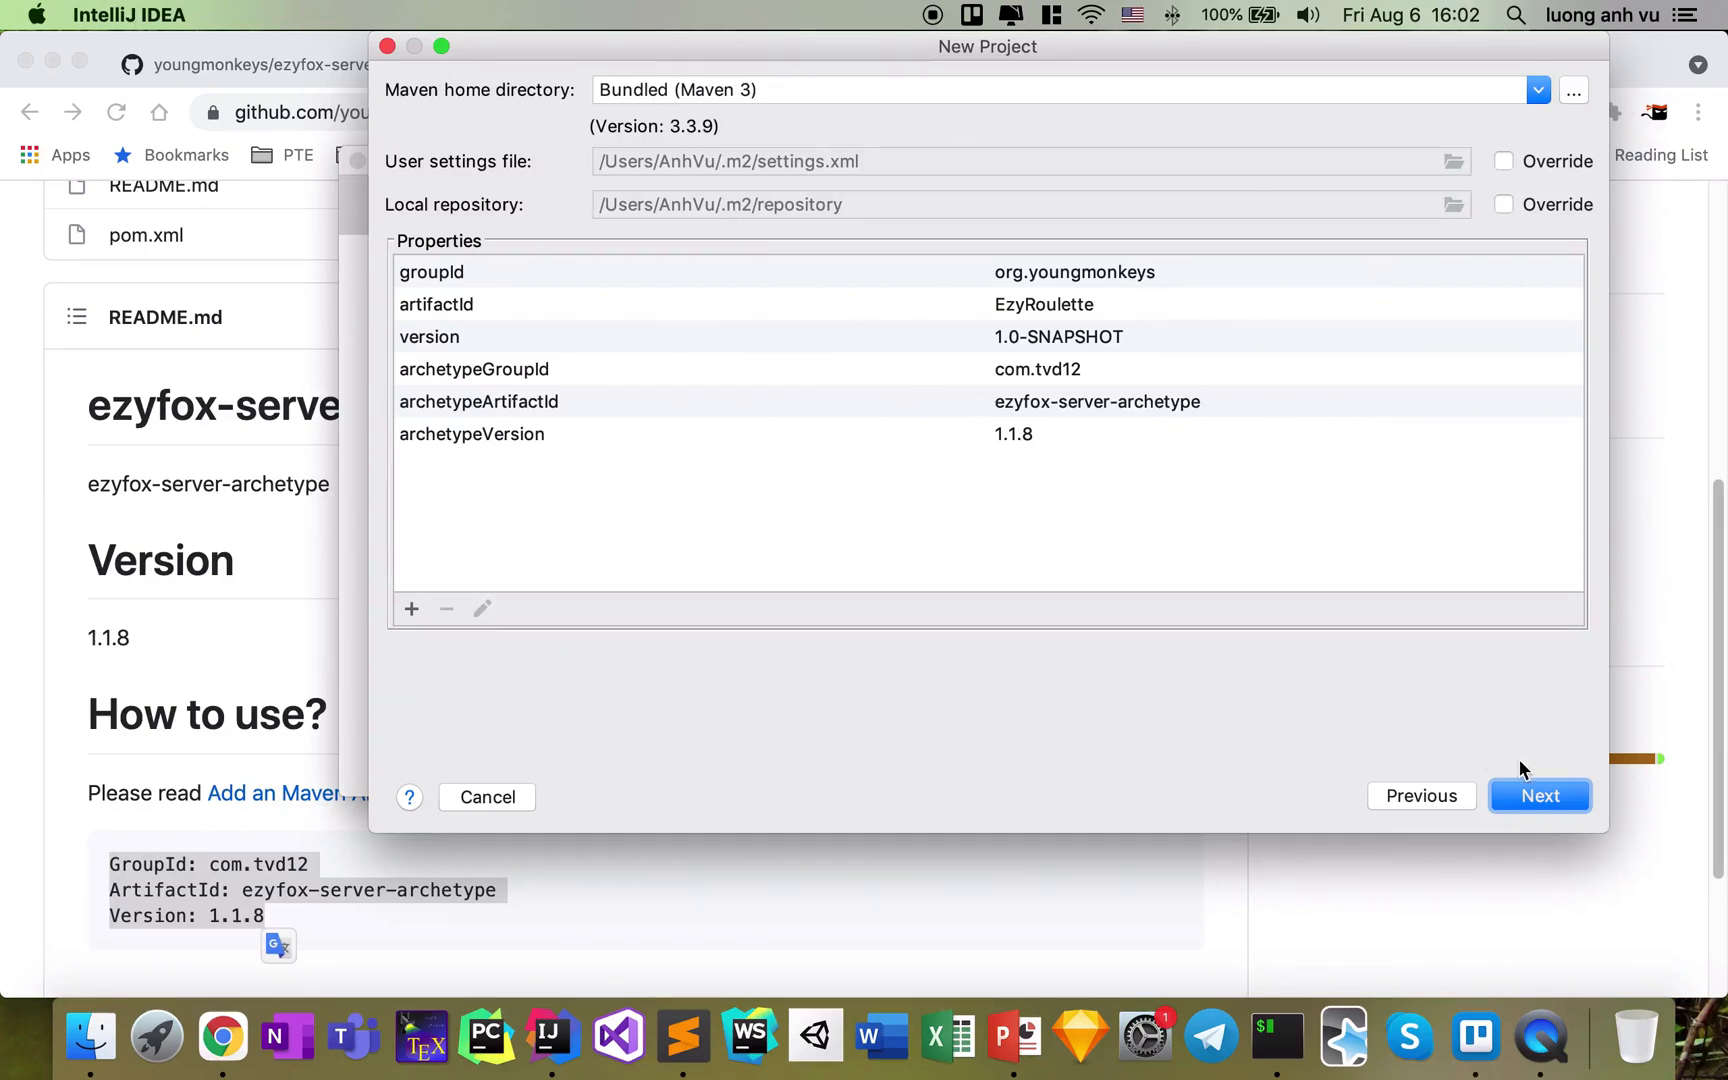
left_click(1540, 796)
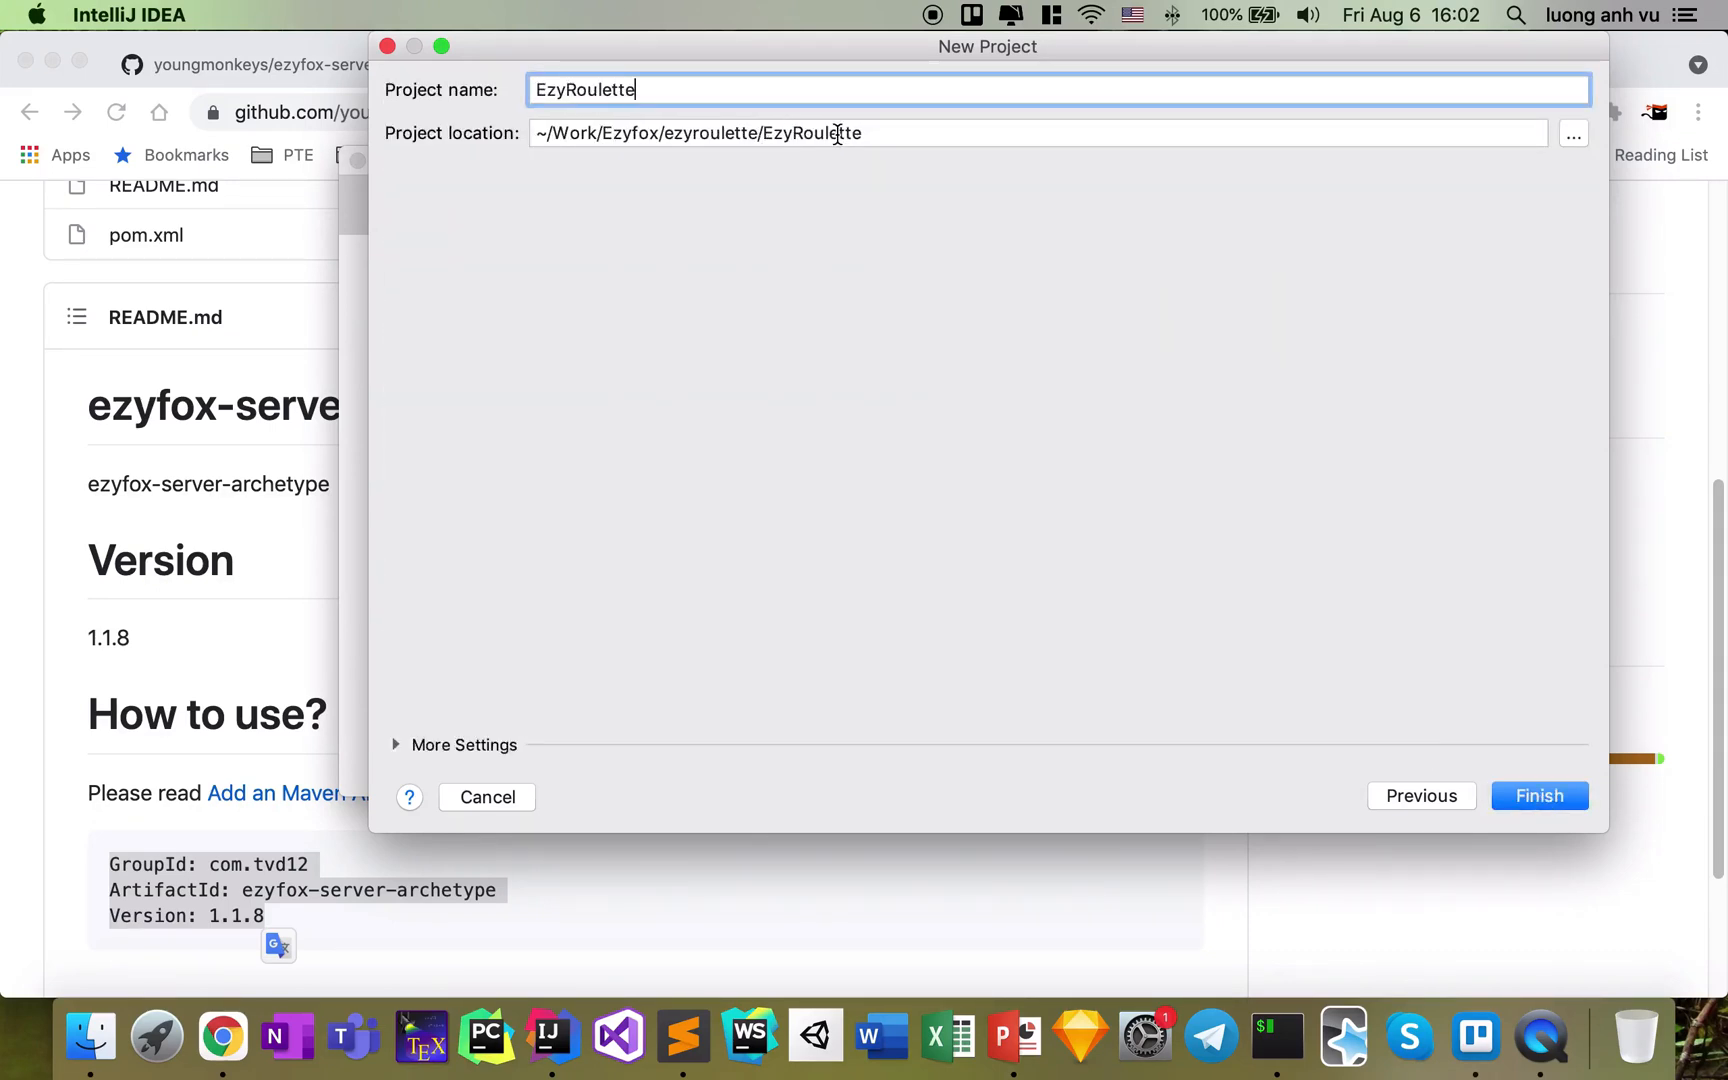
mouse_move(550, 132)
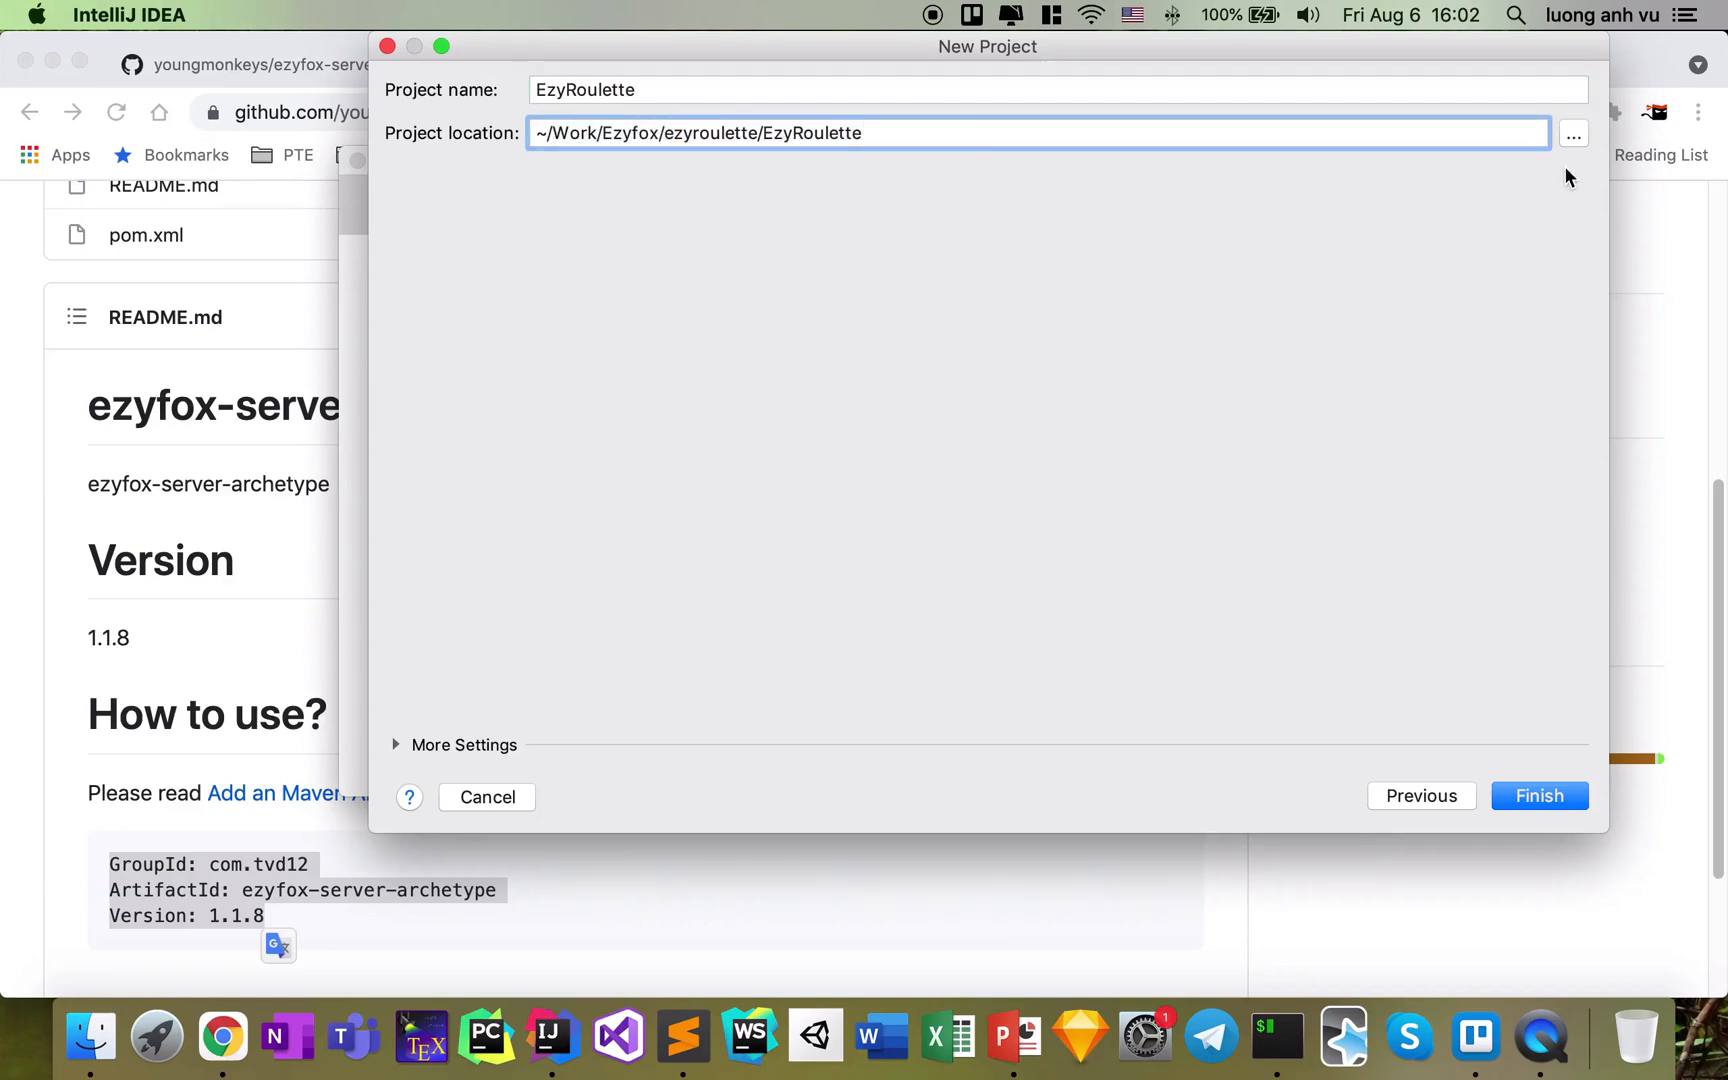
mouse_move(1580, 160)
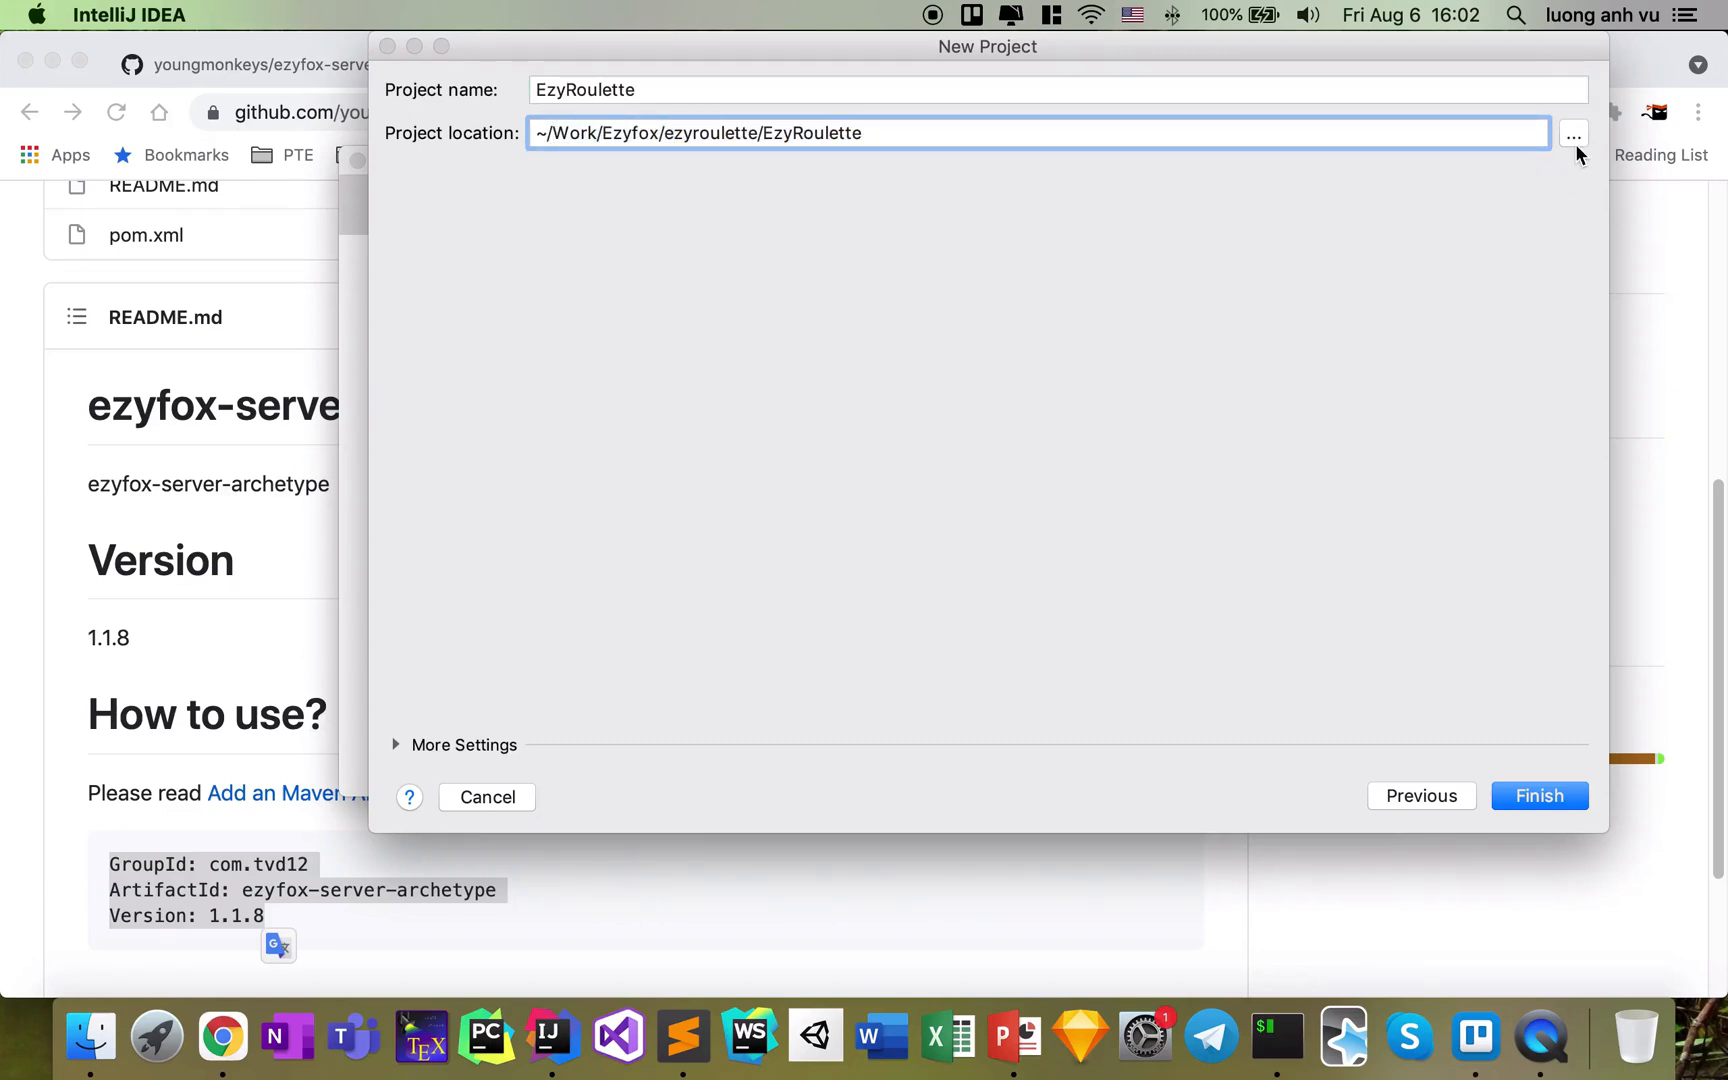
Place the project in a new server folder inside ezyroulette and finish creating EzyRoulette
left_click(1574, 136)
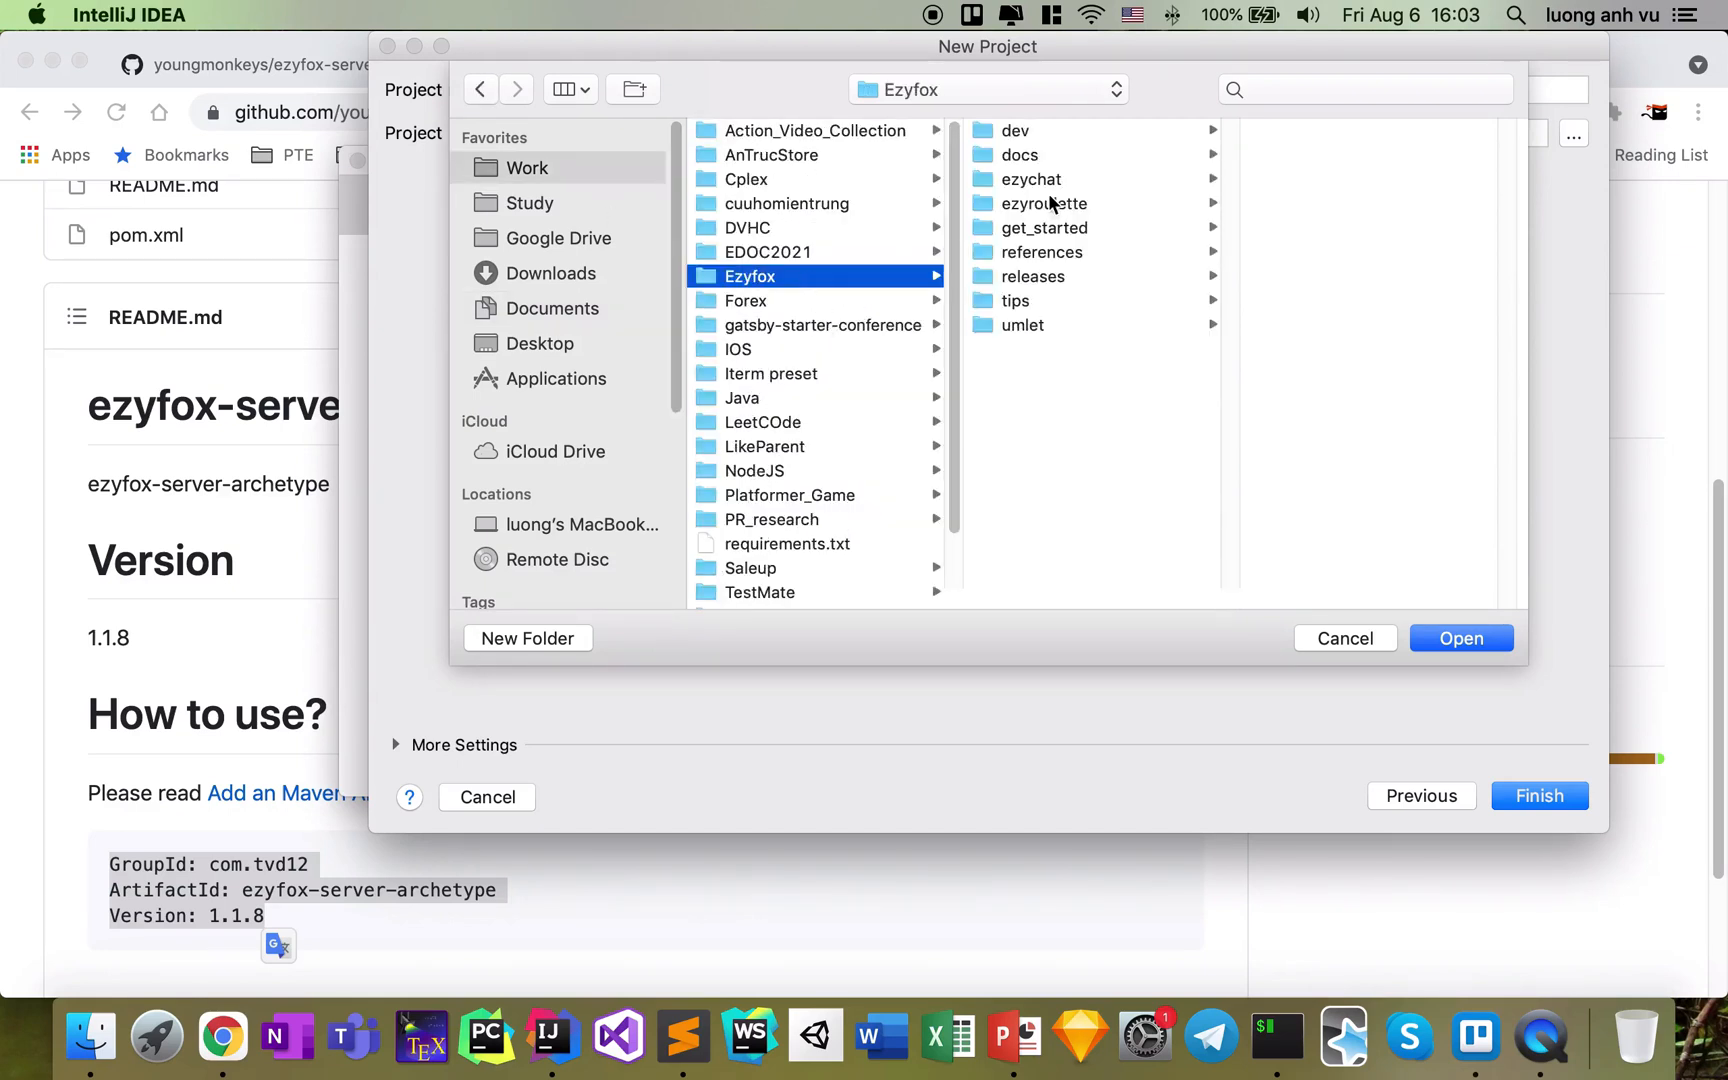
left_click(1044, 204)
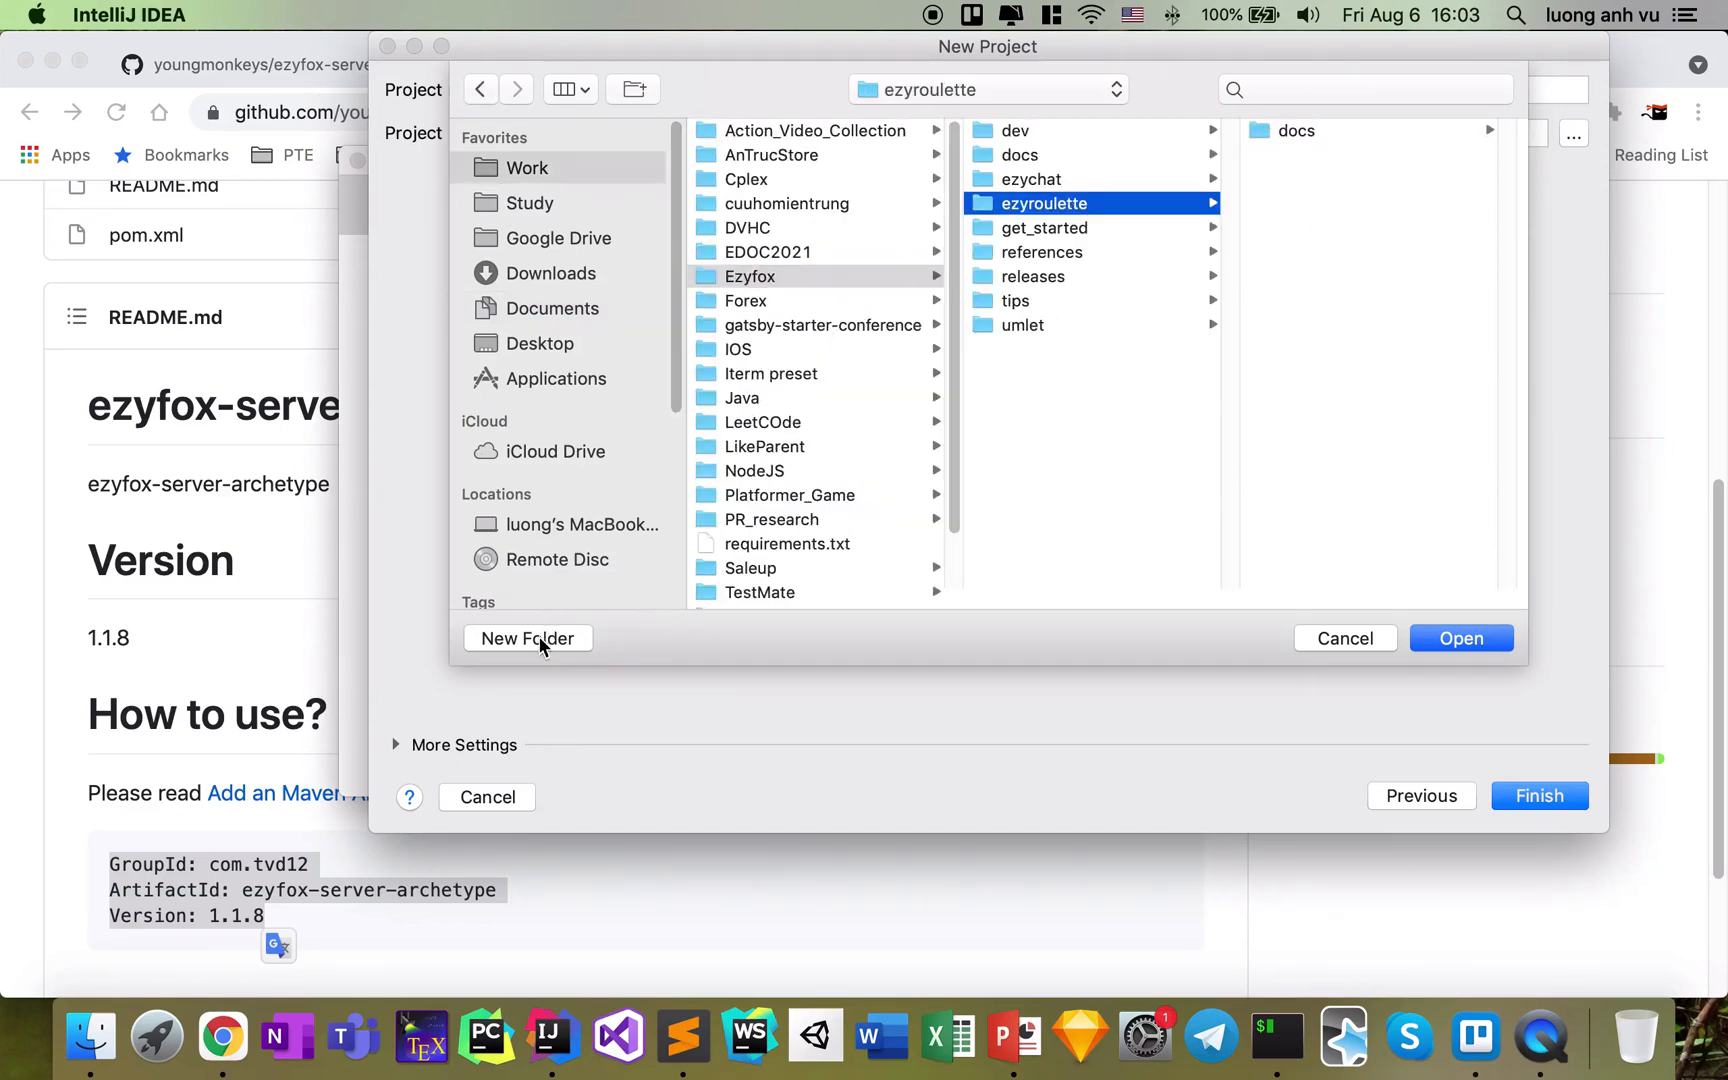
left_click(528, 638)
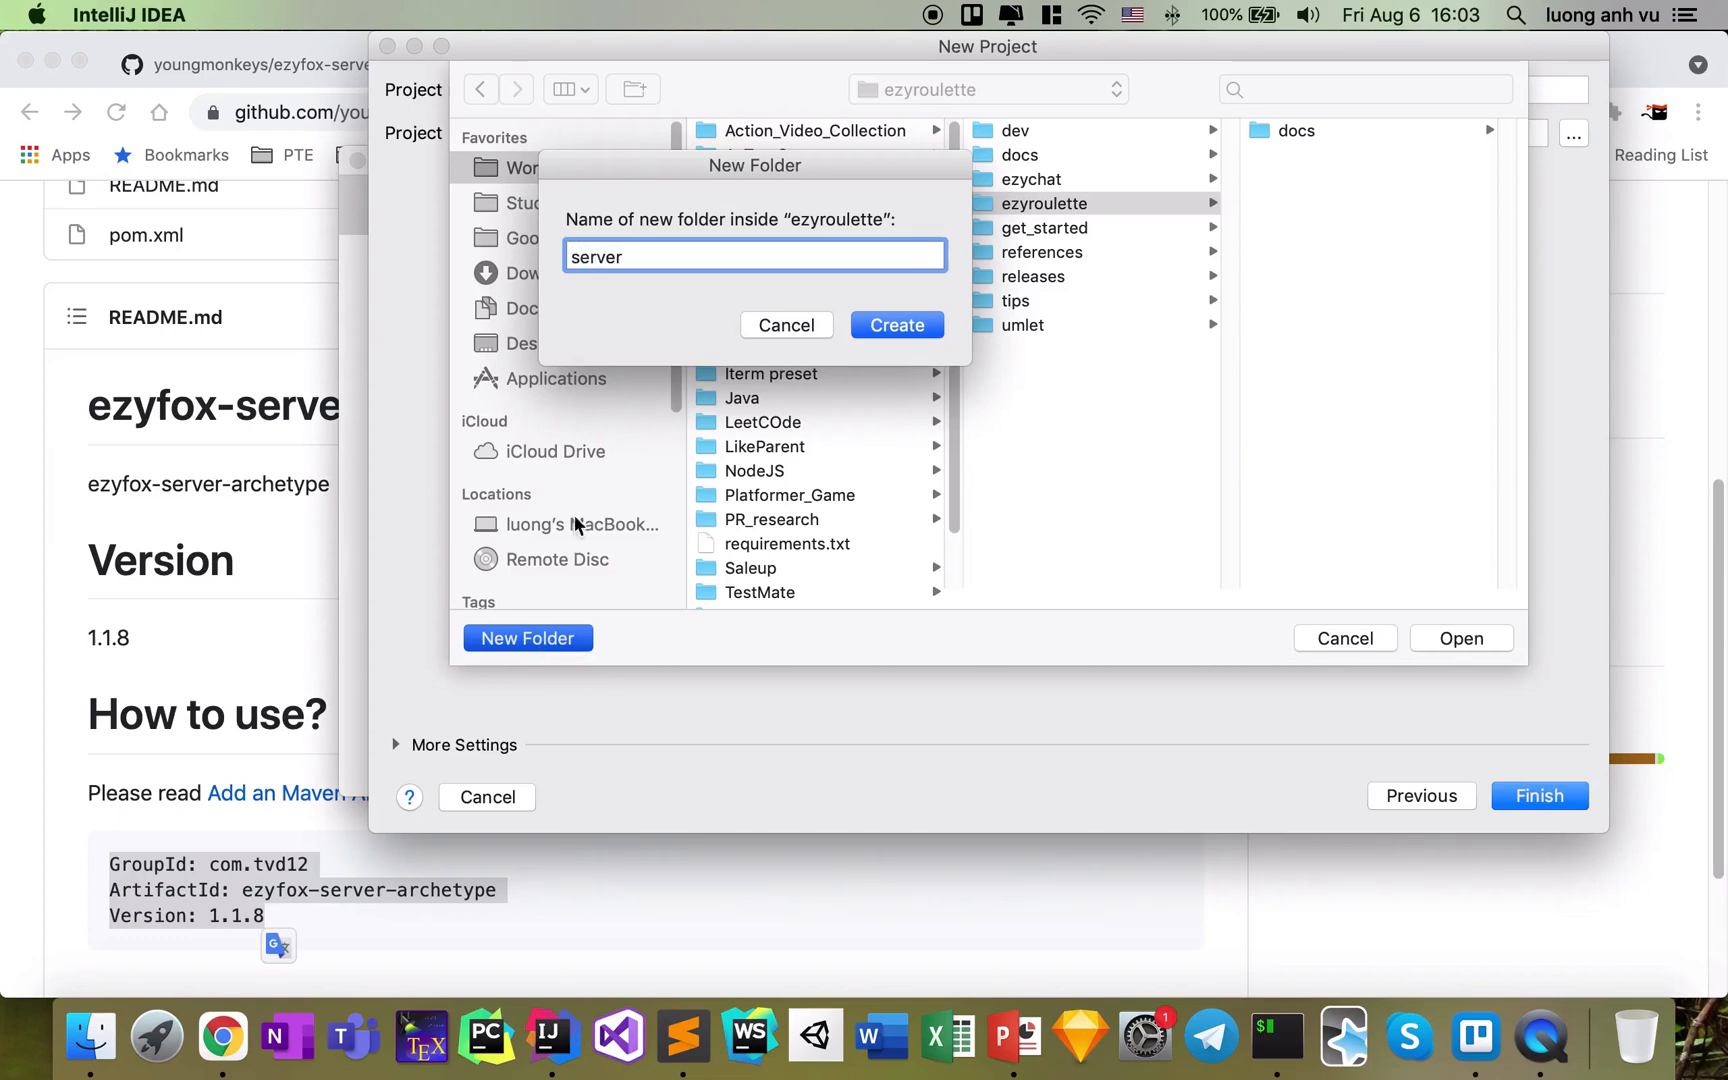
left_click(898, 326)
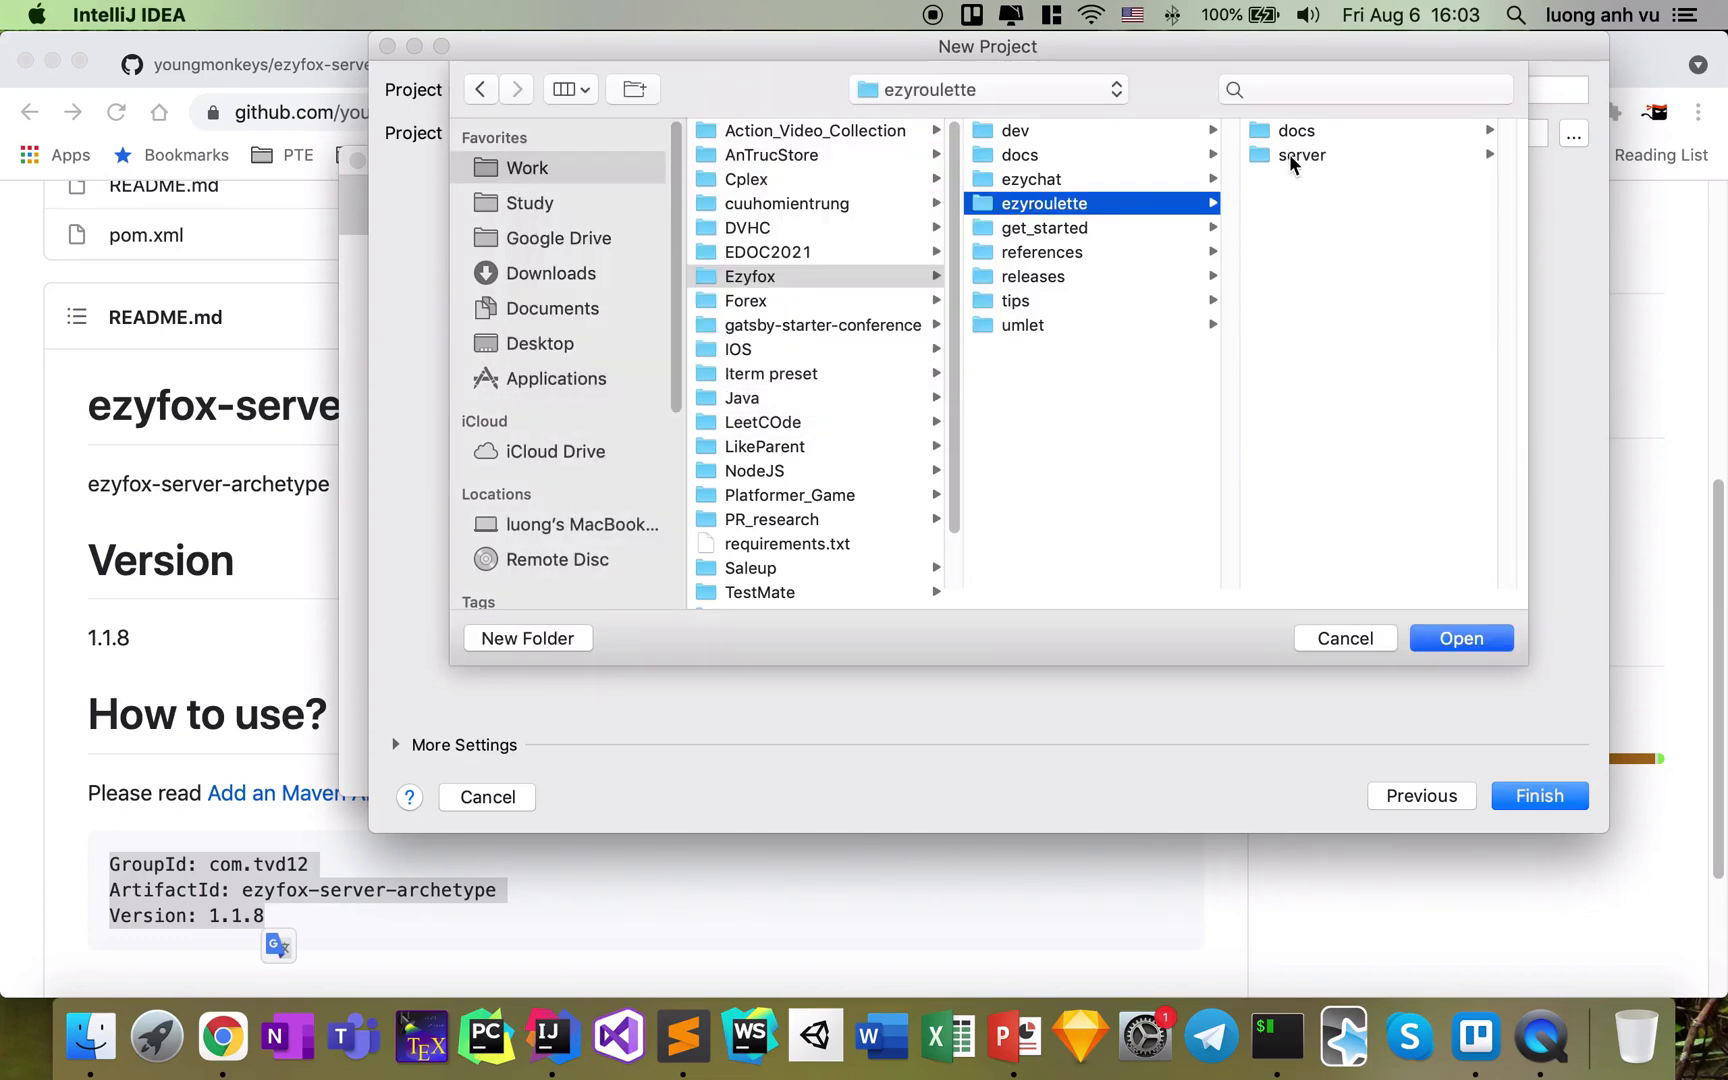
left_click(1304, 156)
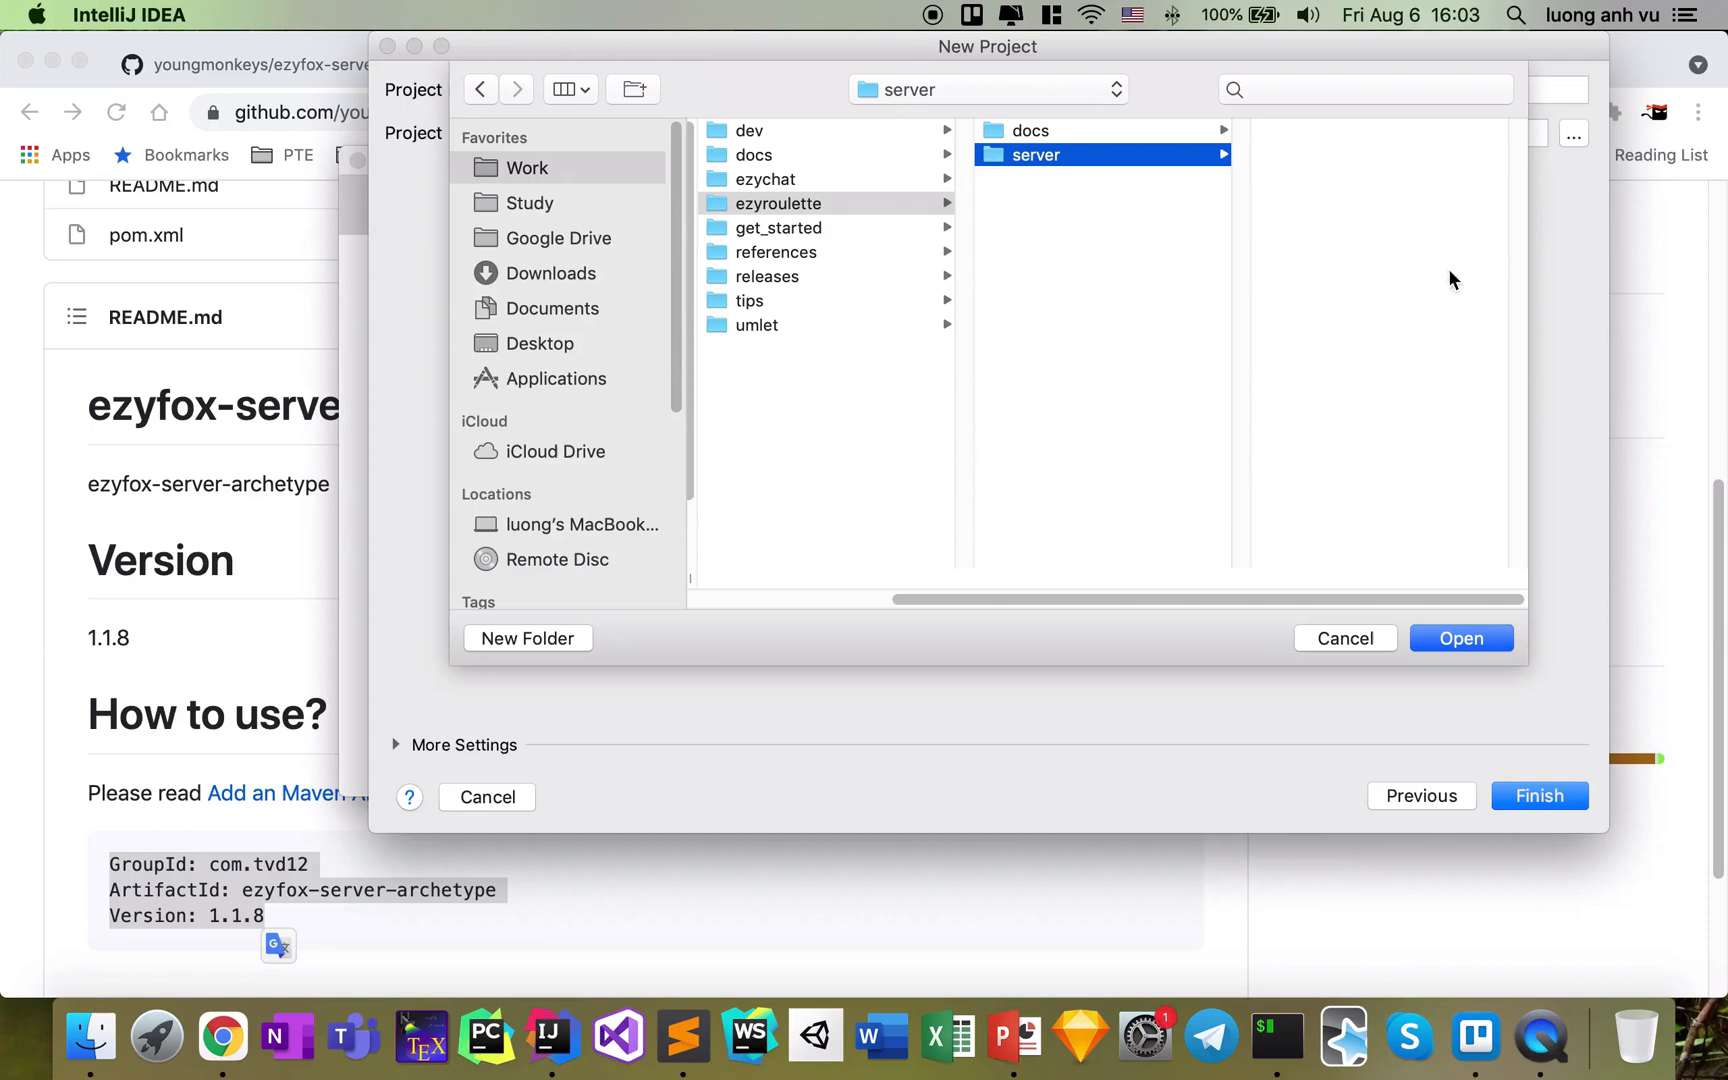
mouse_move(1298, 184)
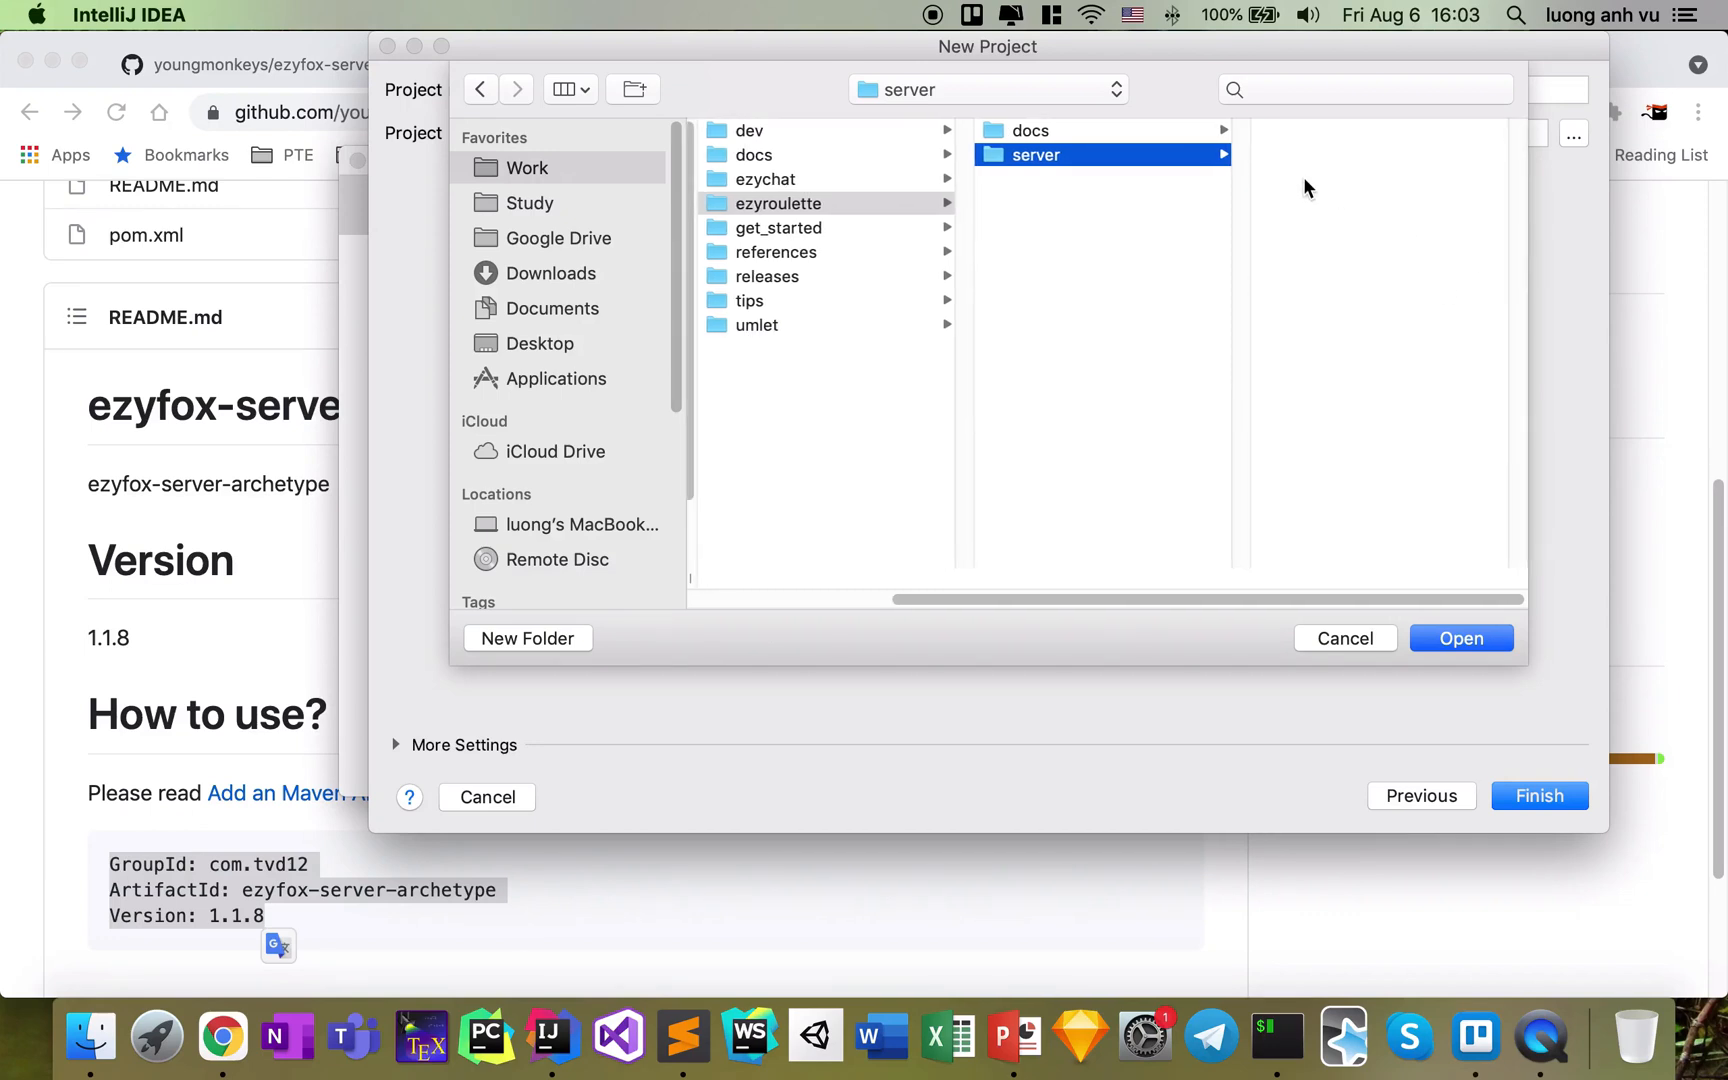
left_click(1462, 638)
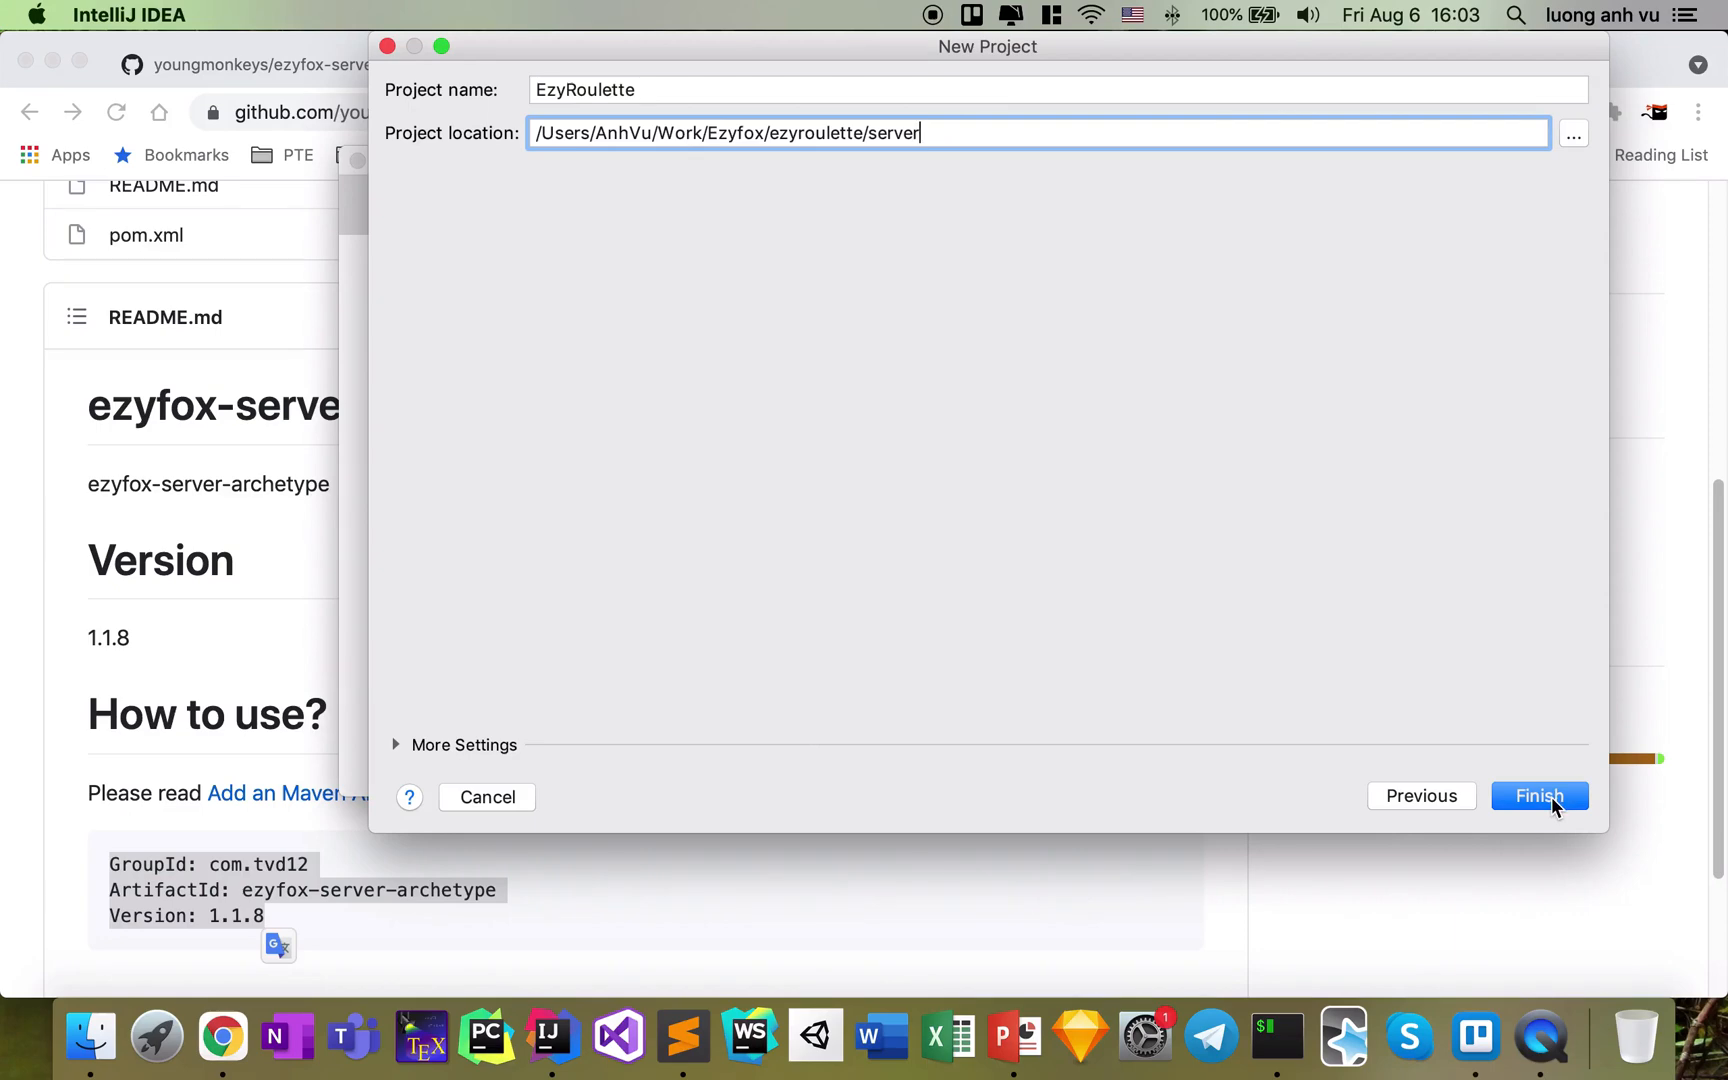
left_click(1540, 796)
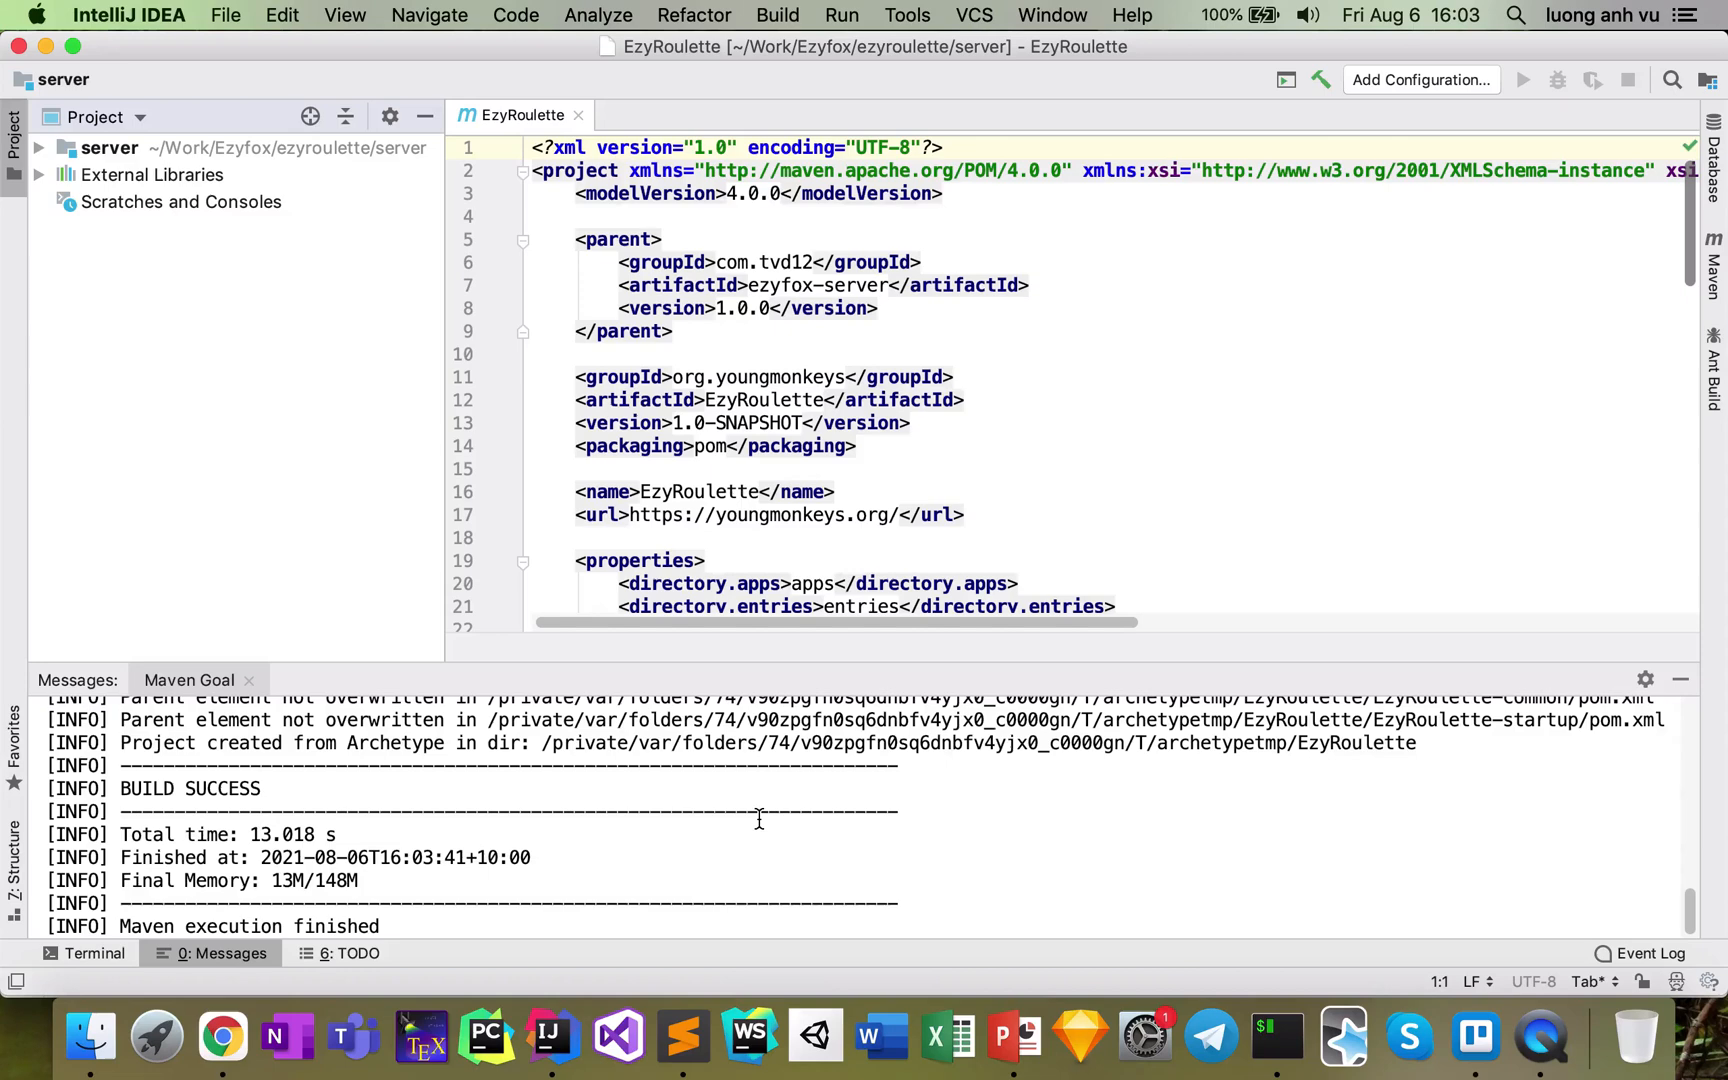
mouse_move(184, 800)
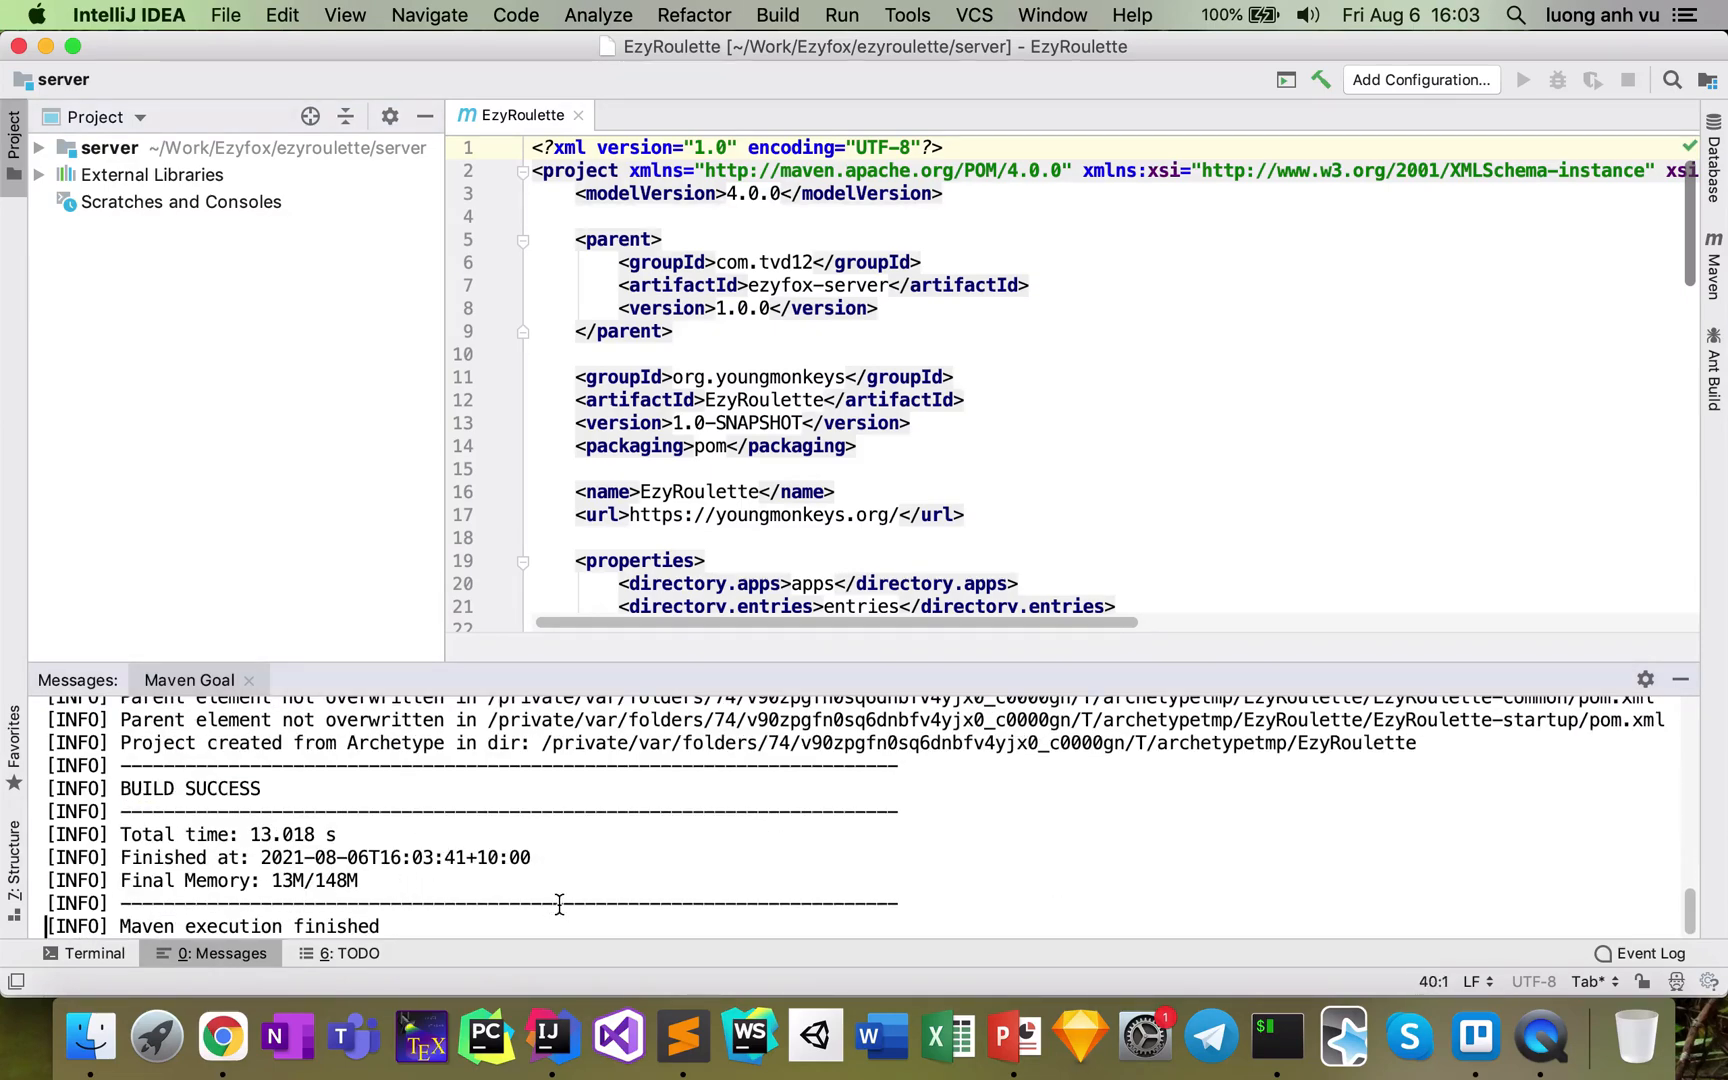
Expand server > EzyRoulette-startup > src > main > java and open ApplicationStartup.java
left_click(40, 148)
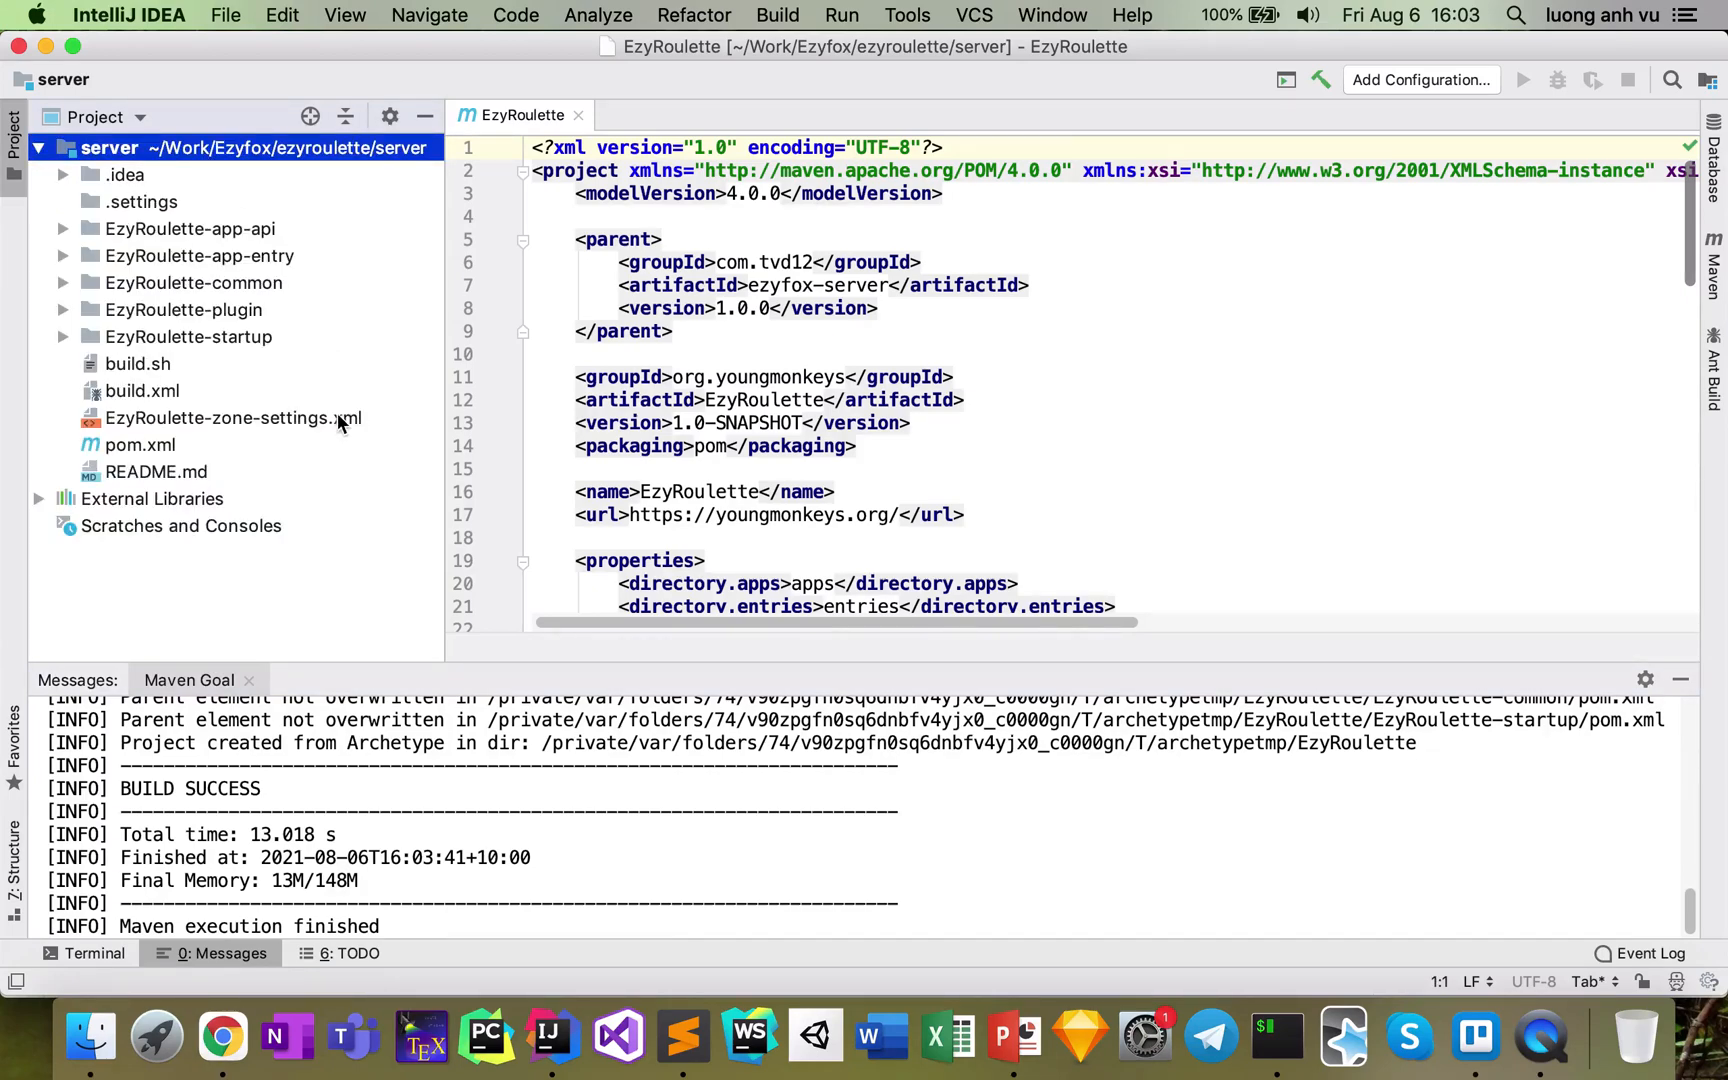
left_click(190, 336)
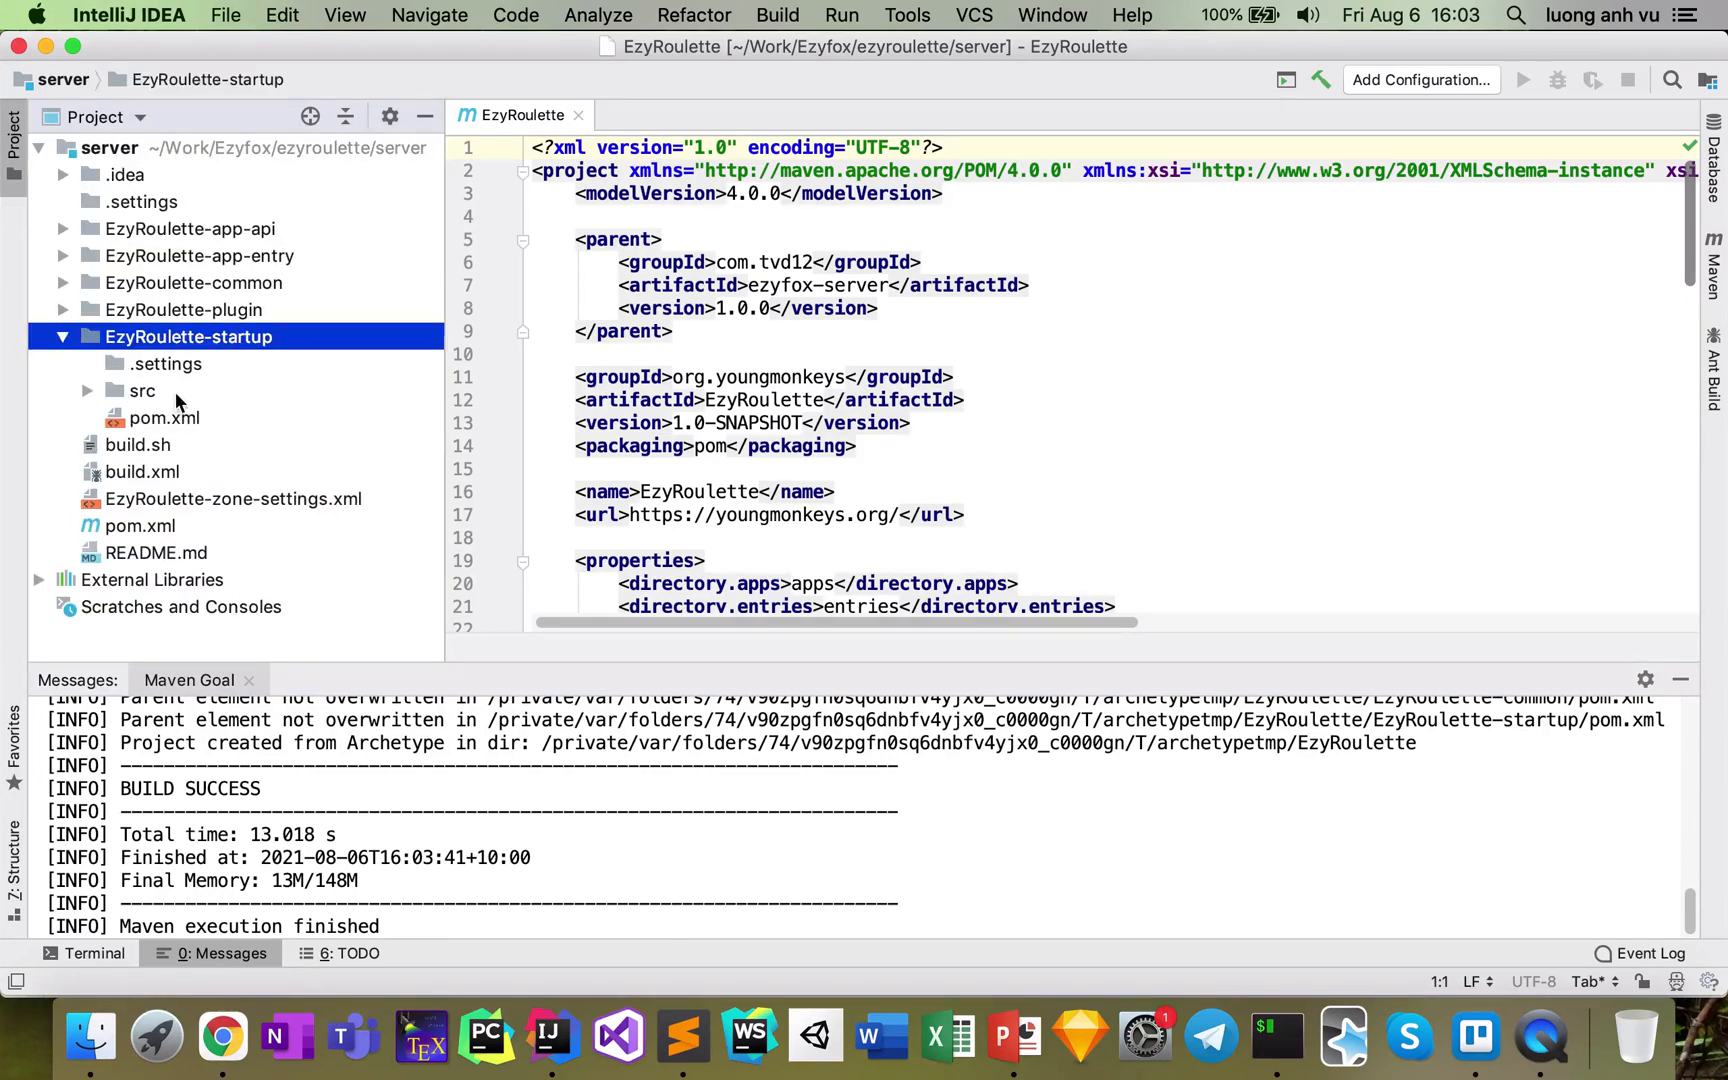
left_click(140, 390)
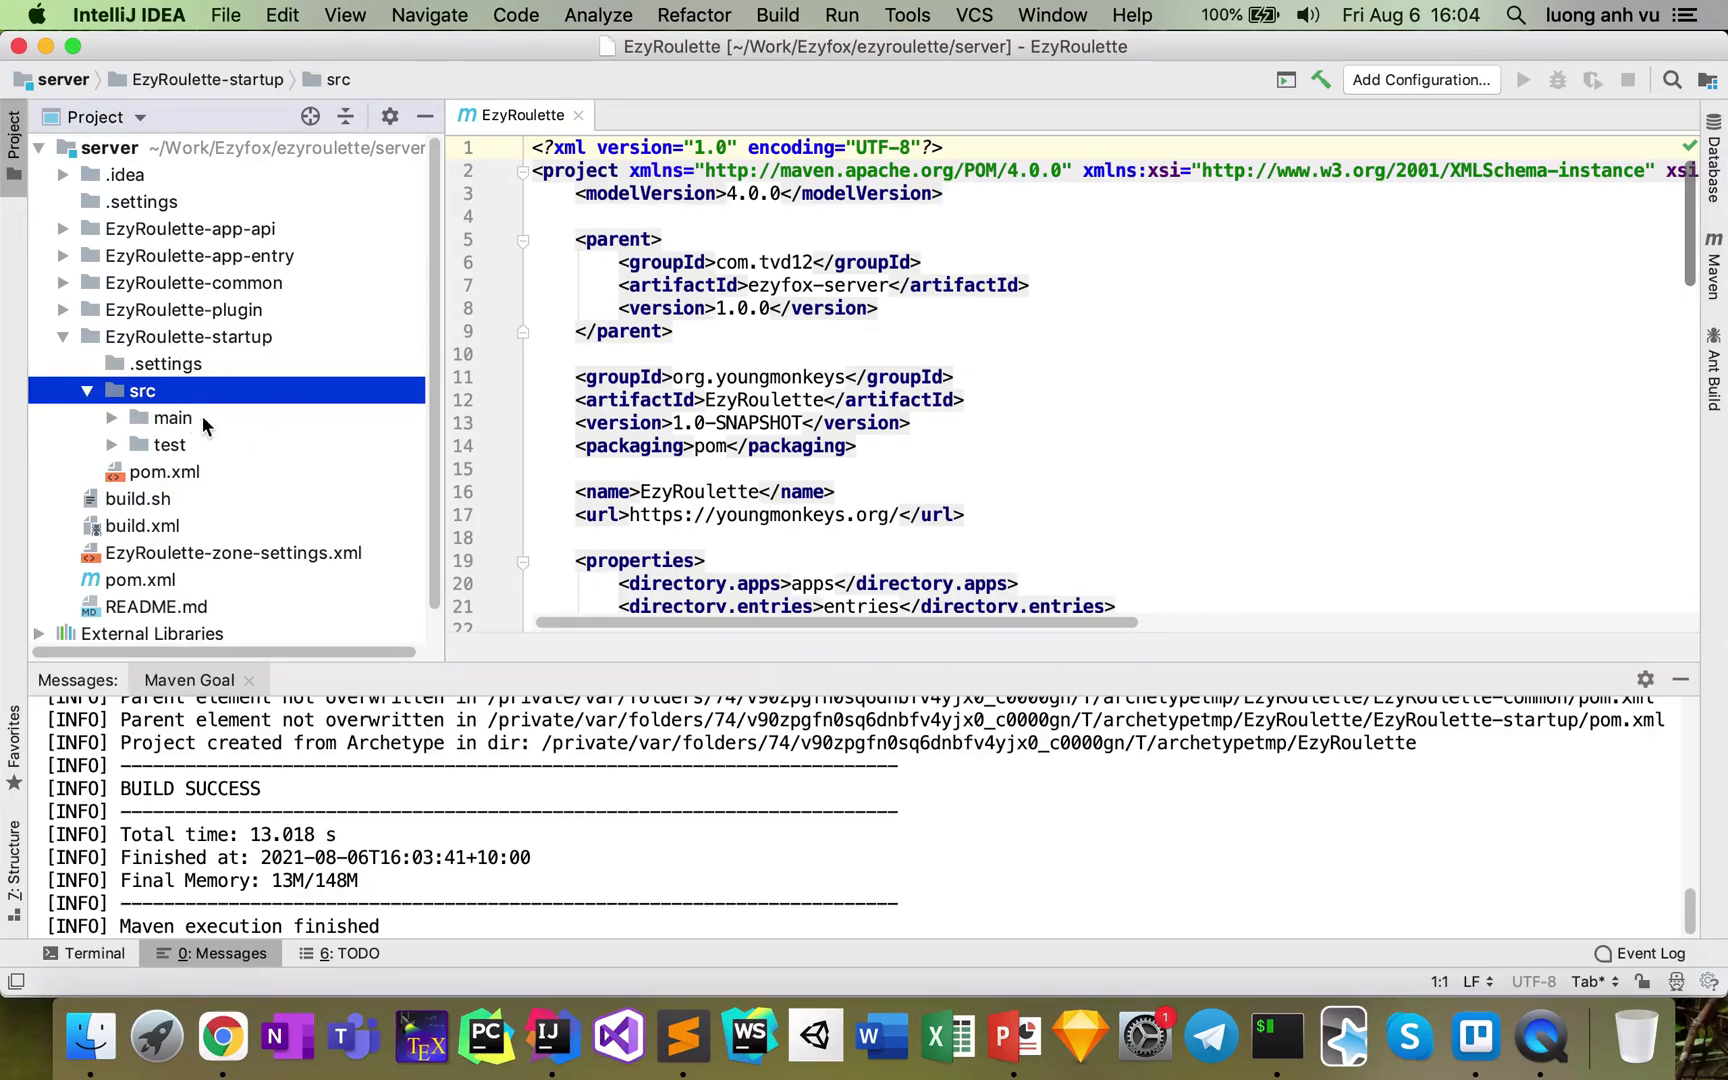
left_click(172, 418)
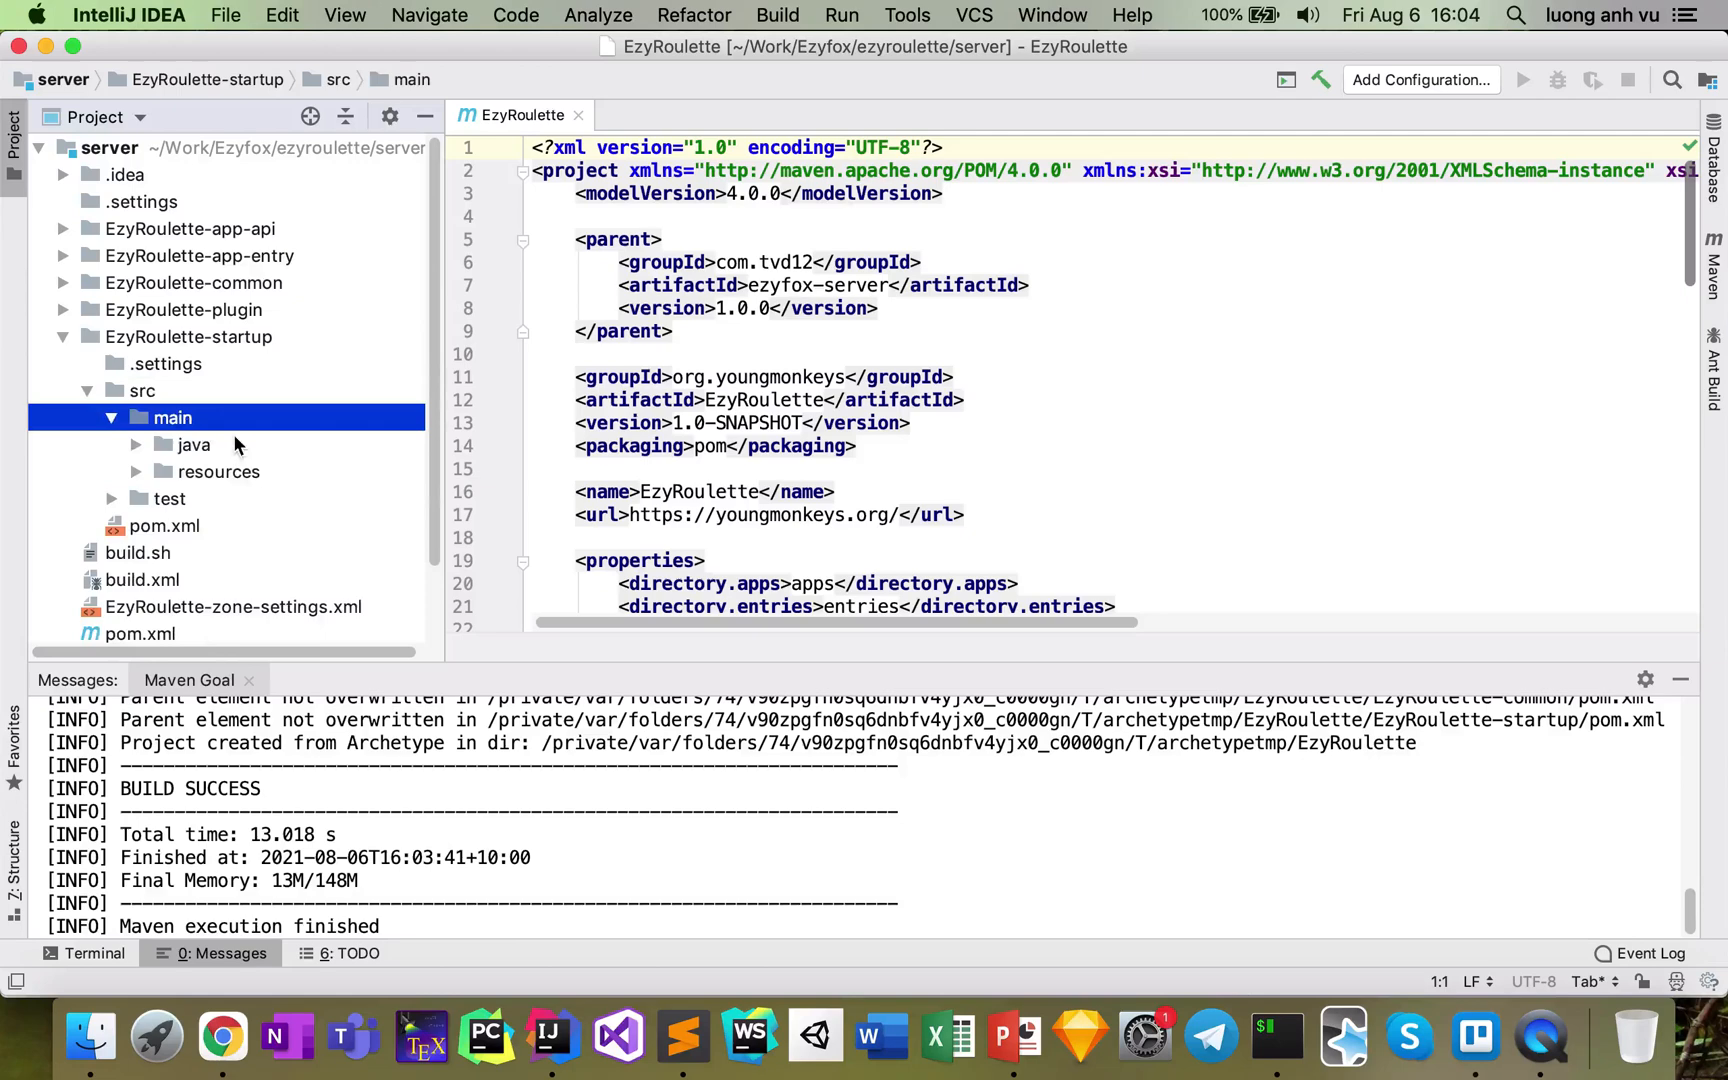
left_click(194, 446)
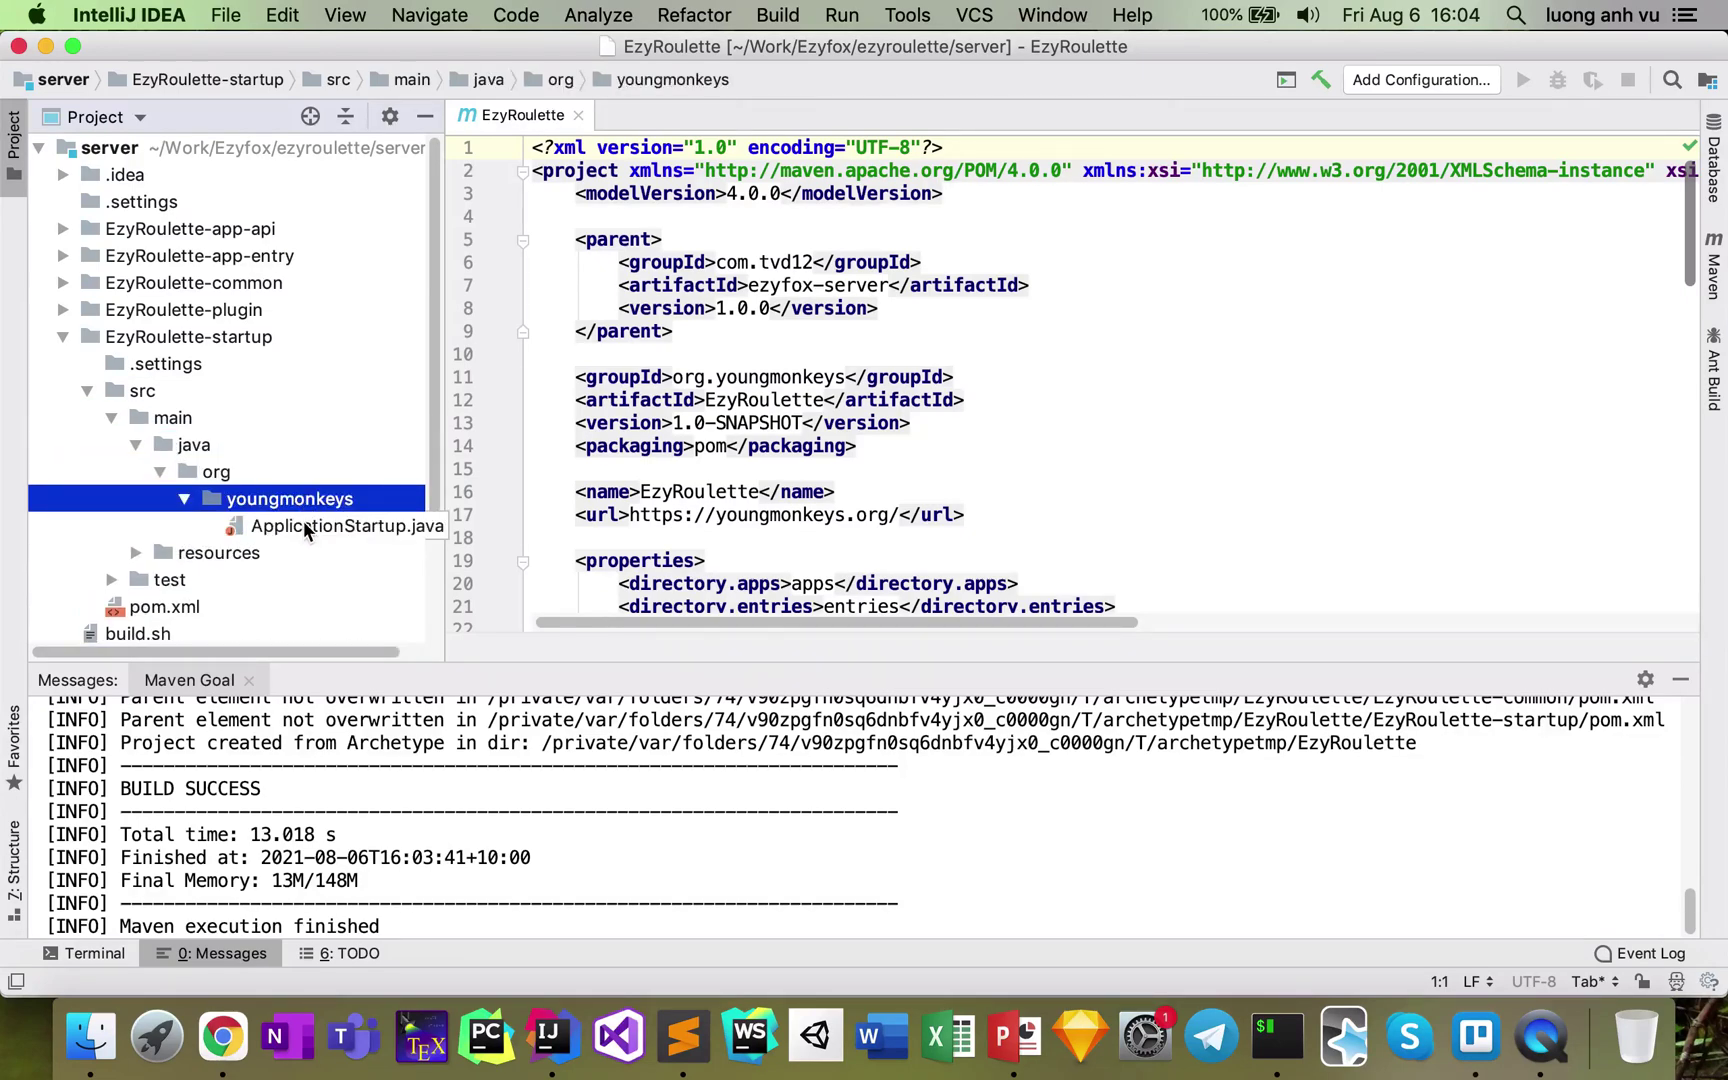
double_click(348, 526)
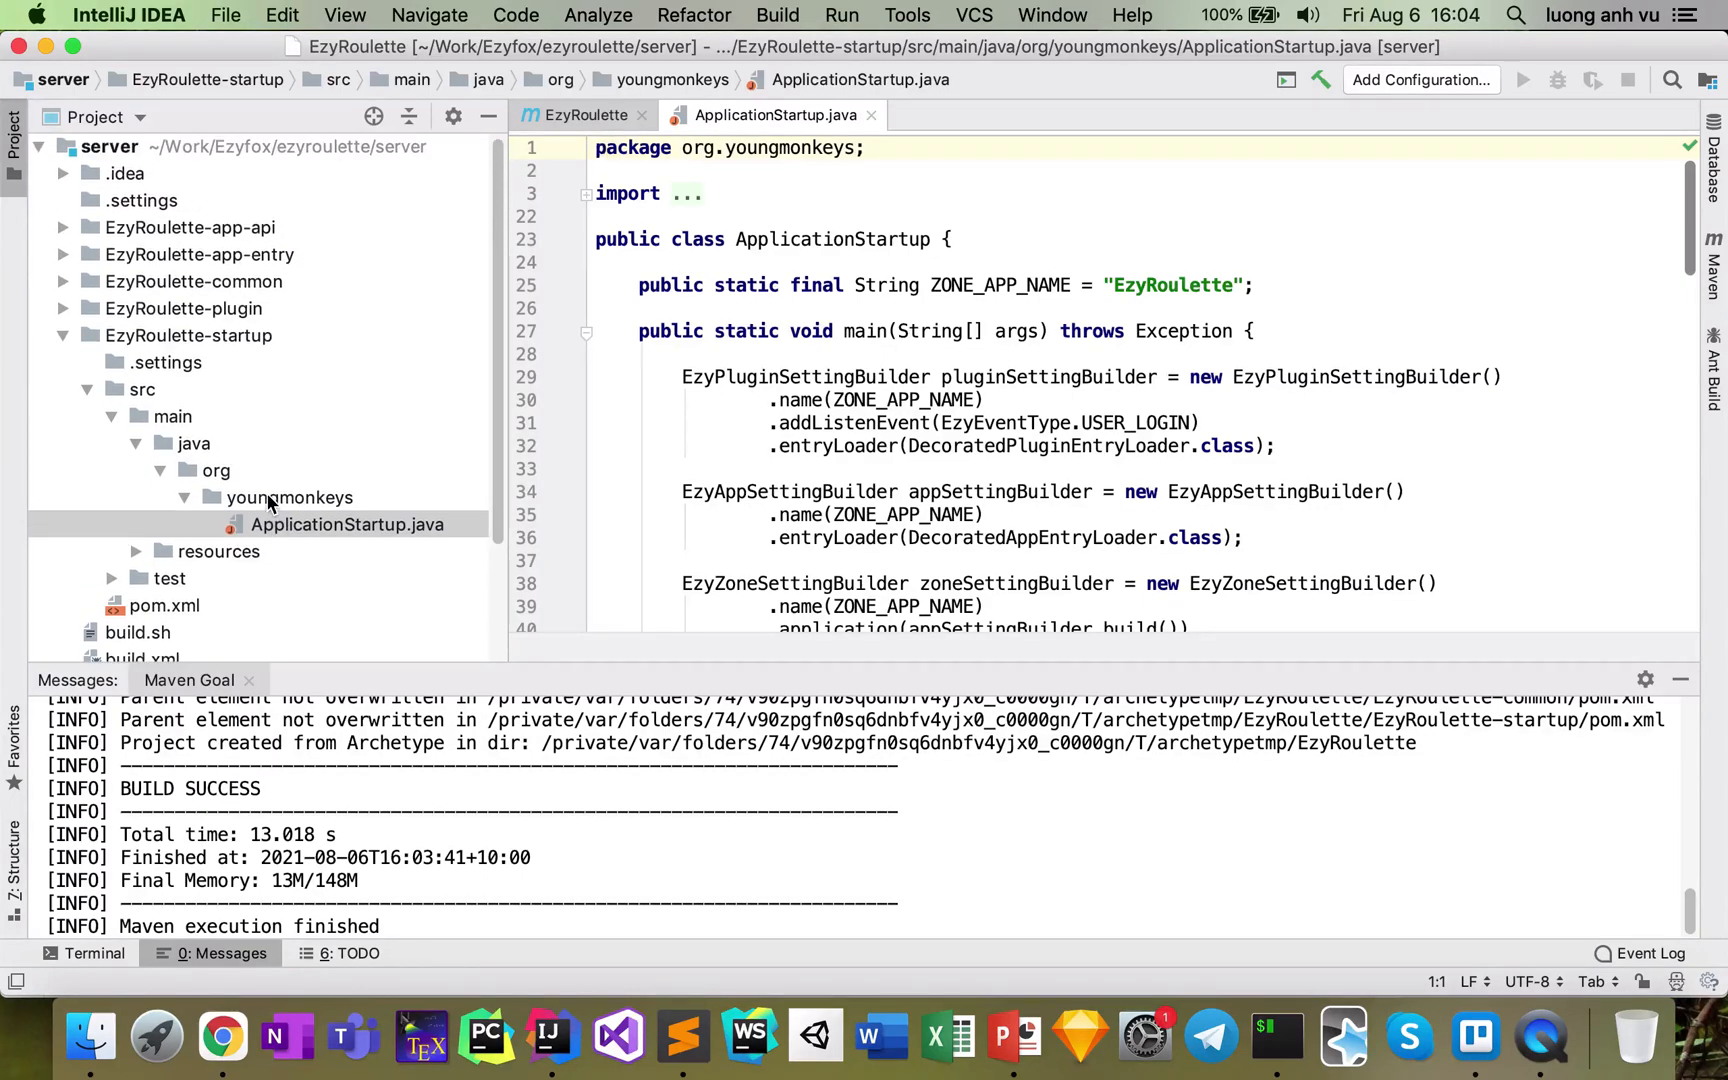
scroll("down", 3)
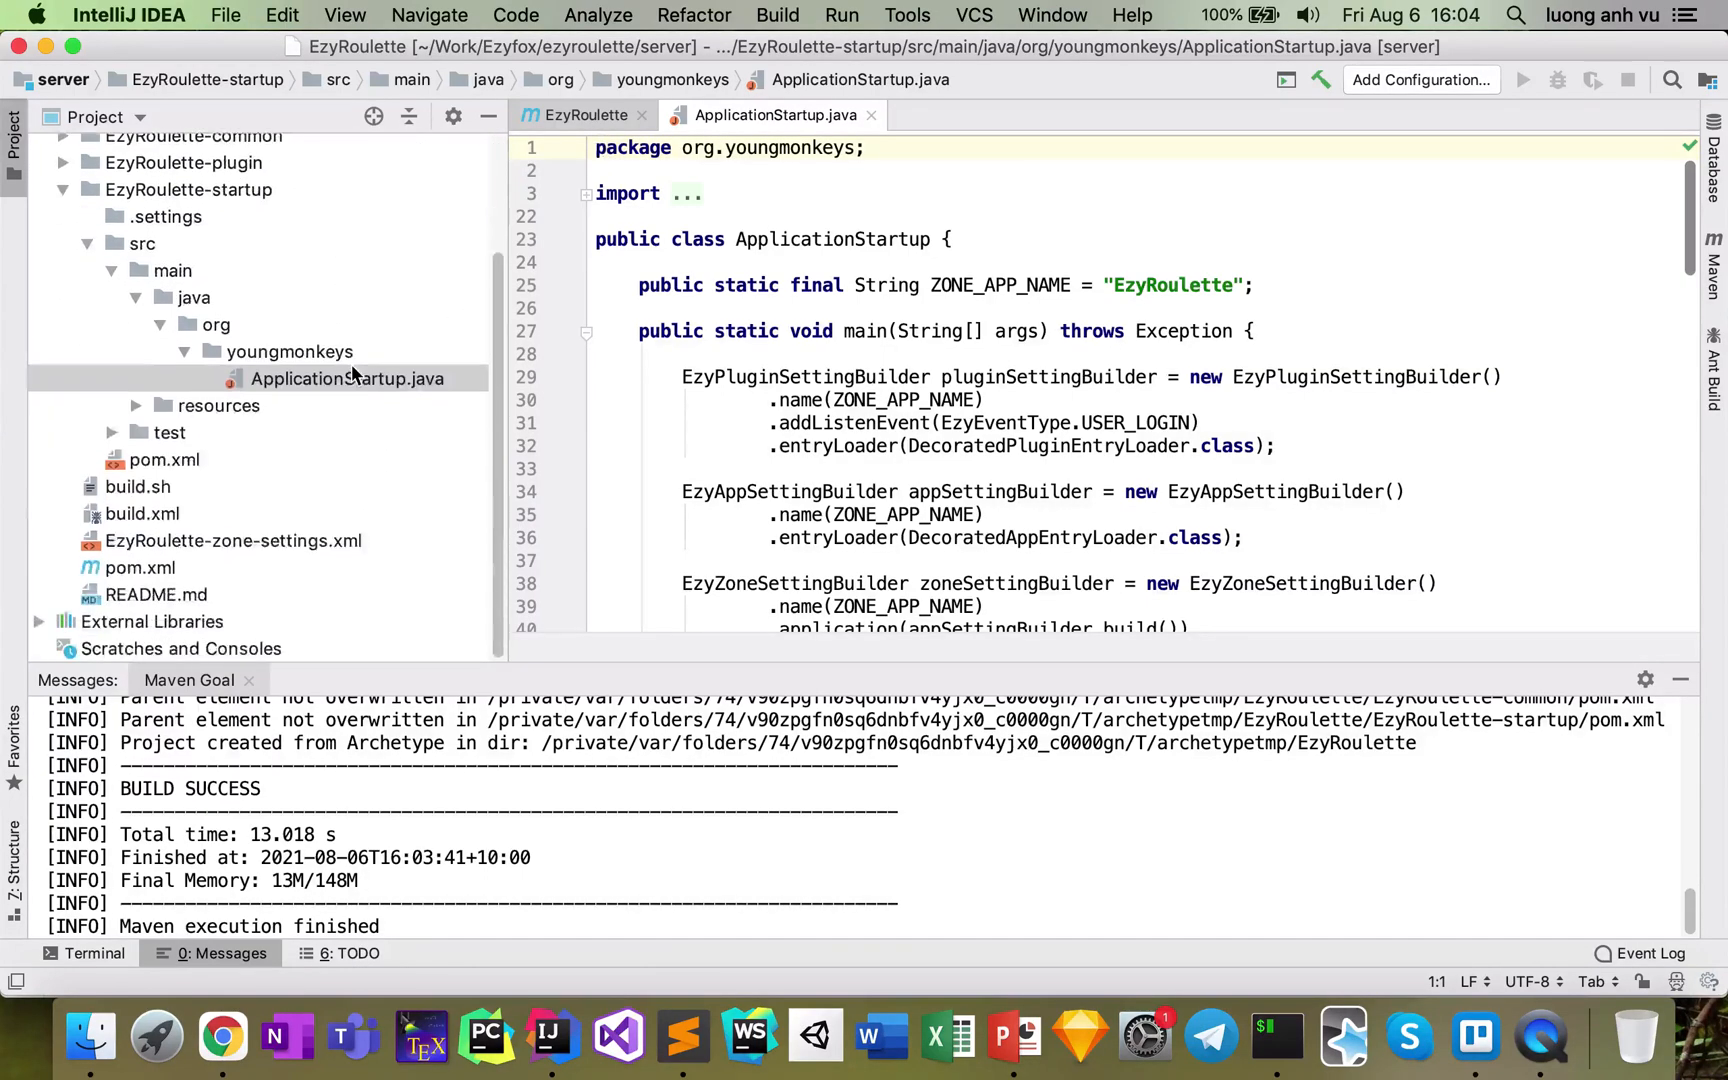
right_click(348, 378)
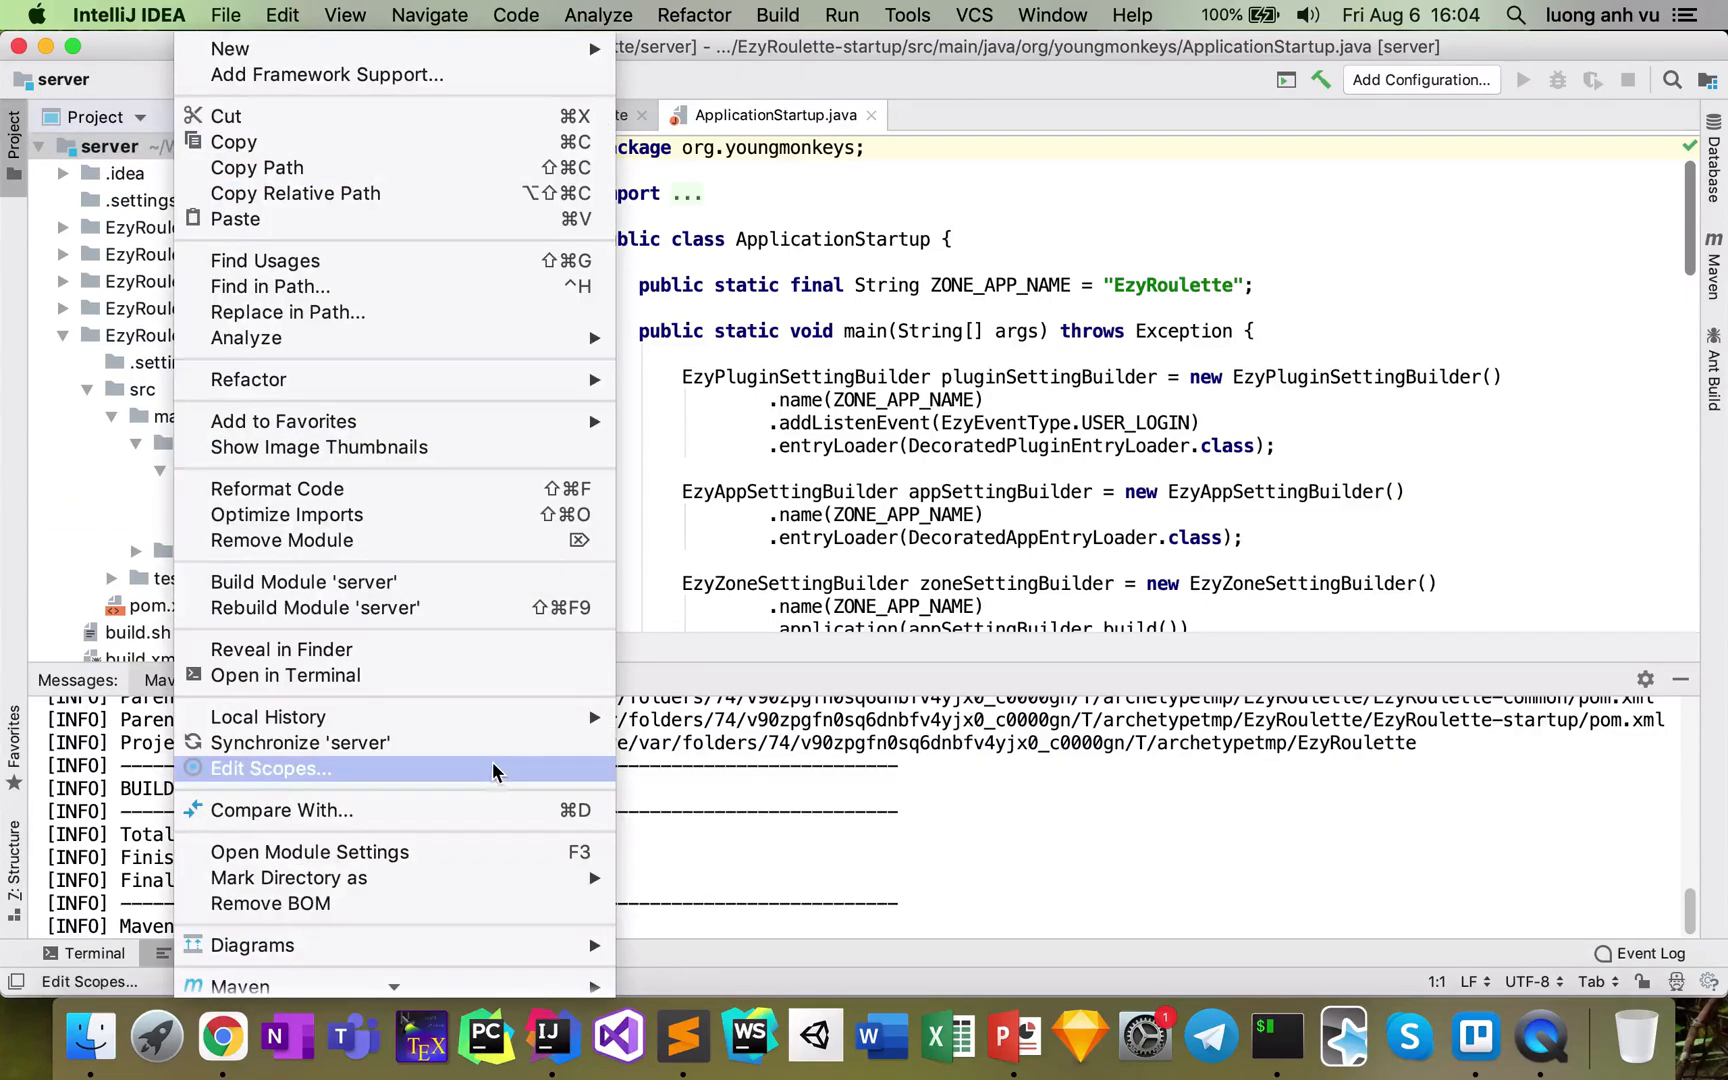
mouse_move(470, 824)
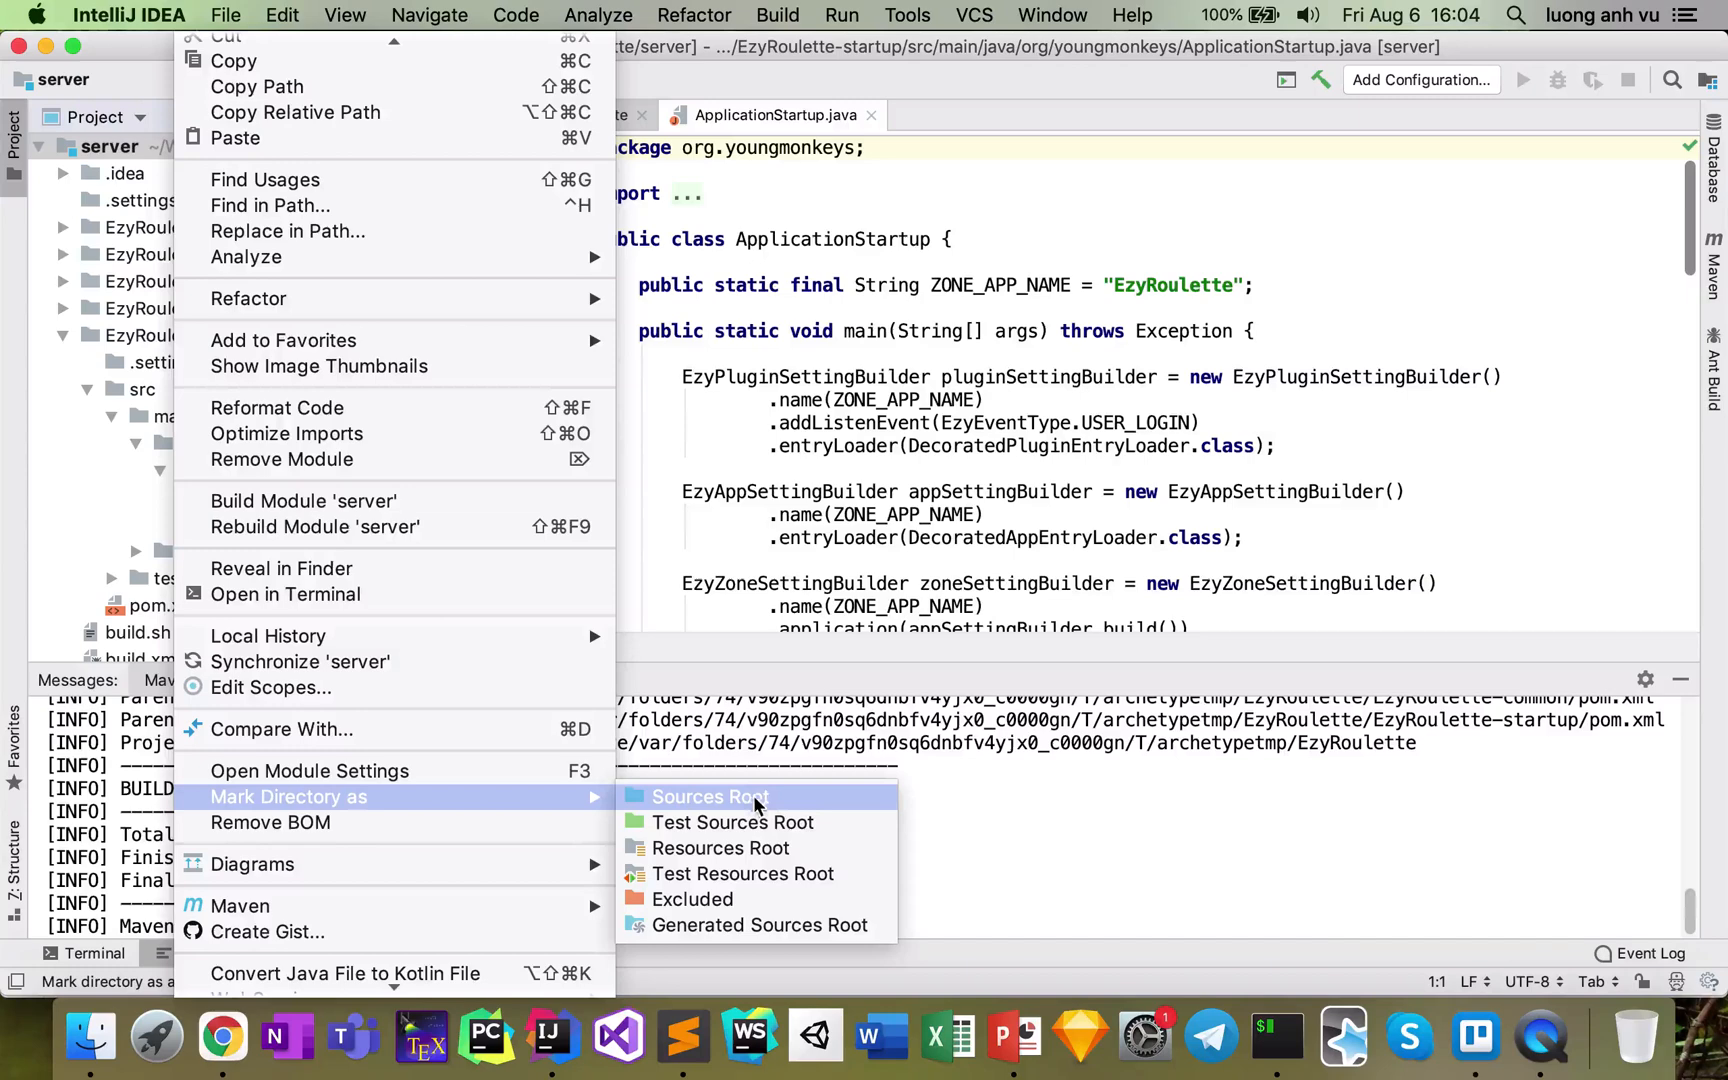
mouse_move(440, 786)
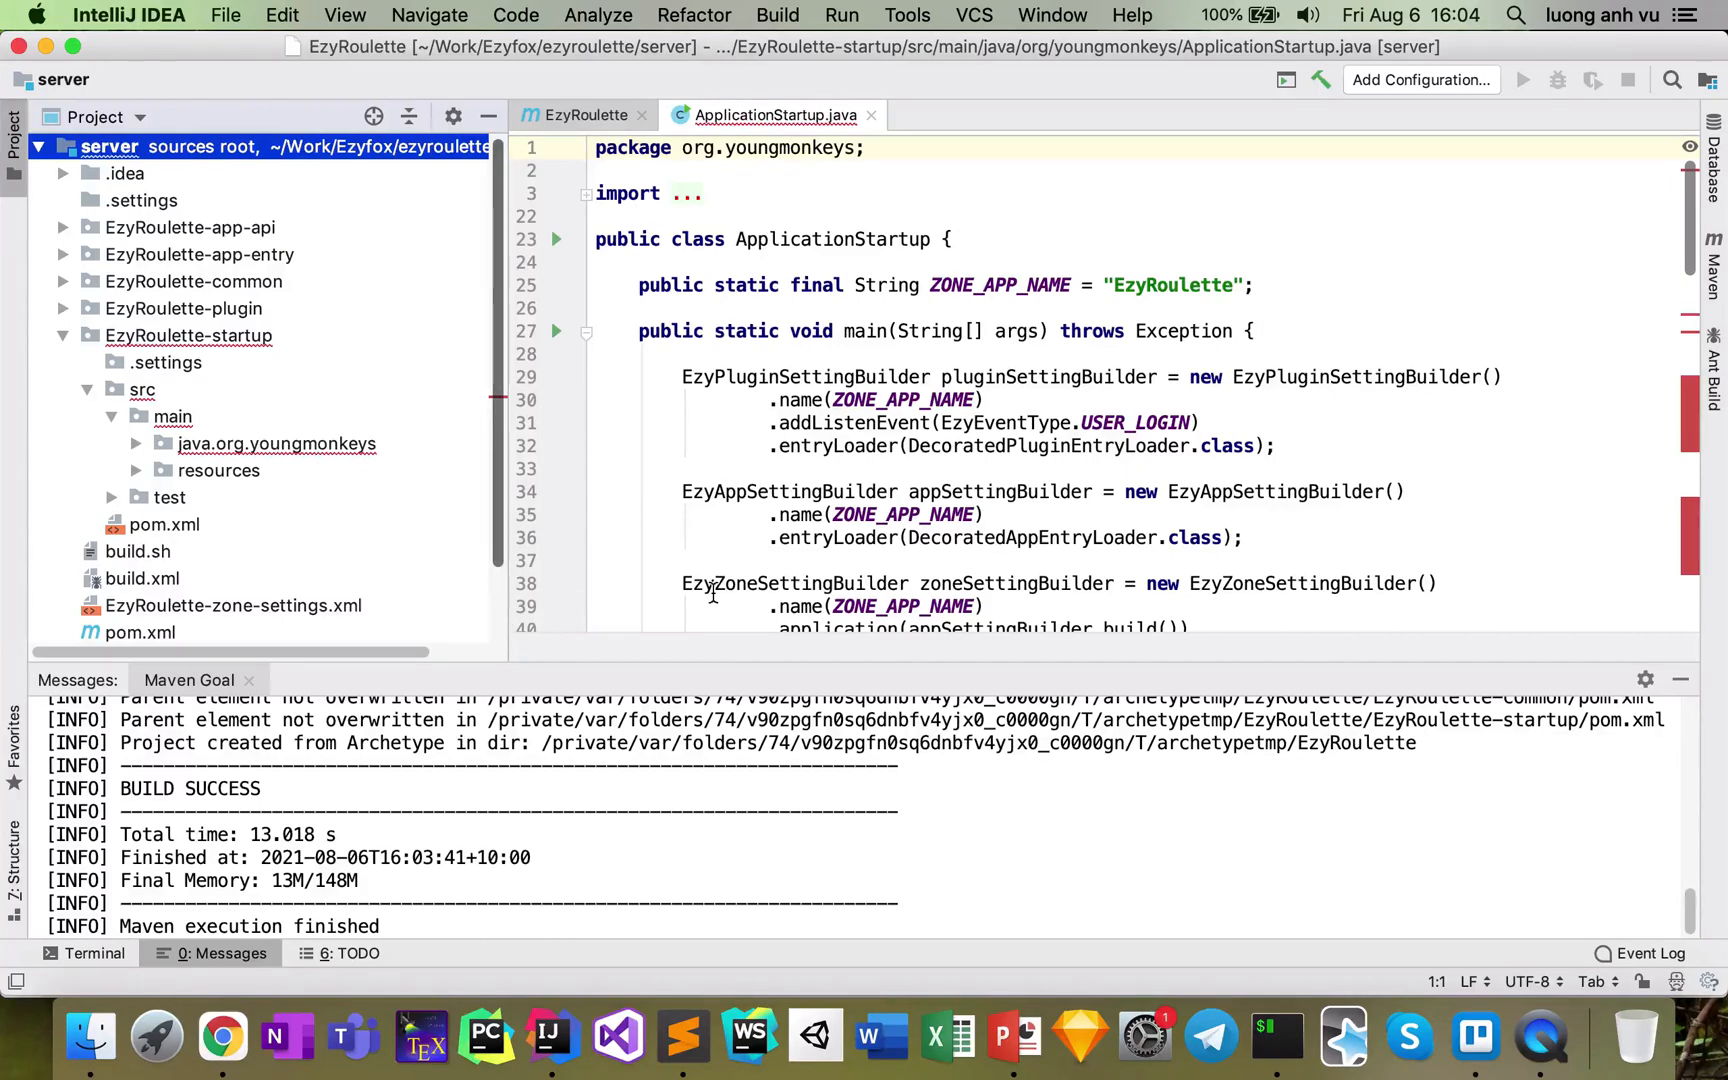
Show the Maven projects panel and bring up the server folder's context actions
scroll("down", 3)
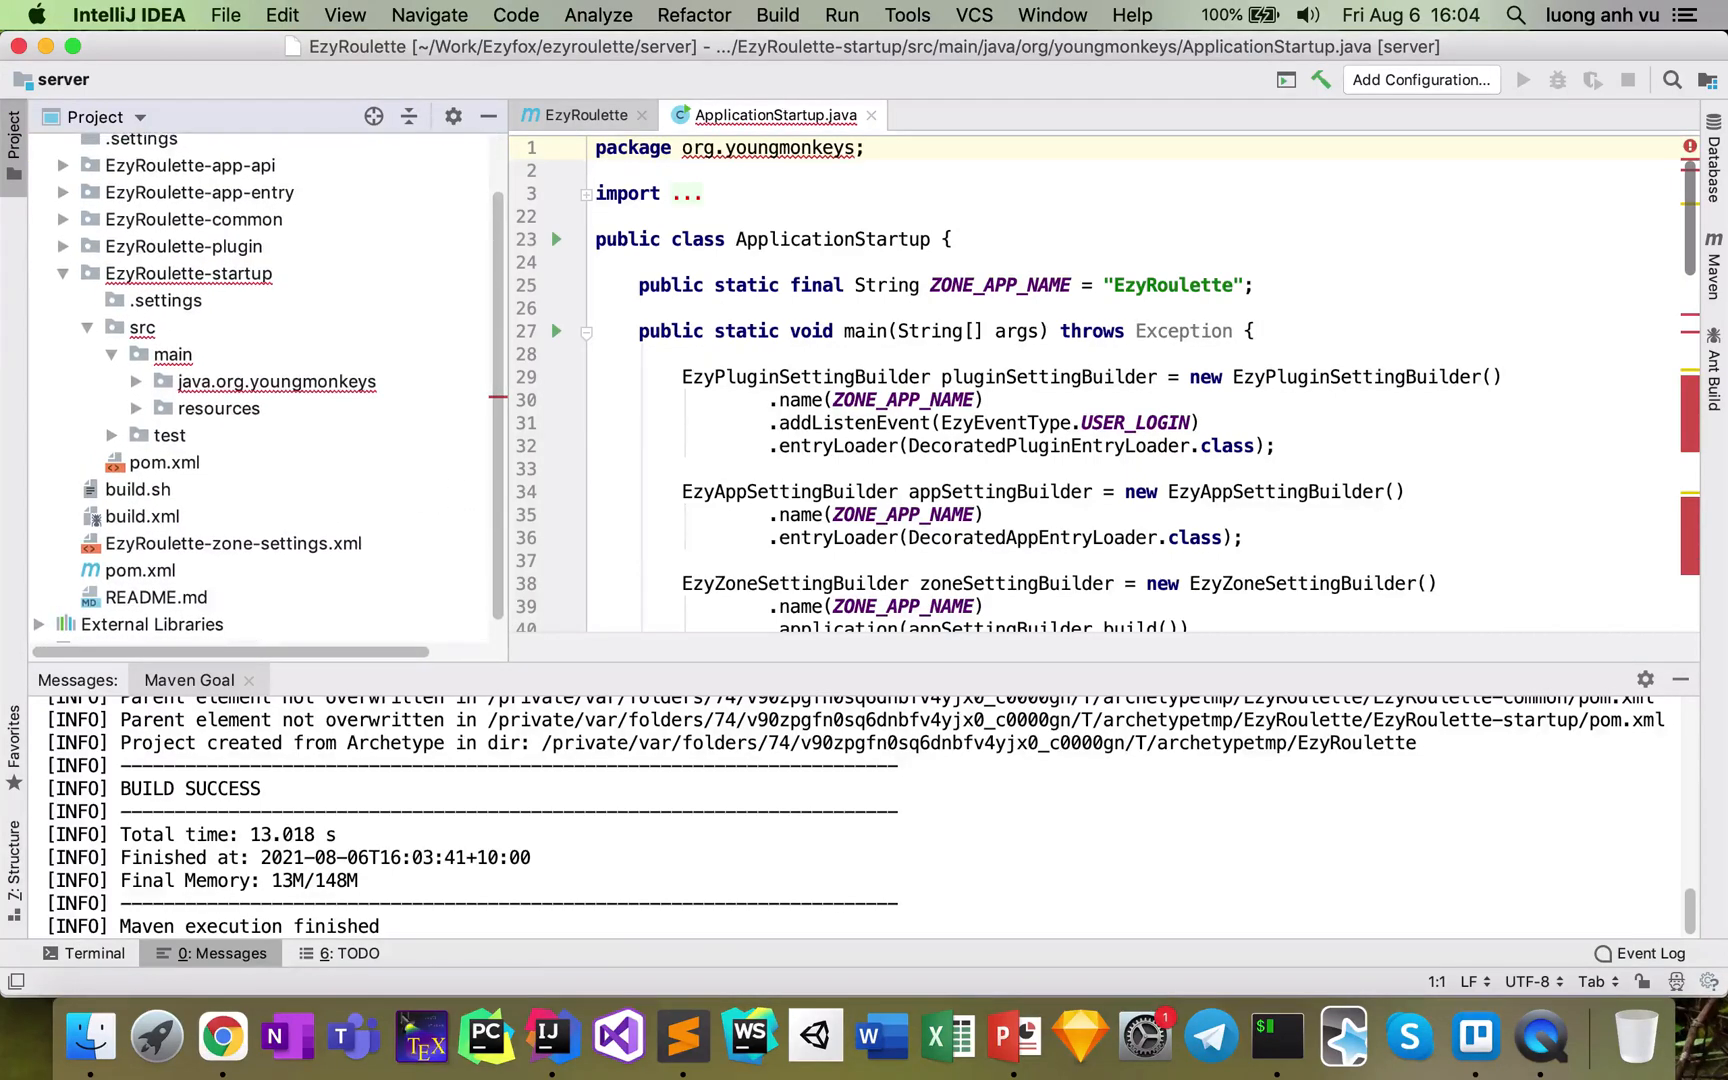
left_click(1716, 258)
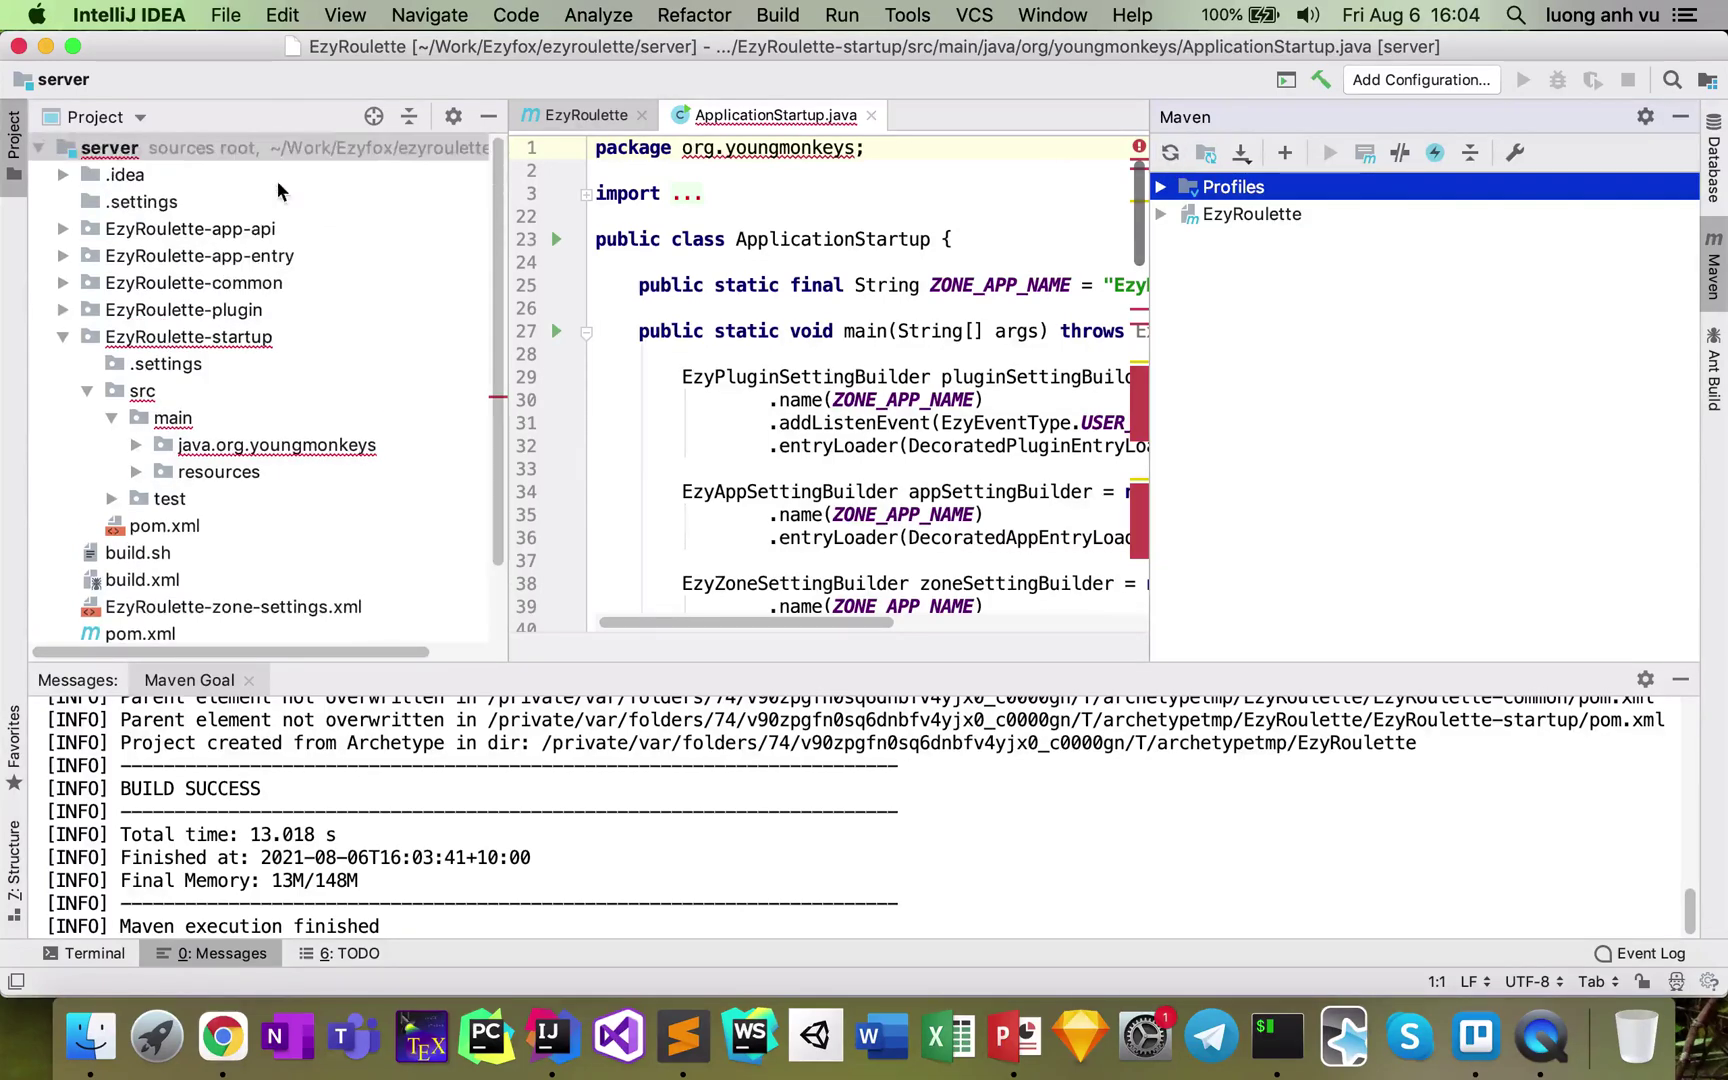
right_click(108, 148)
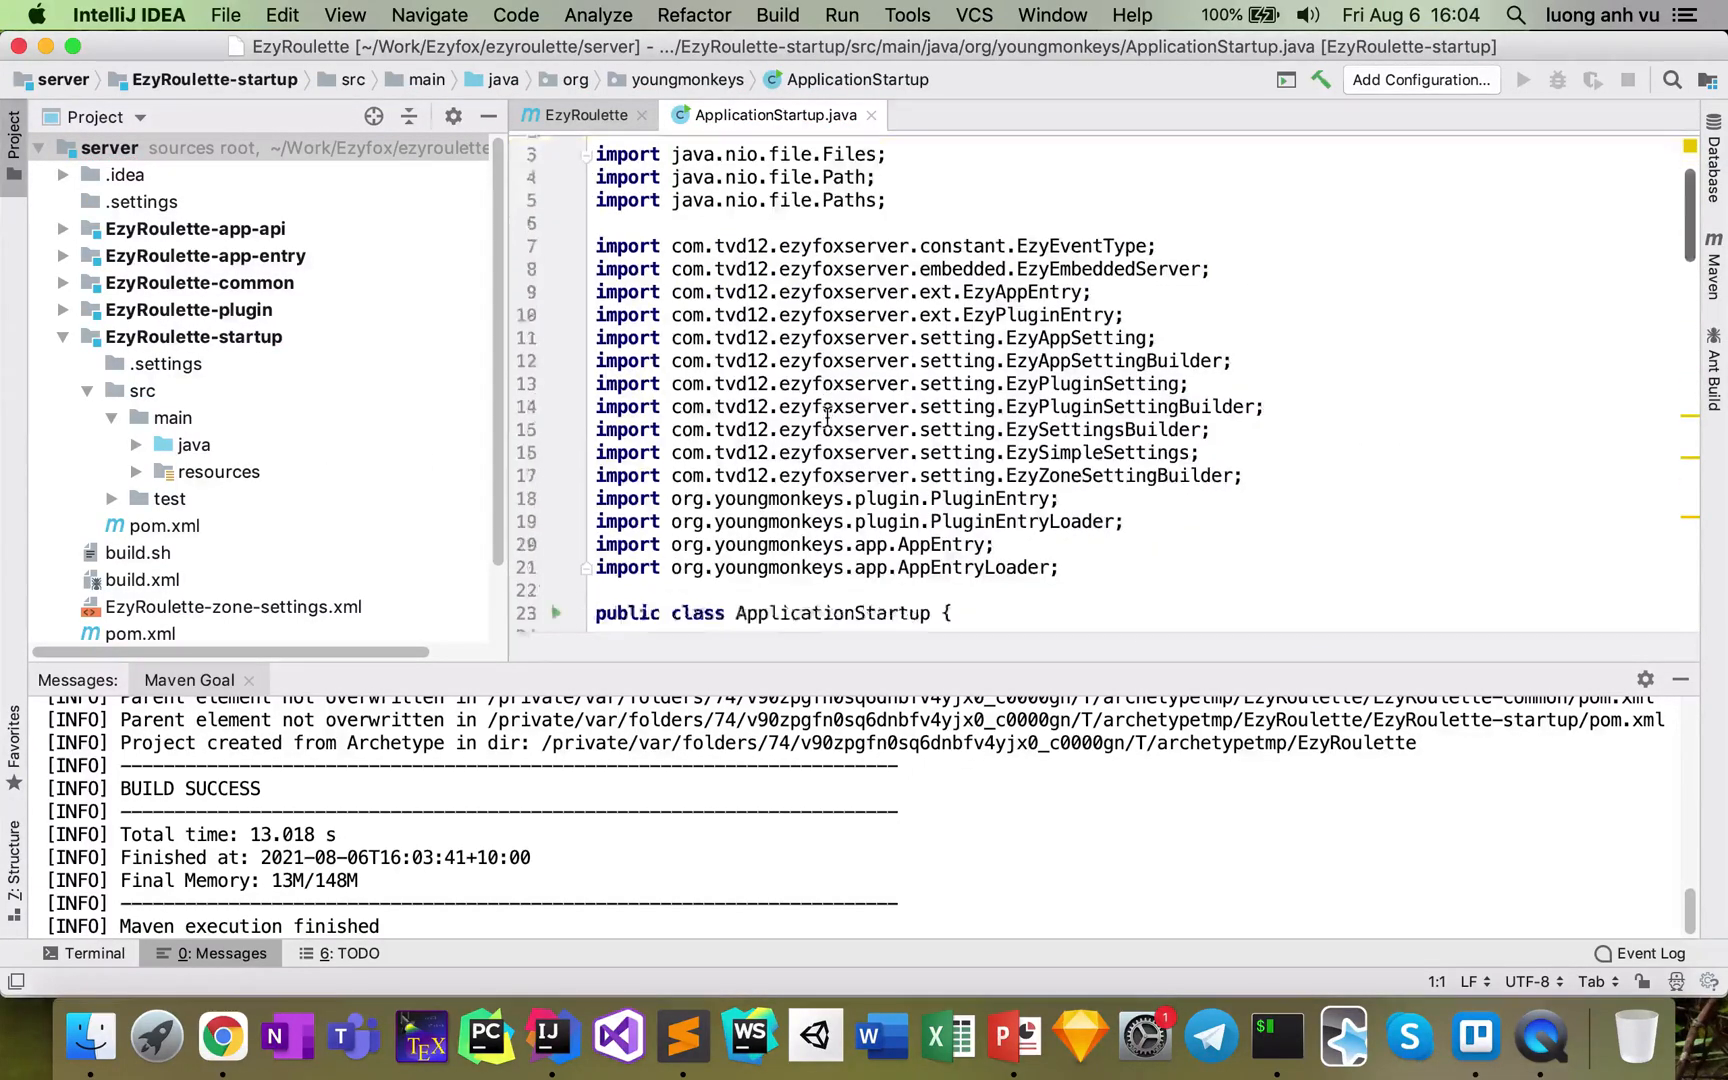
Run ApplicationStartup.main() so the EzyRoulette server starts and logs plugin and app ready
scroll("down", 3)
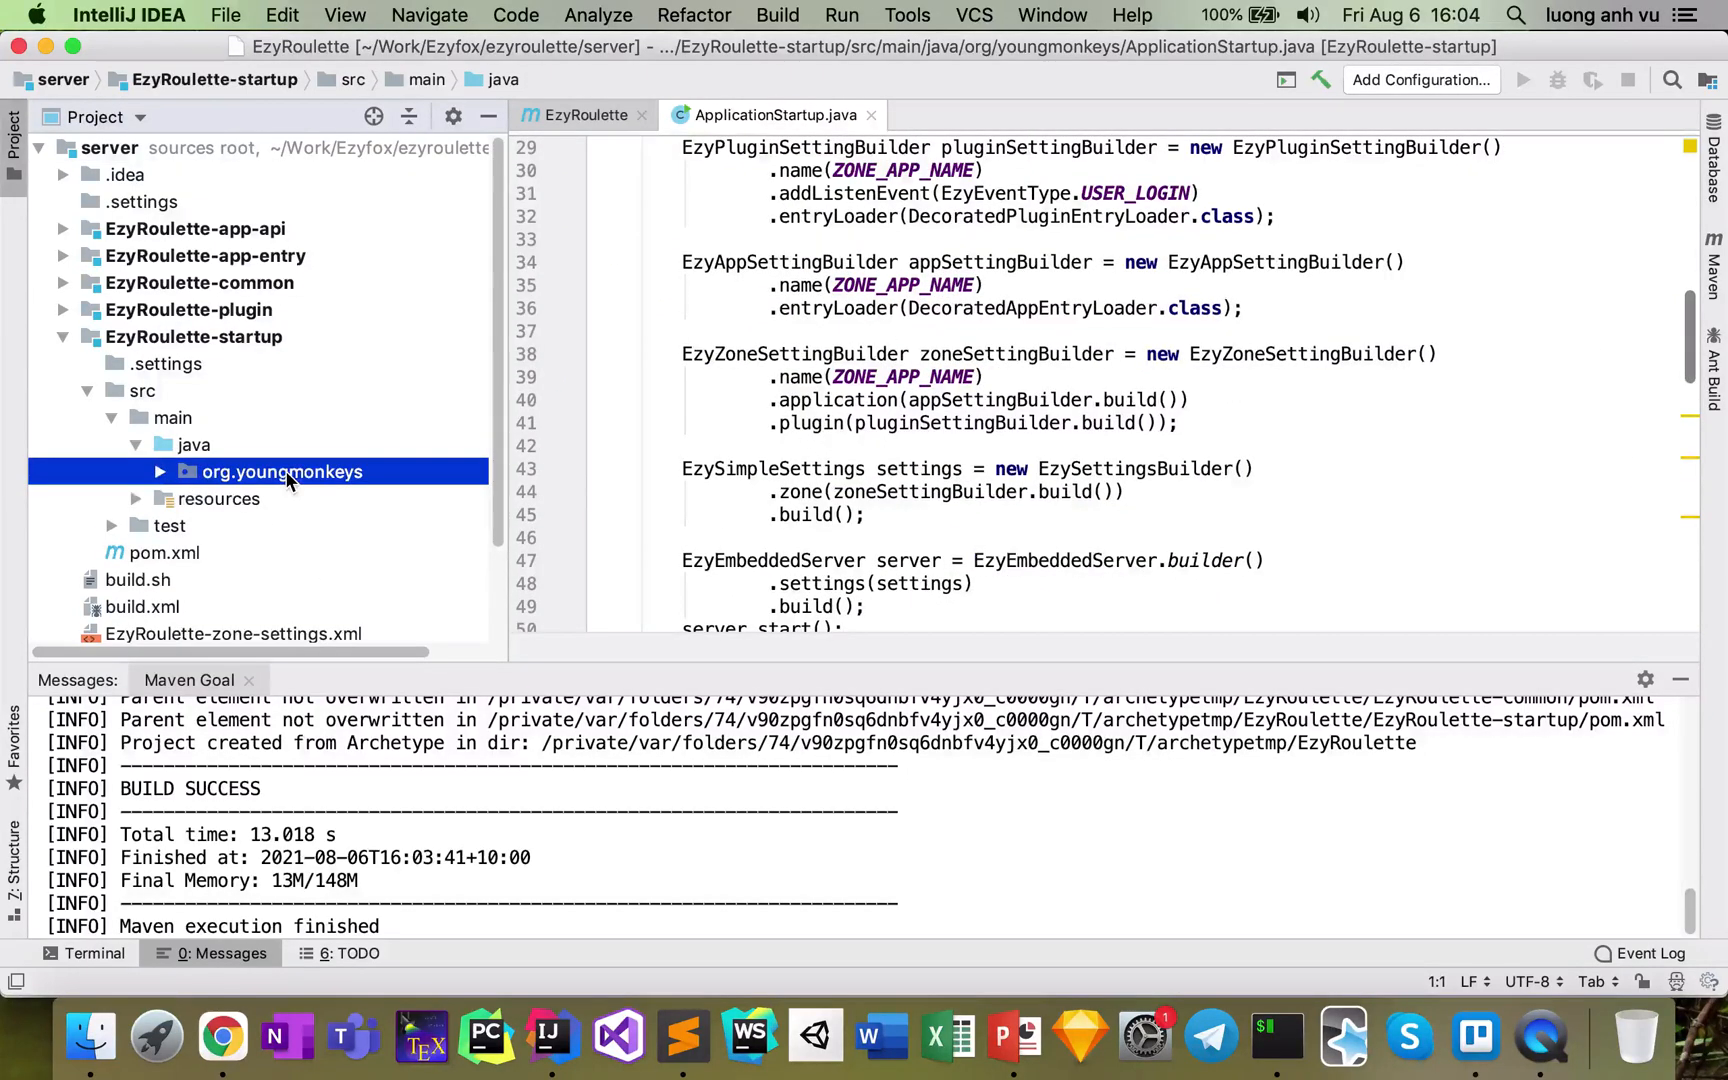
left_click(160, 472)
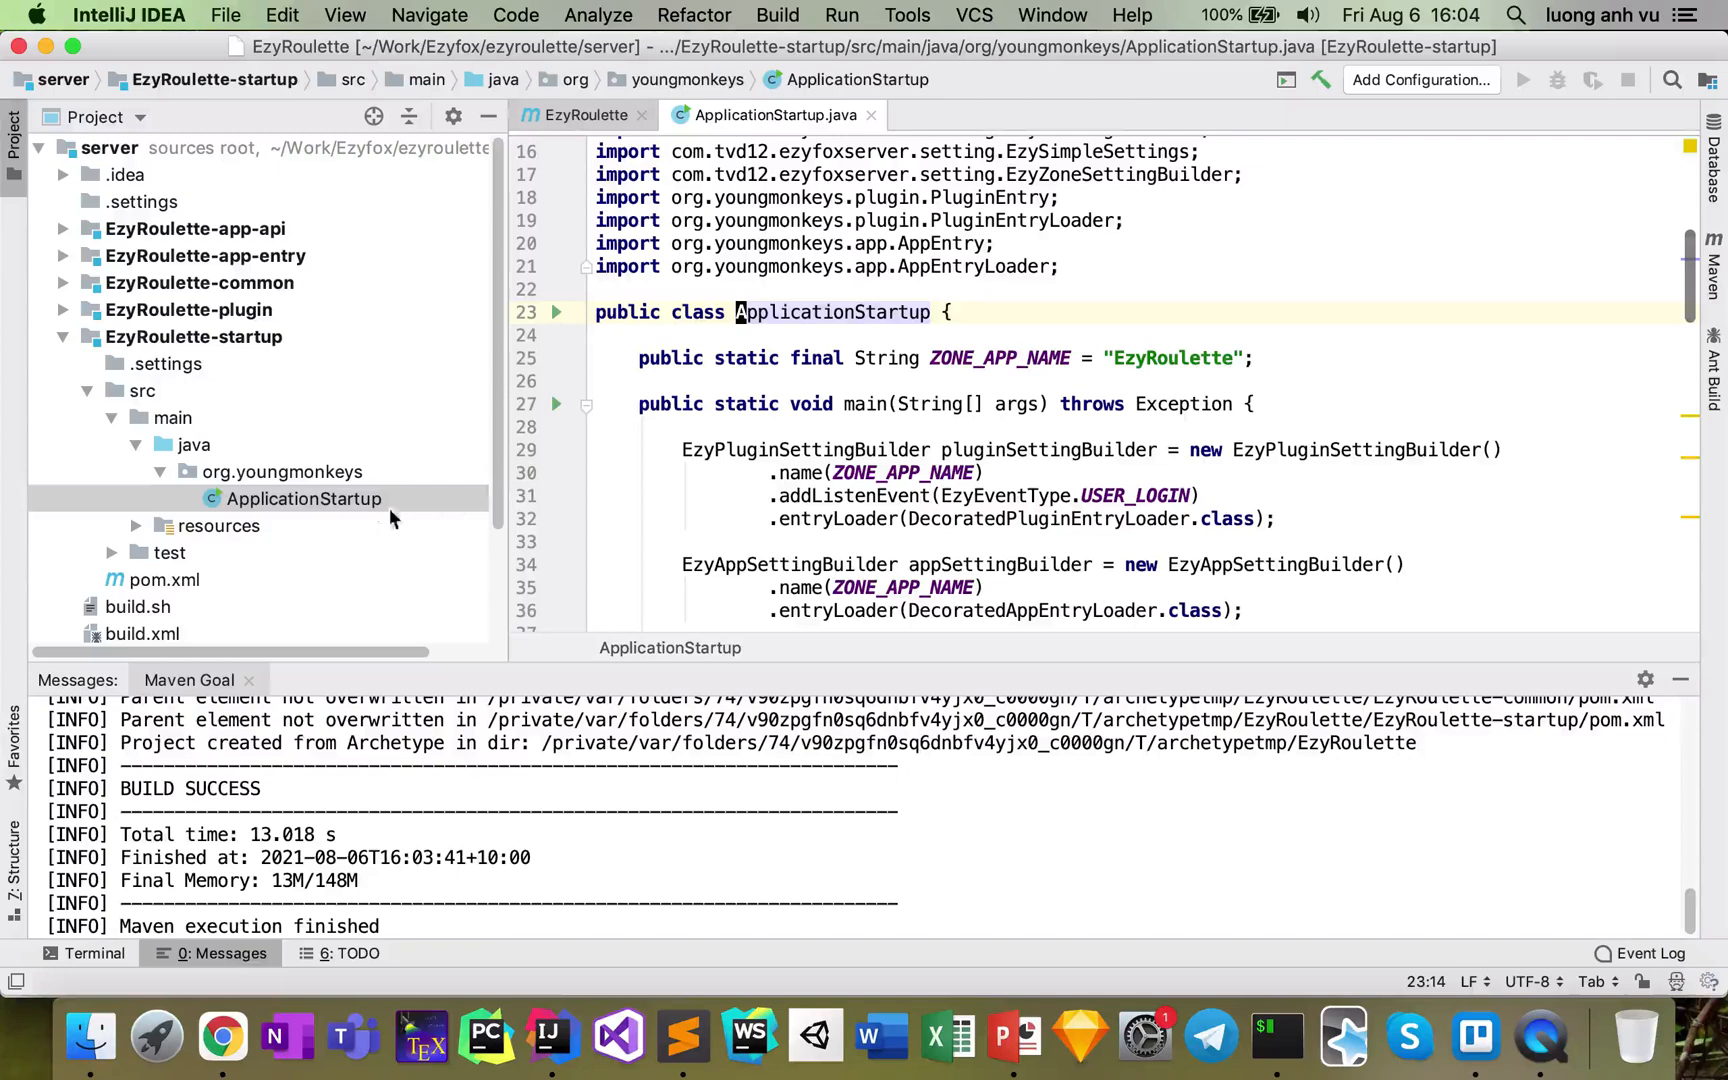
right_click(304, 498)
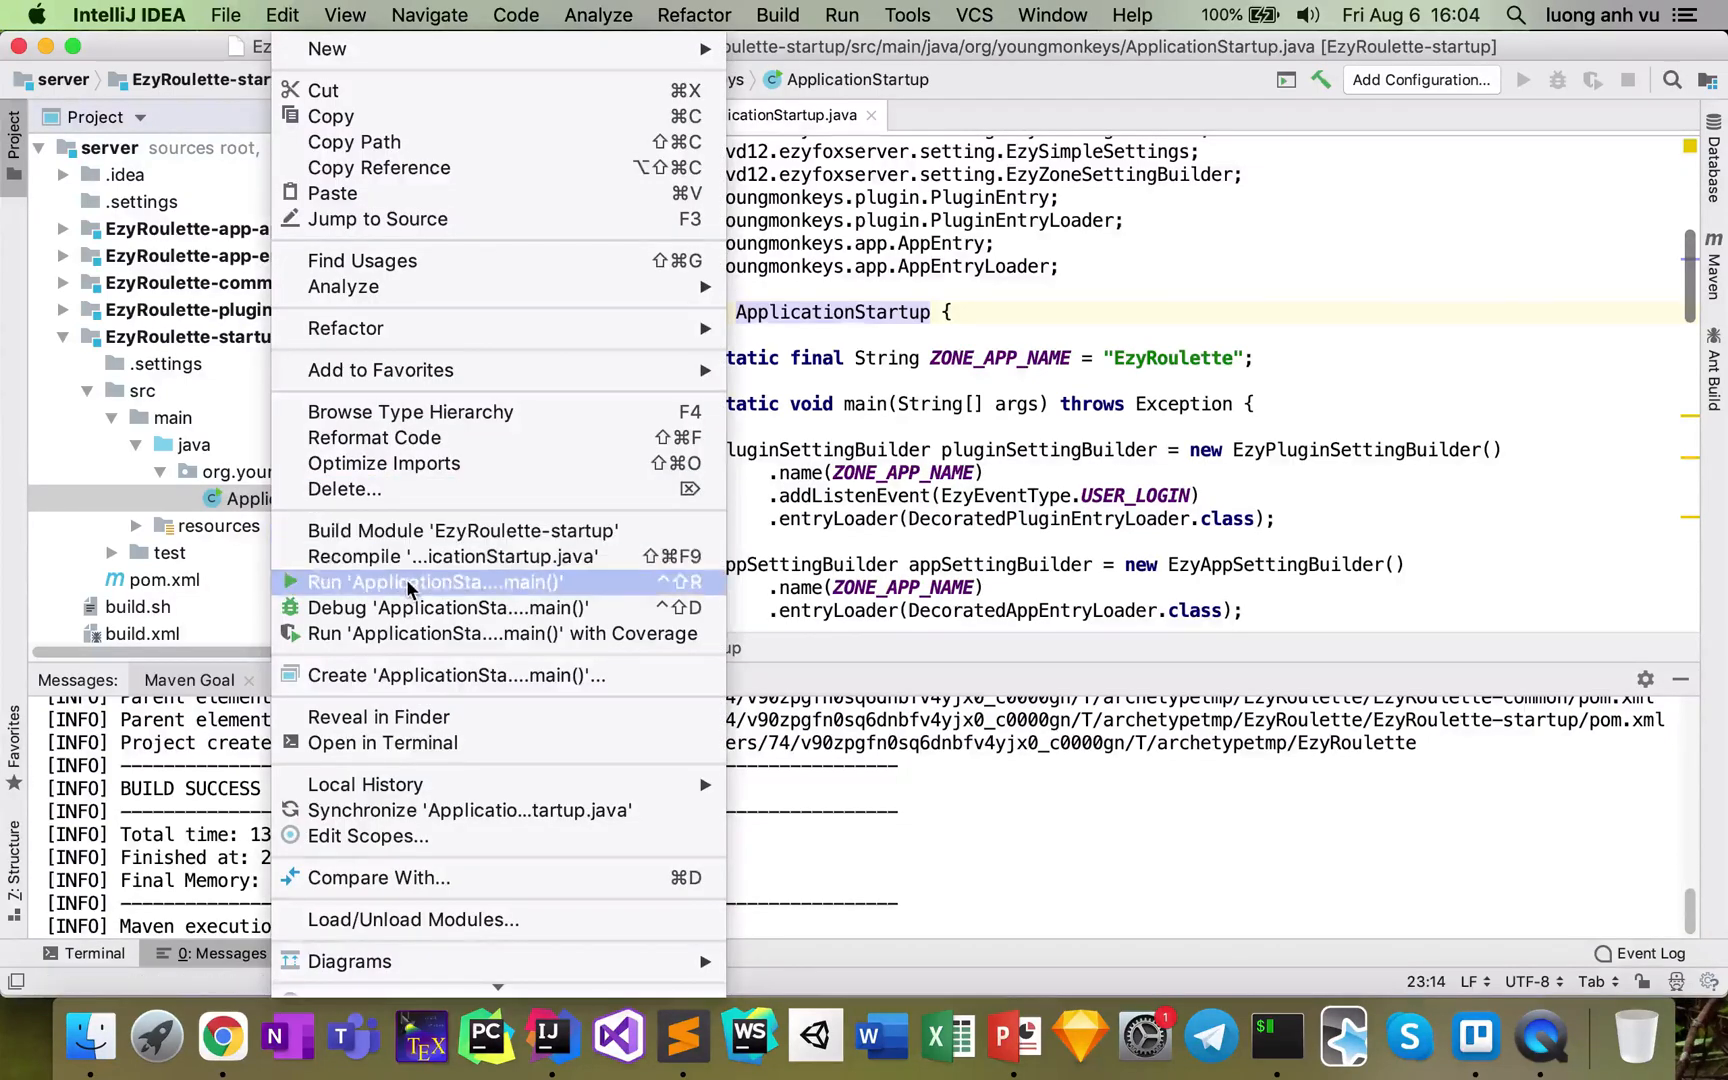
left_click(436, 582)
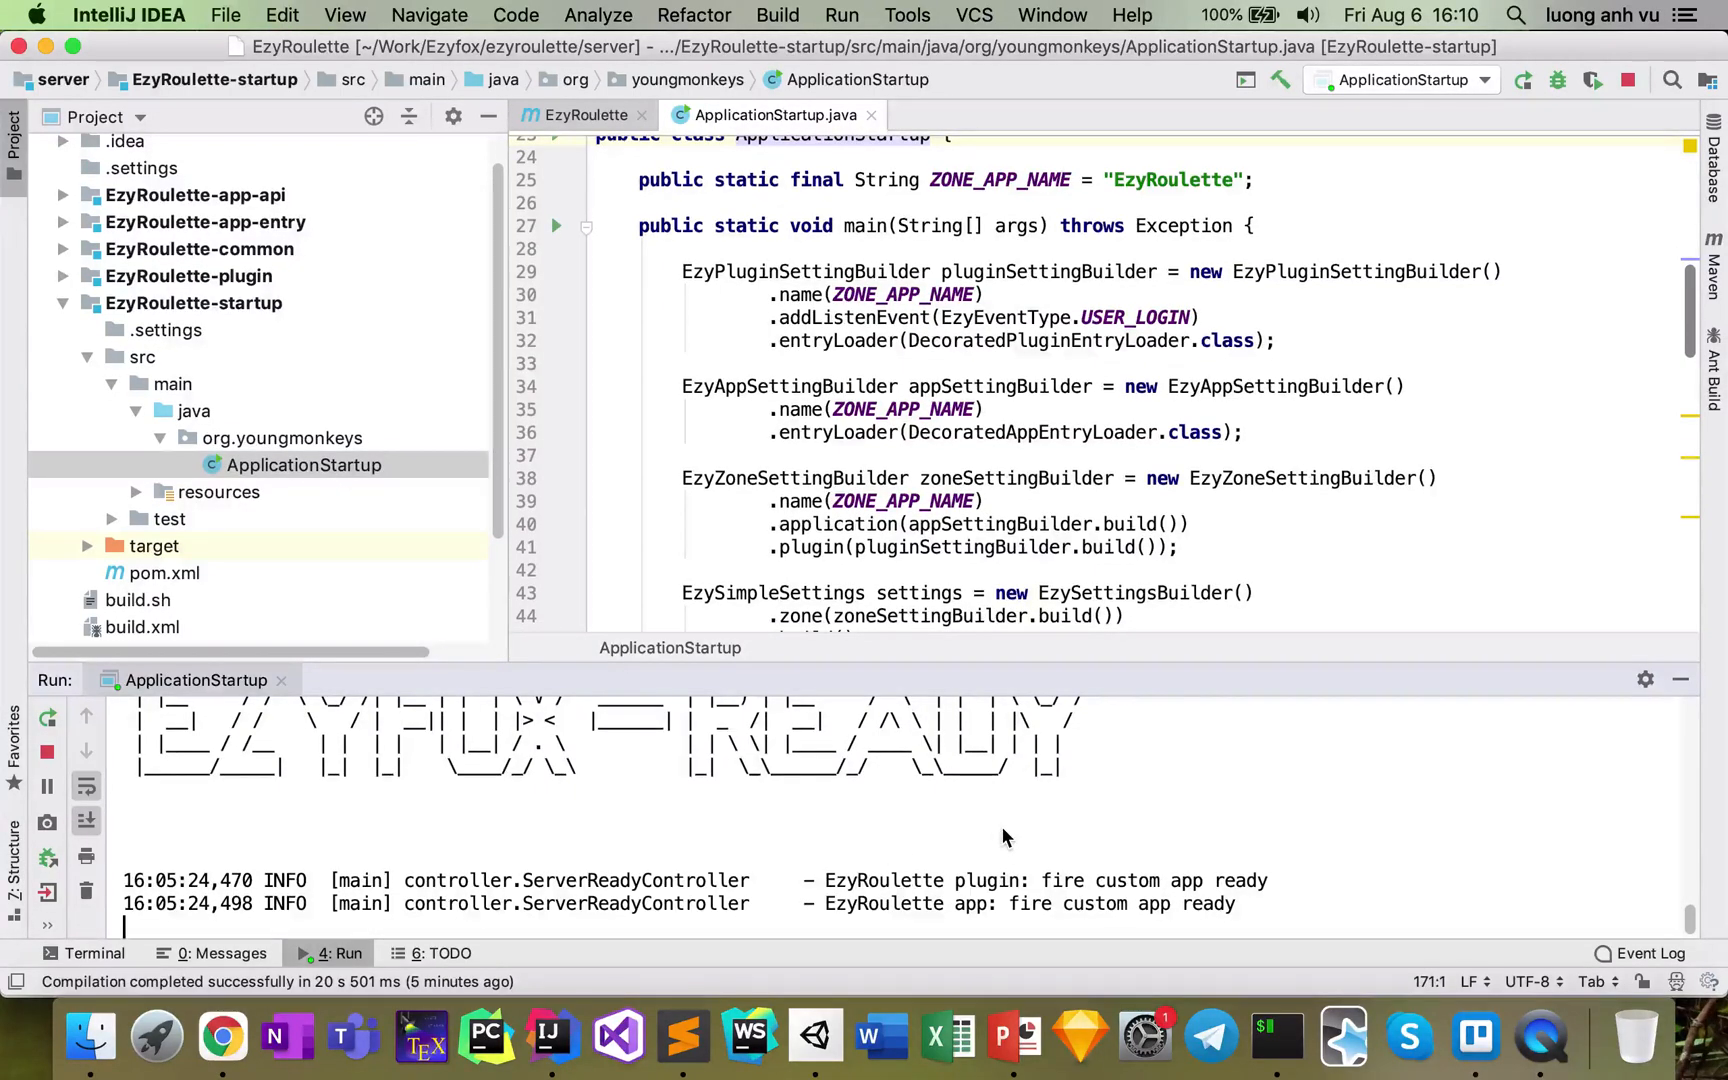
mouse_move(918, 956)
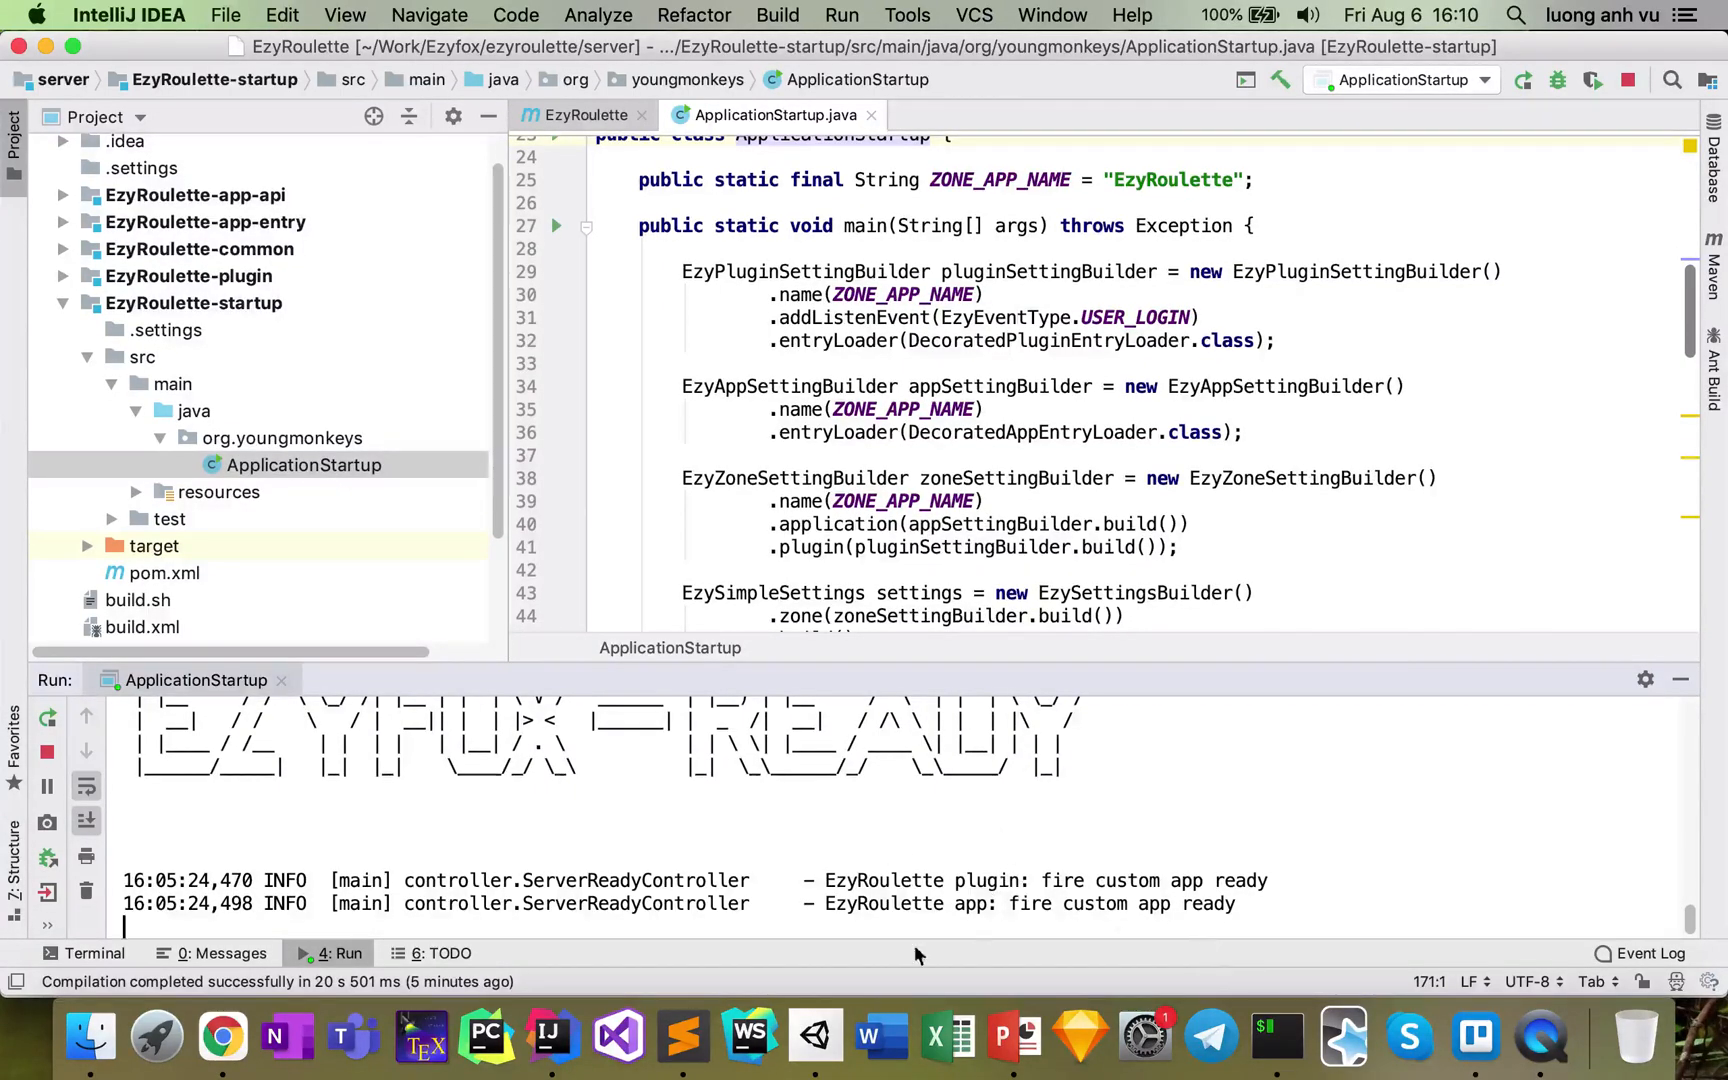
Create a 2D Unity project named unity-client located in the ezyroulette folder
left_click(814, 1036)
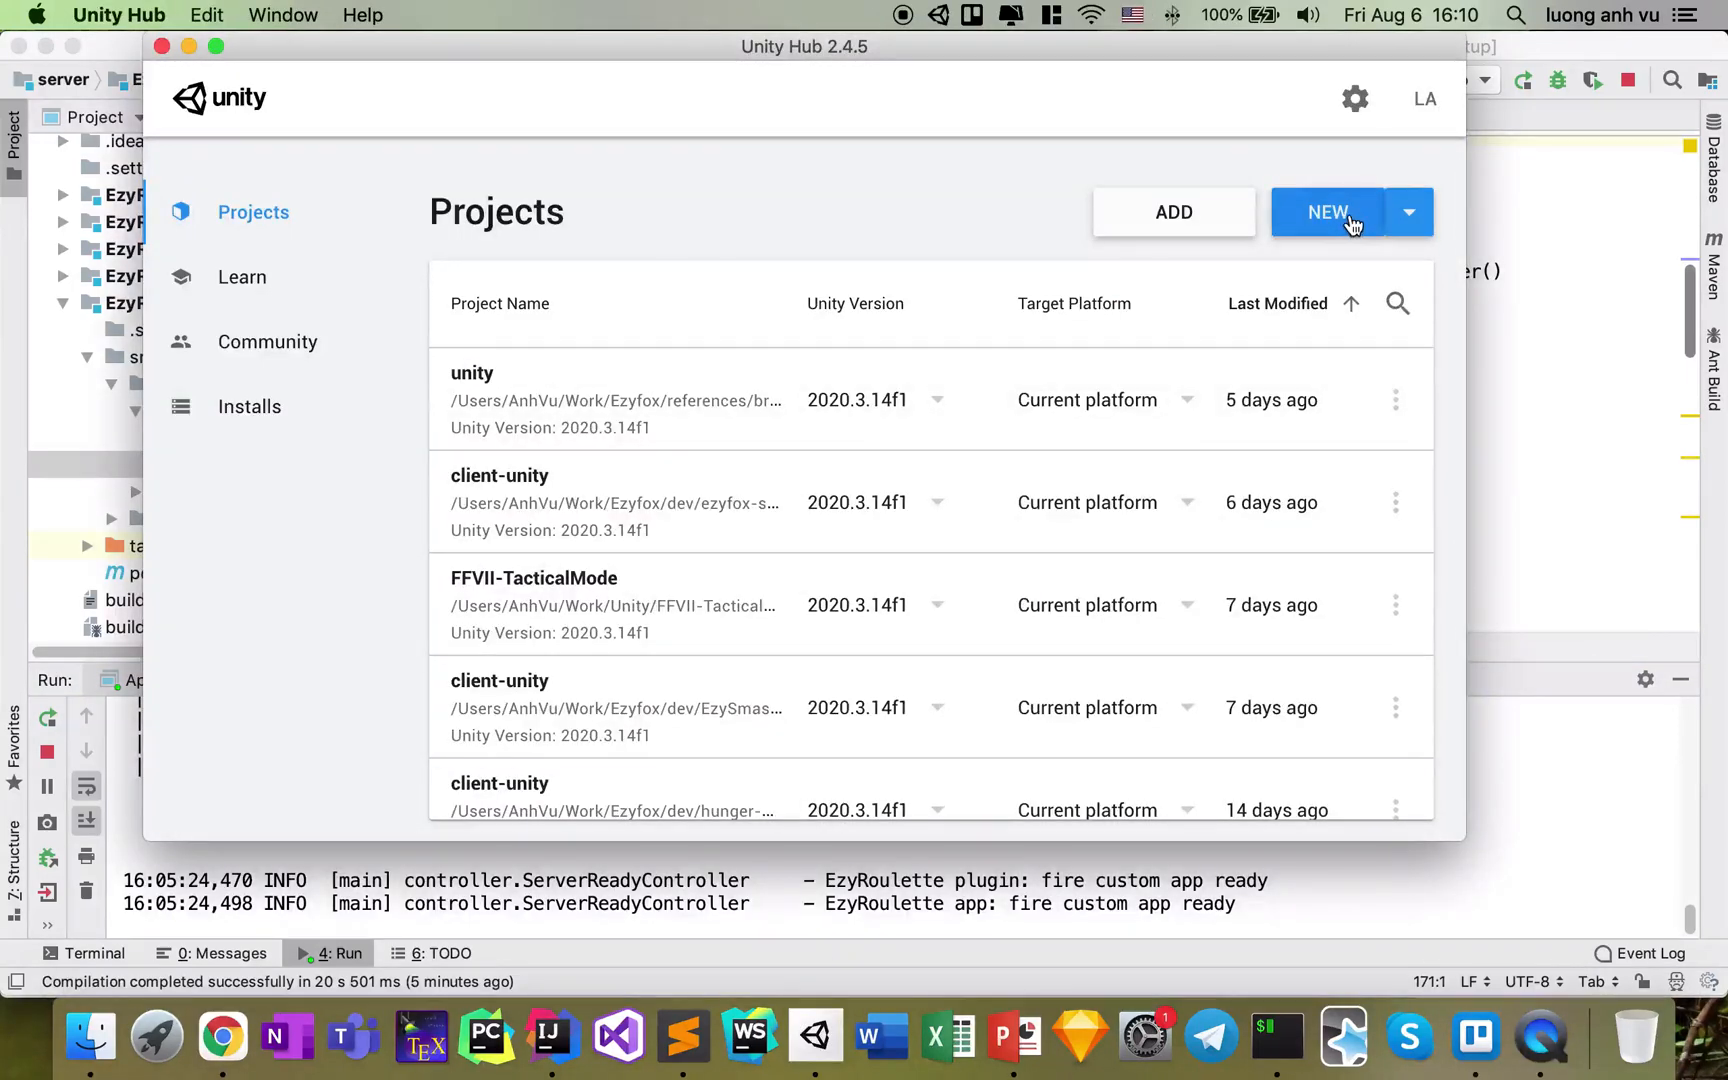
left_click(1326, 212)
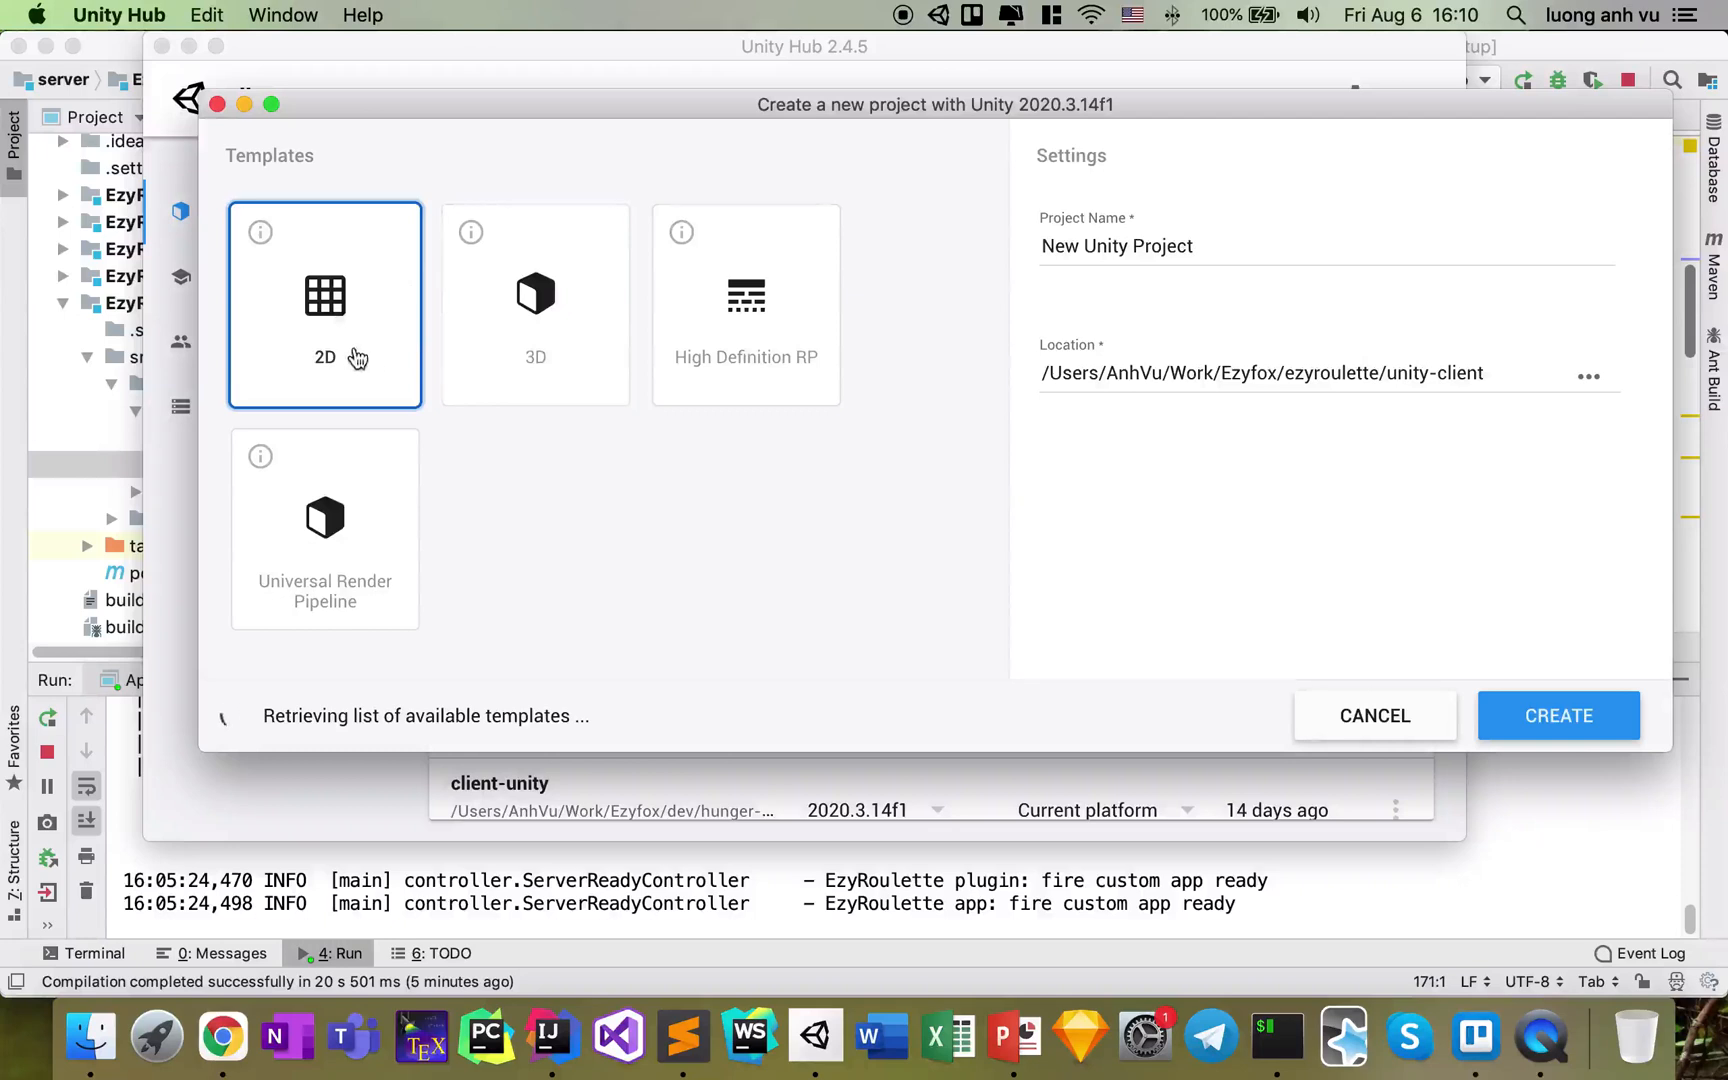
mouse_move(1244, 278)
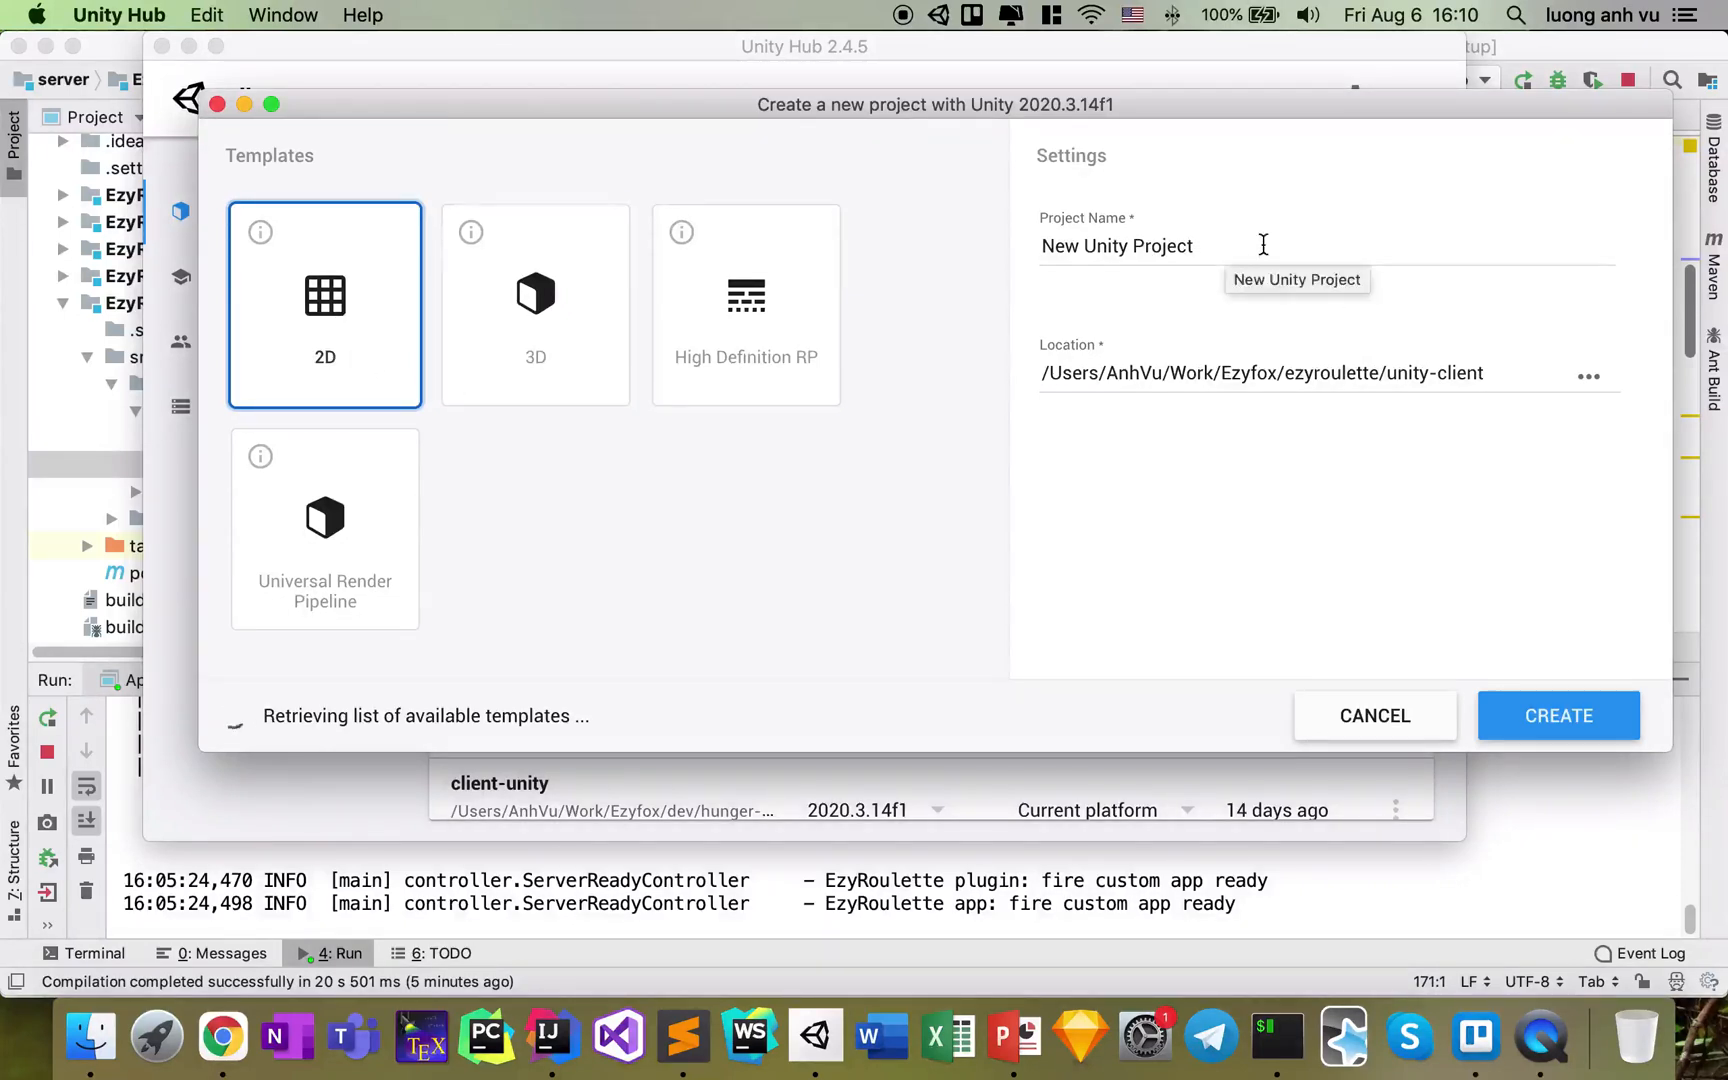
double_click(1116, 246)
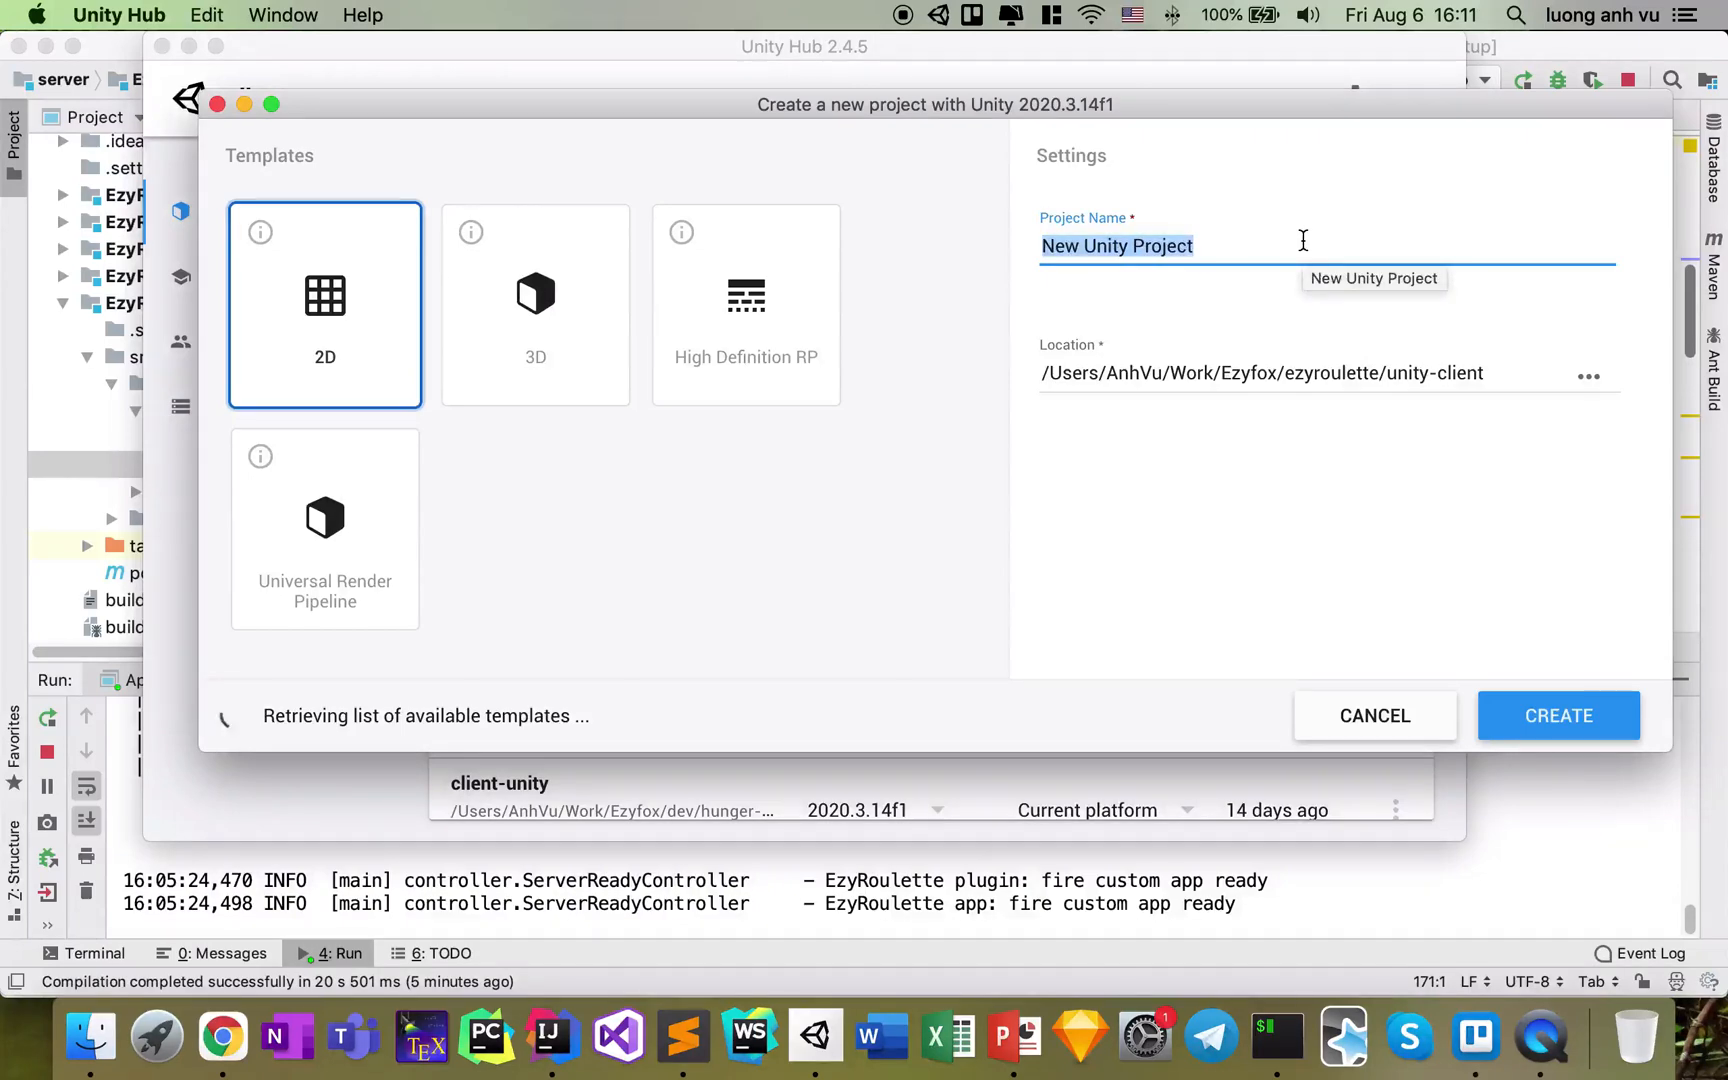
type("unity-client")
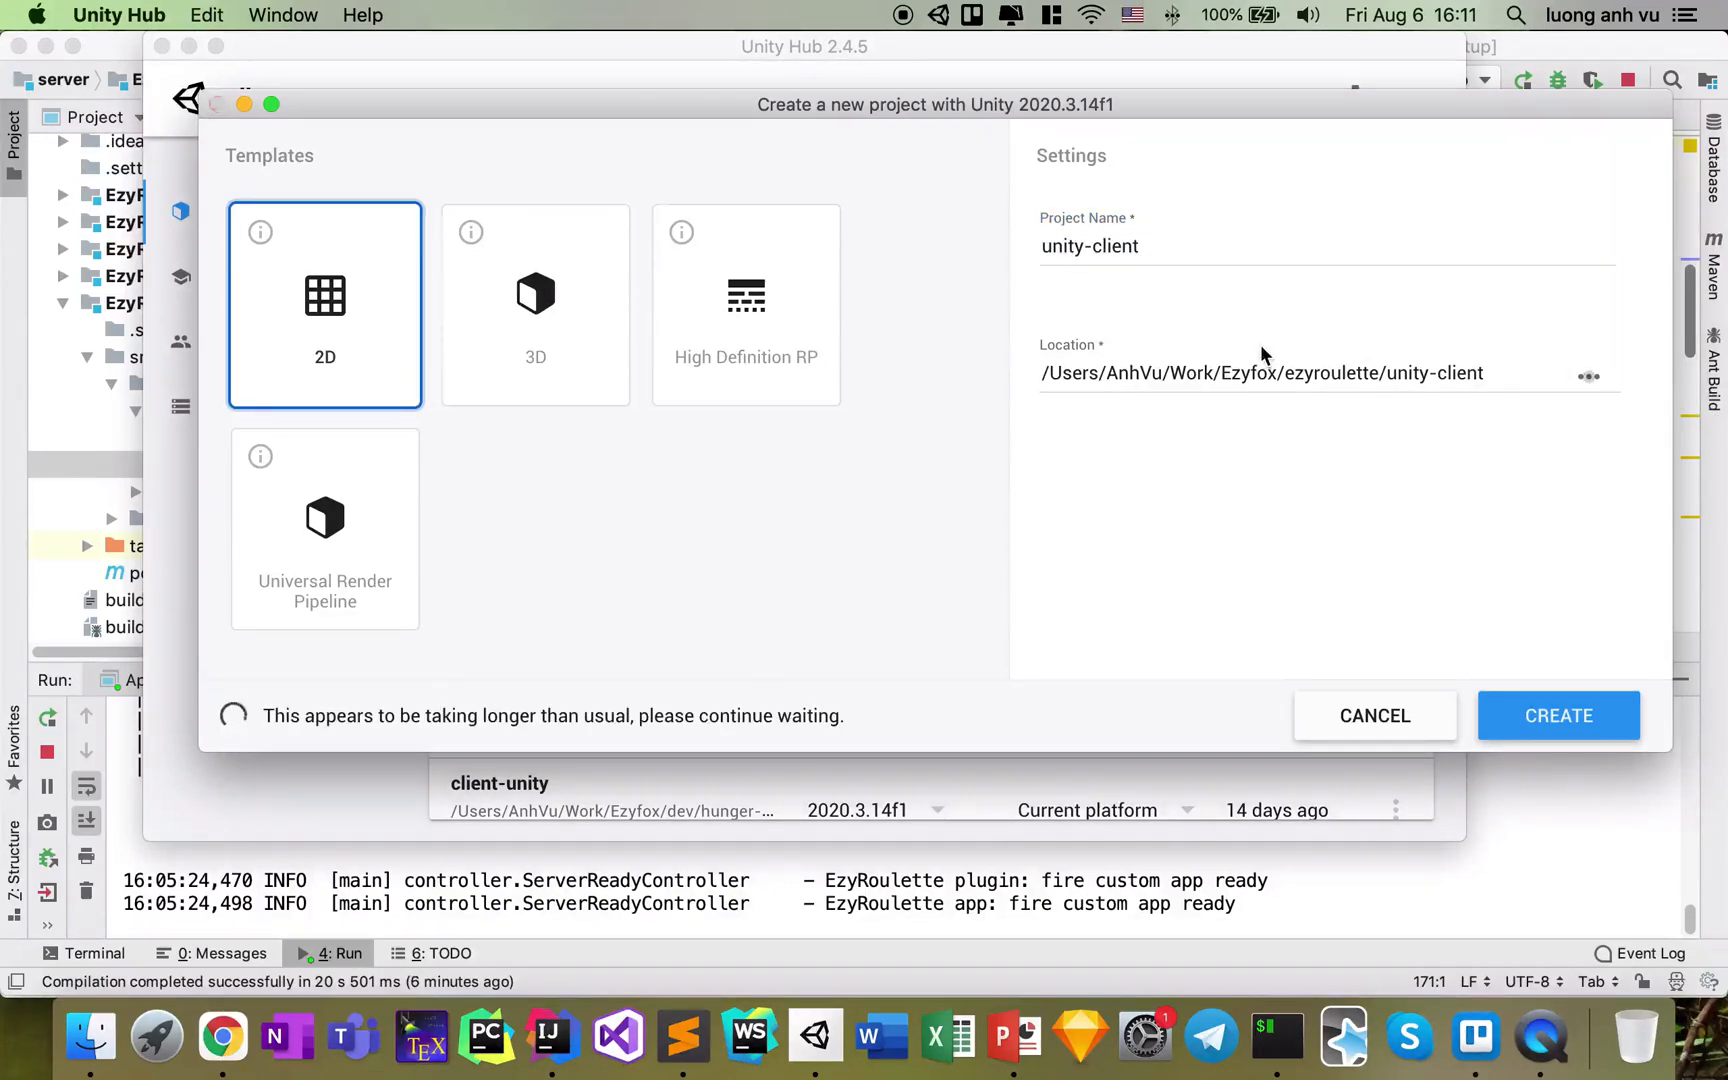
left_click(1588, 376)
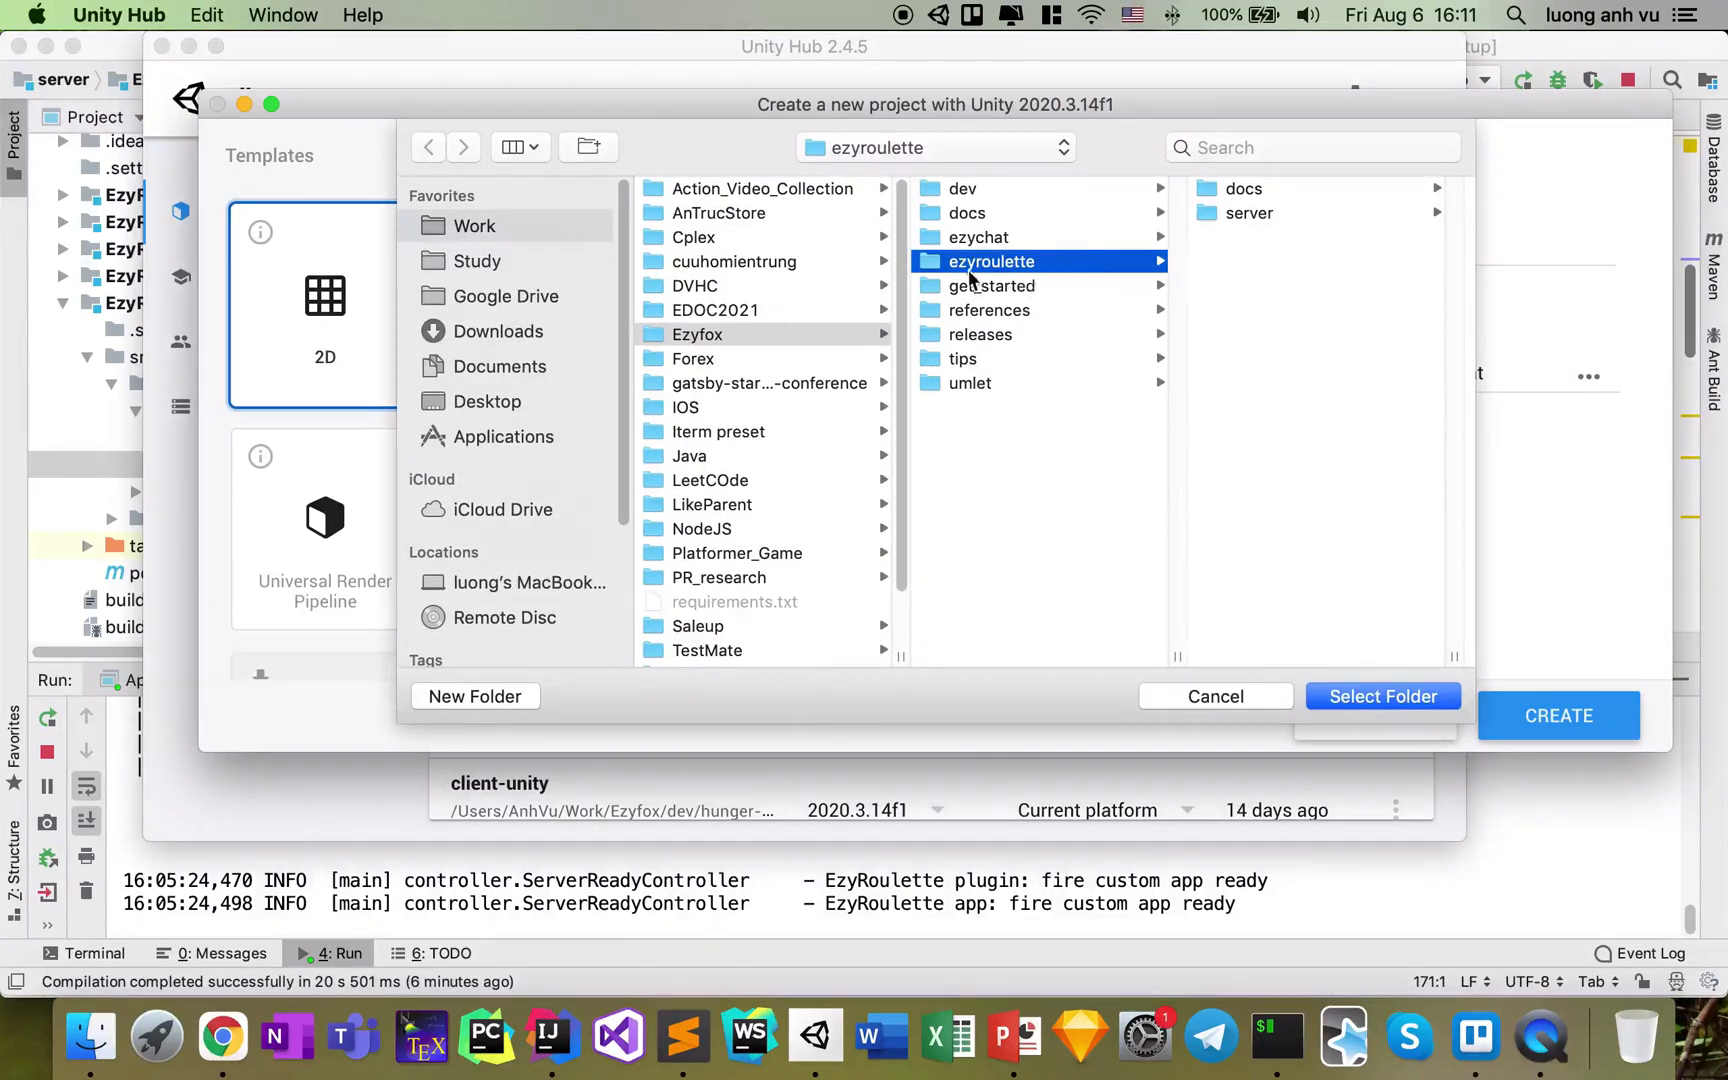
mouse_move(1376, 704)
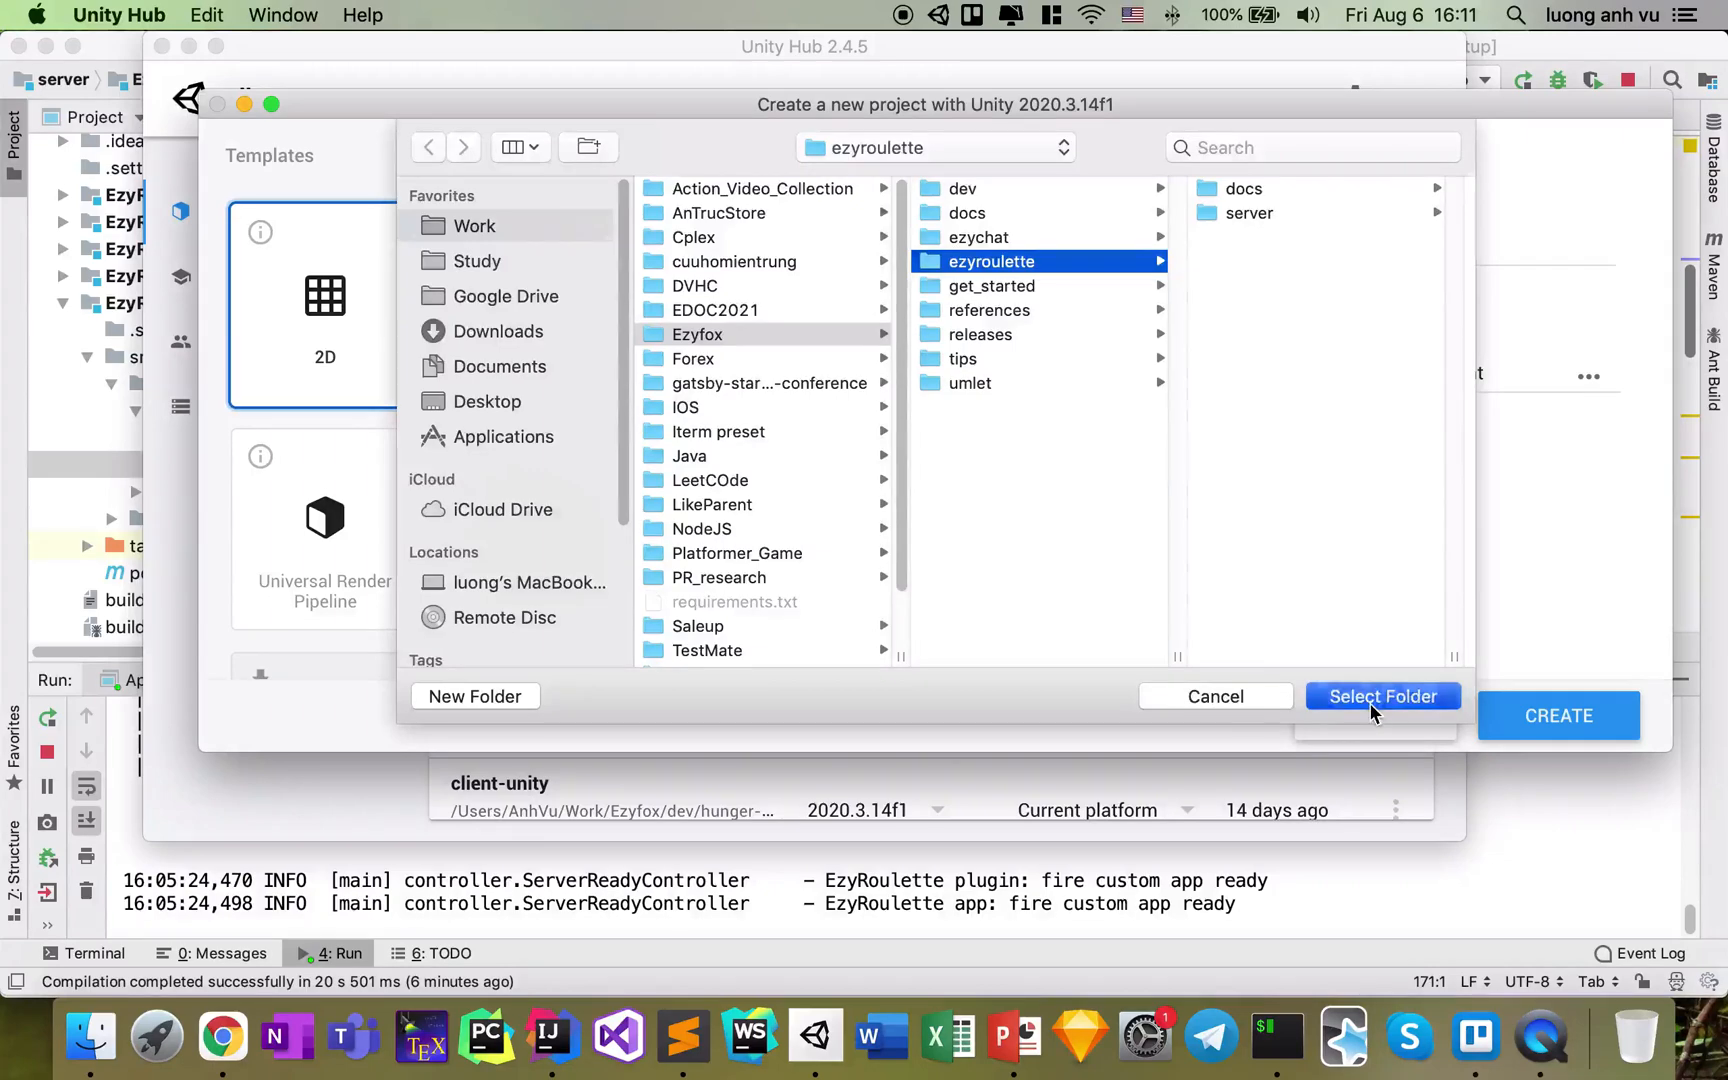
left_click(1384, 696)
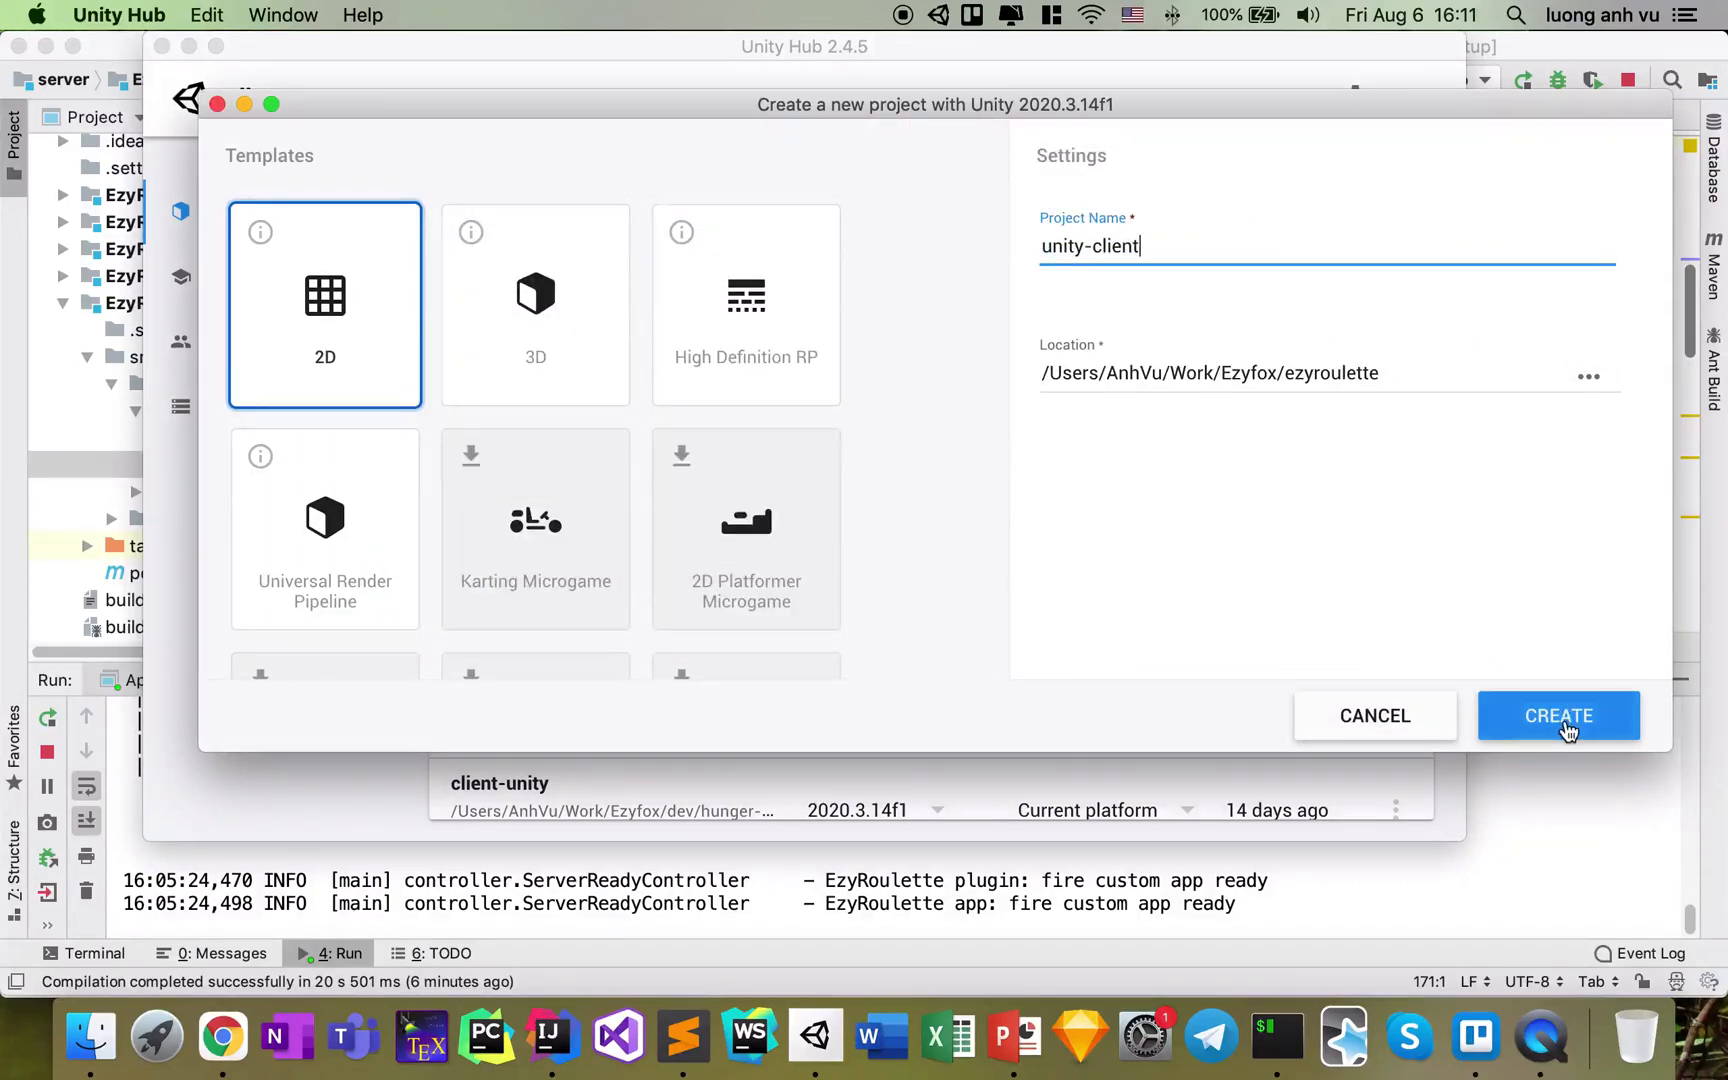
left_click(1560, 716)
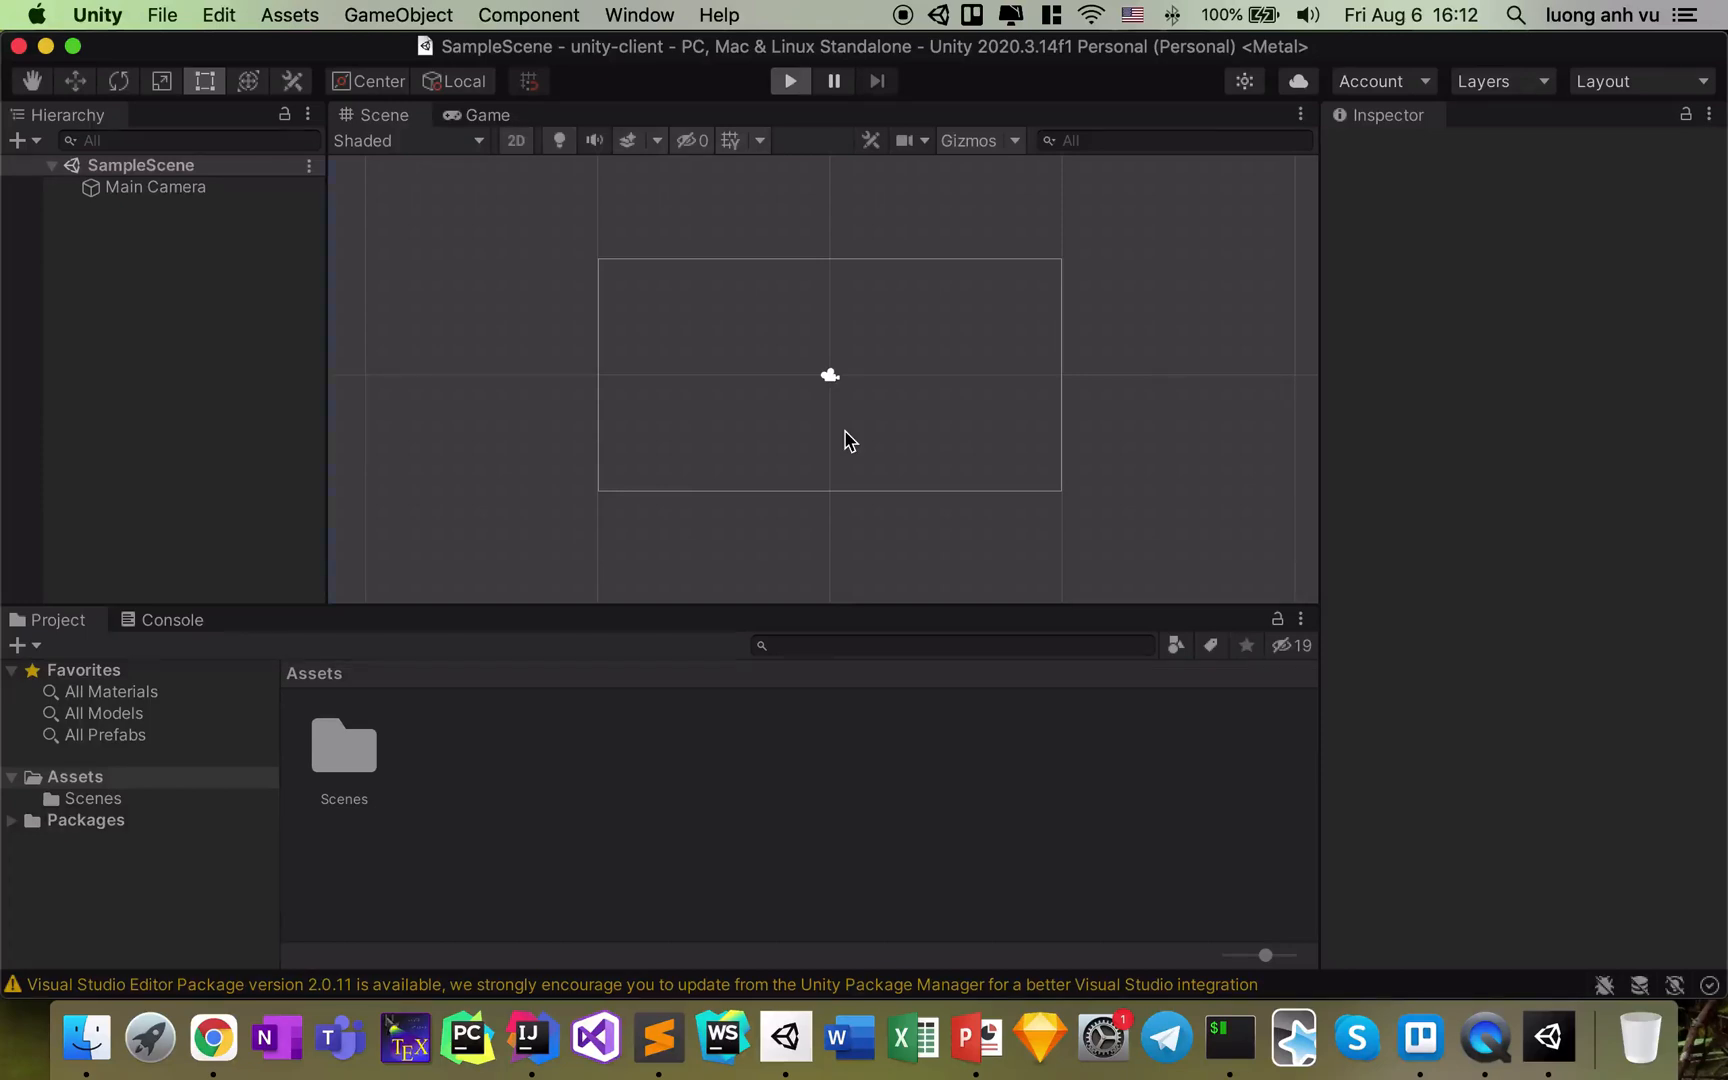
Test-play the empty scene briefly and stop it again
left_click(790, 82)
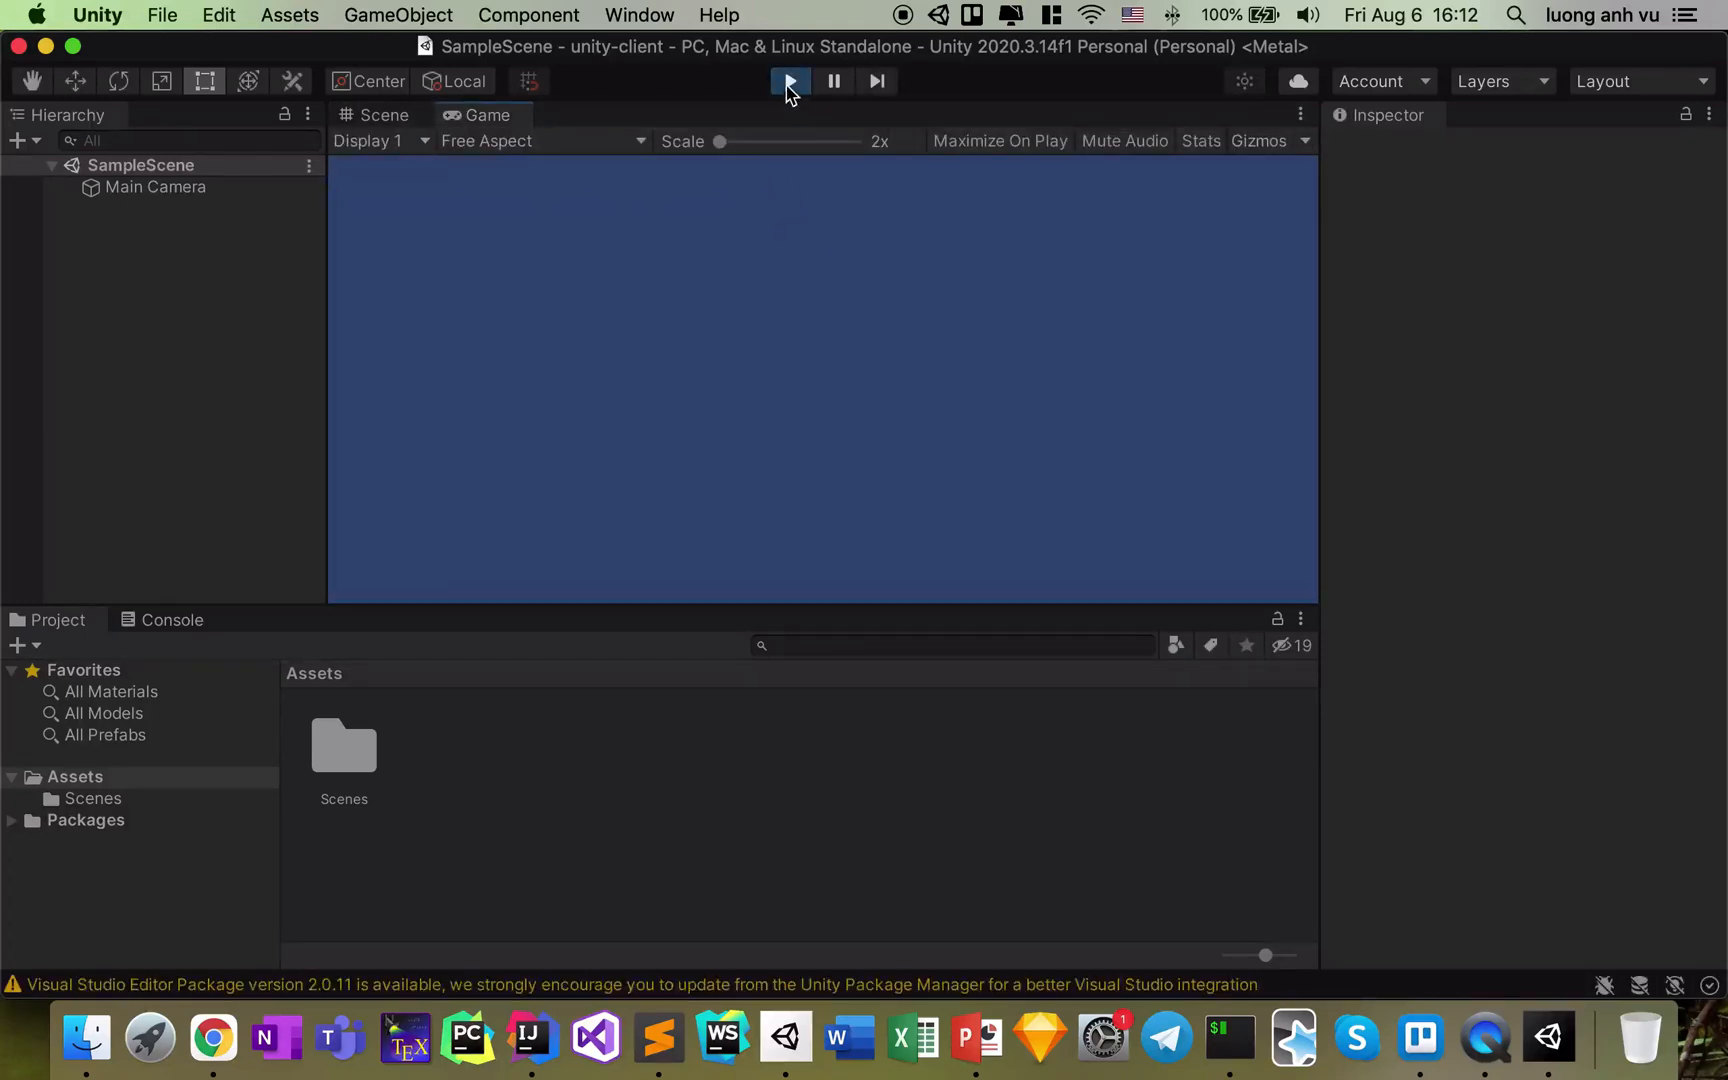
left_click(384, 116)
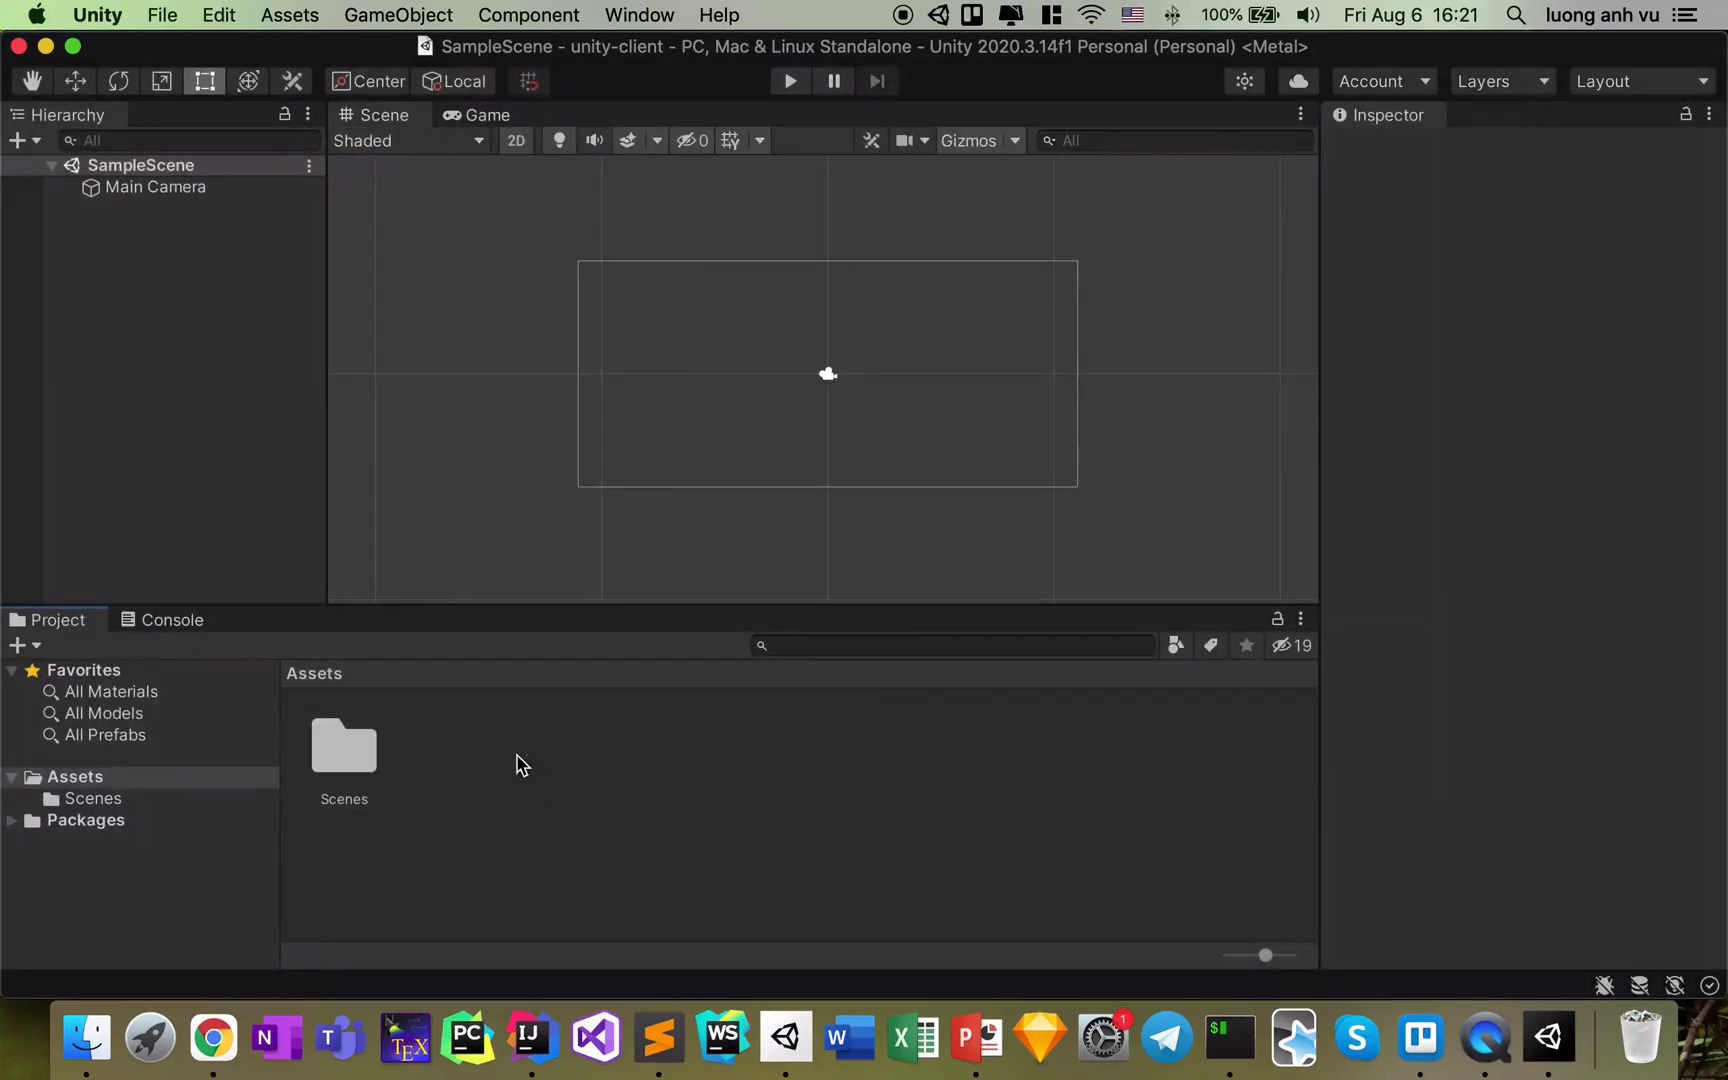
Create asset folders 1 - Static Assets, 2 - Scripts and 3 - Extensions under Assets
right_click(522, 764)
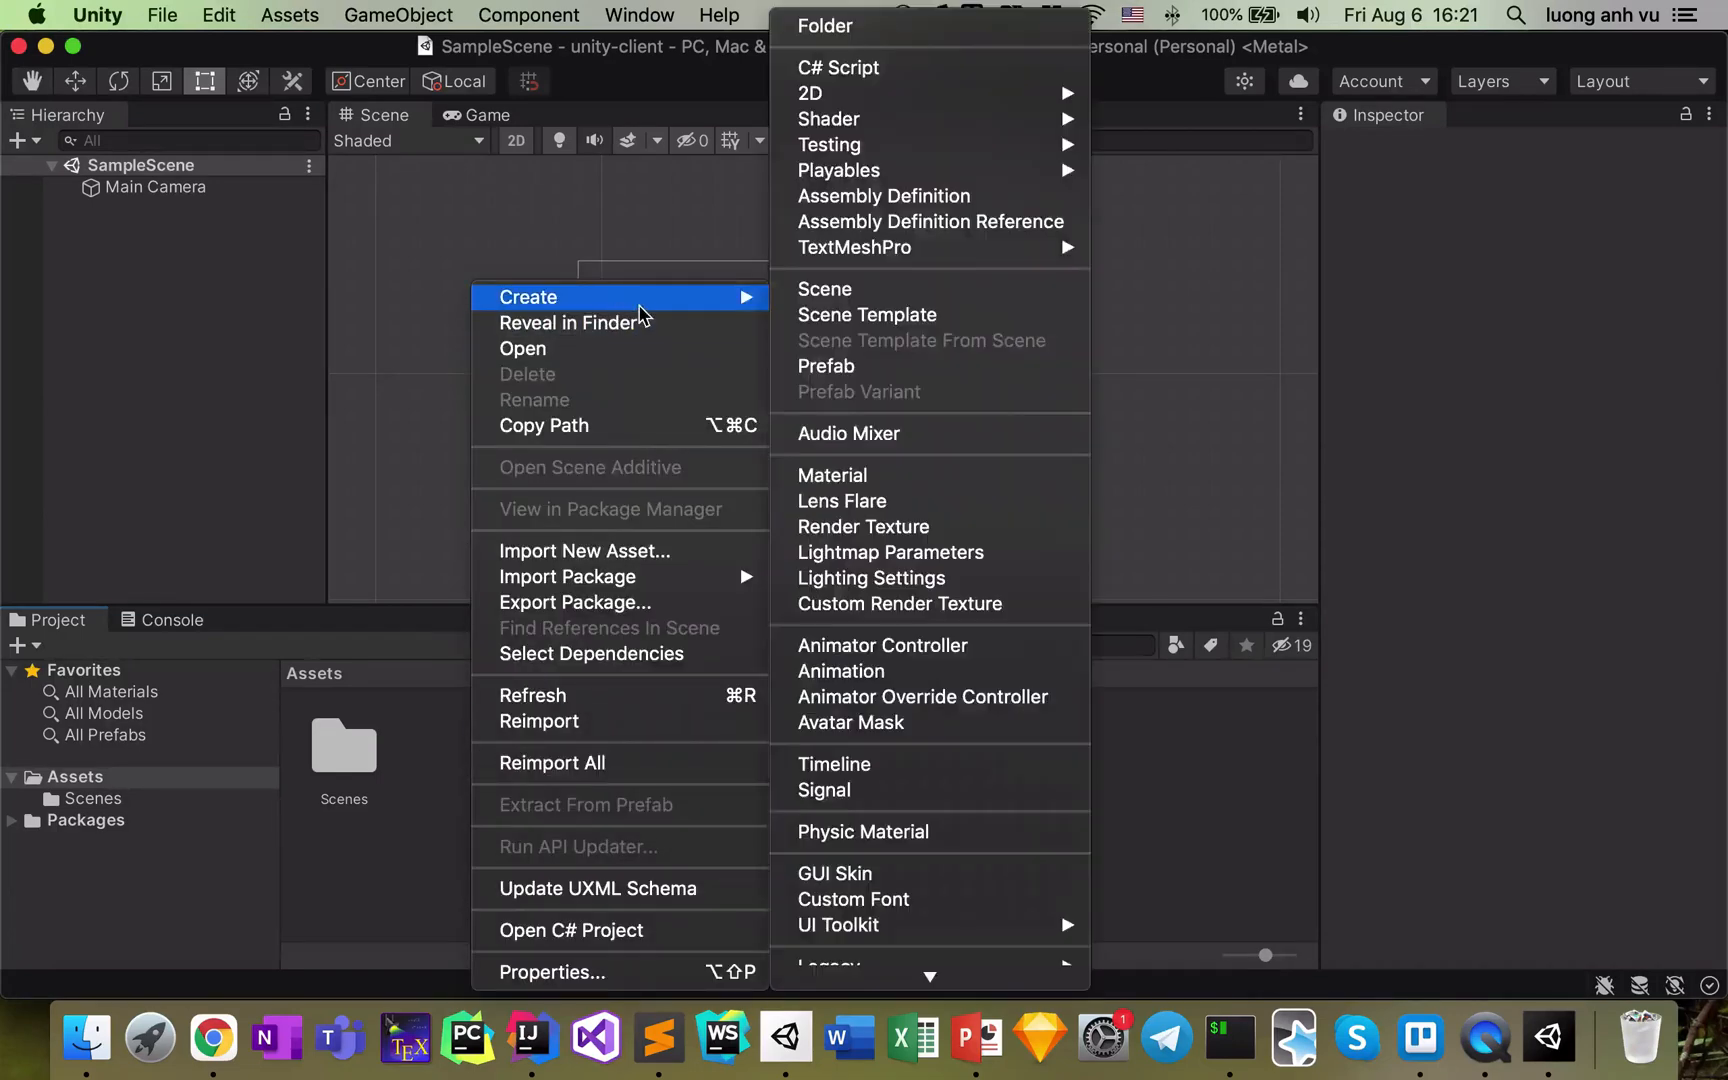
mouse_move(860, 36)
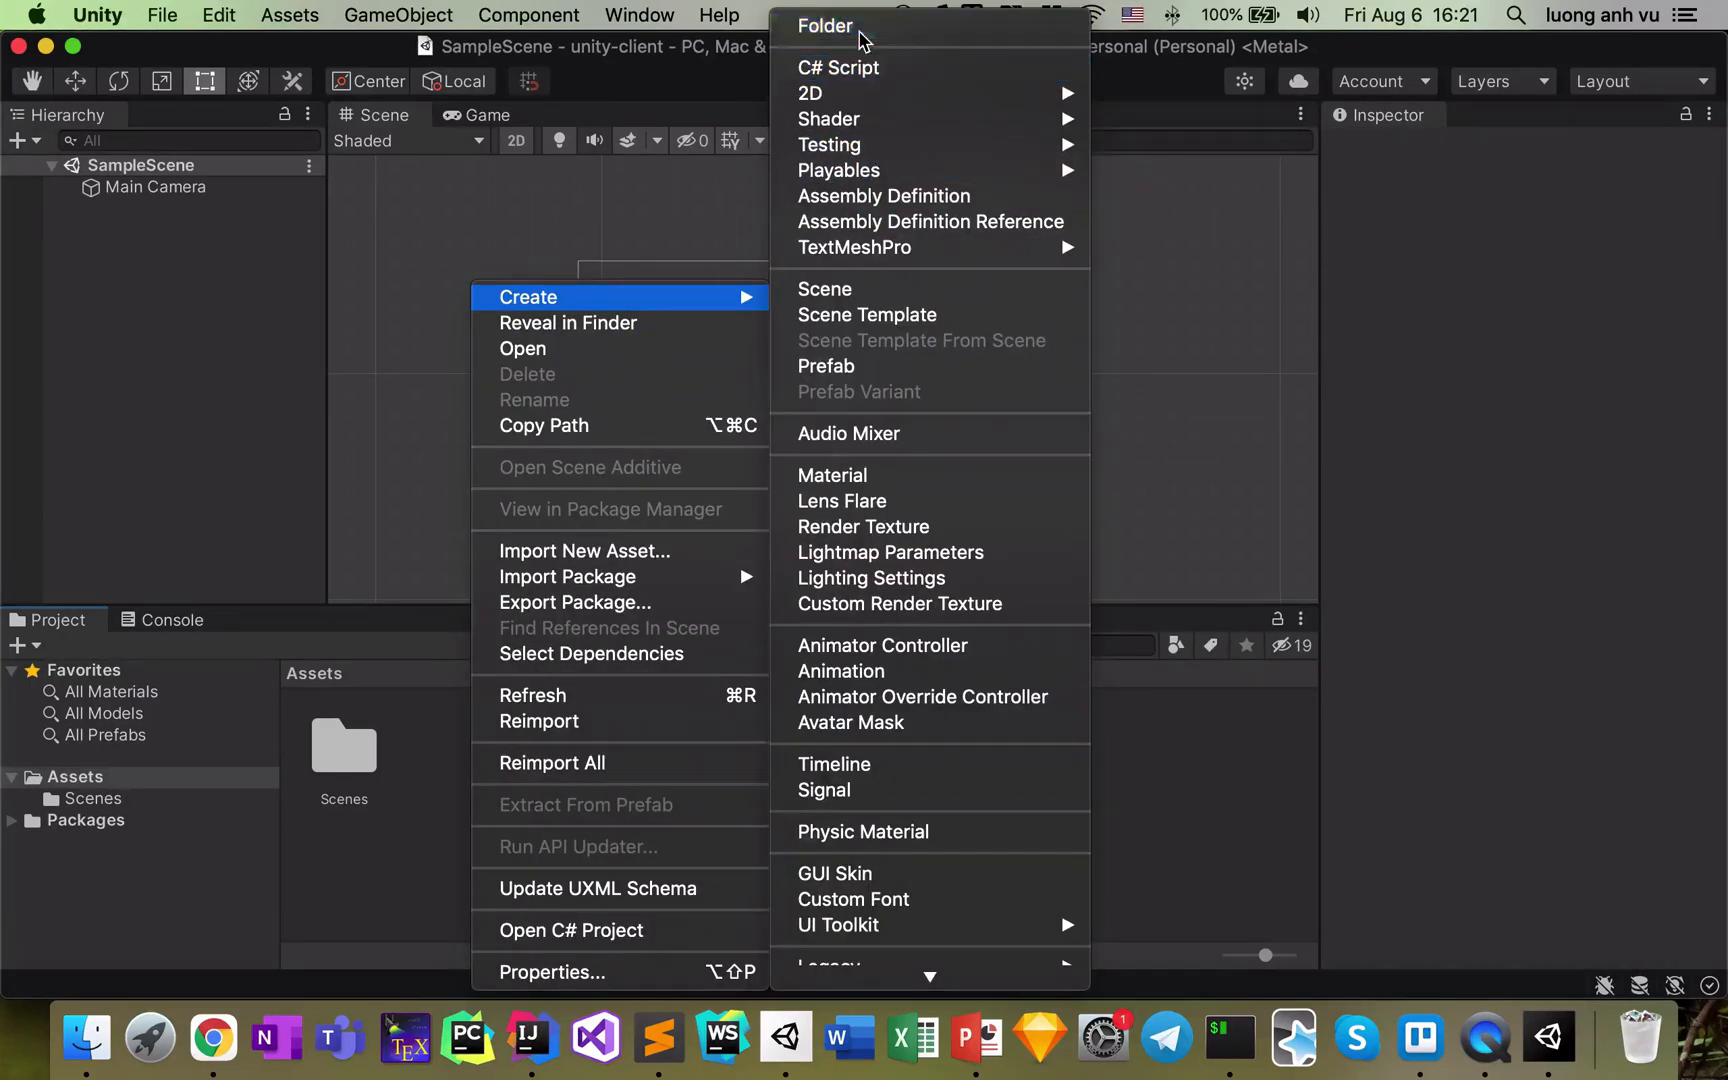
left_click(824, 28)
type("1 - Static As")
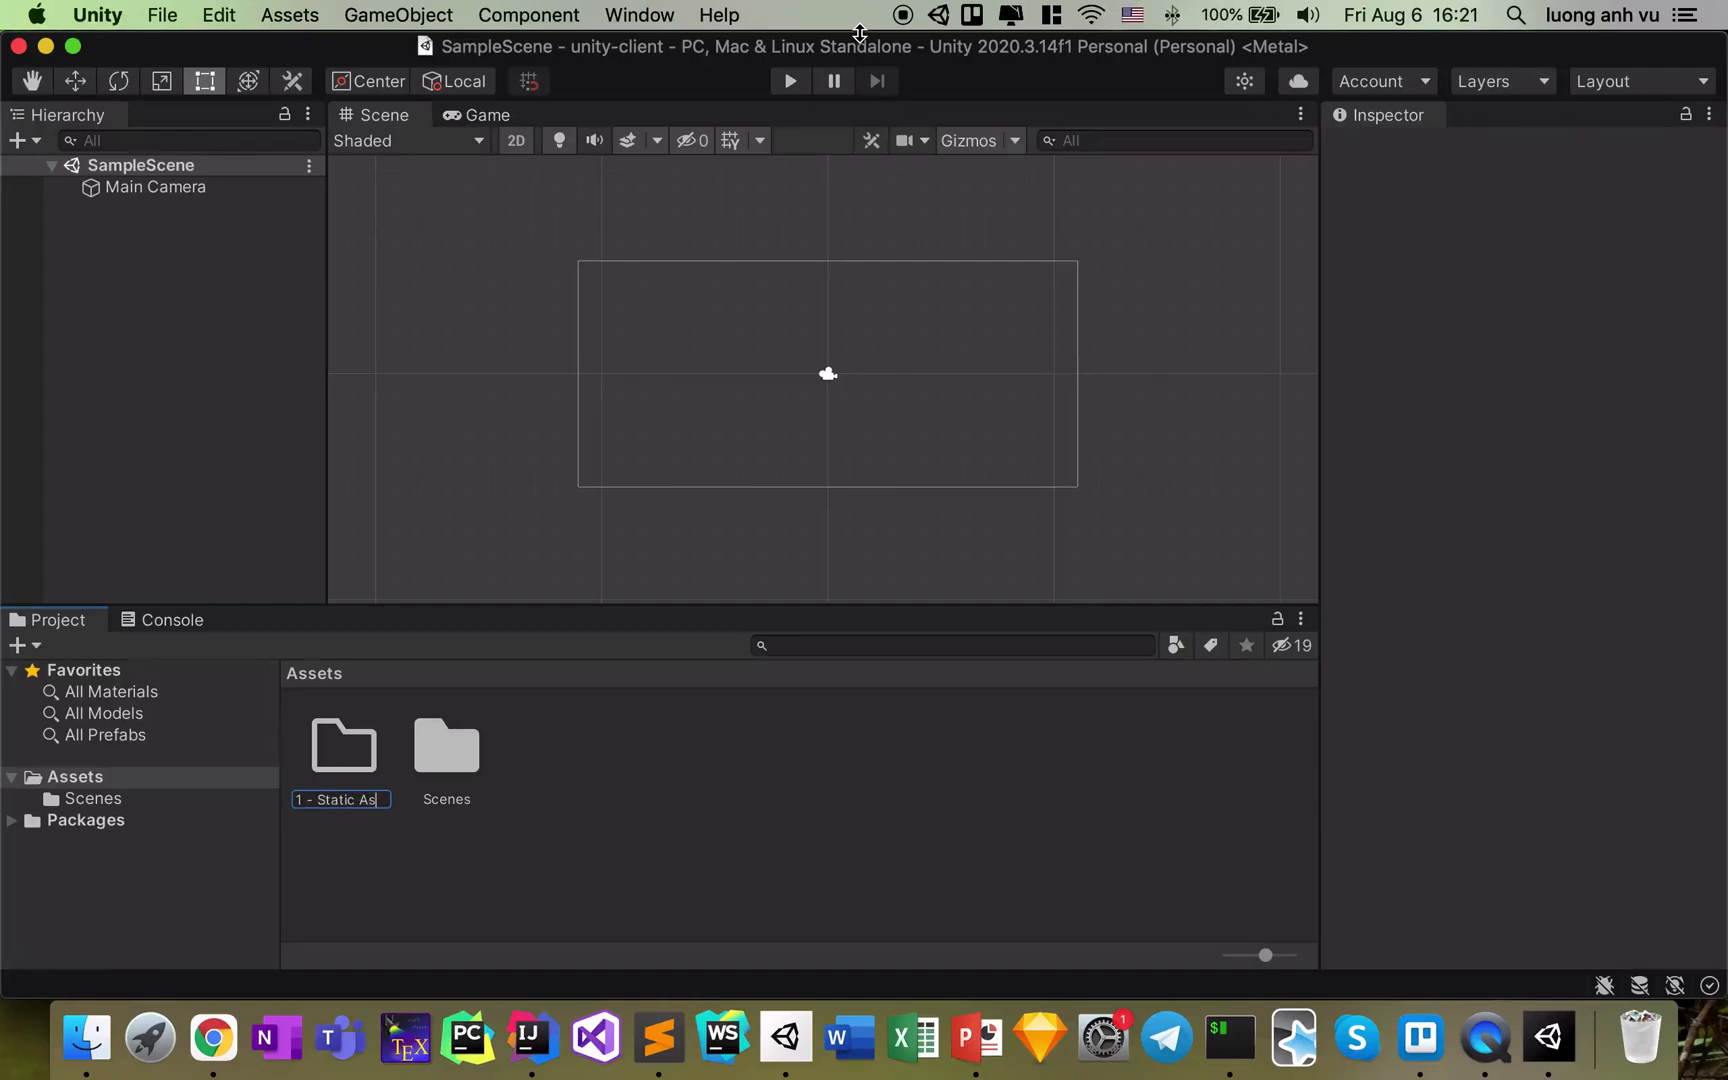
right_click(344, 746)
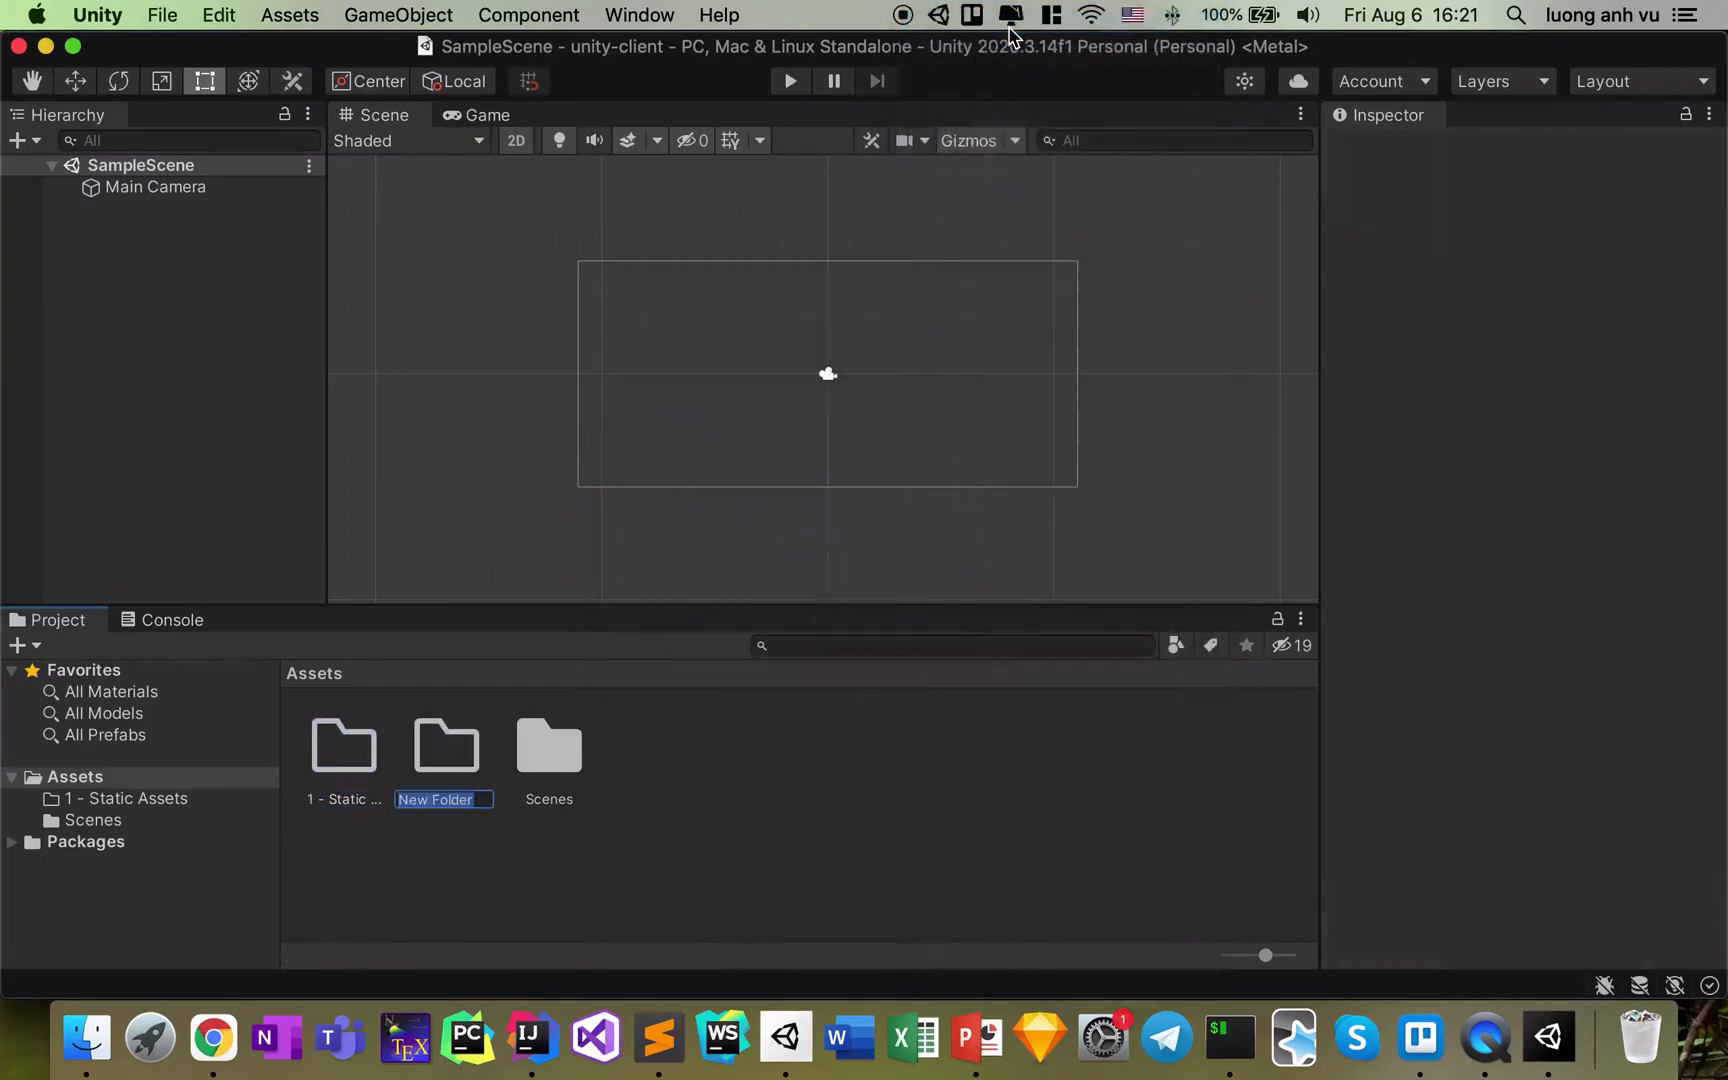
type("2 - Scripts")
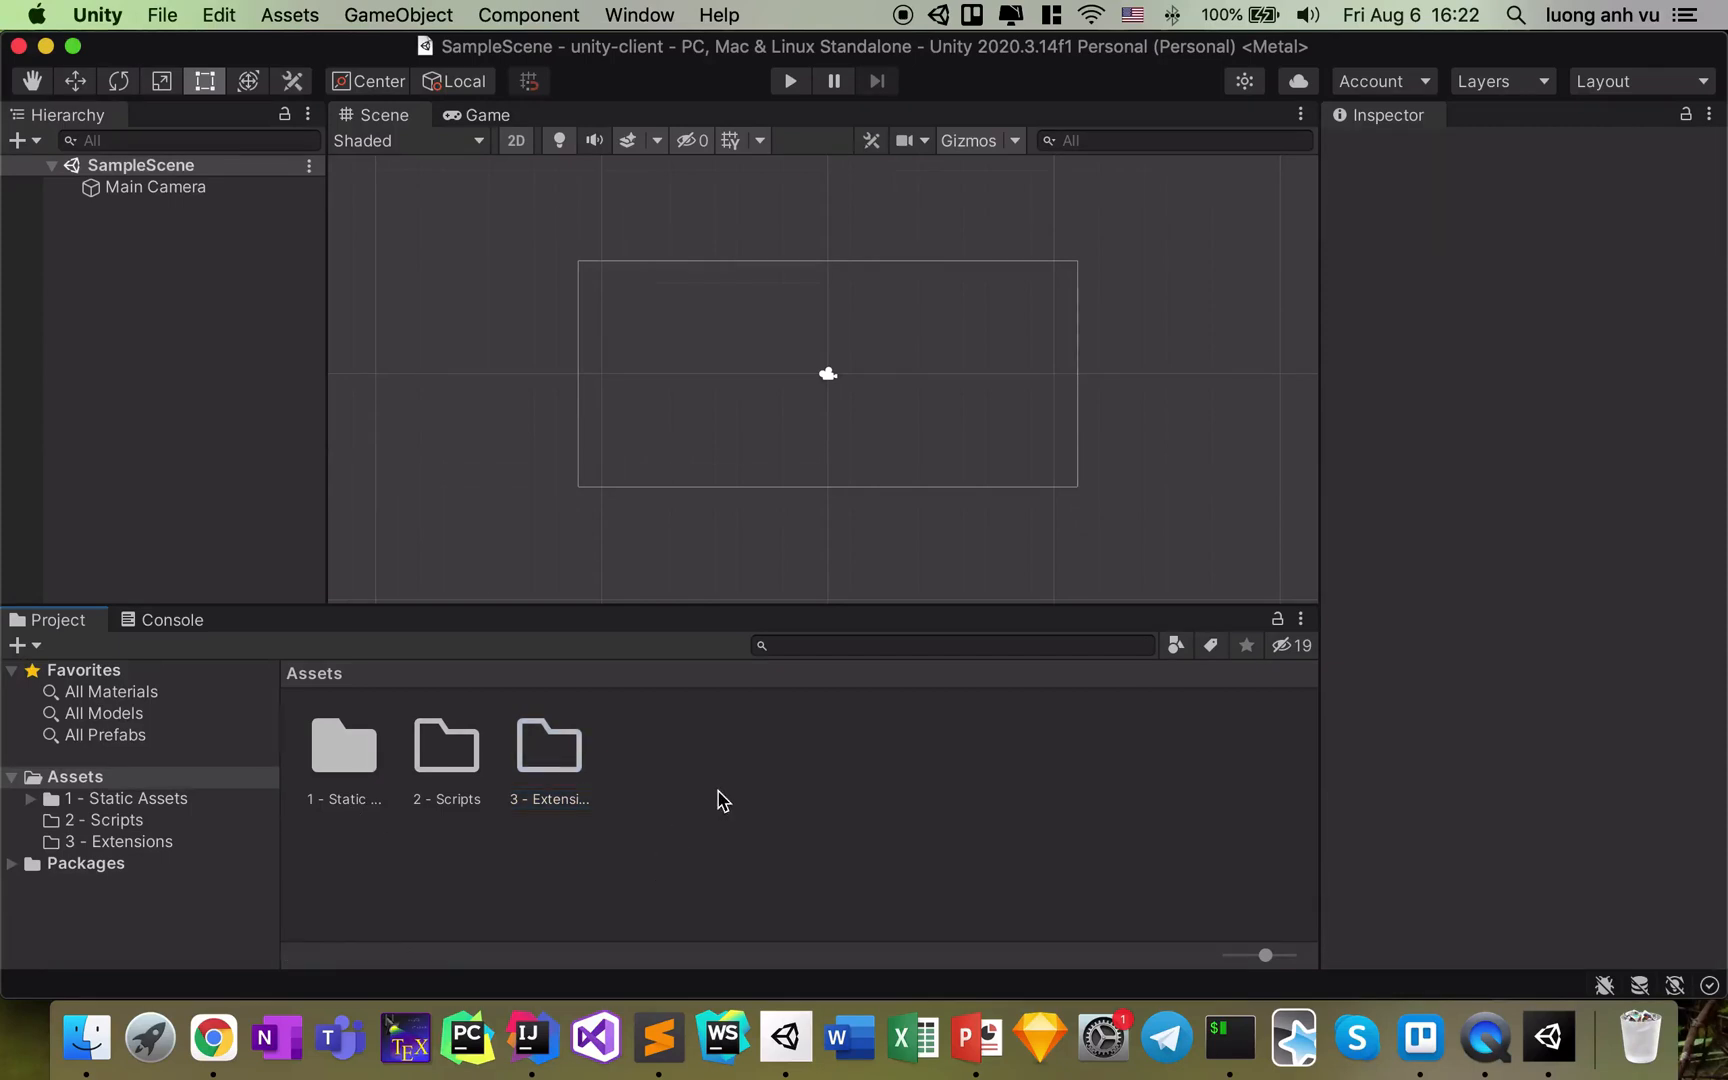
mouse_move(708, 806)
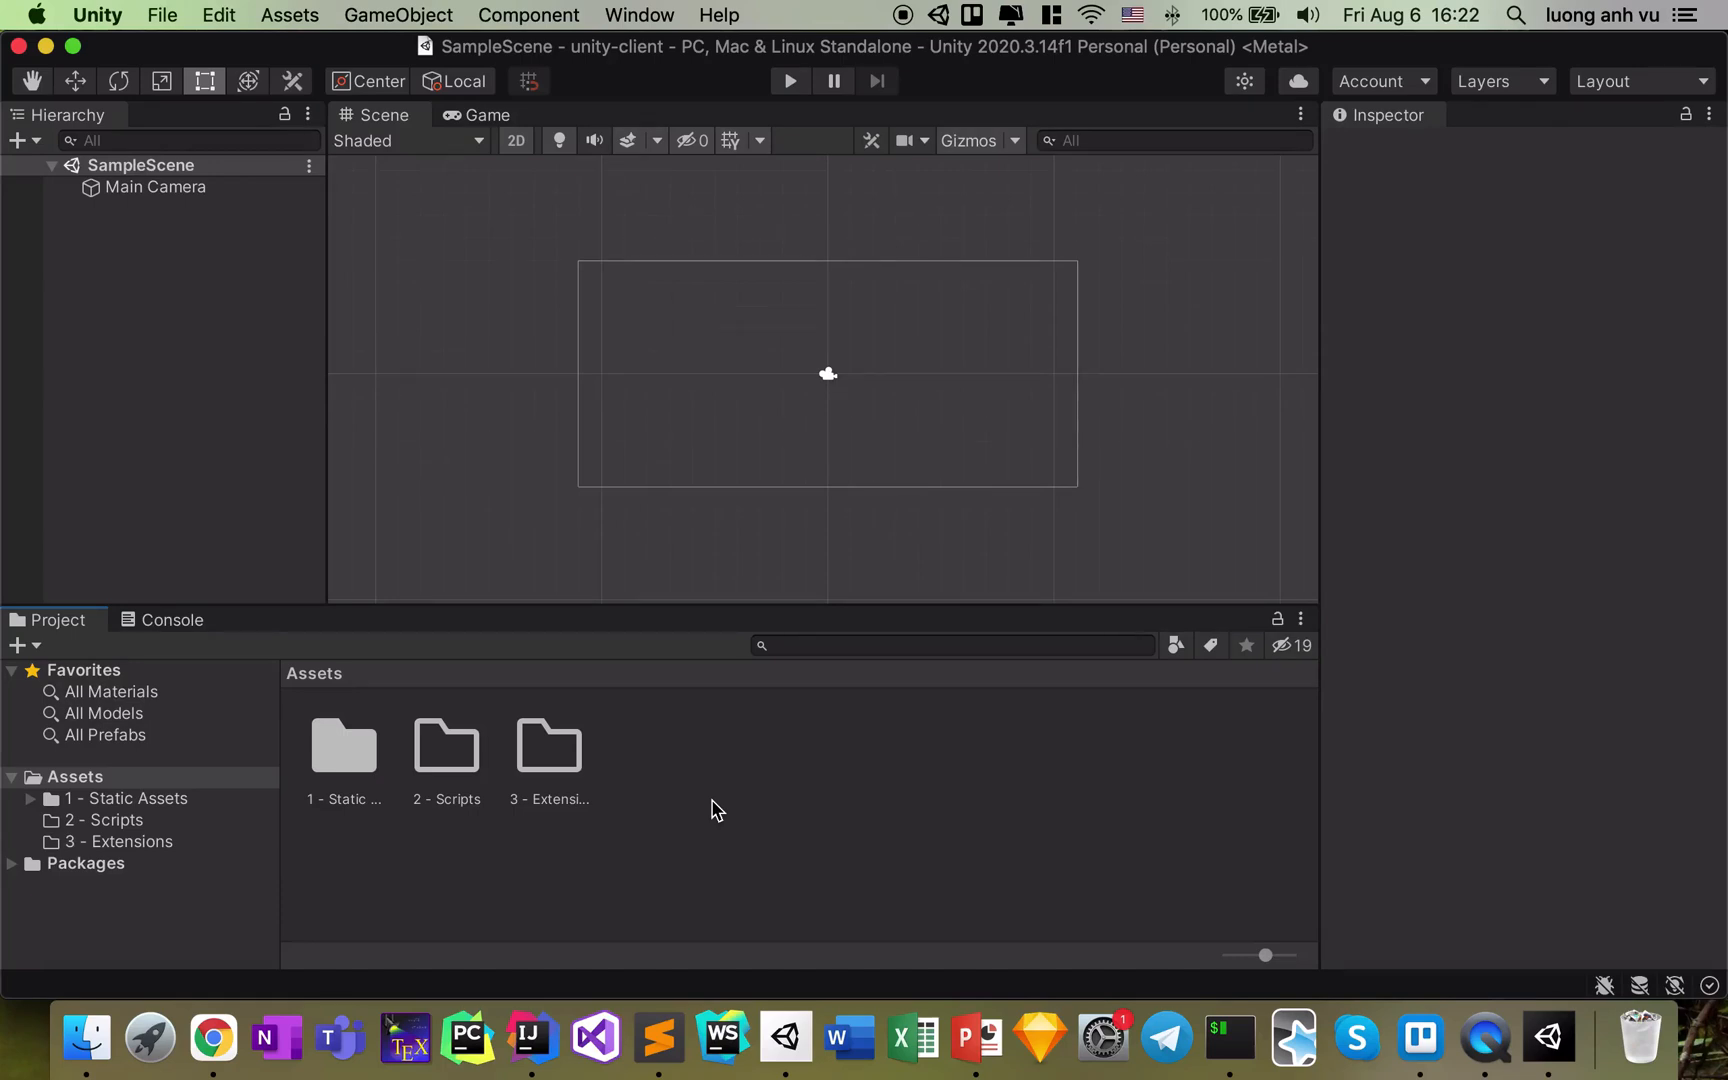
mouse_move(736, 786)
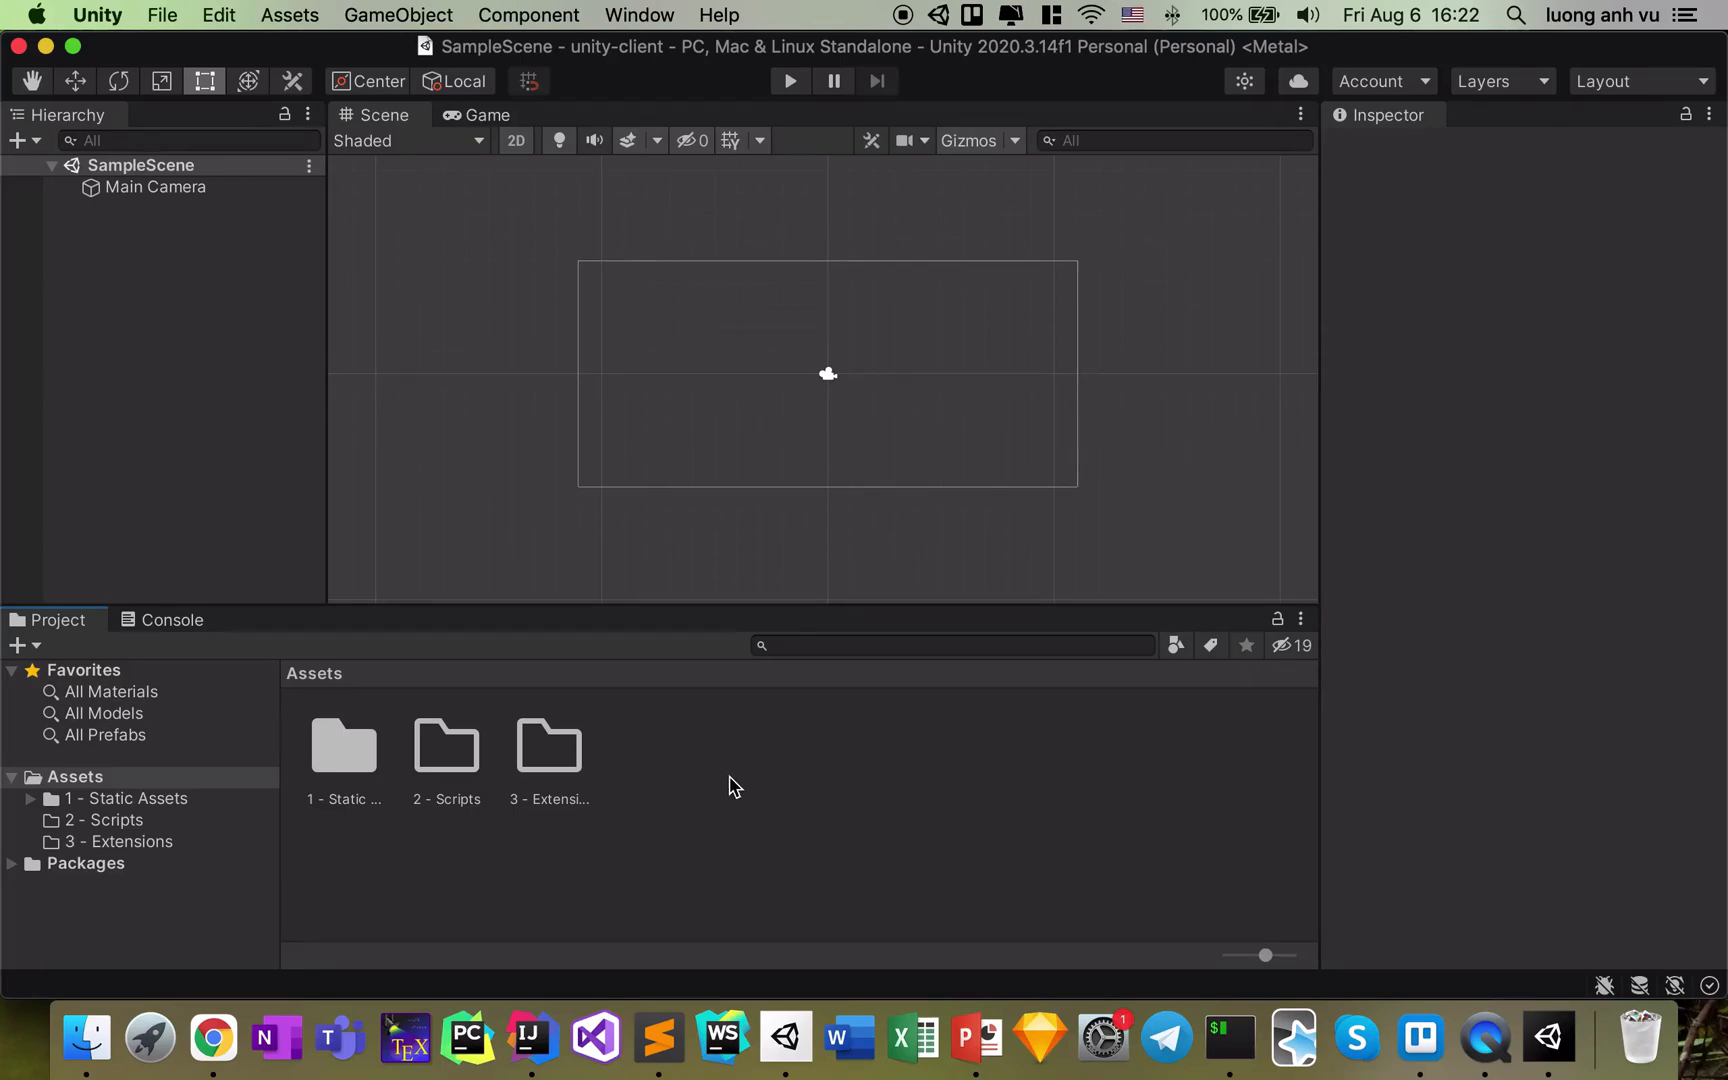
mouse_move(212, 1038)
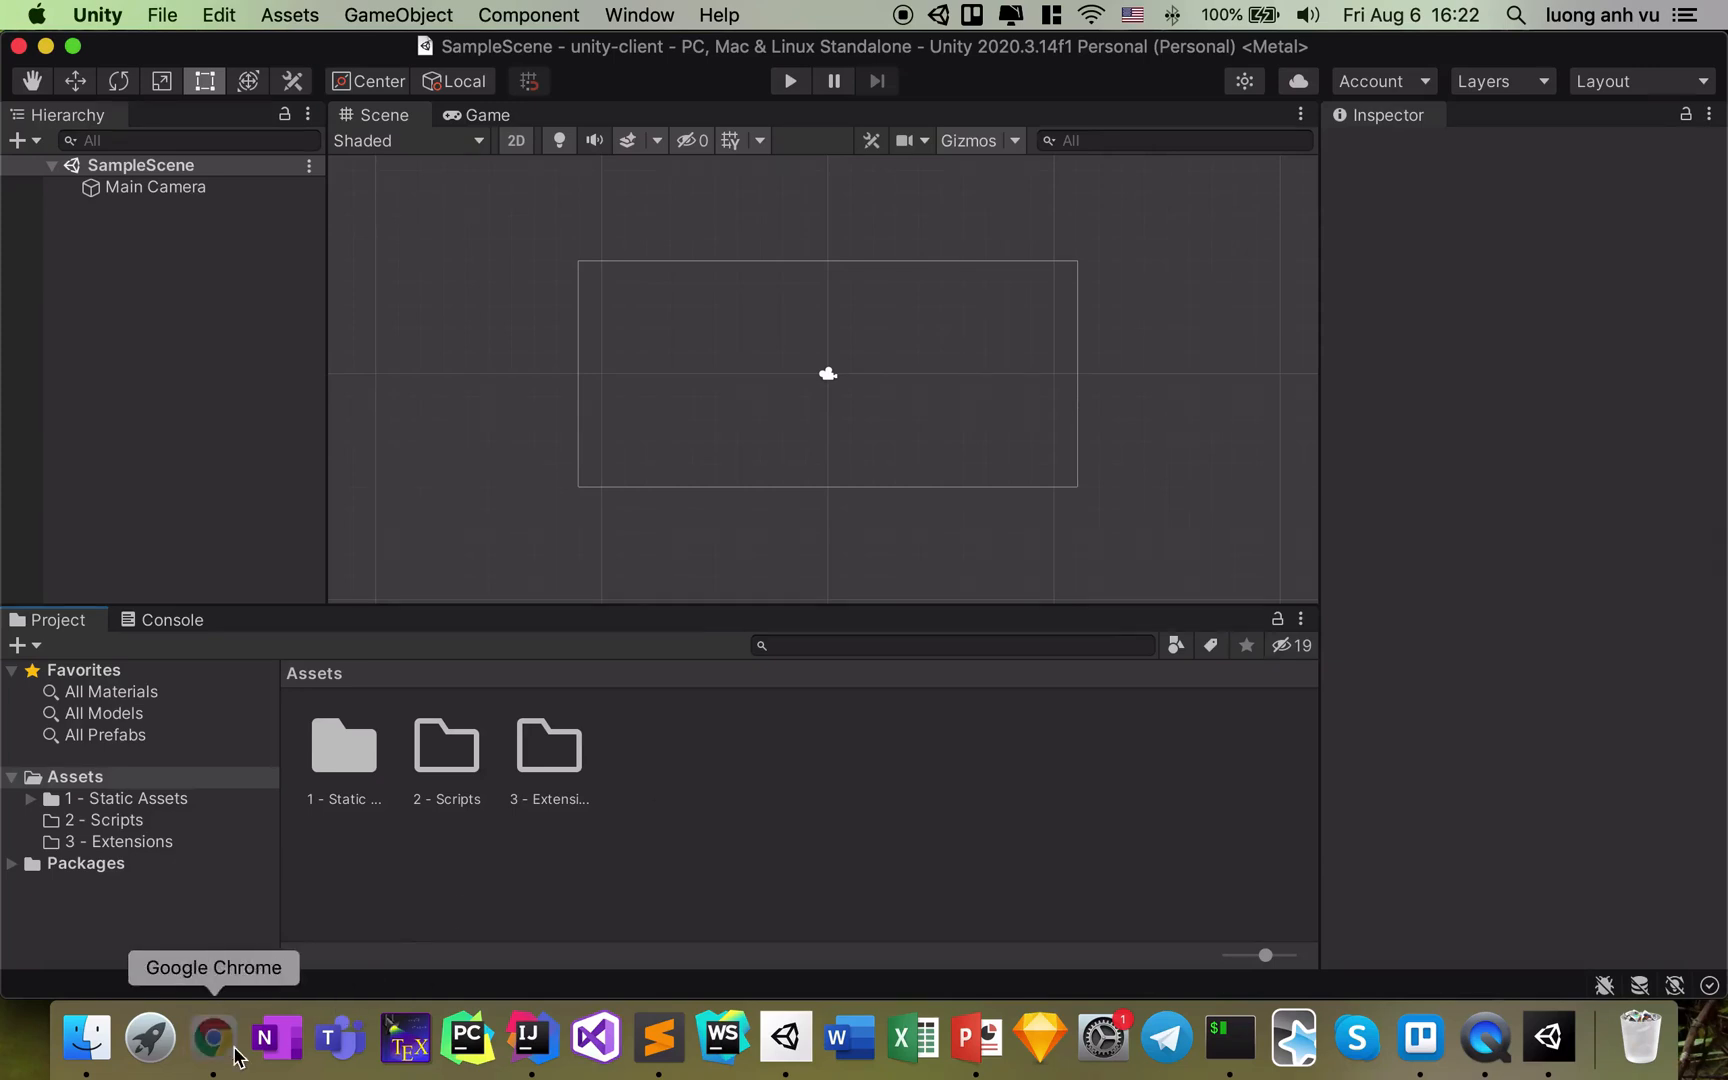
Copy the HTTPS clone URL of youngmonkeys/ezyfox-server-csharp-client from GitHub
left_click(212, 1044)
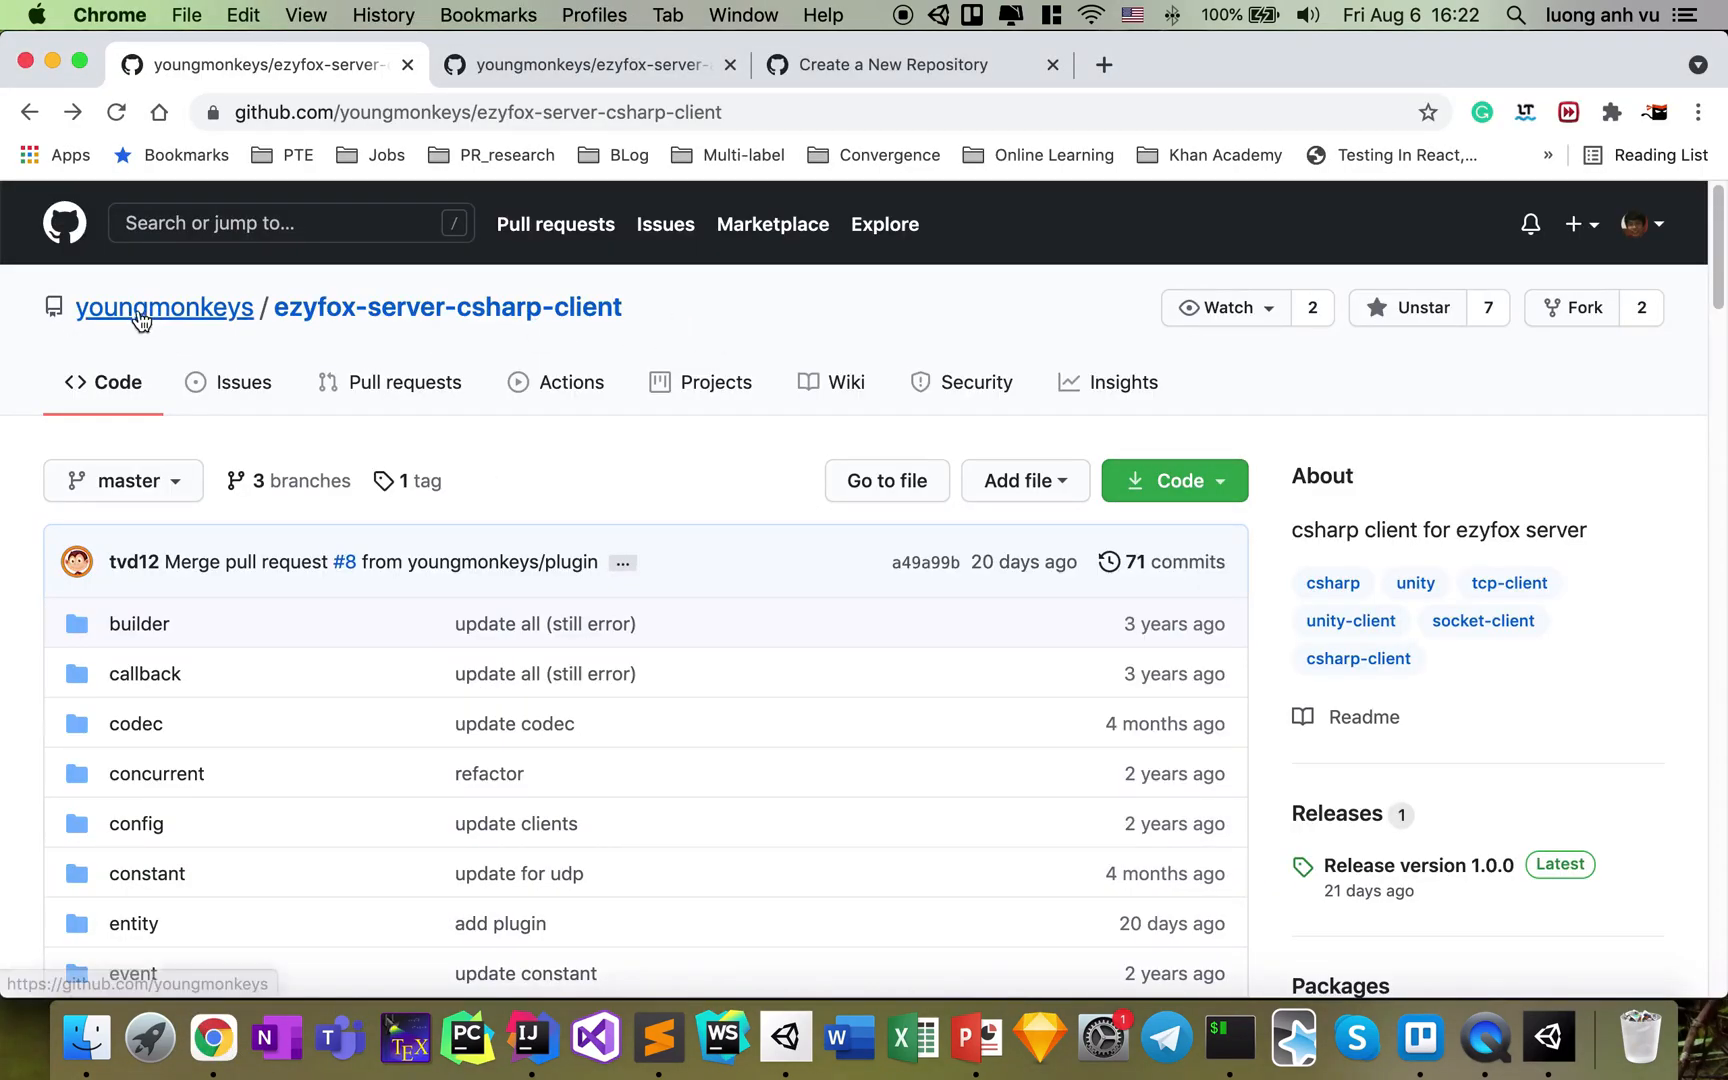
mouse_move(312, 338)
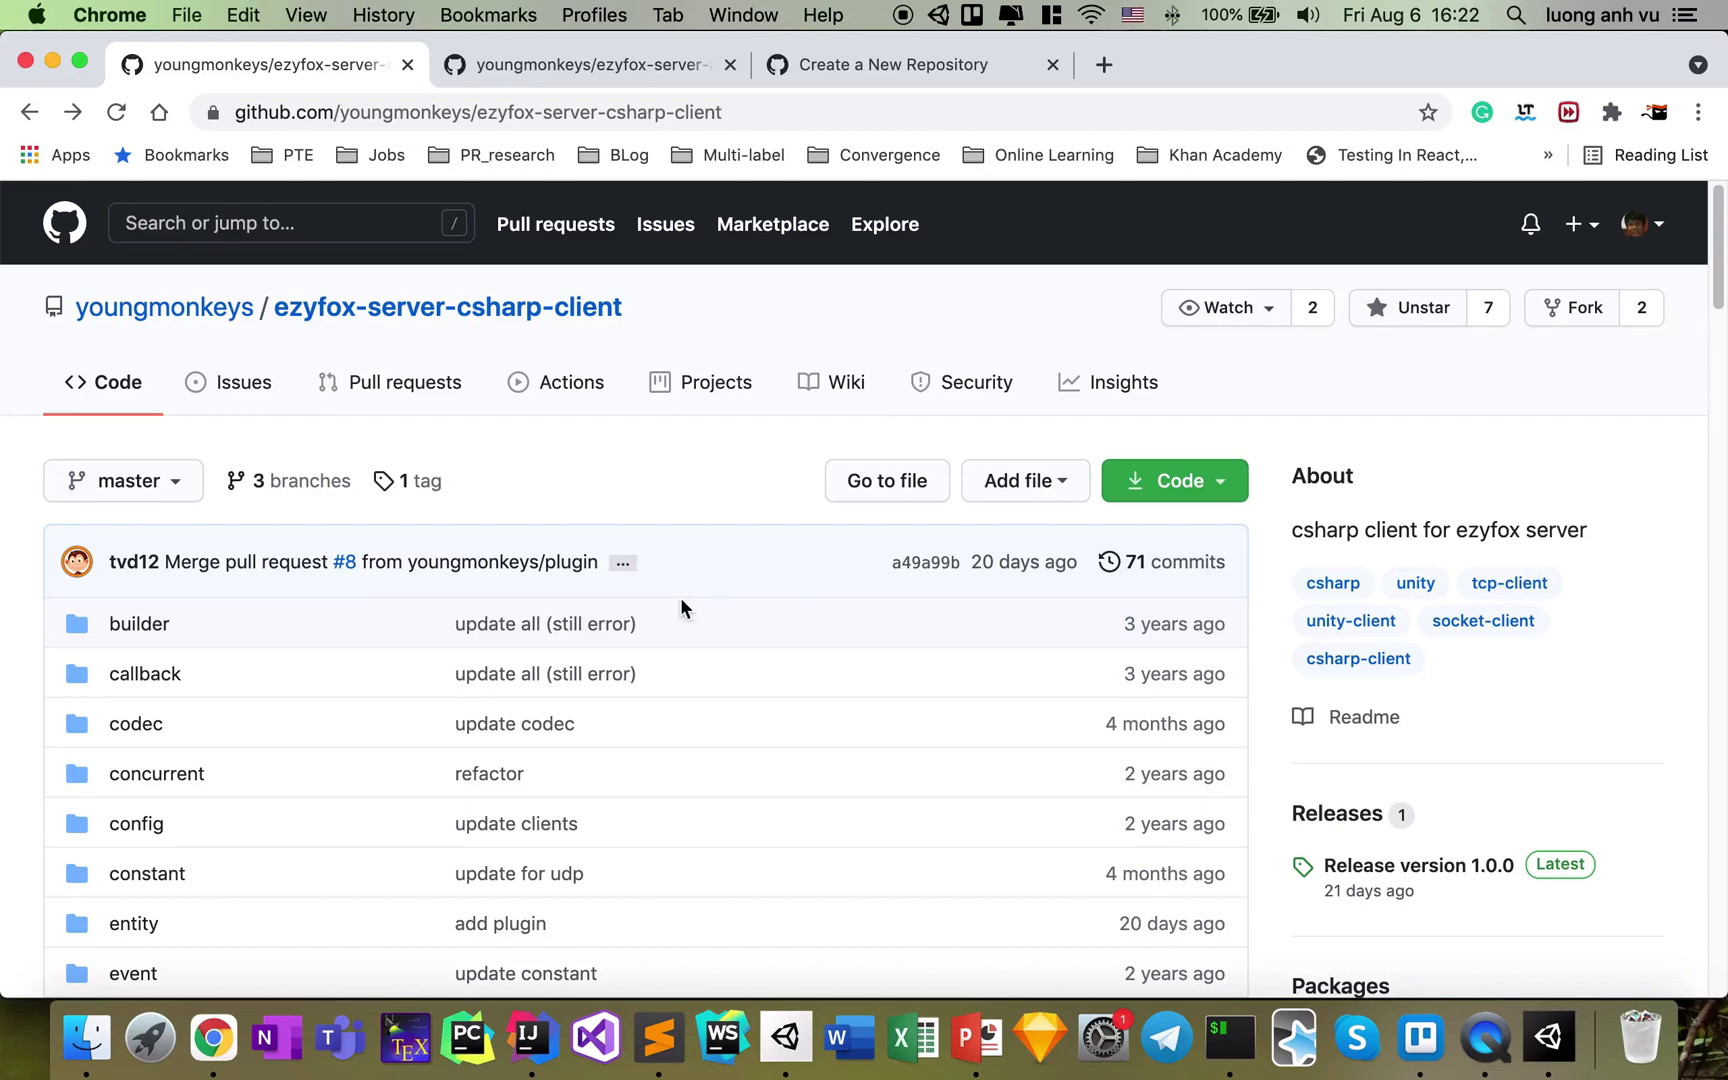
left_click(1174, 480)
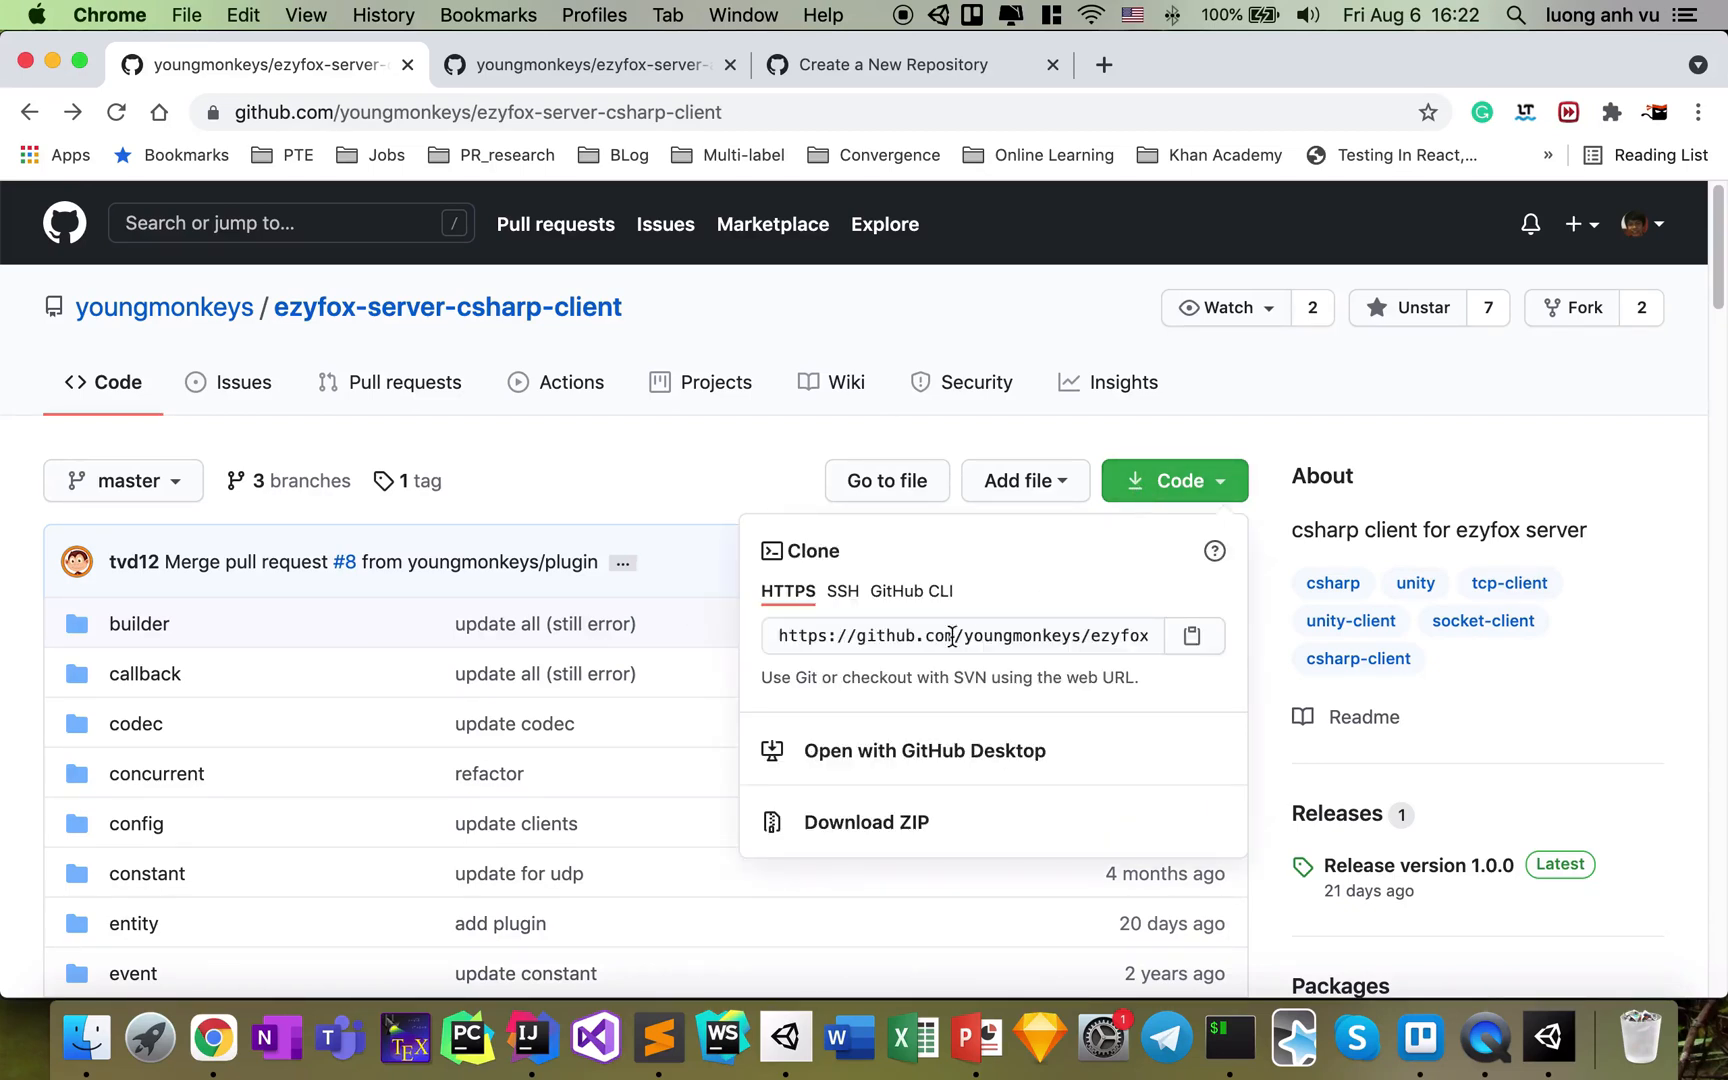
left_click(962, 636)
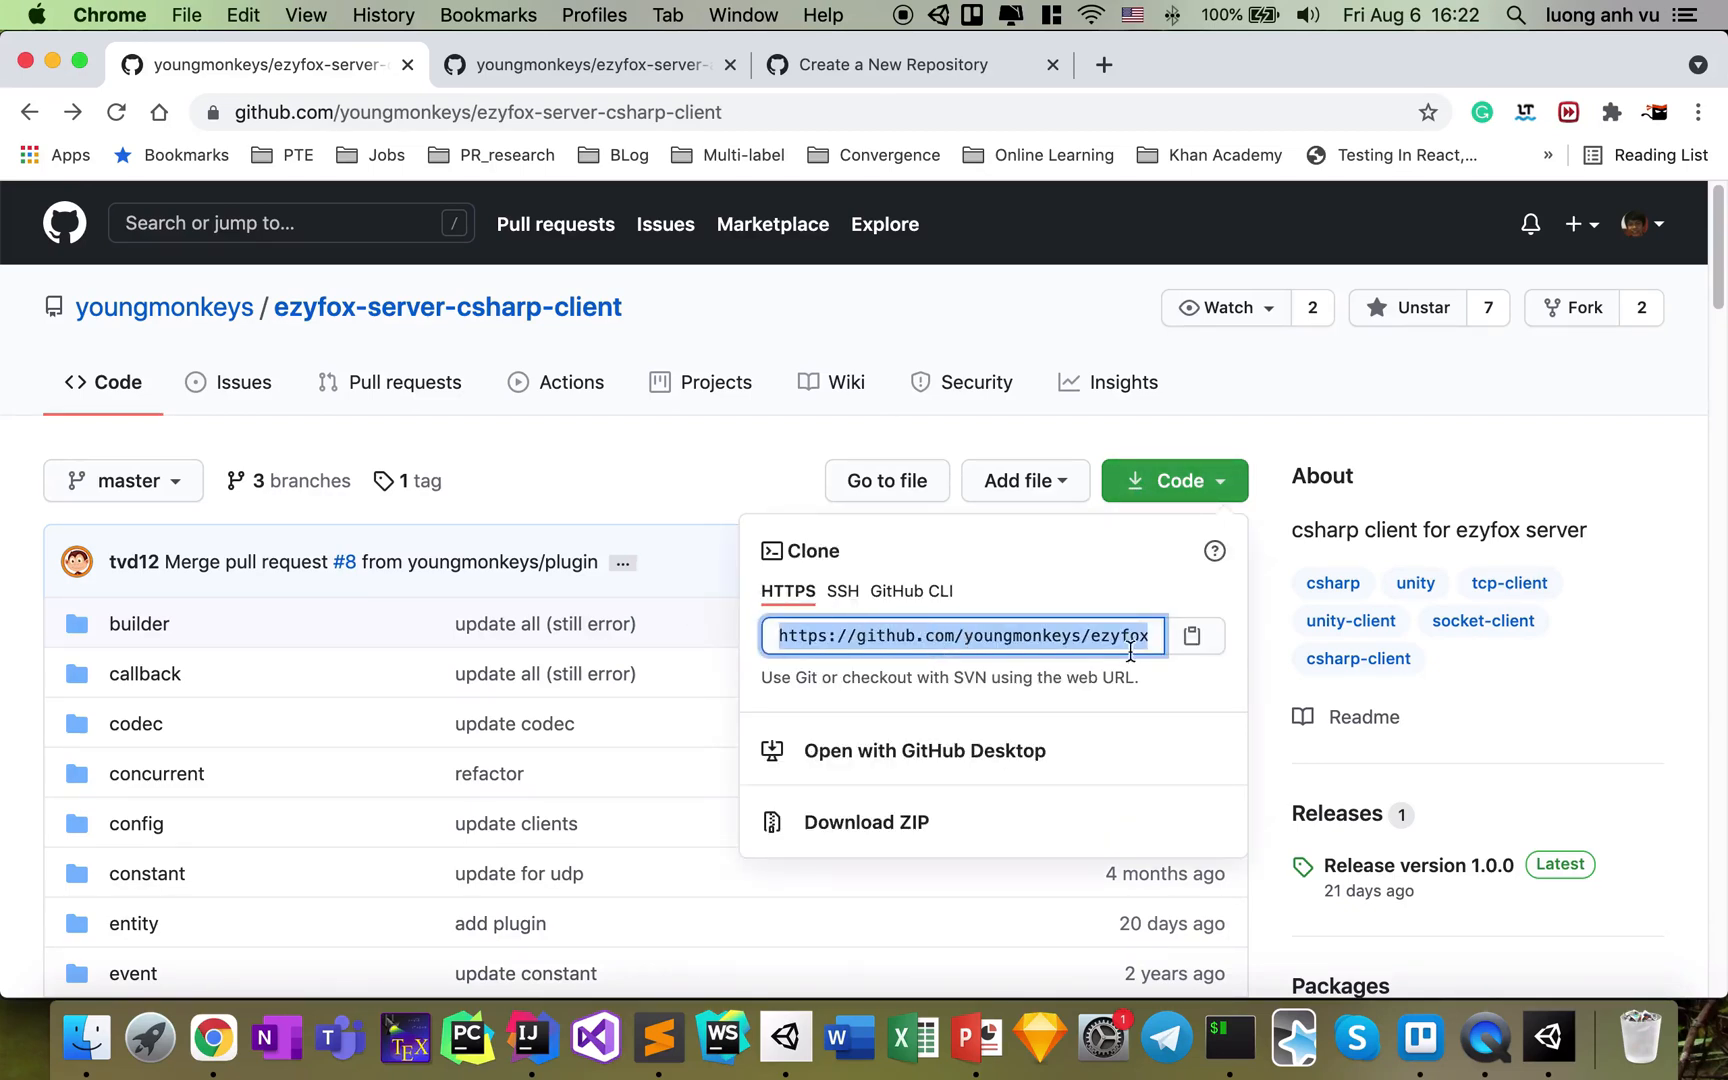
left_click(1194, 636)
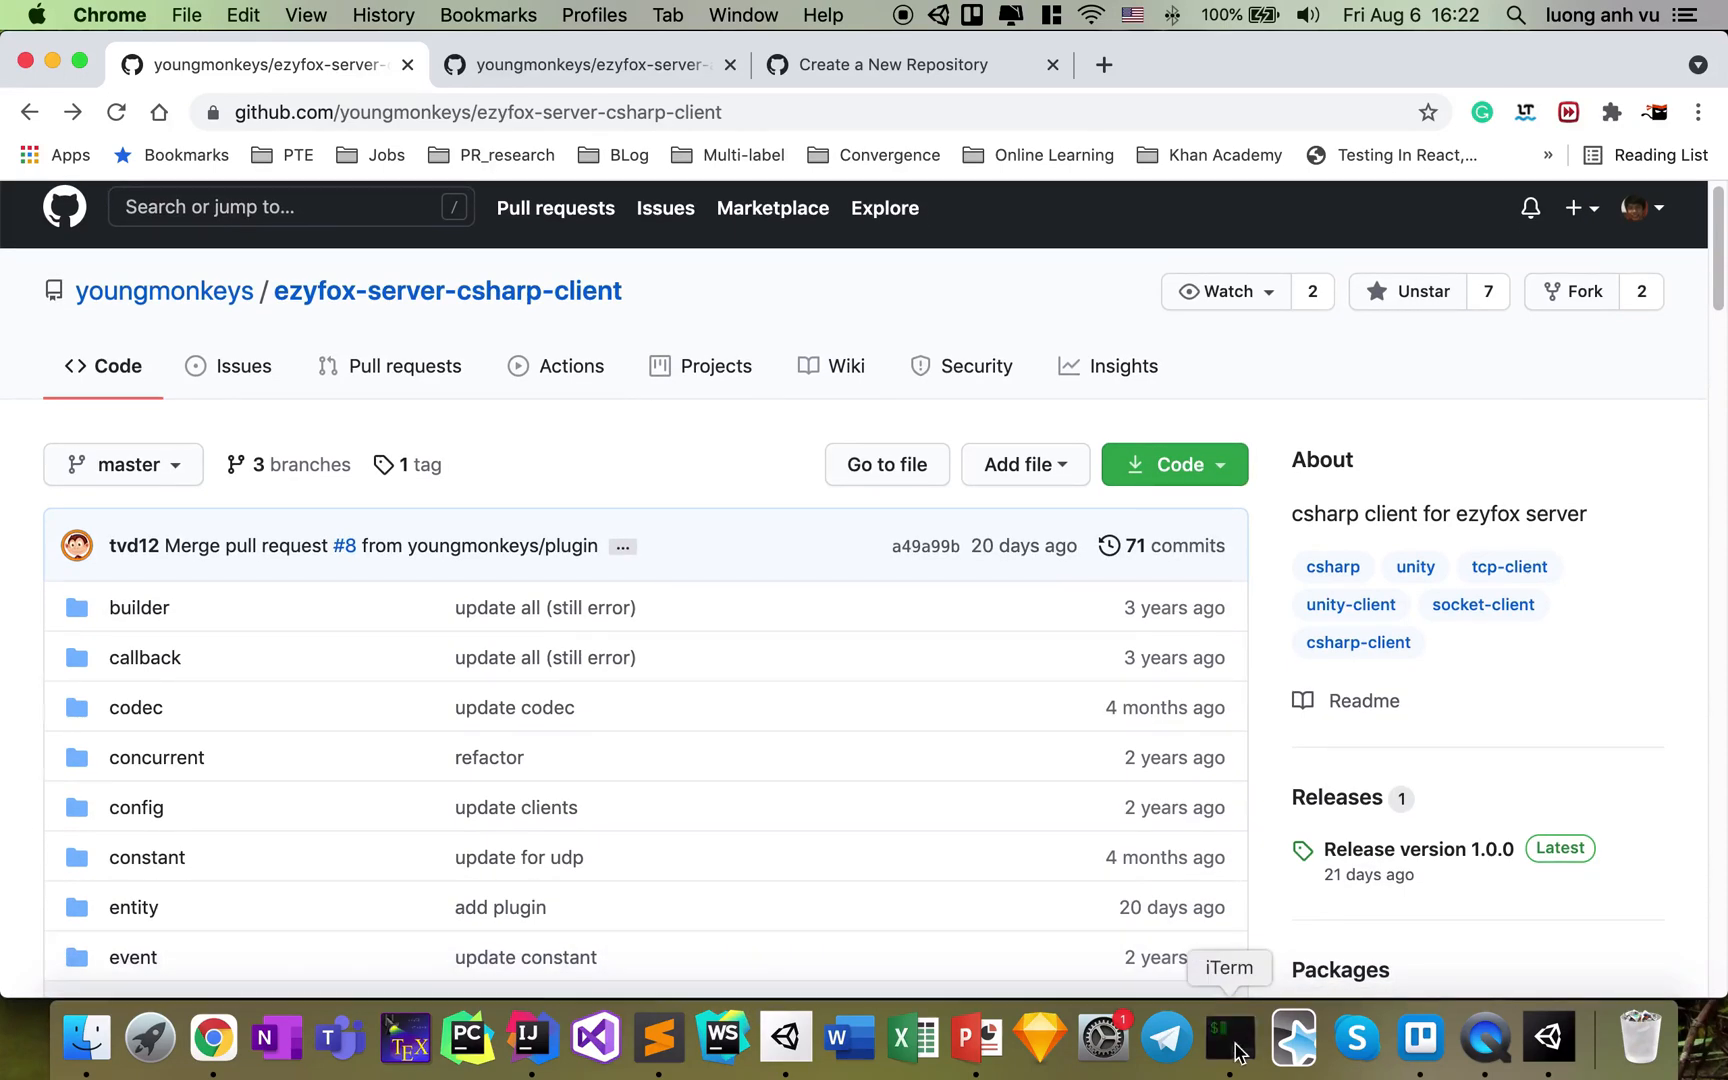
In the terminal, initialise ezyroulette as a git repository with git init
left_click(1228, 1038)
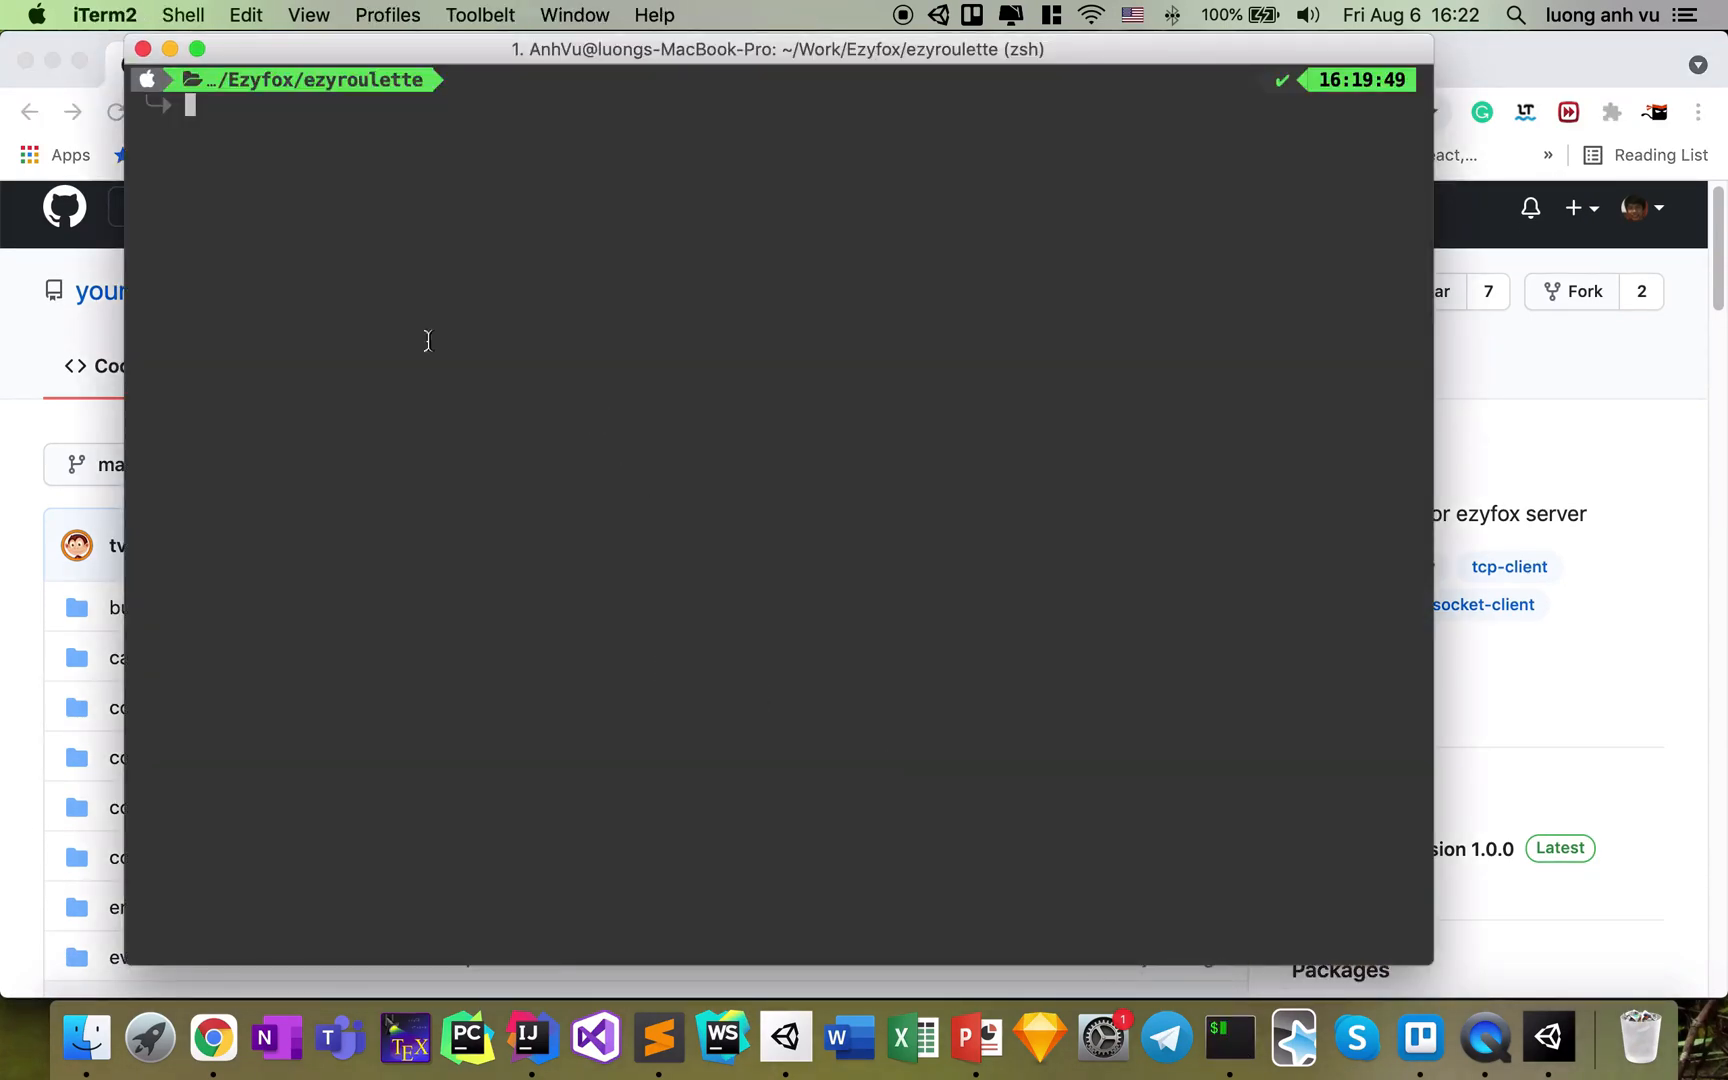
mouse_move(368, 132)
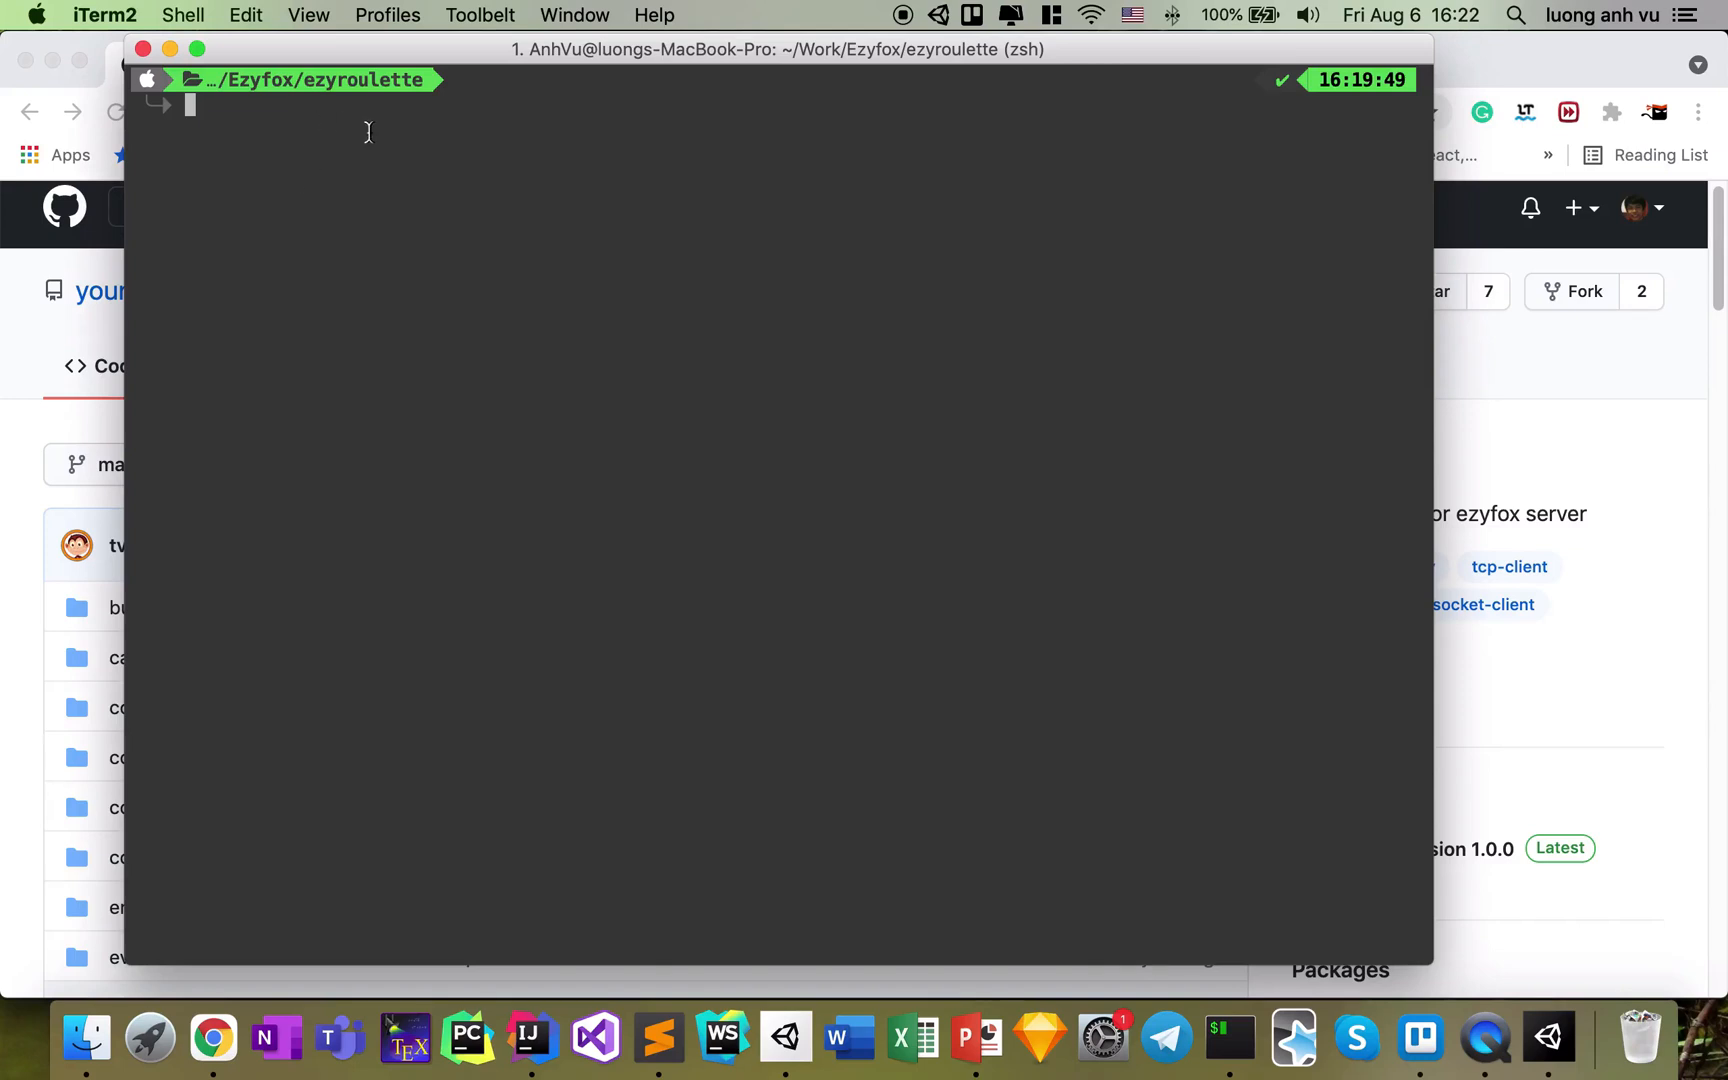
mouse_move(472, 138)
type("ls")
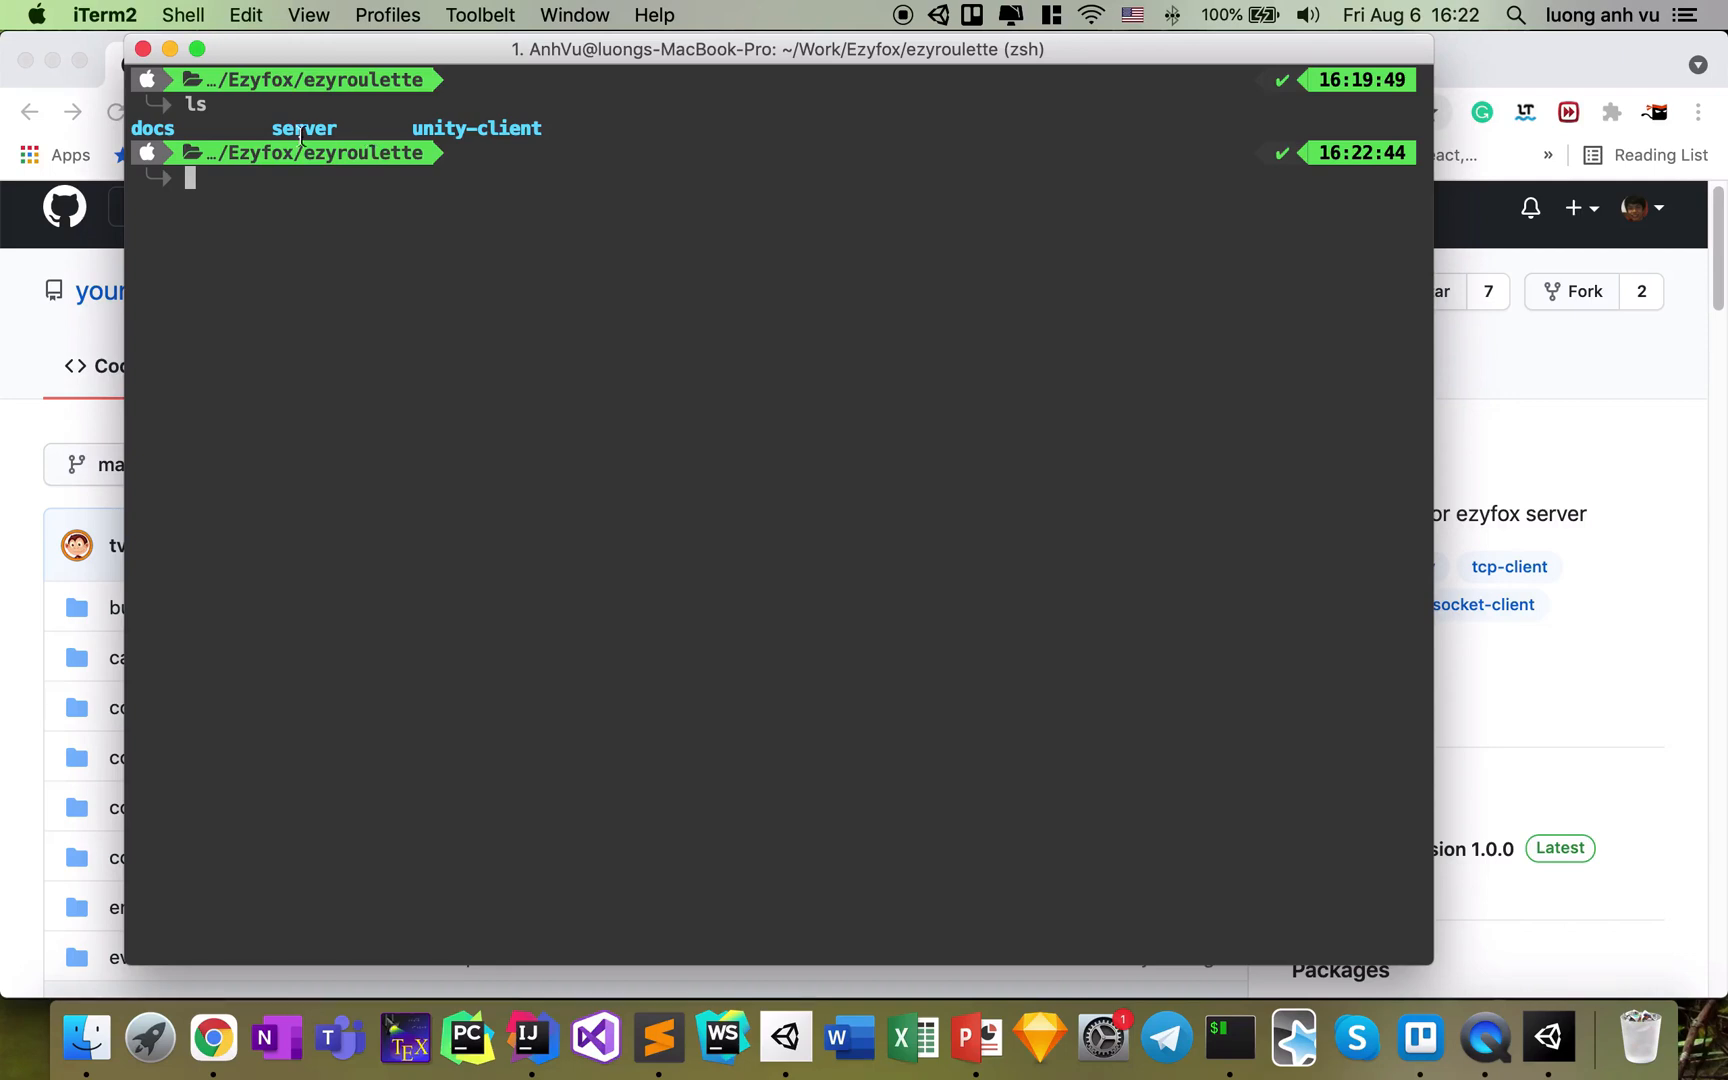
double_click(476, 128)
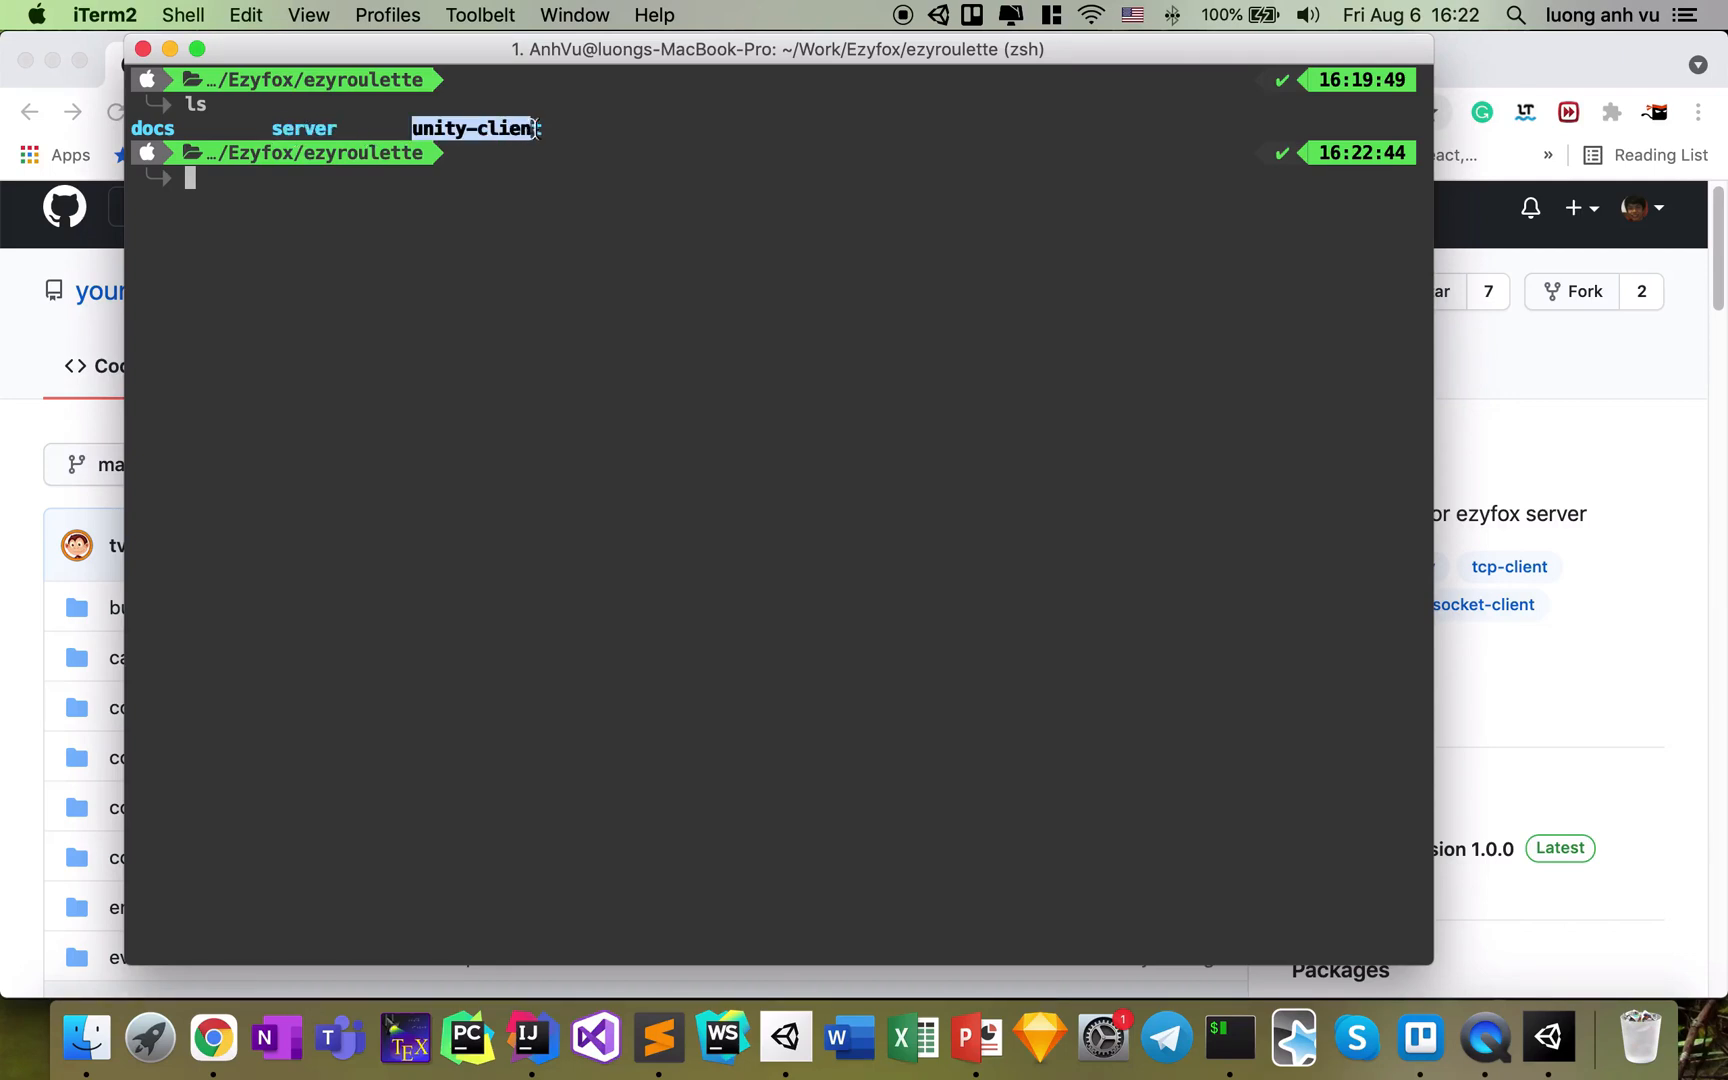
type("cd")
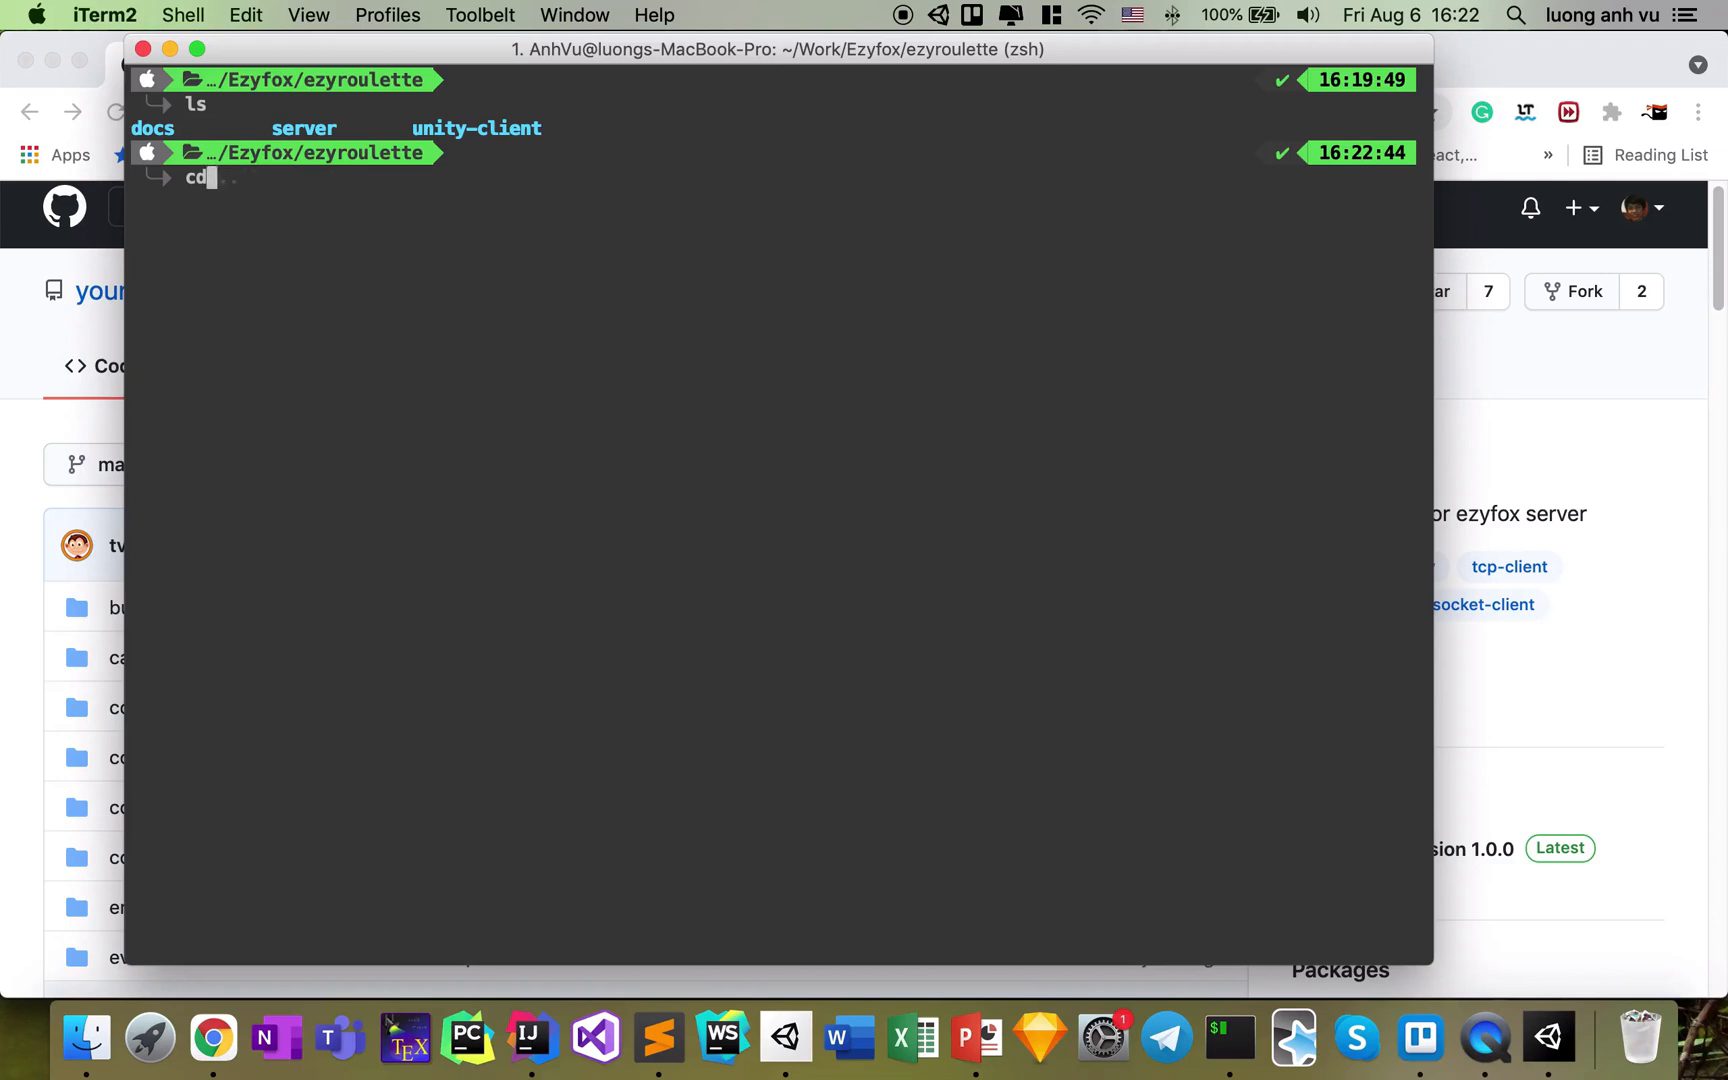
type("git init")
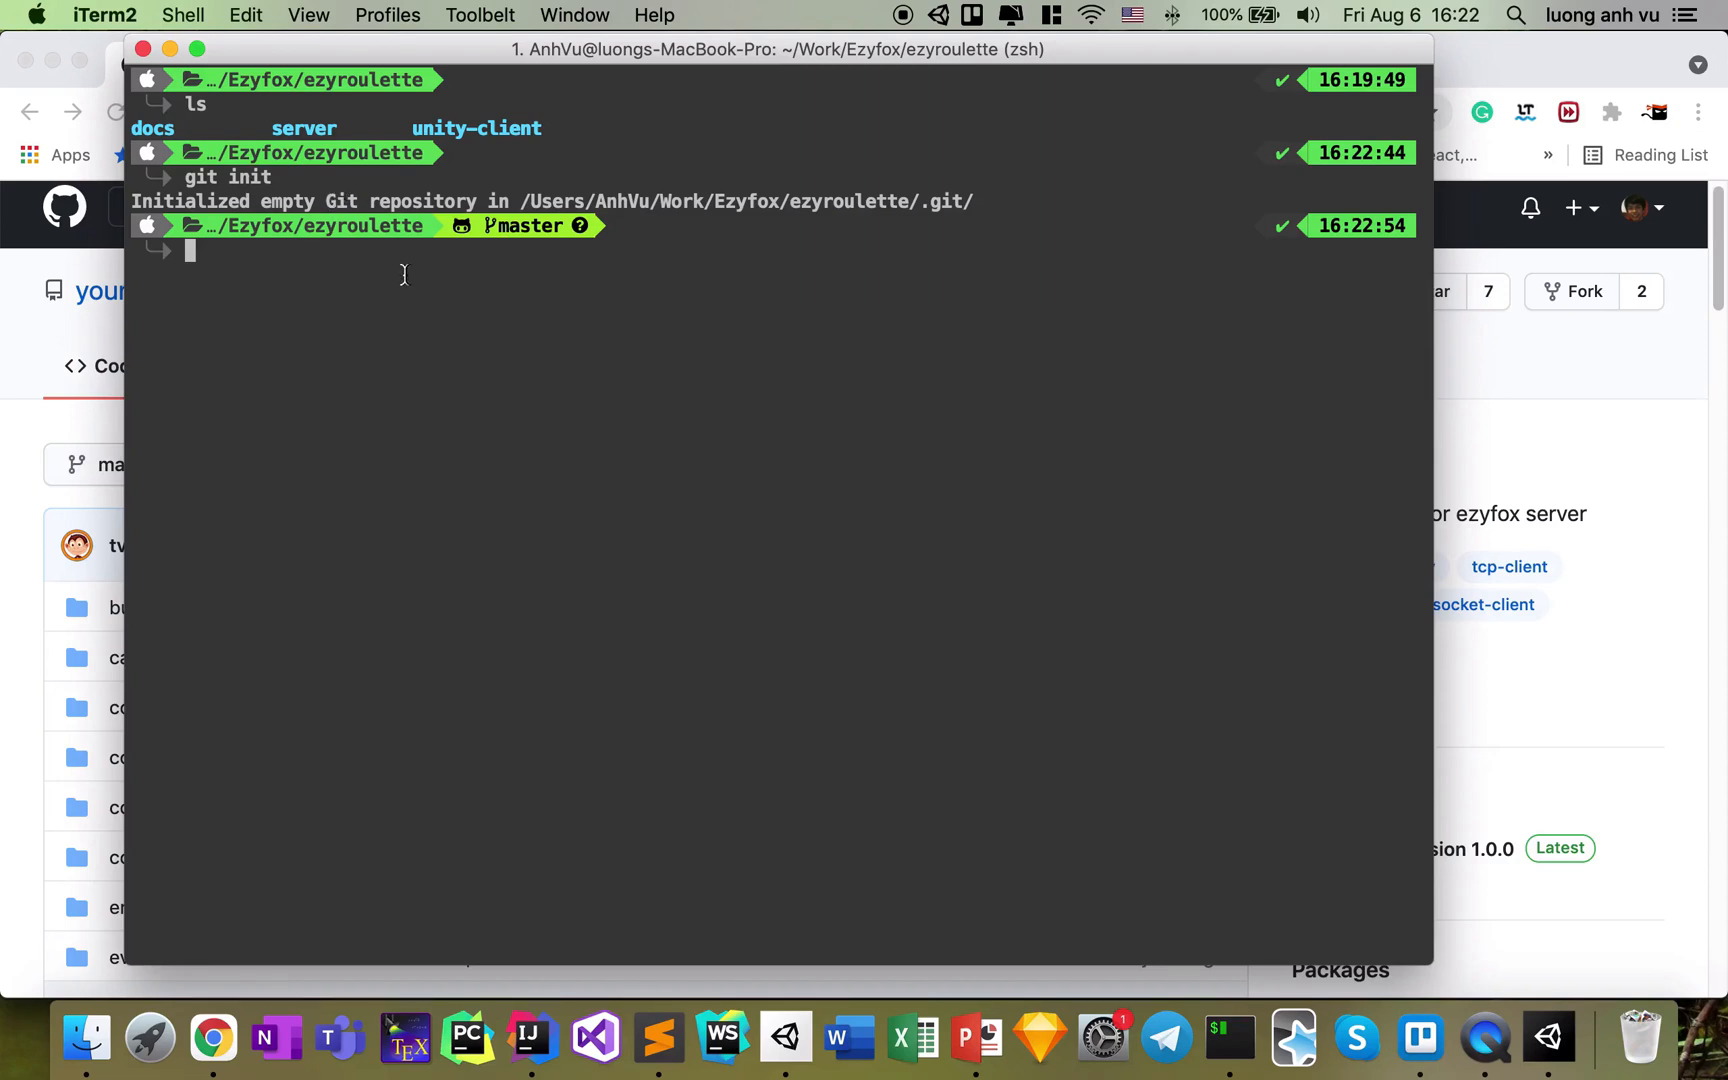
mouse_move(338, 278)
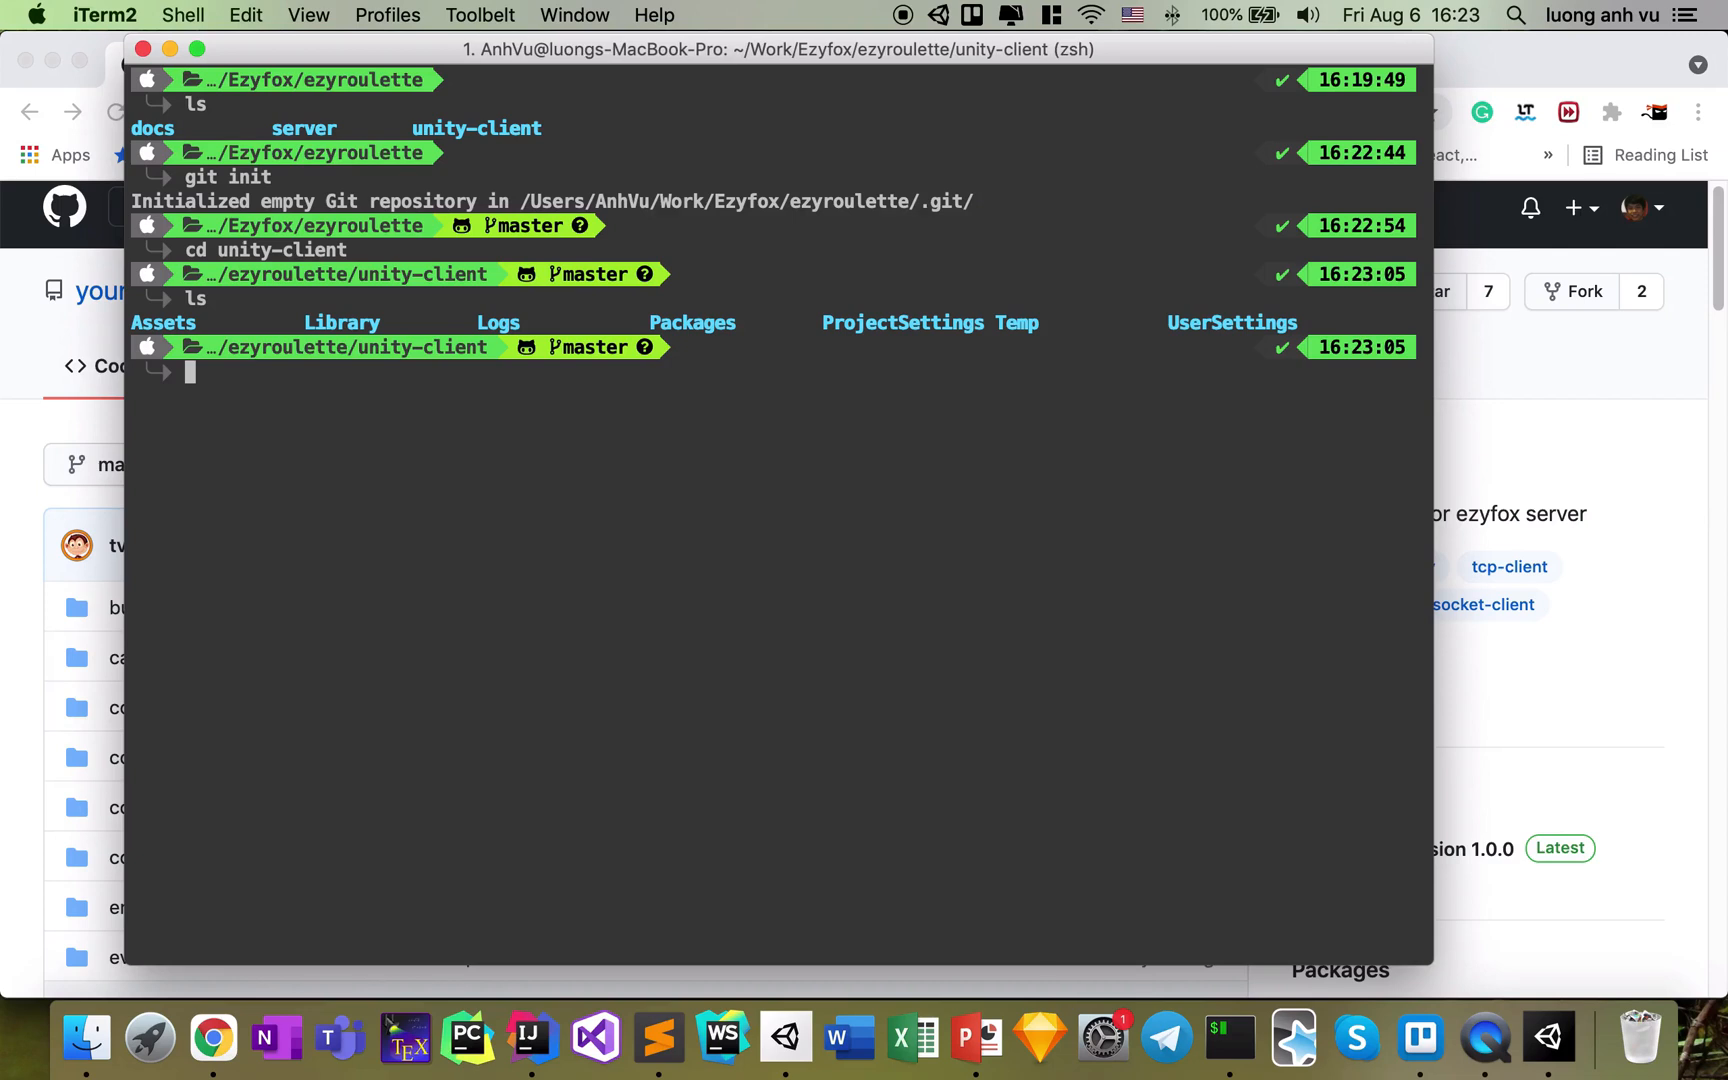
Change into unity-client/Assets/3 - Extensions and list its contents
type("cd unity-client")
type("cd Assets")
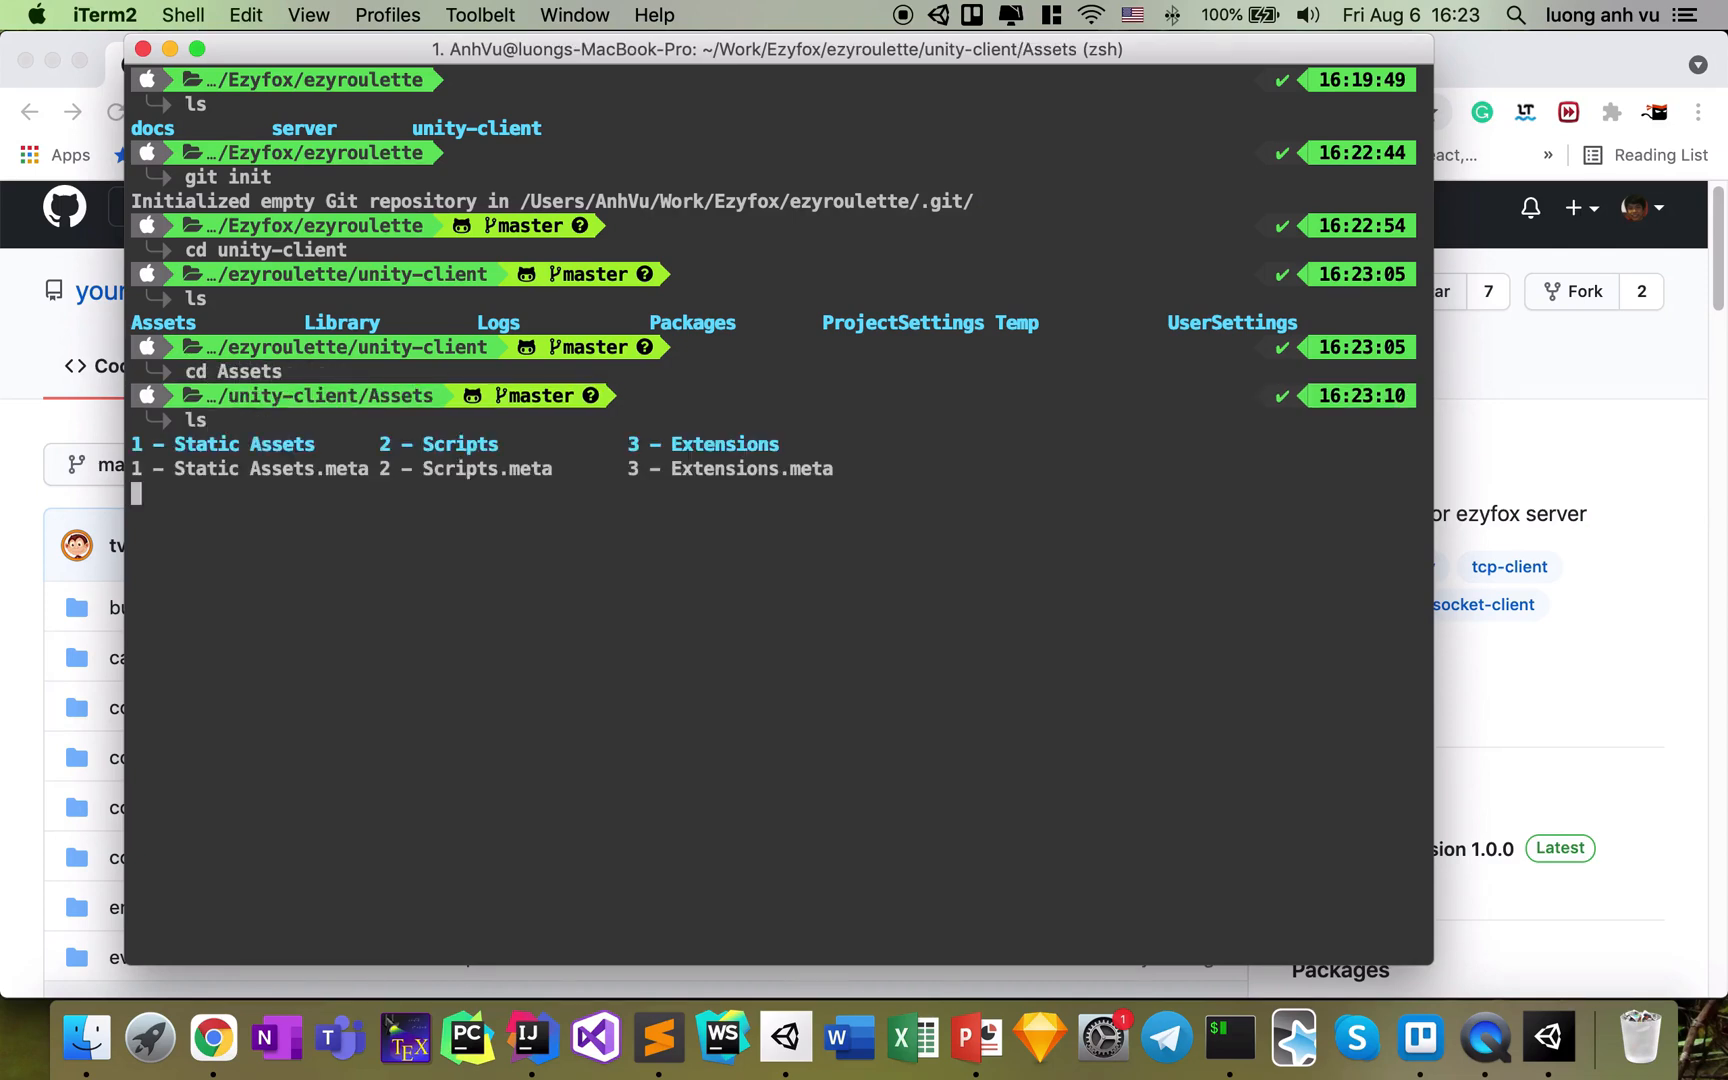
type("cd 3-")
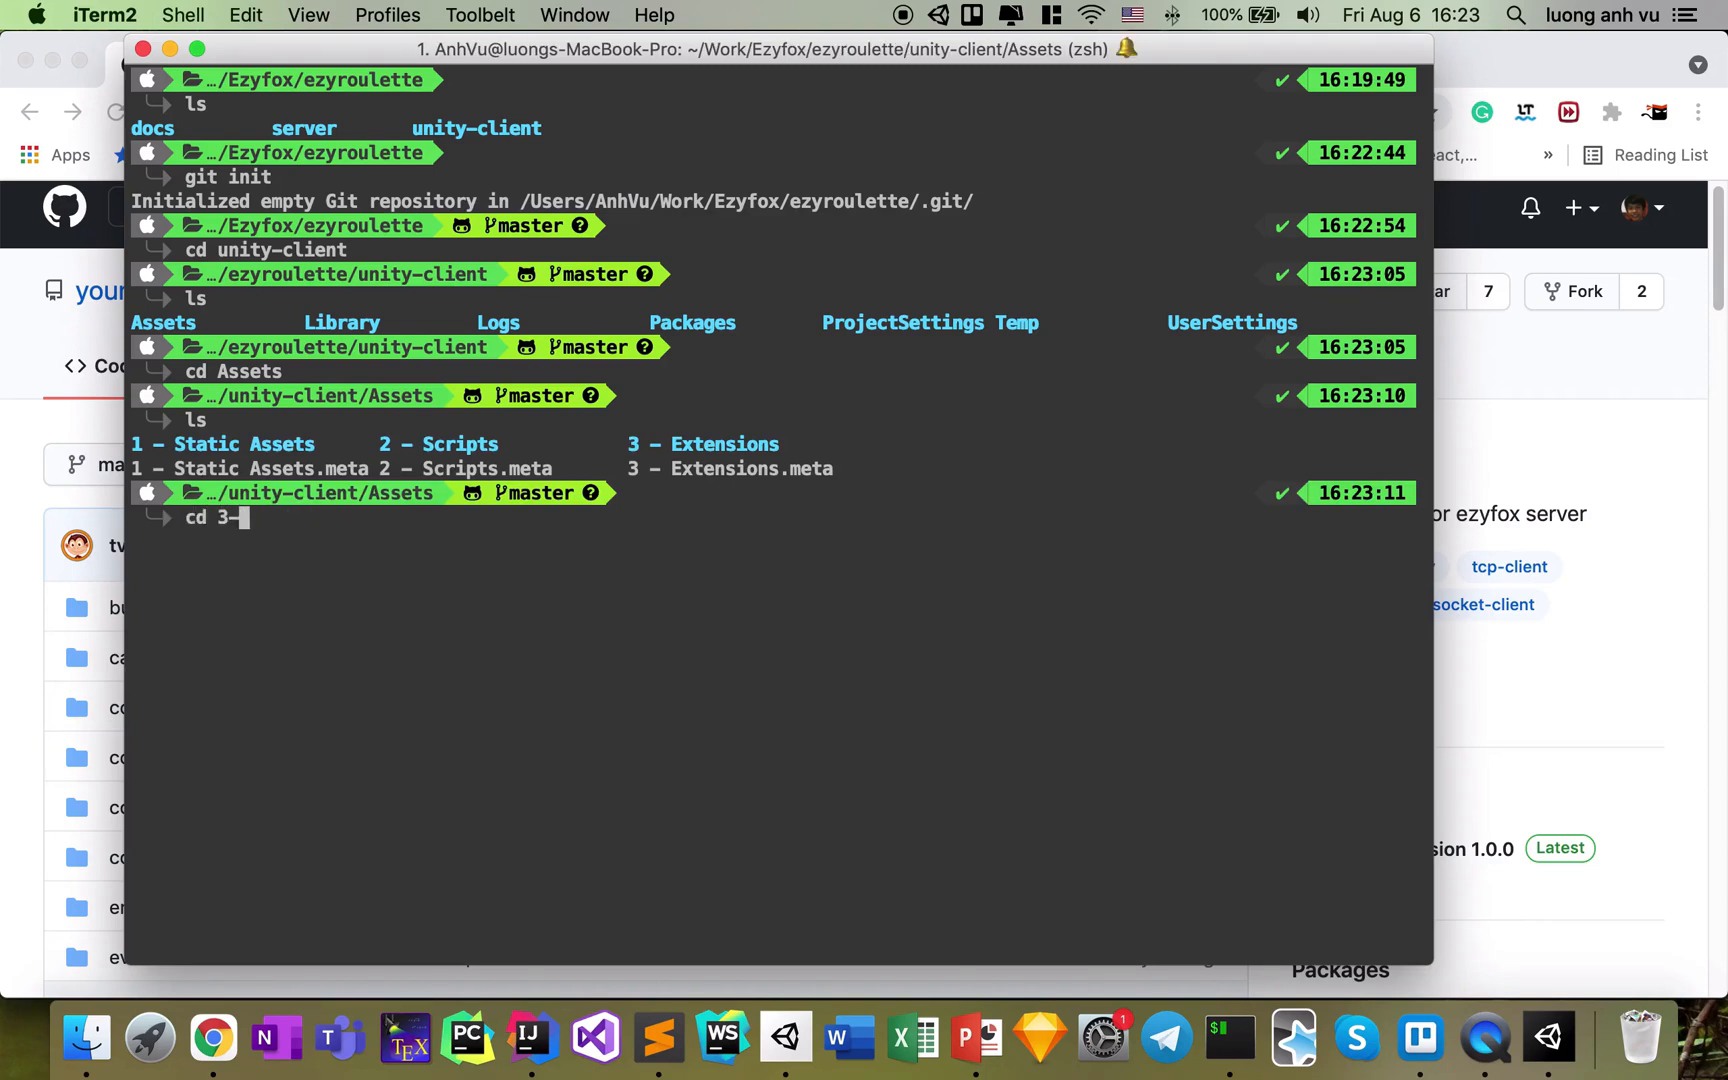
key("Enter")
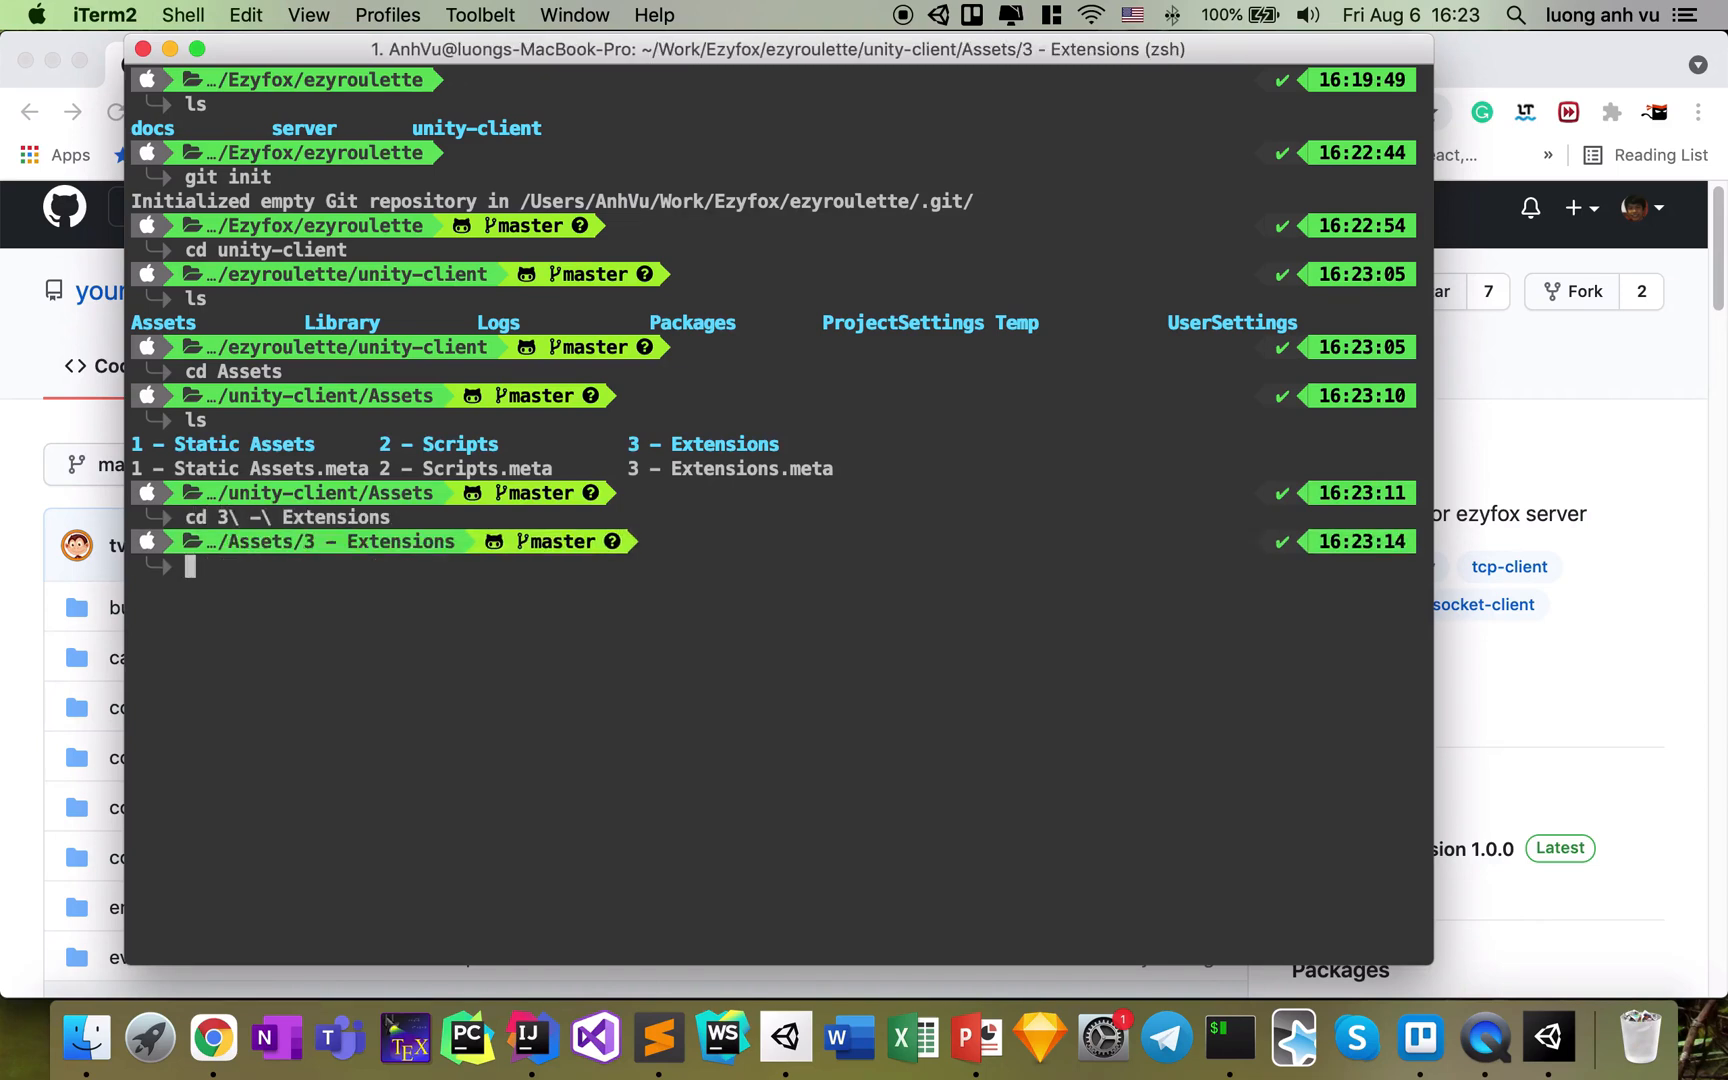
type("ls")
type("git")
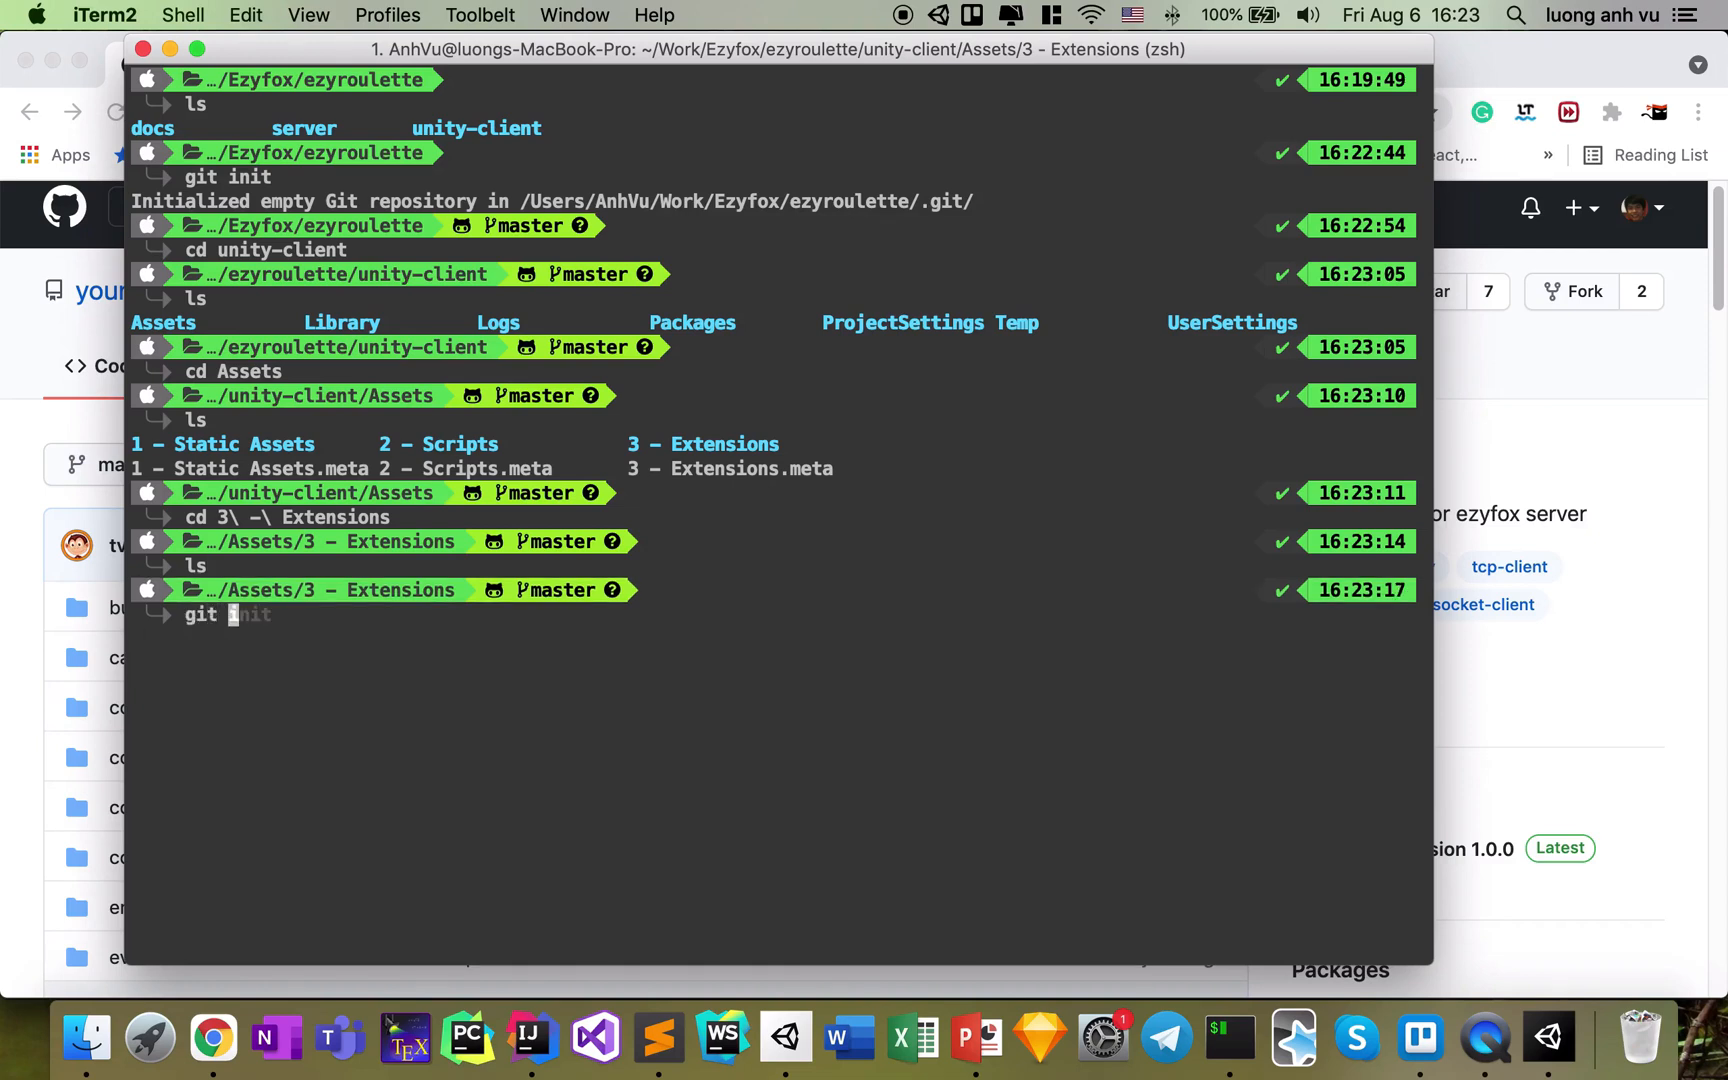
Add ezyfox-server-csharp-client.git as a git submodule inside 3 - Extensions
type("sp")
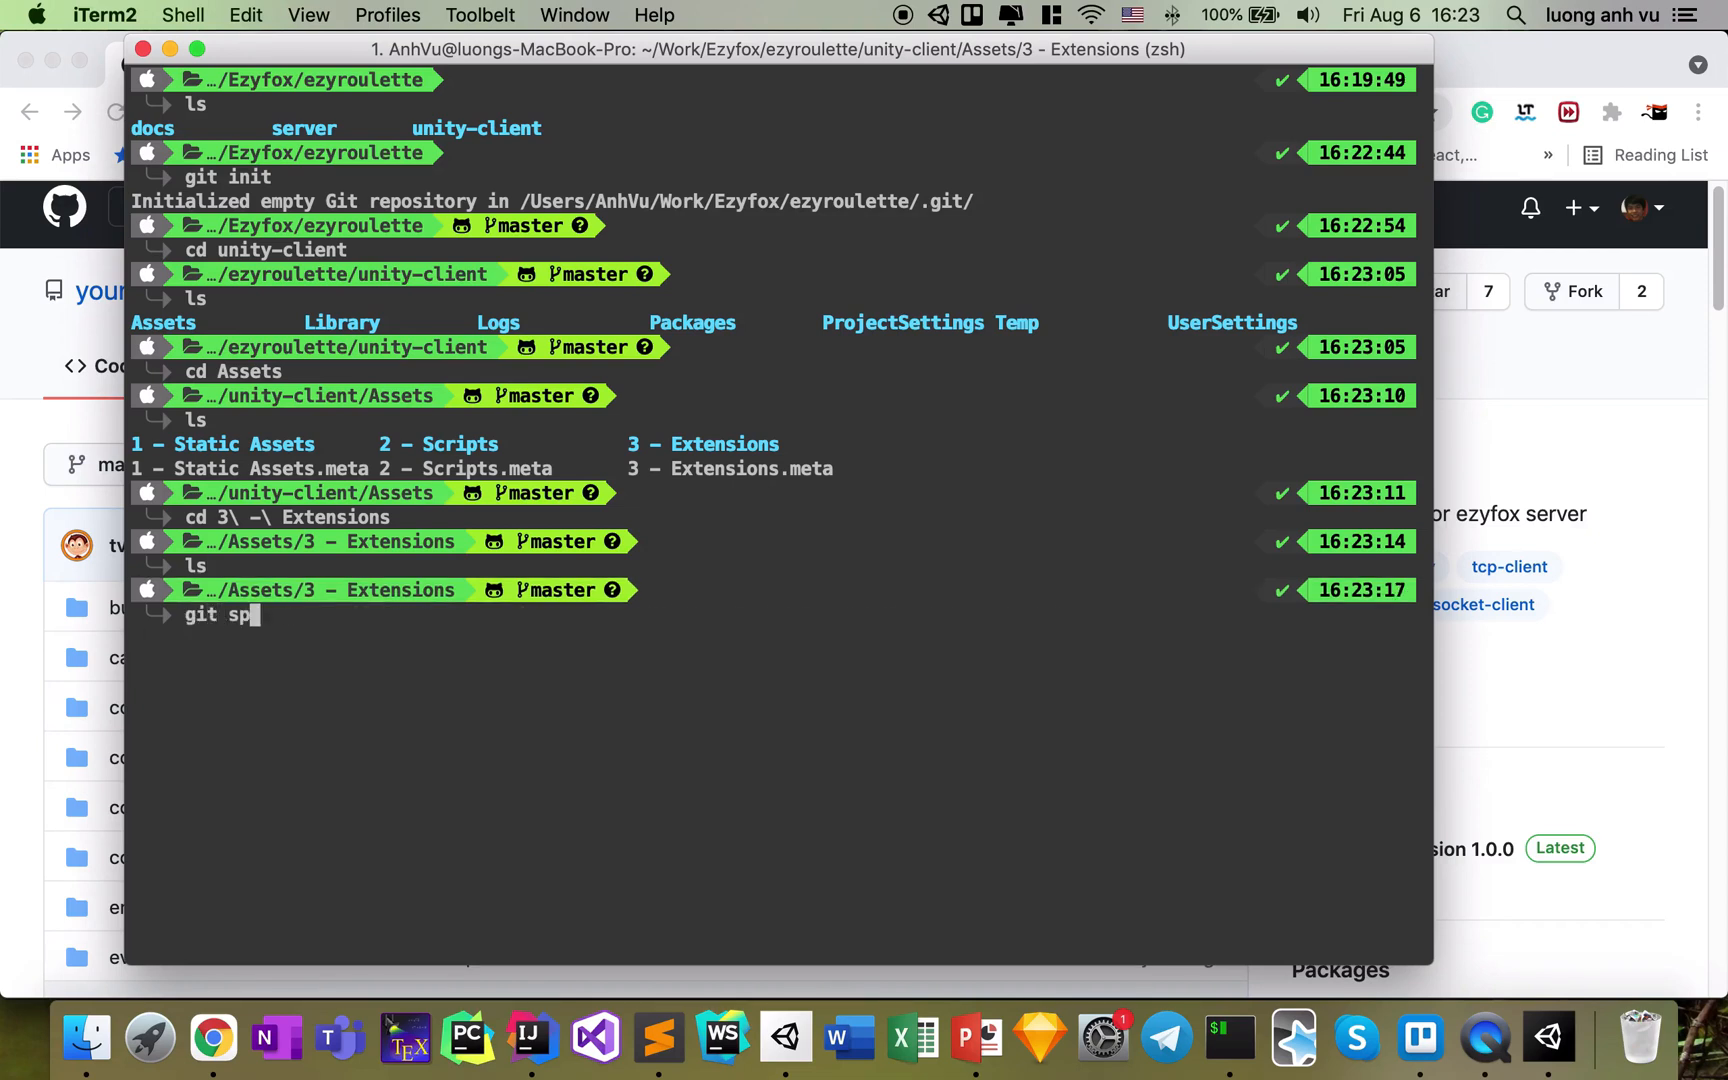
type("ubmodule add https://github.com/youngmonkeys/ezyfox-server-csharp-client.git")
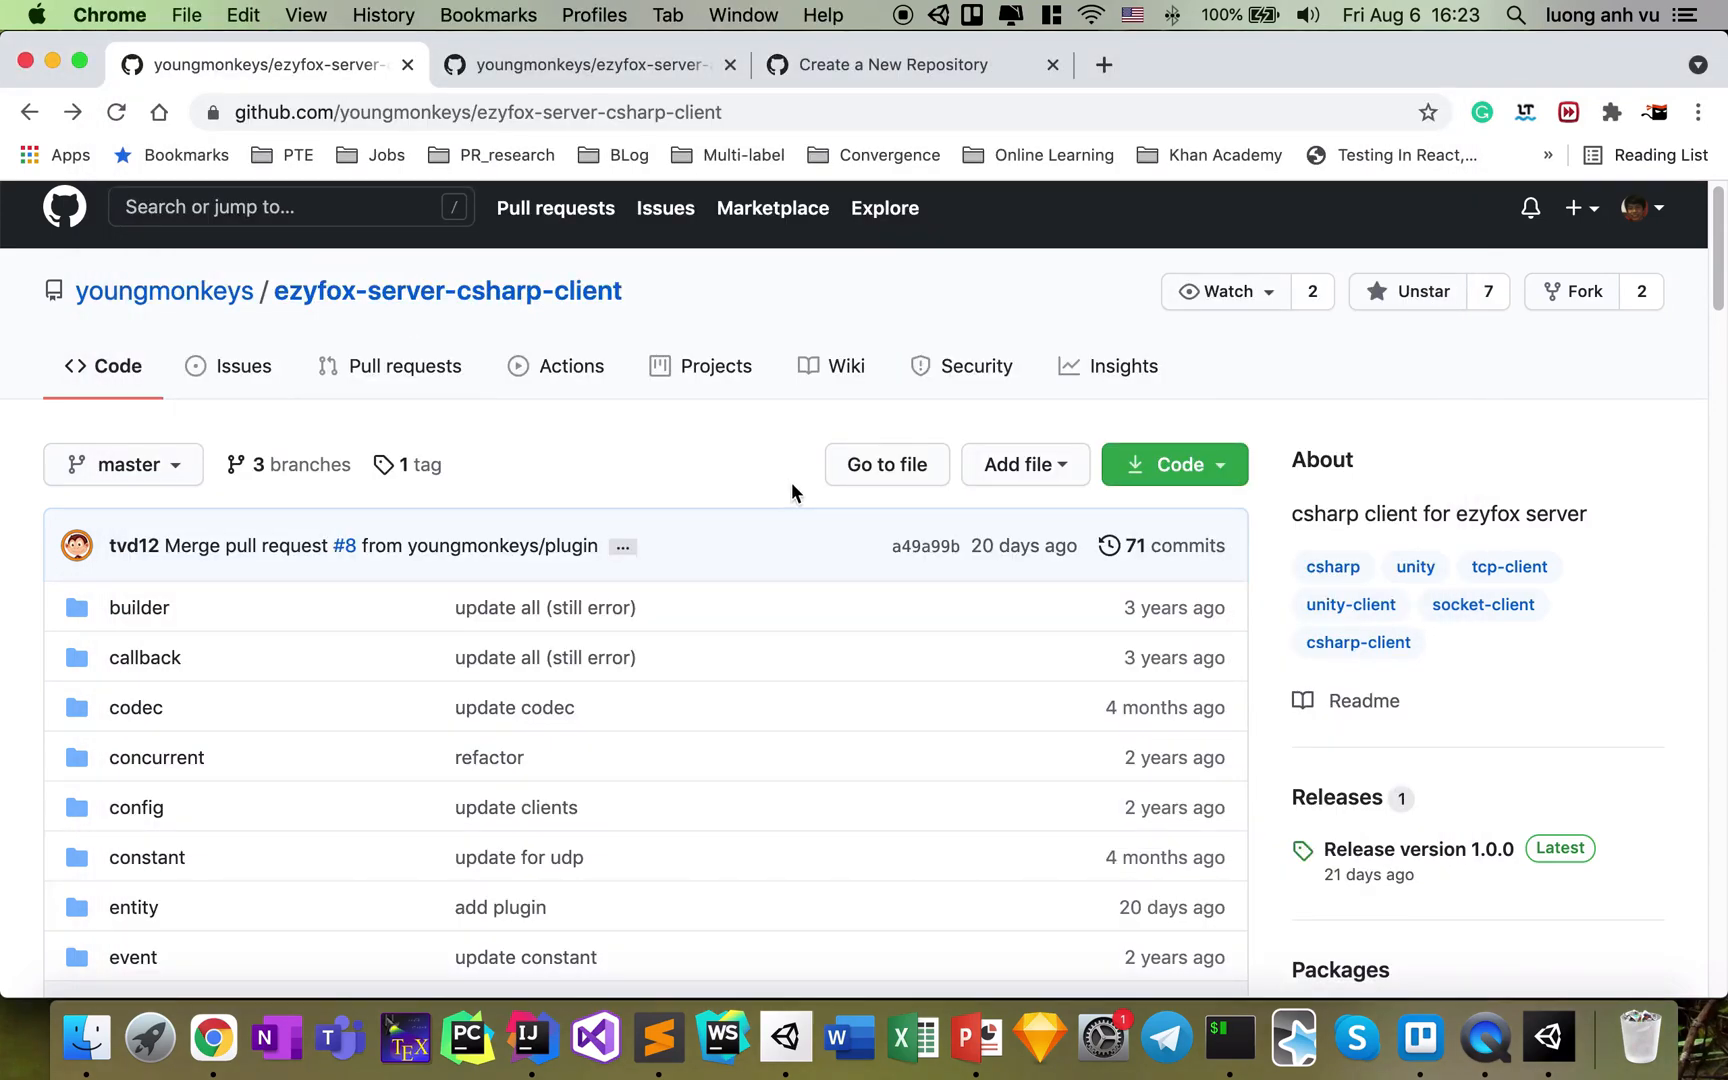
left_click(1174, 464)
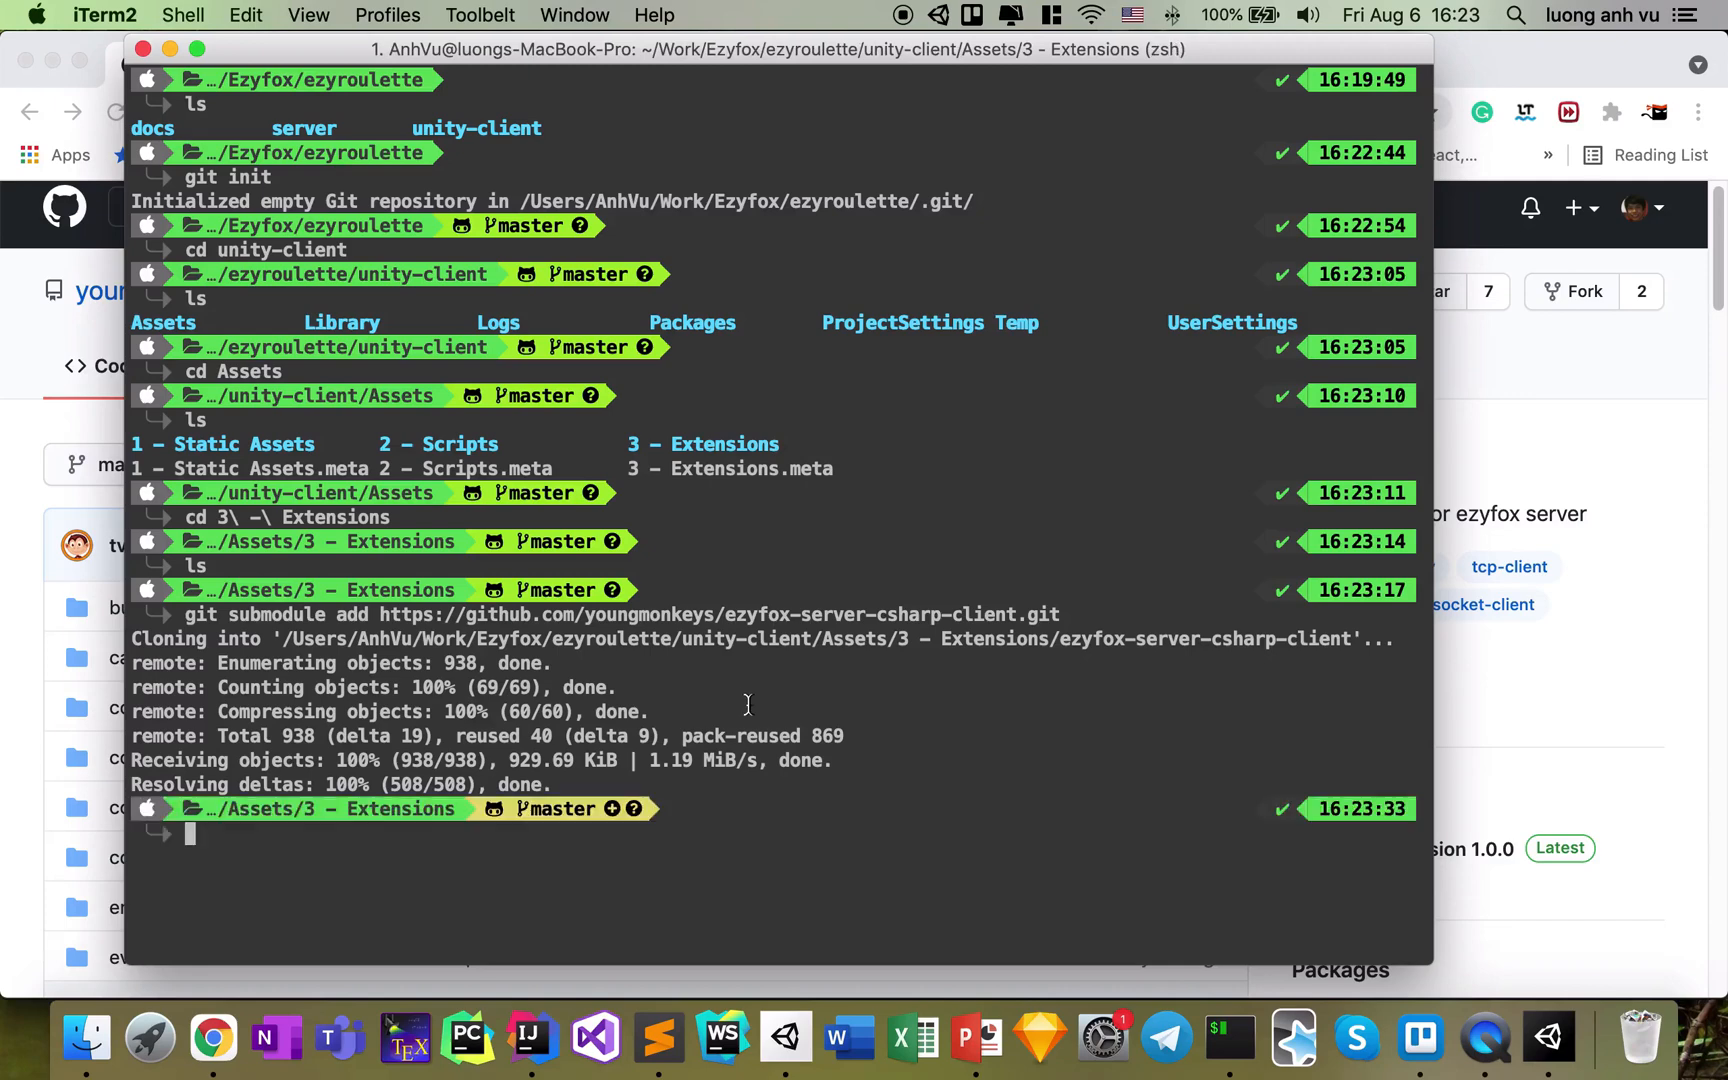
mouse_move(1566, 1040)
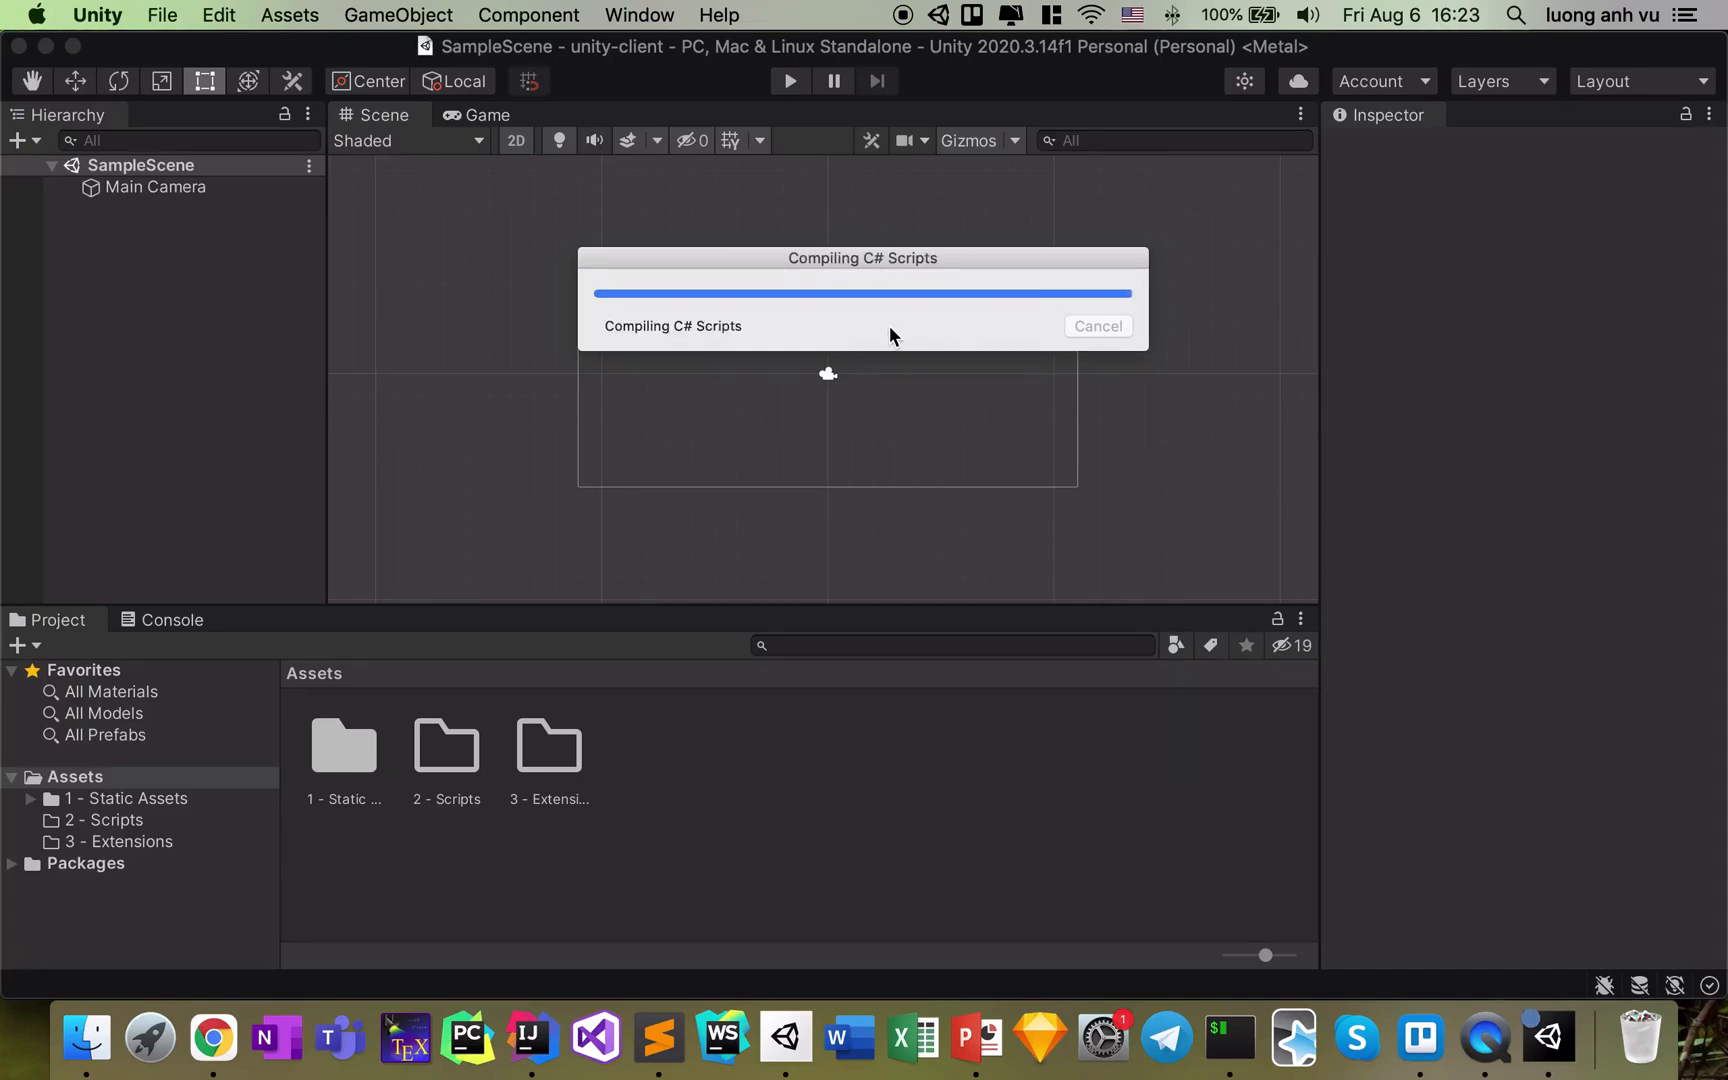
mouse_move(776, 512)
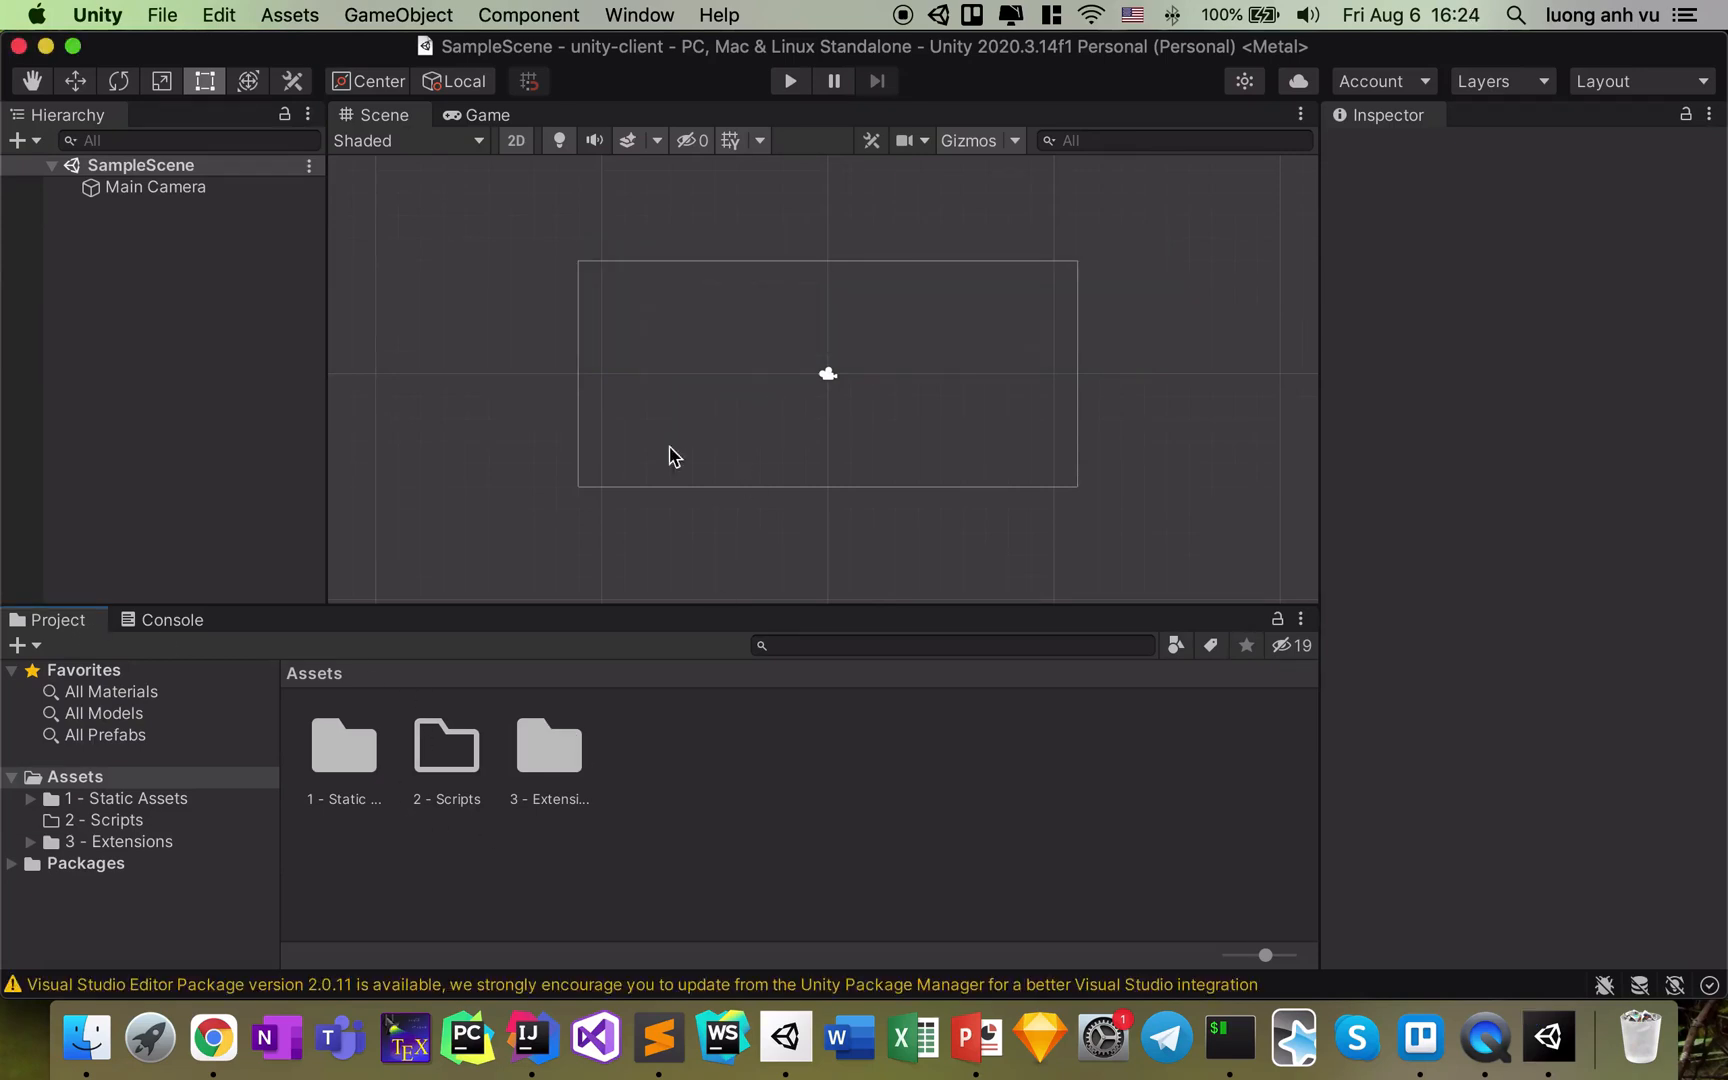
Clear the line-ending warnings from the Unity Console after the SDK compiles
left_click(172, 620)
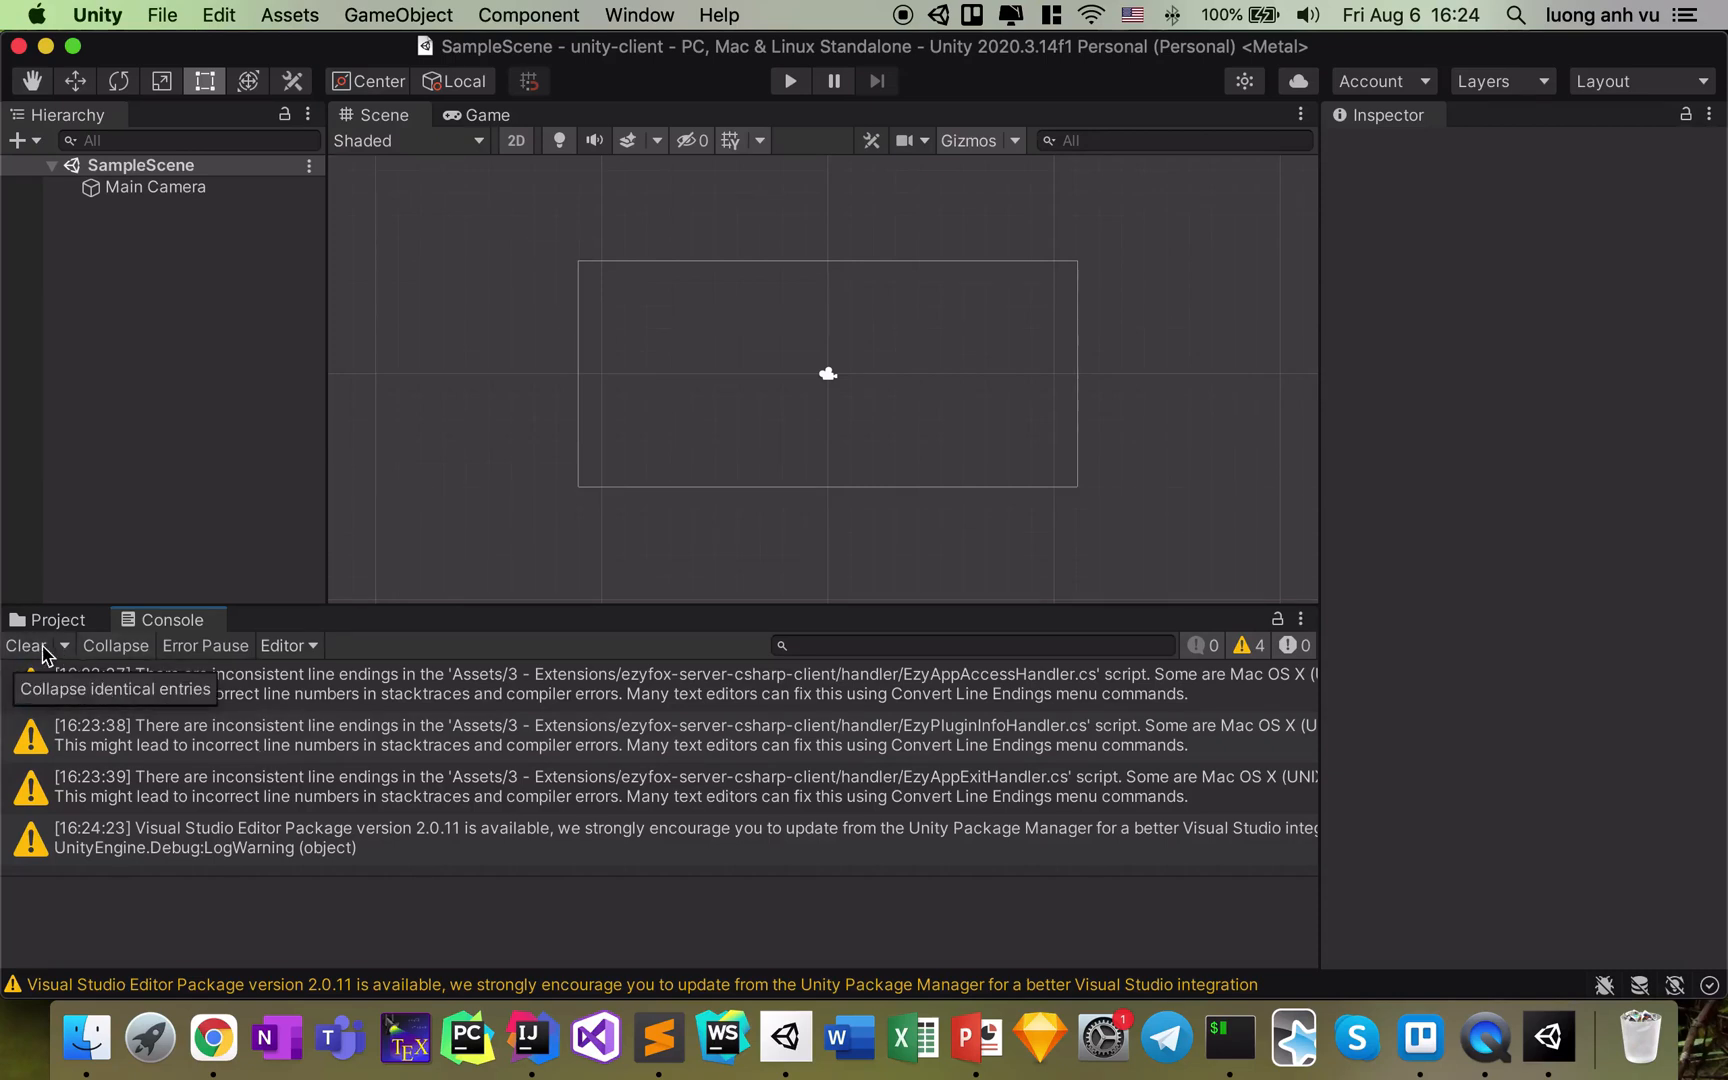
left_click(56, 620)
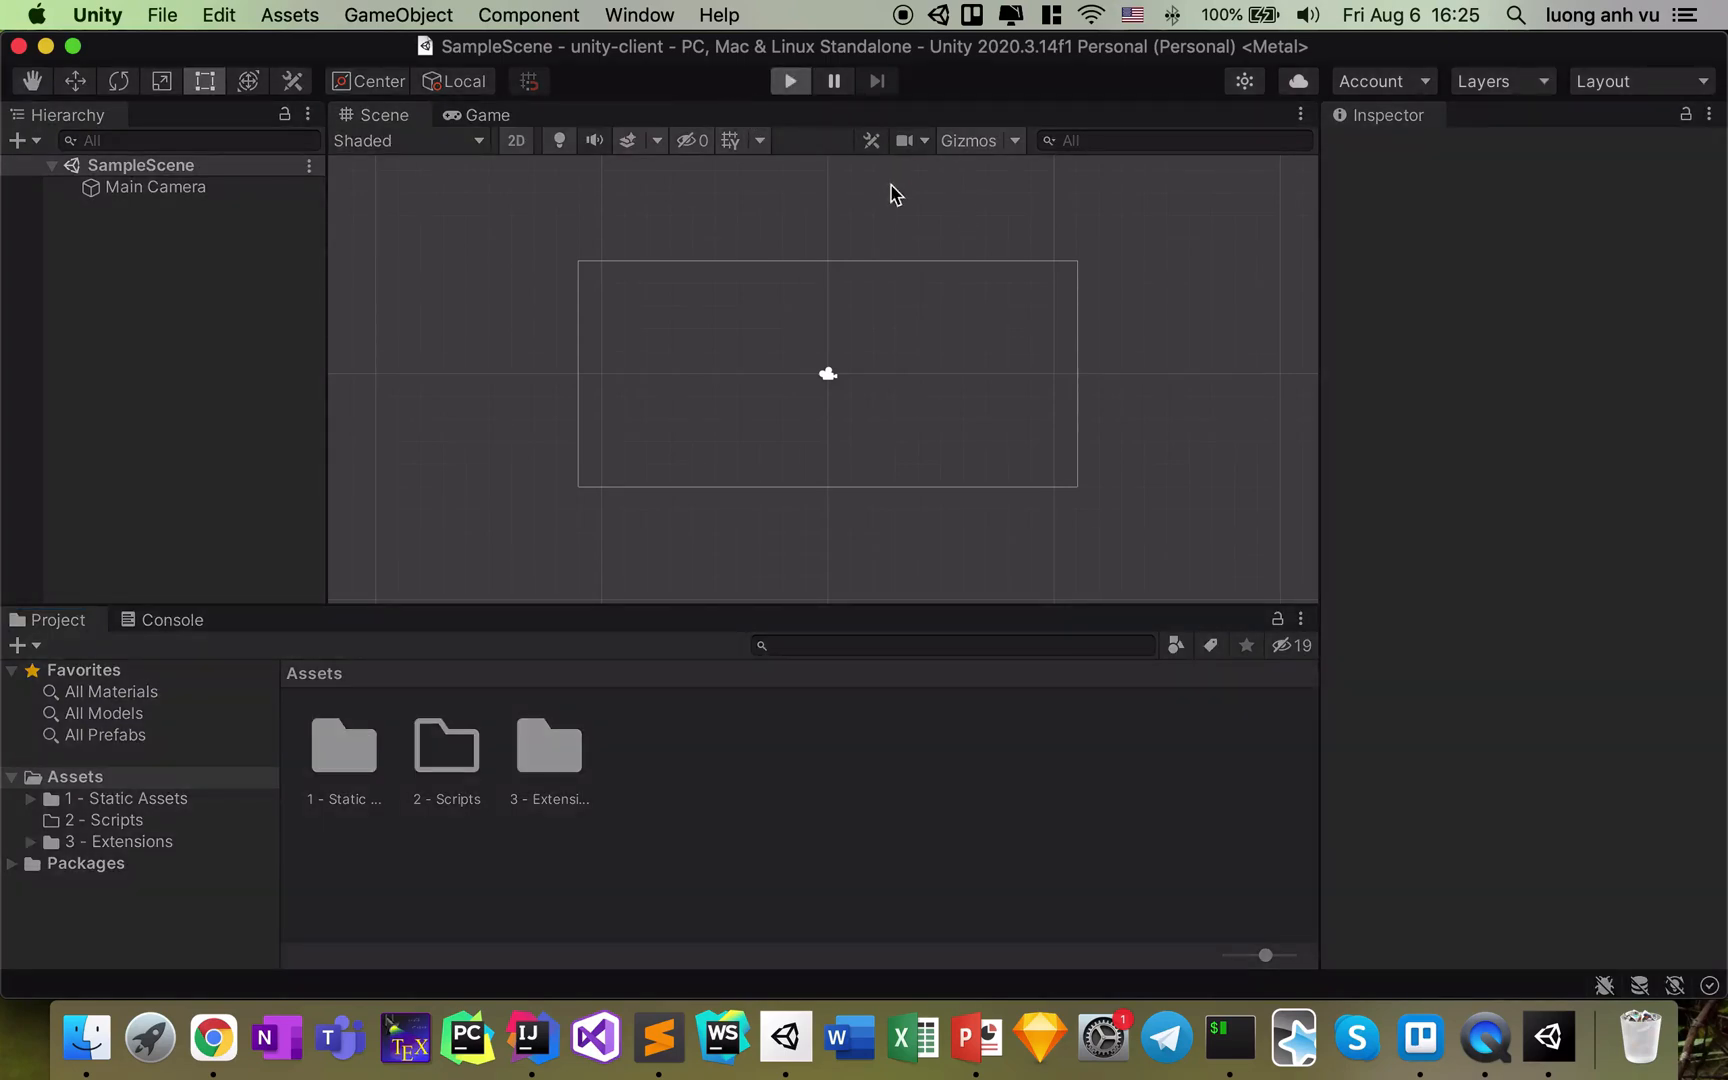
mouse_move(910, 240)
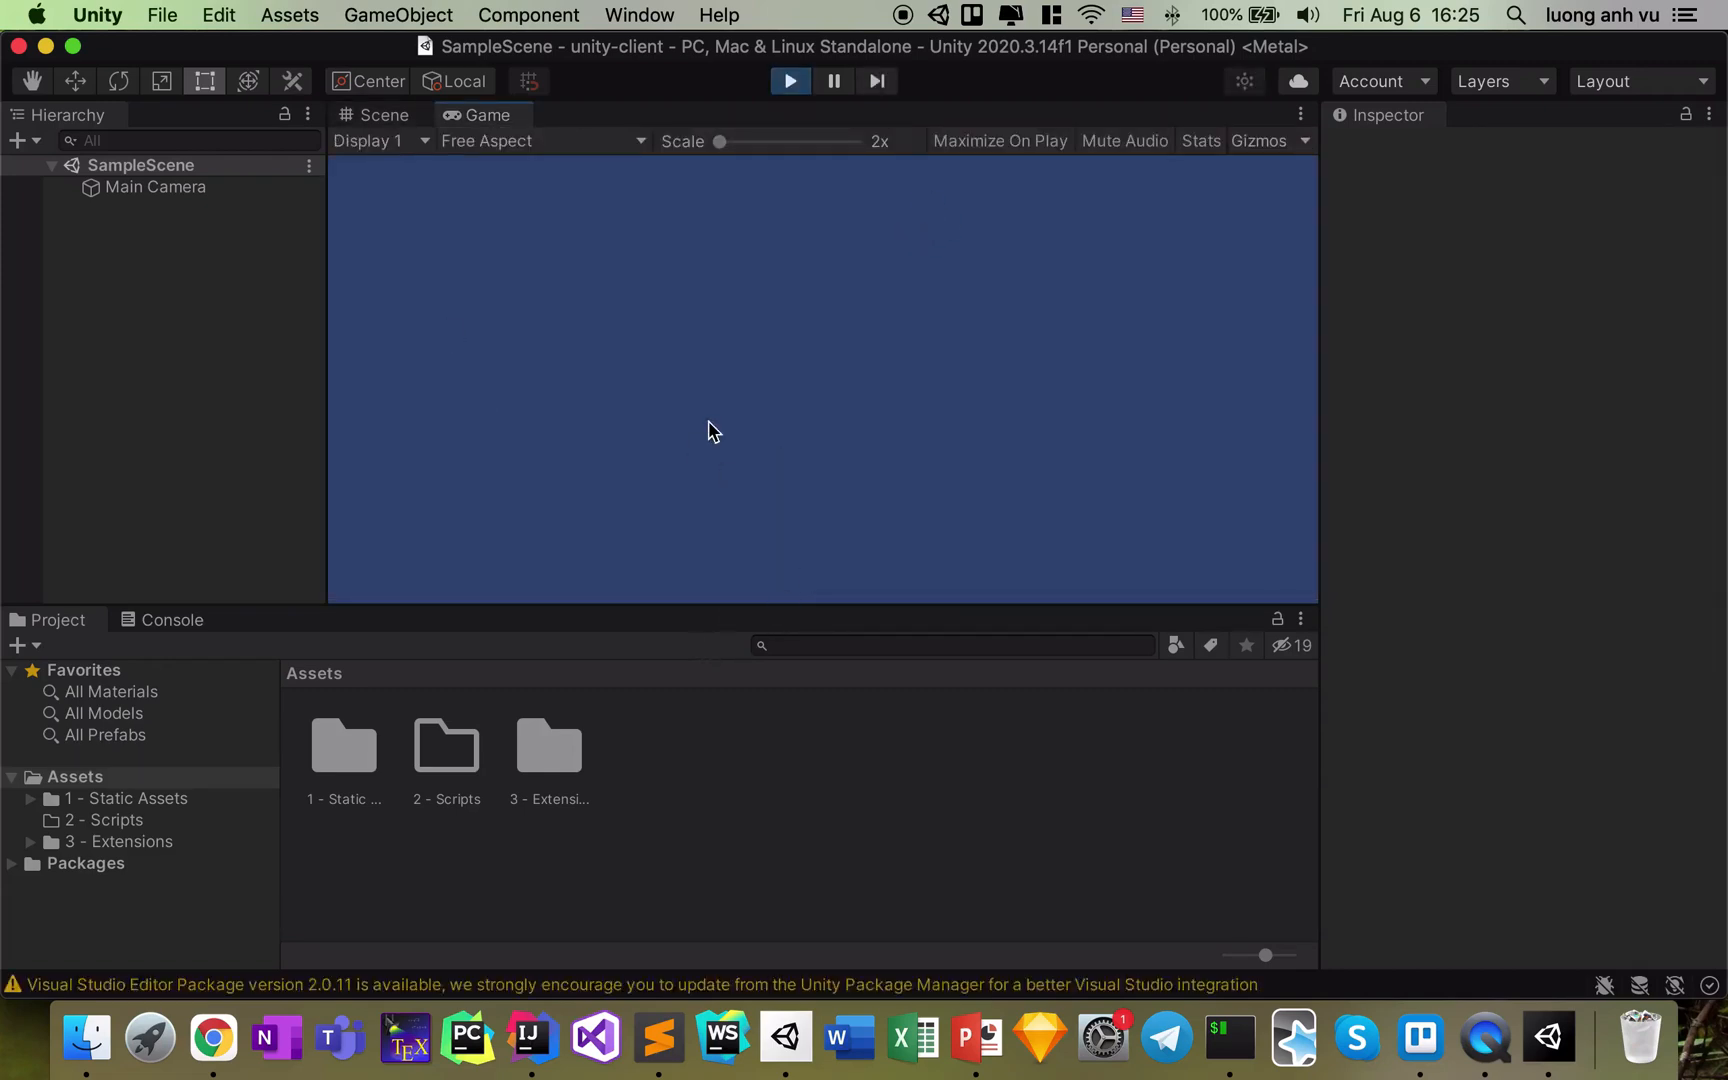
mouse_move(776, 440)
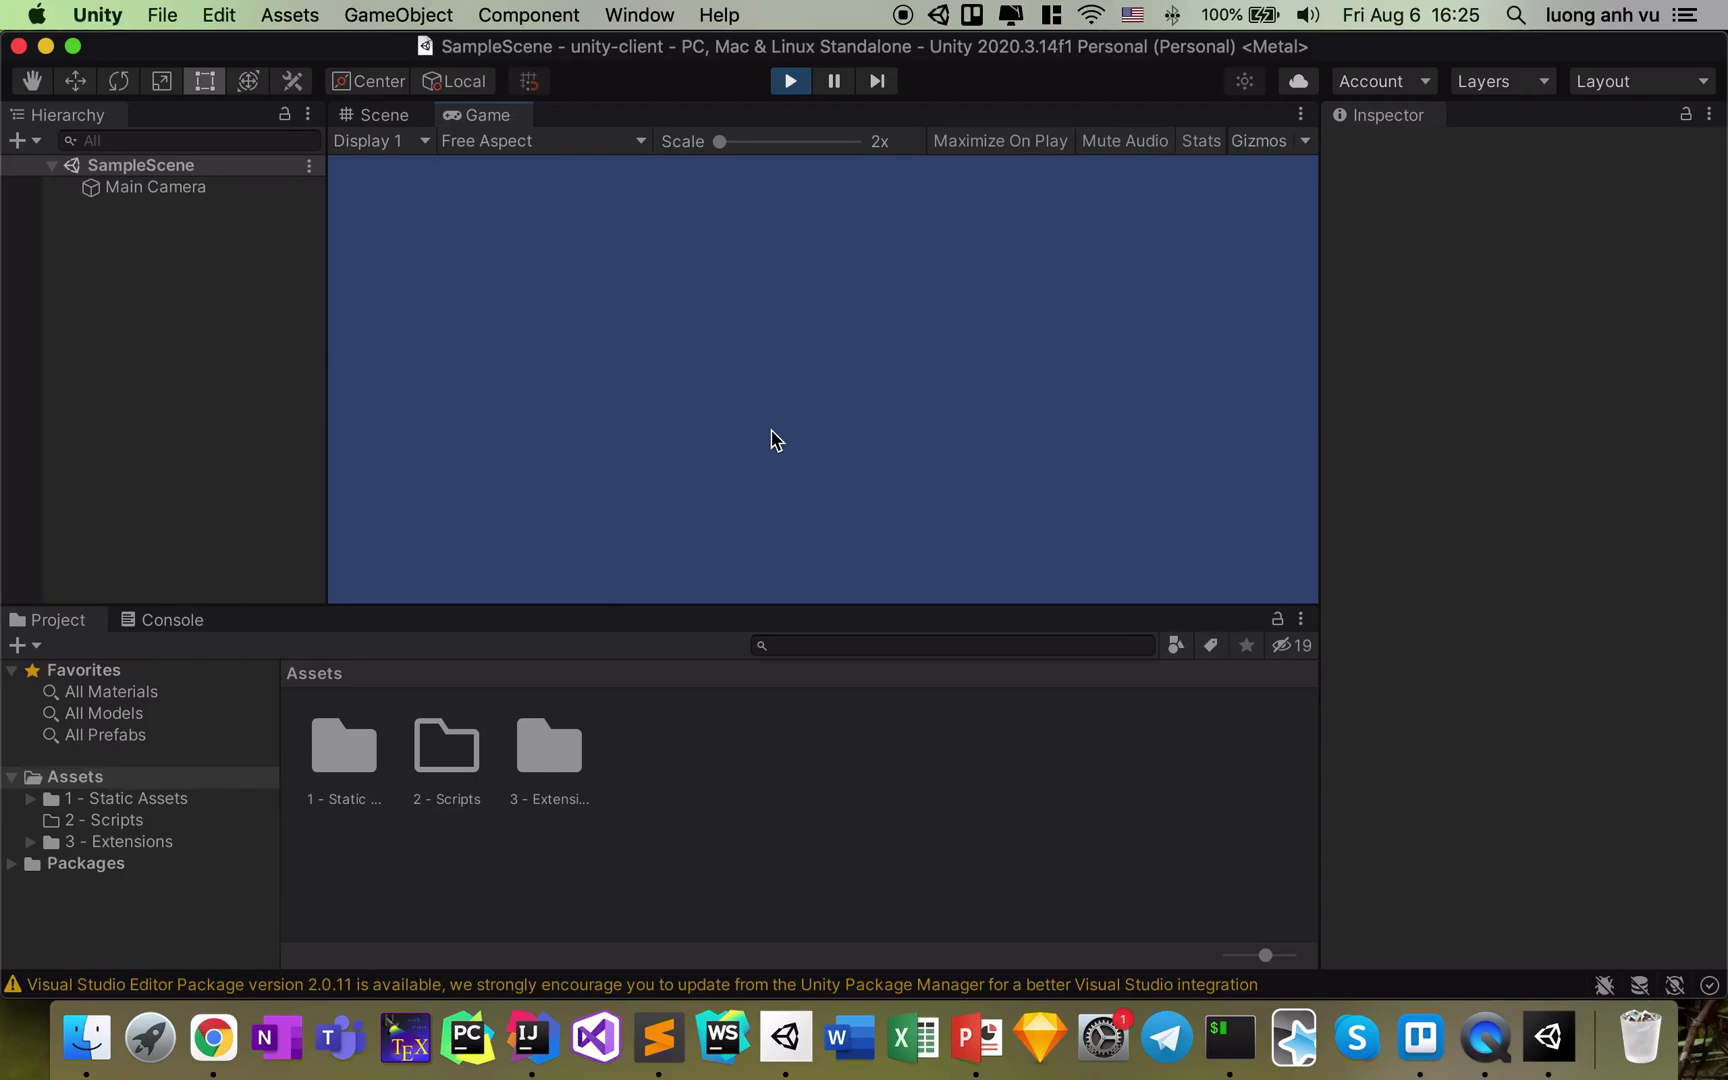
mouse_move(890, 500)
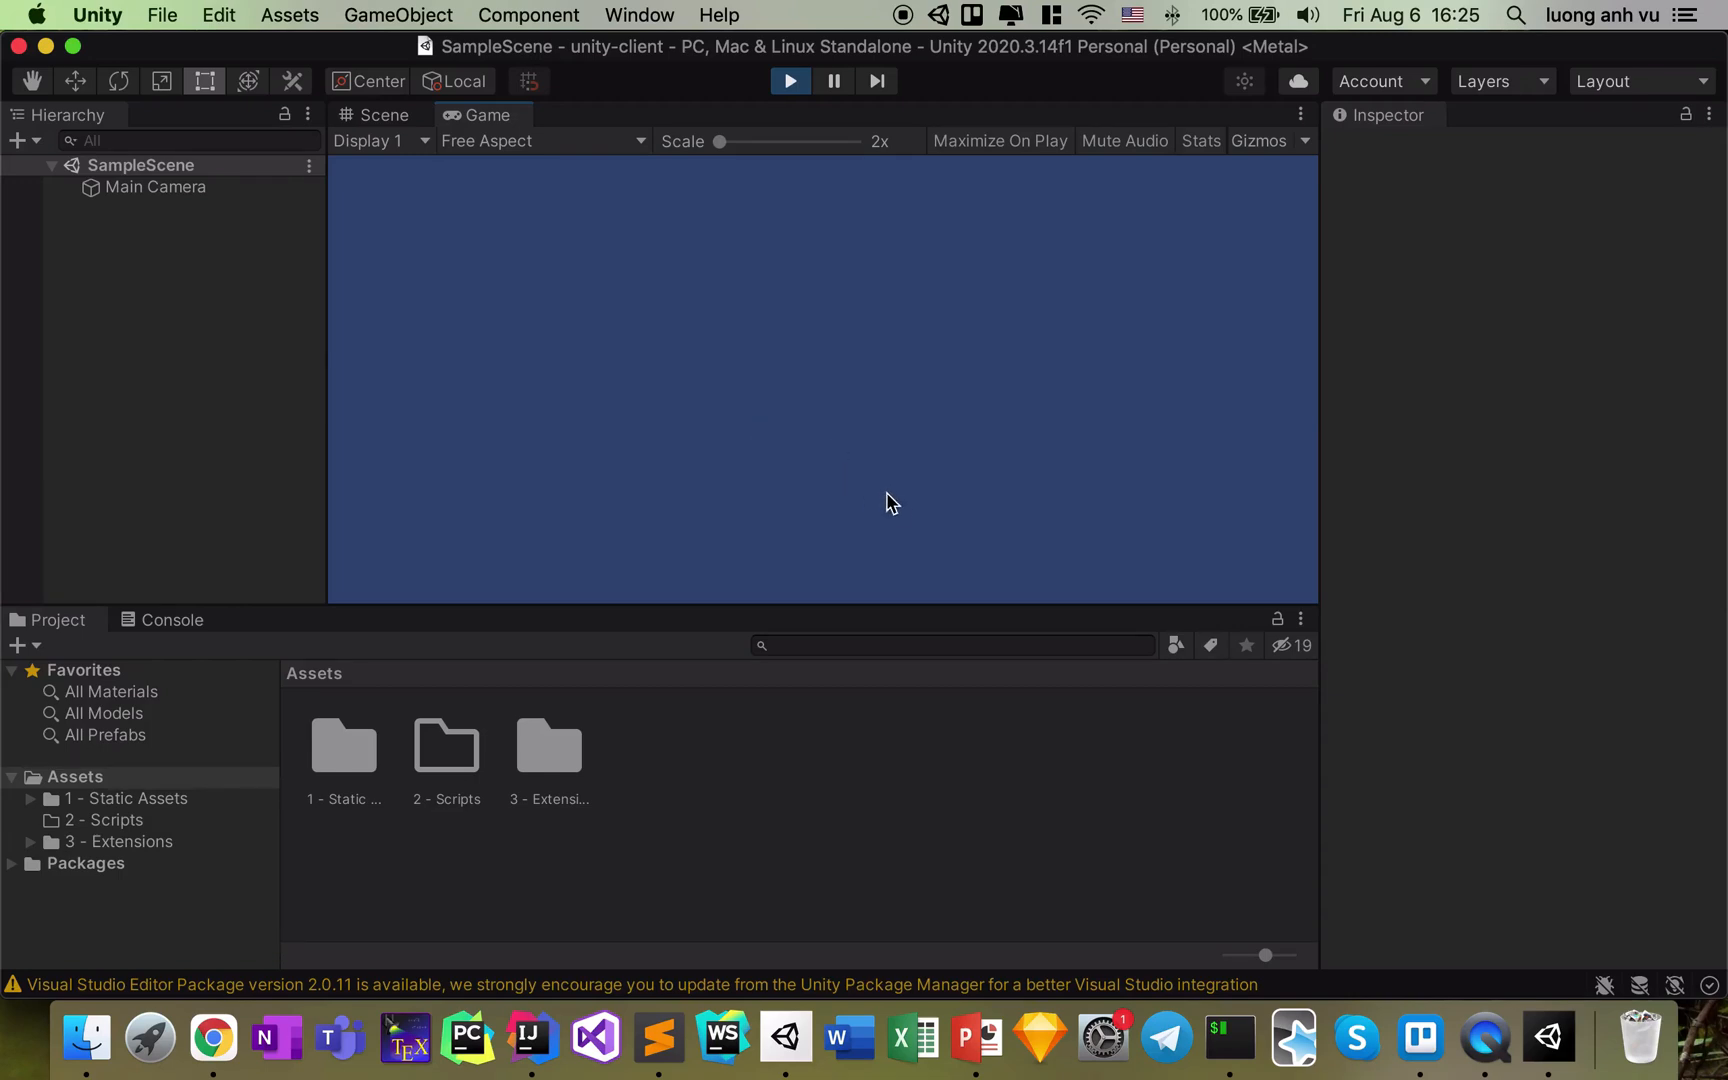
mouse_move(924, 512)
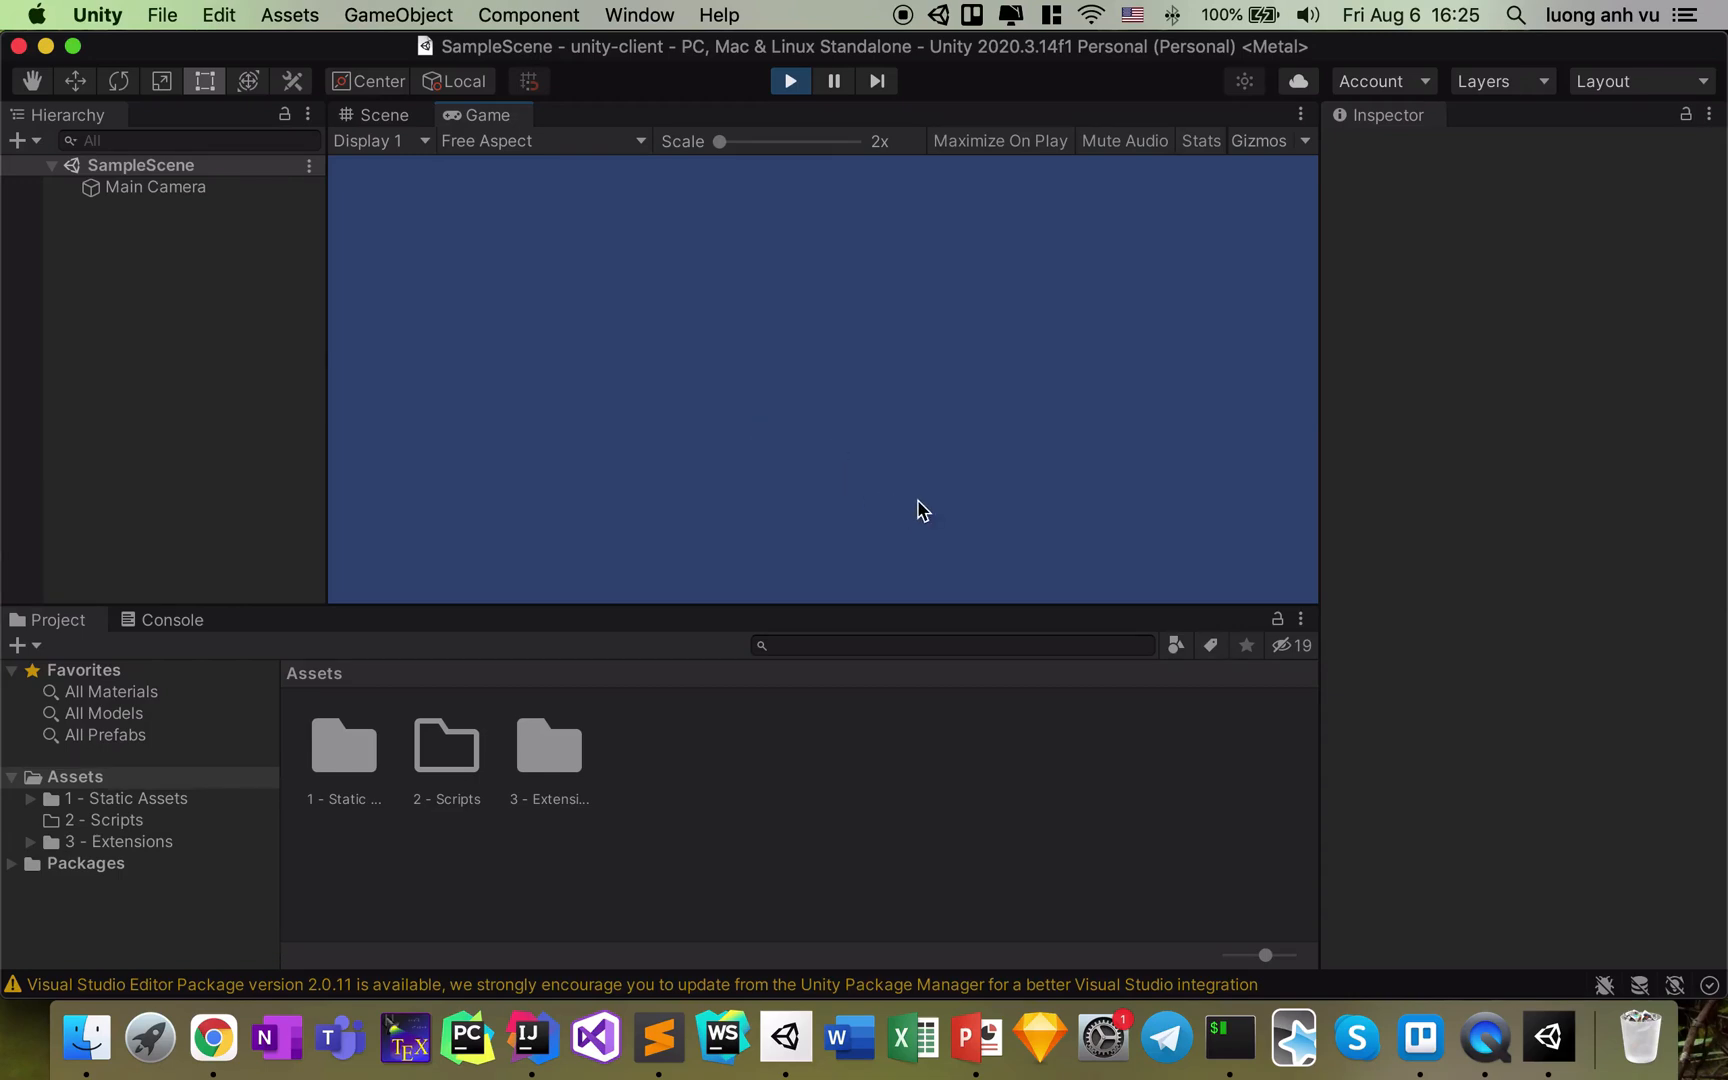
mouse_move(922, 574)
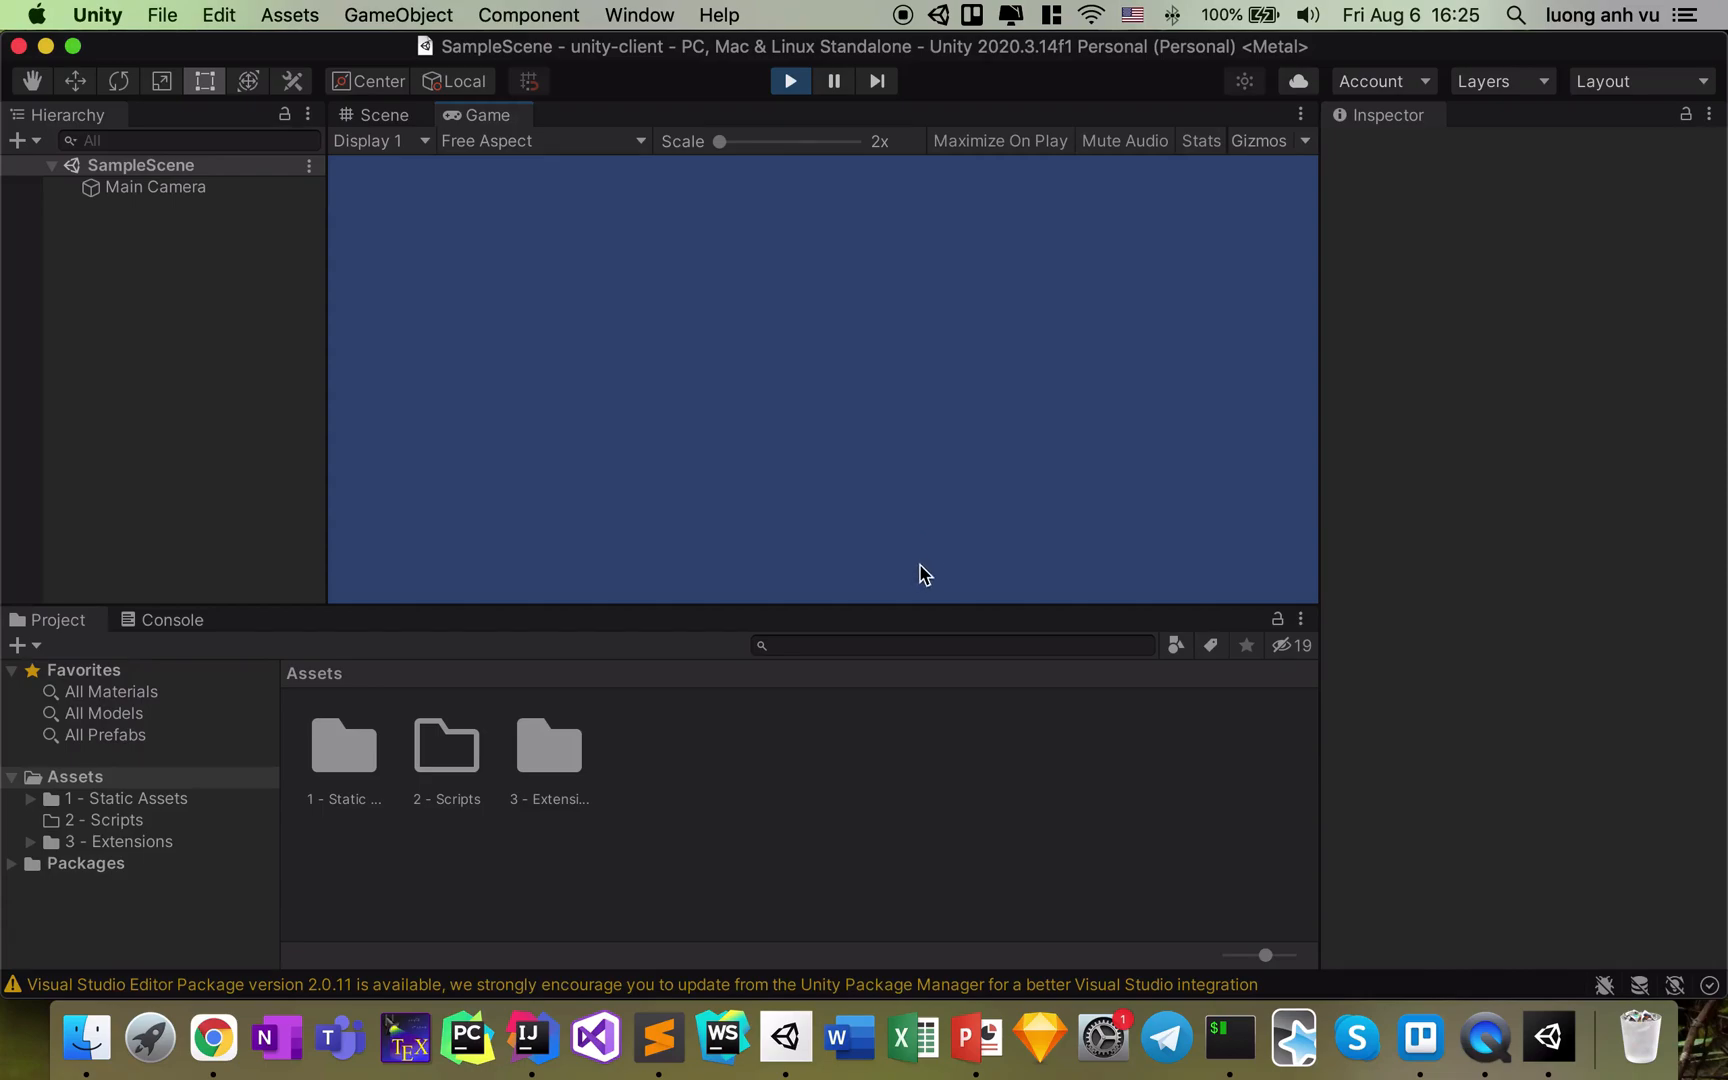